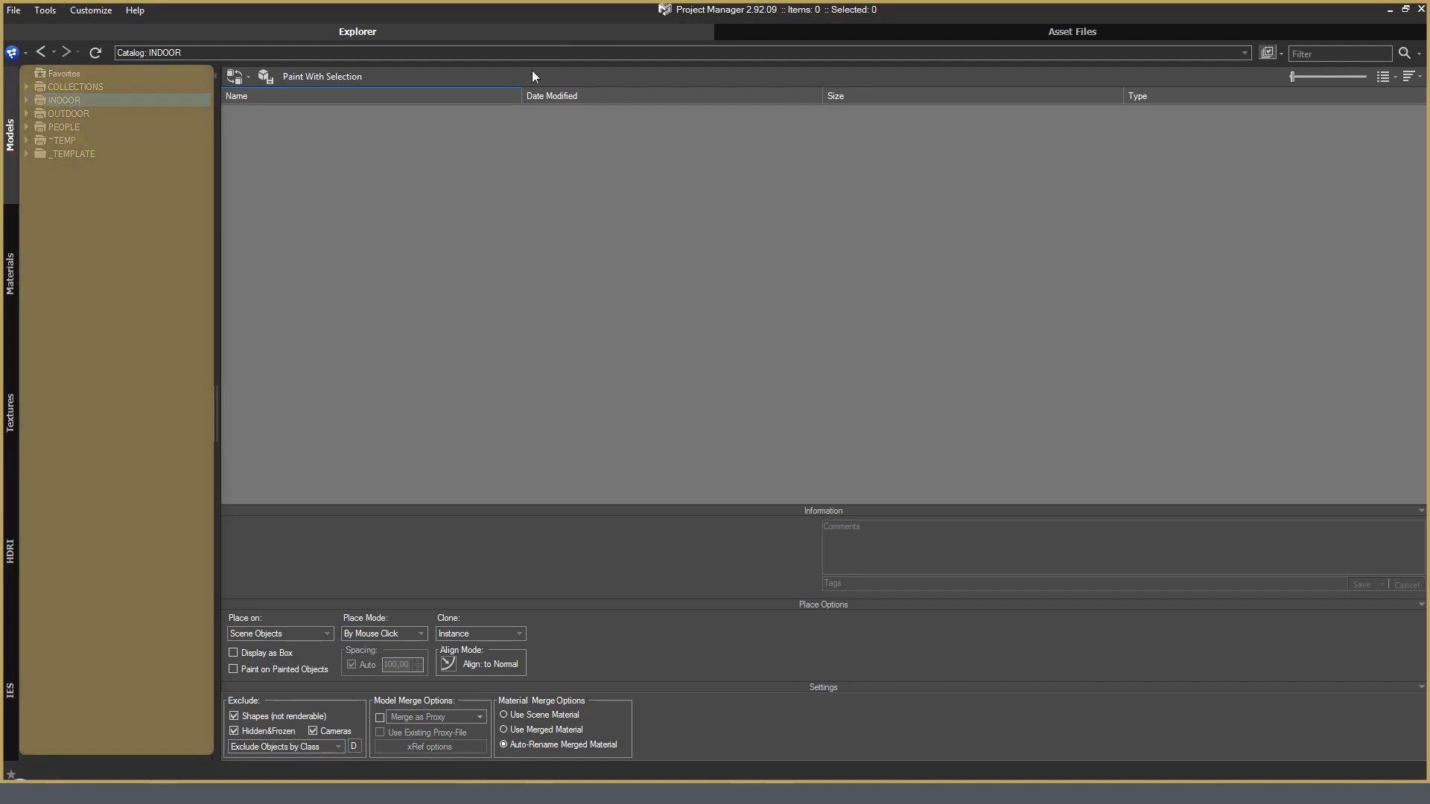
Bring up the folder options on the Models catalog tree
right_click(61, 99)
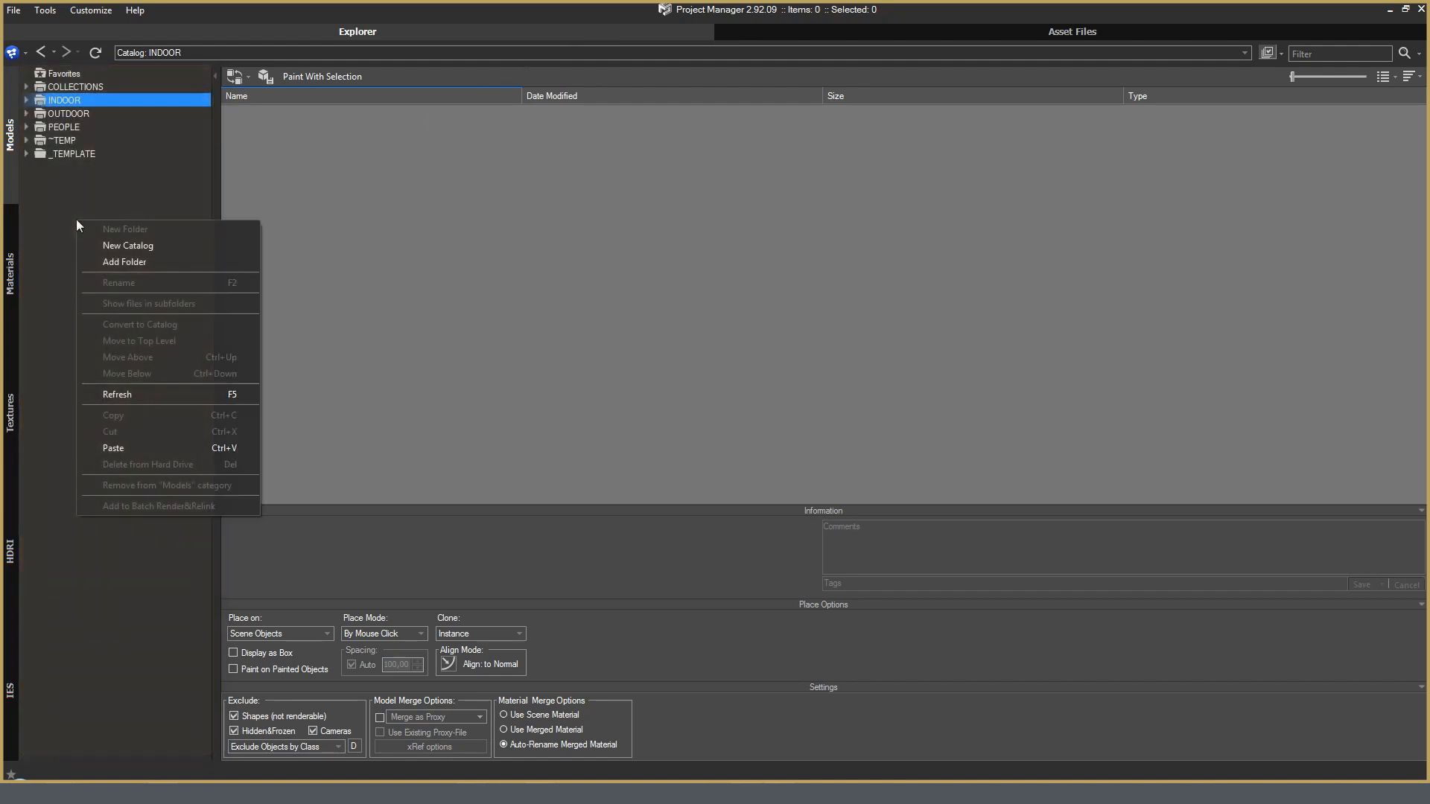
mouse_move(173, 250)
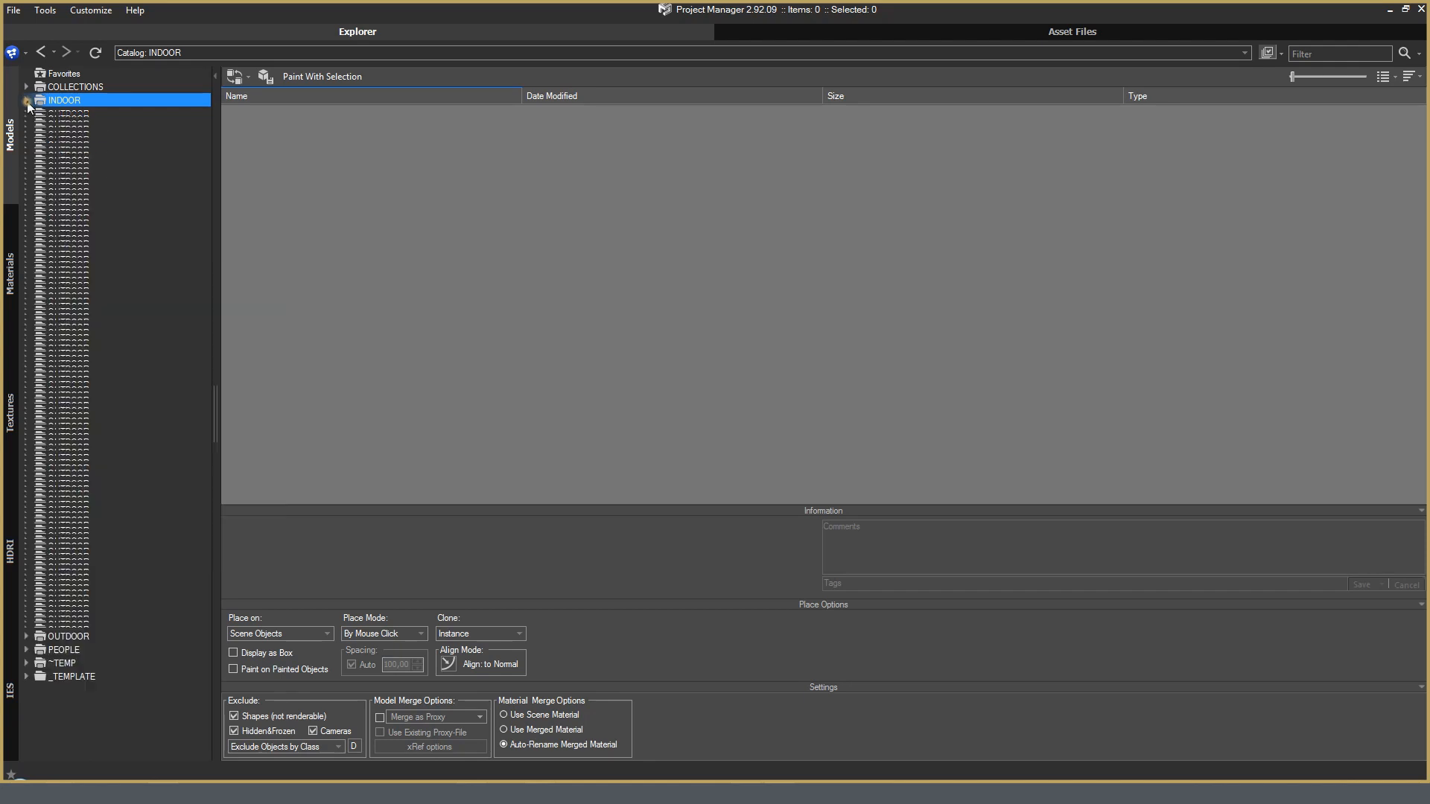
Expand INDOOR > Seating and select its Kids chair folder
left_click(27, 100)
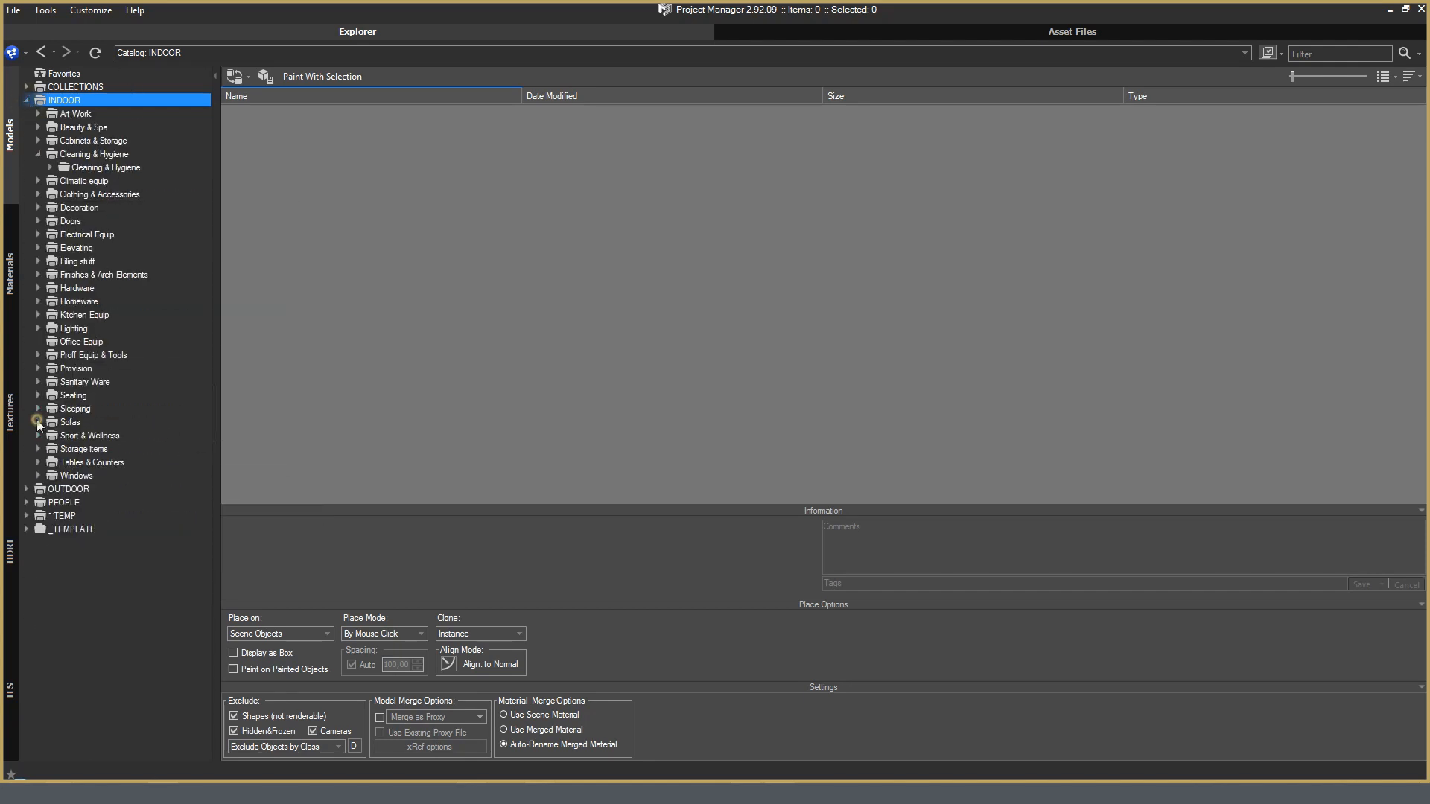
left_click(73, 395)
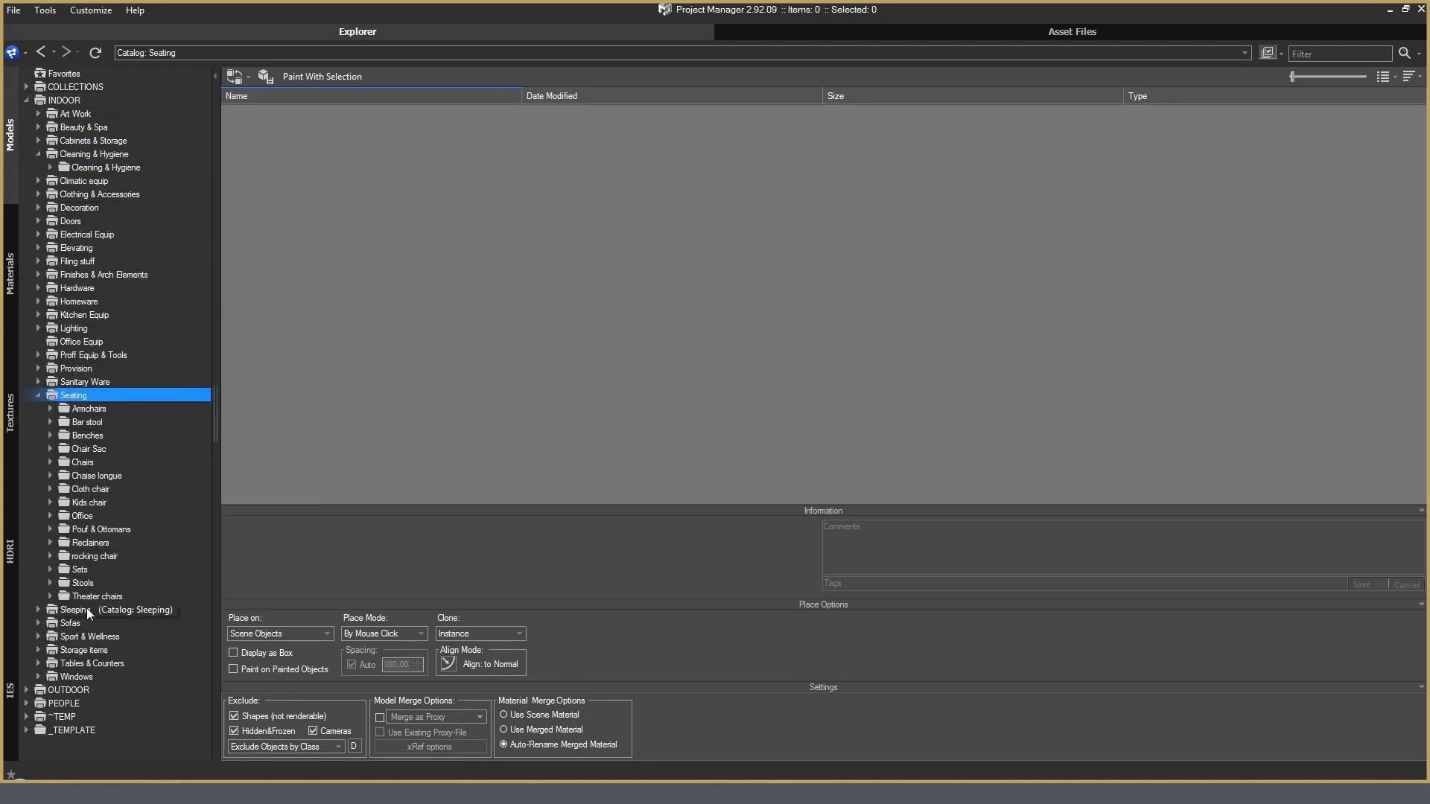
mouse_move(107, 542)
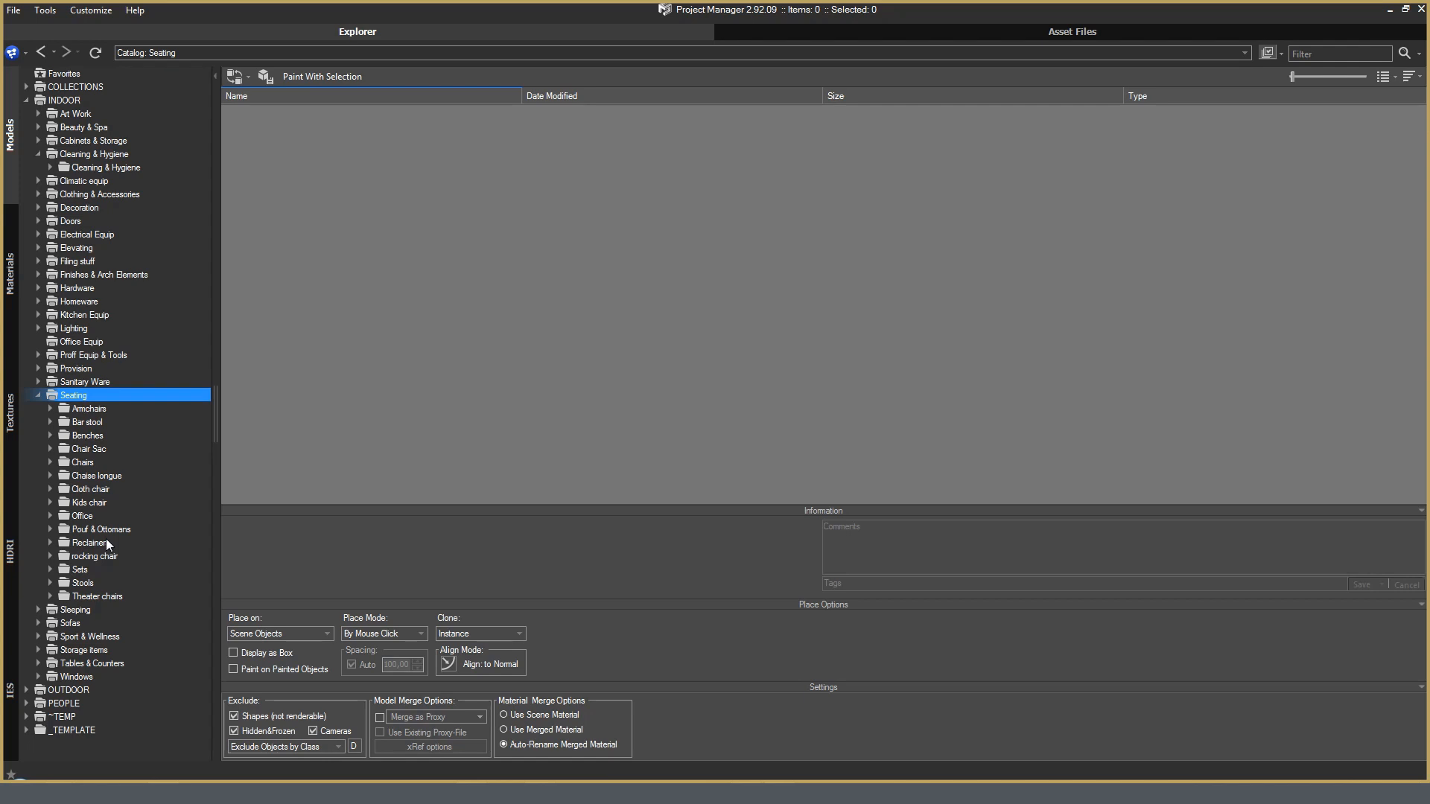
mouse_move(88, 502)
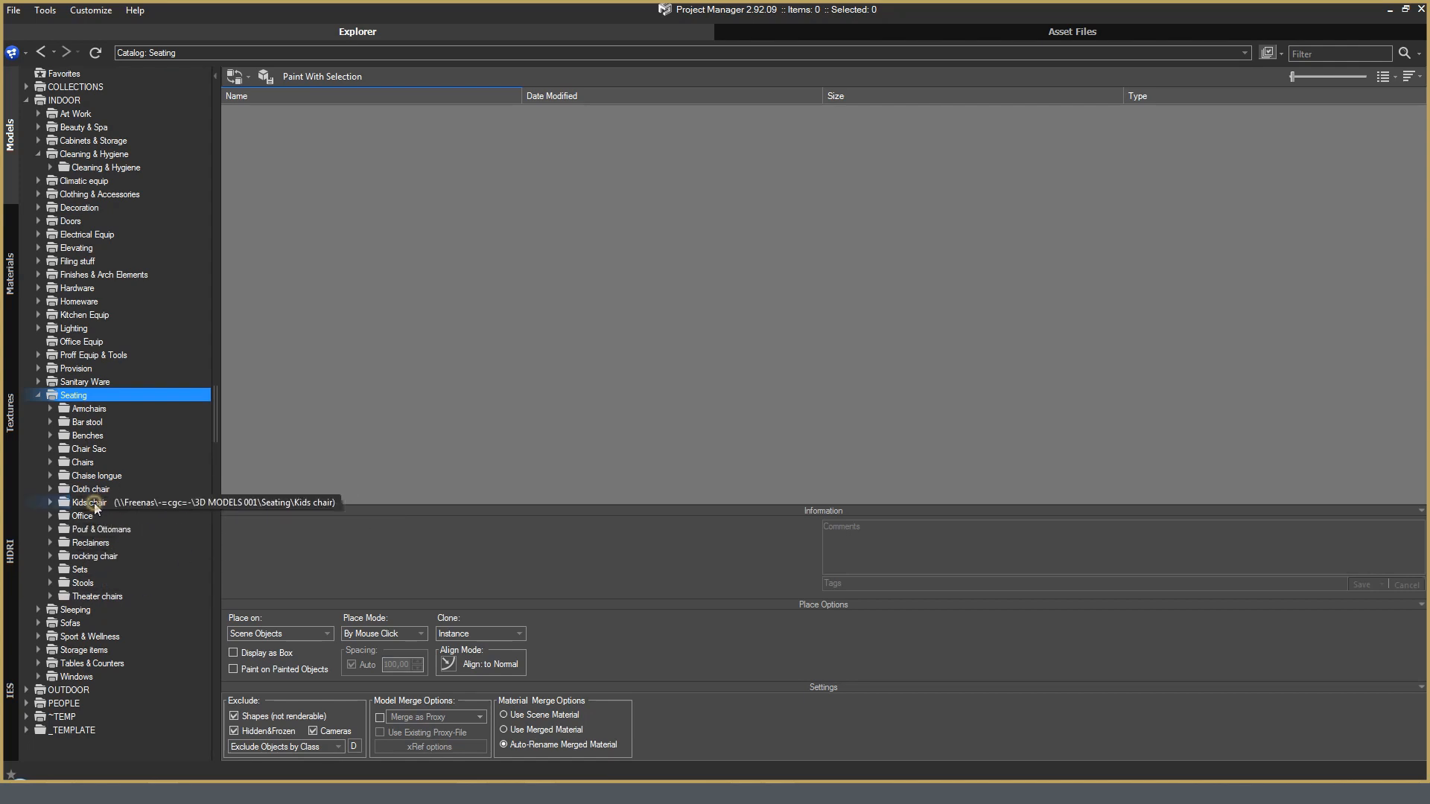
left_click(88, 502)
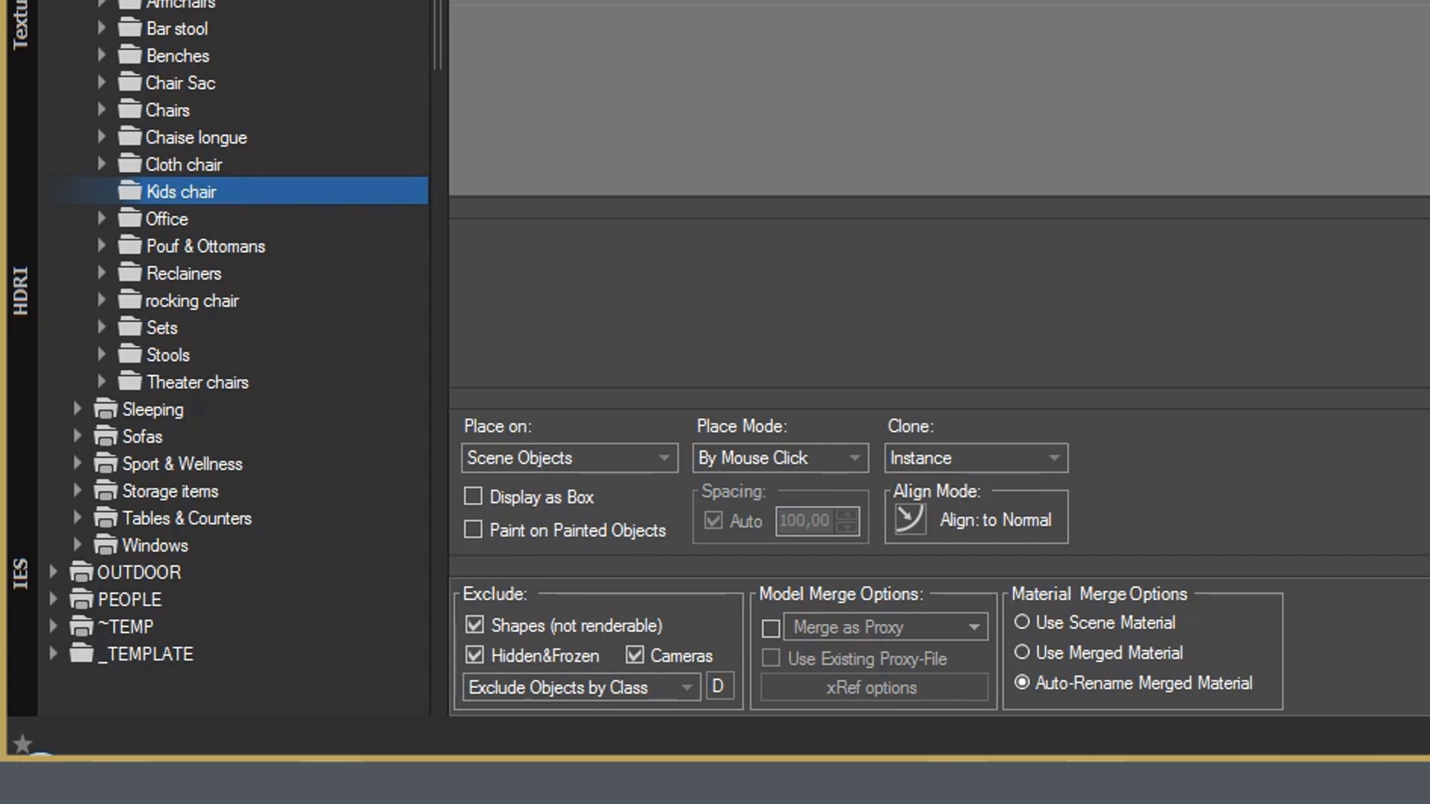
Create a new top-level catalog named -=KIDSROOM=- via the tree's New Catalog option
right_click(180, 192)
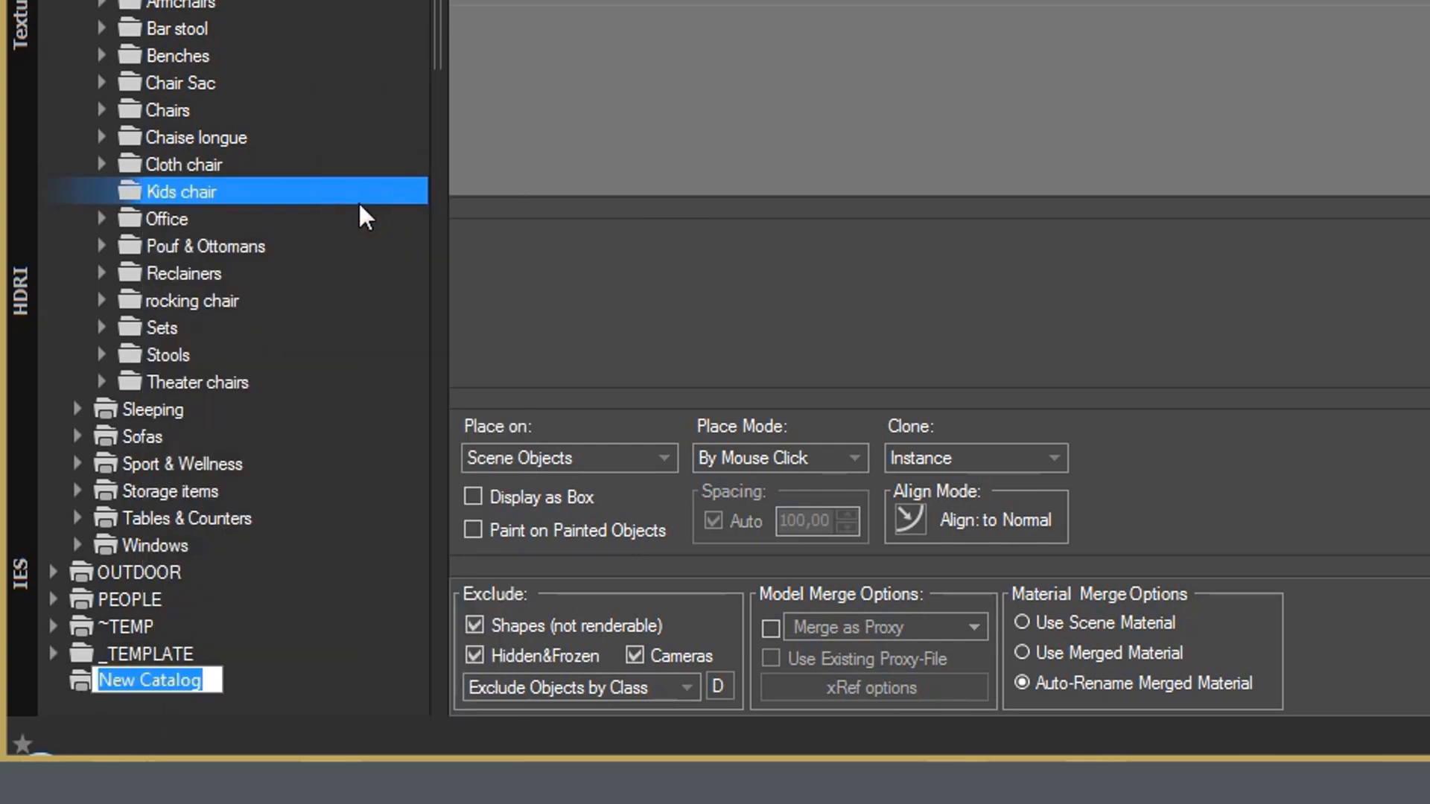
type("-=KID")
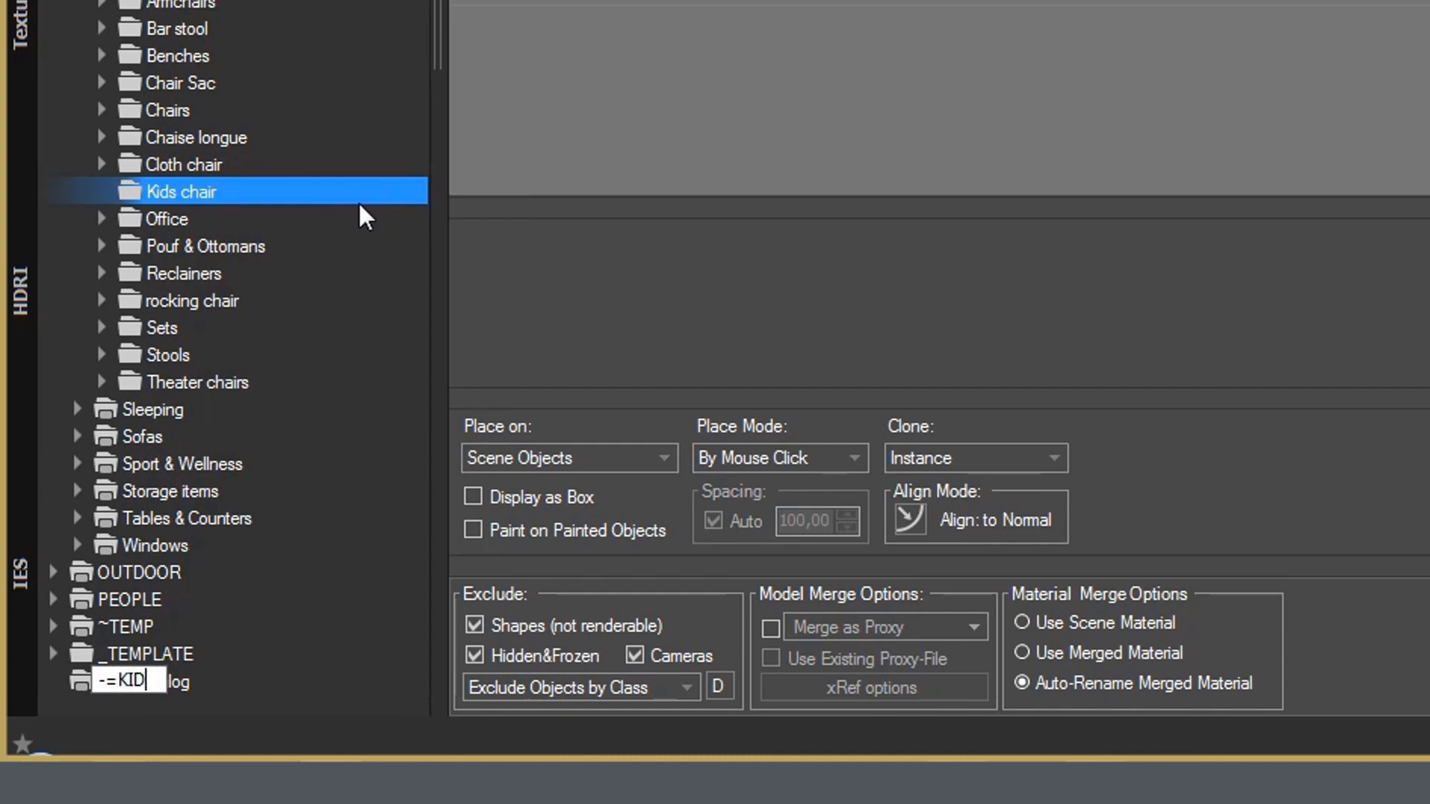
type("ROOM=-")
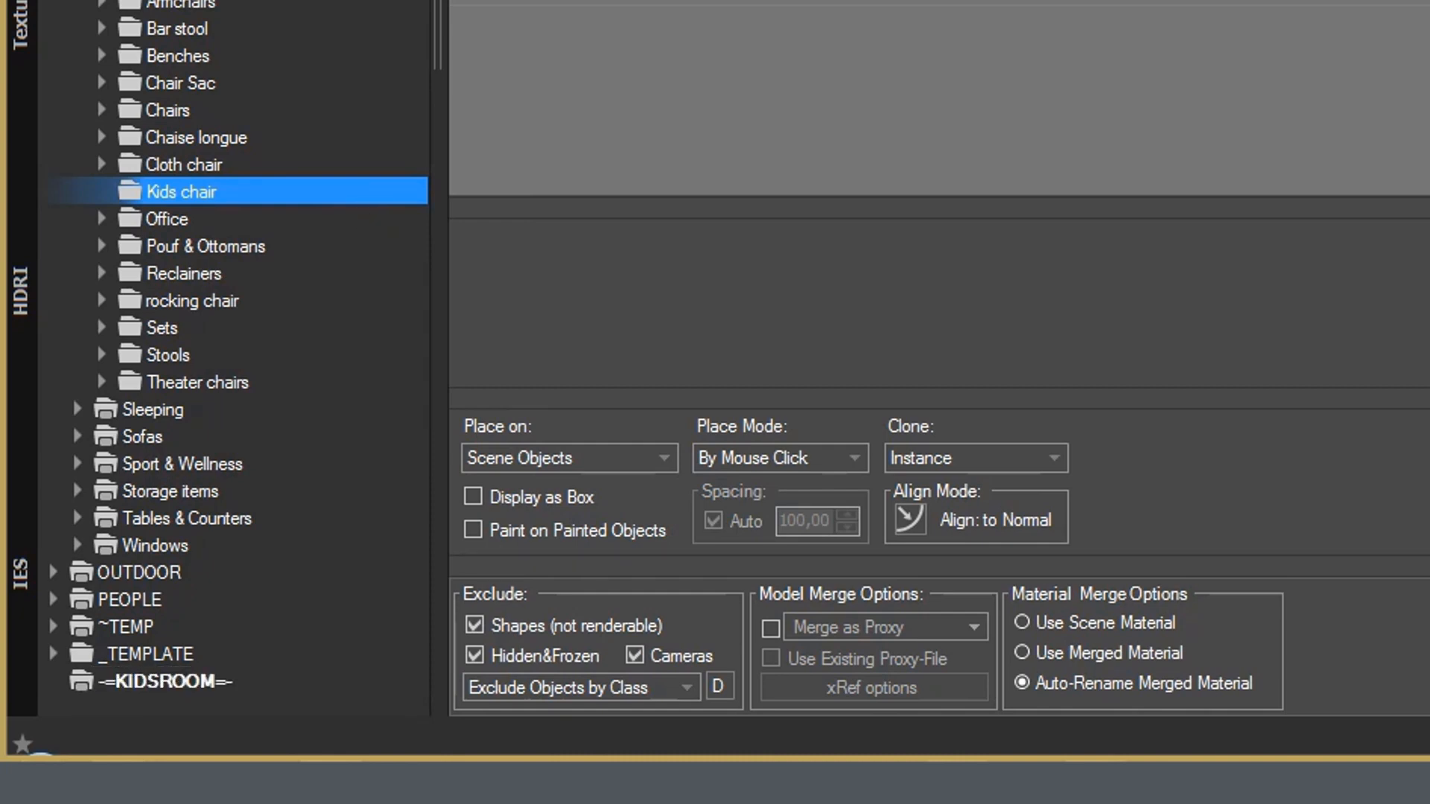
right_click(180, 192)
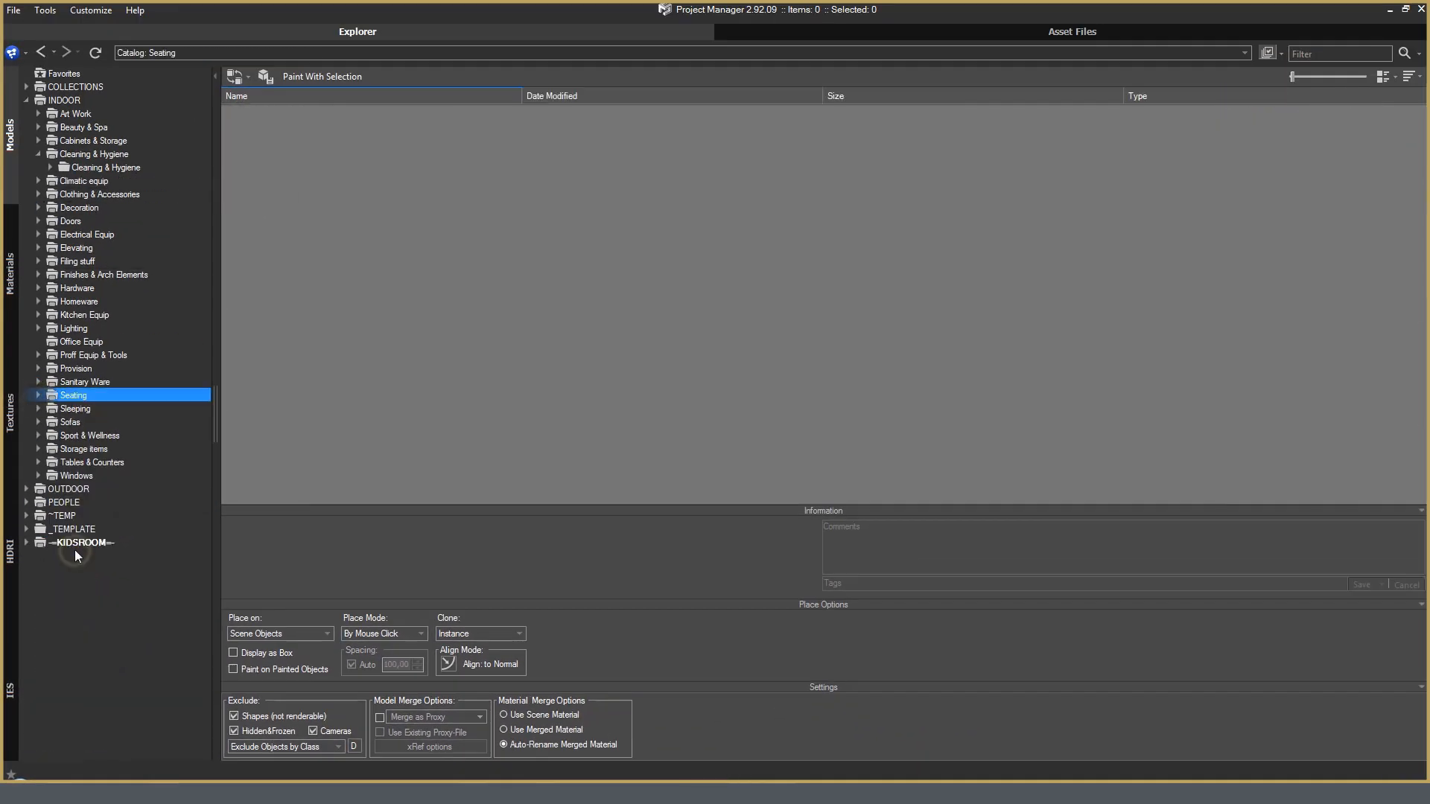
Select the new -=KIDSROOM=- catalog to receive the dragged folders
left_click(87, 543)
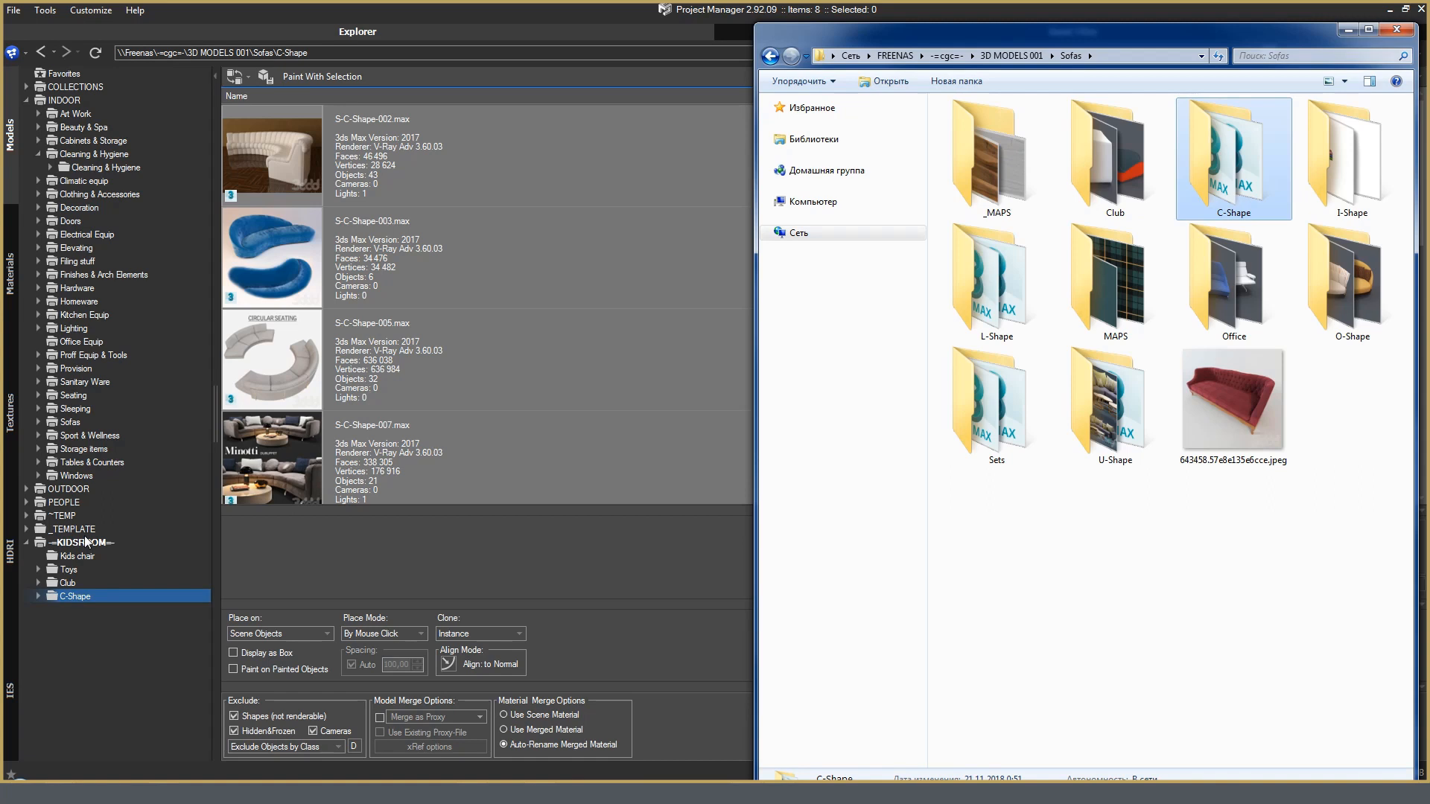
mouse_move(76, 727)
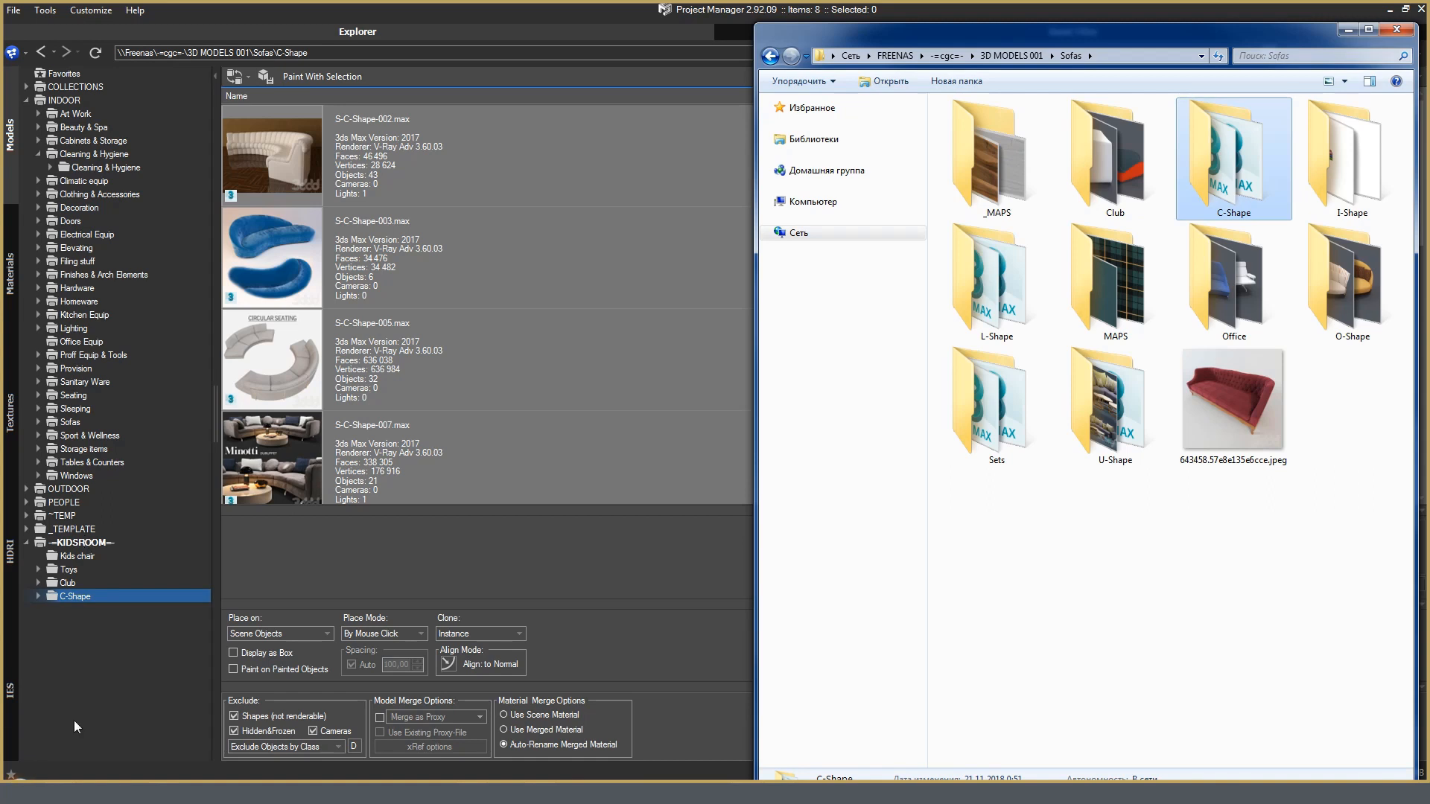
Remove Club from the Models category and confirm, leaving it on disk
right_click(71, 596)
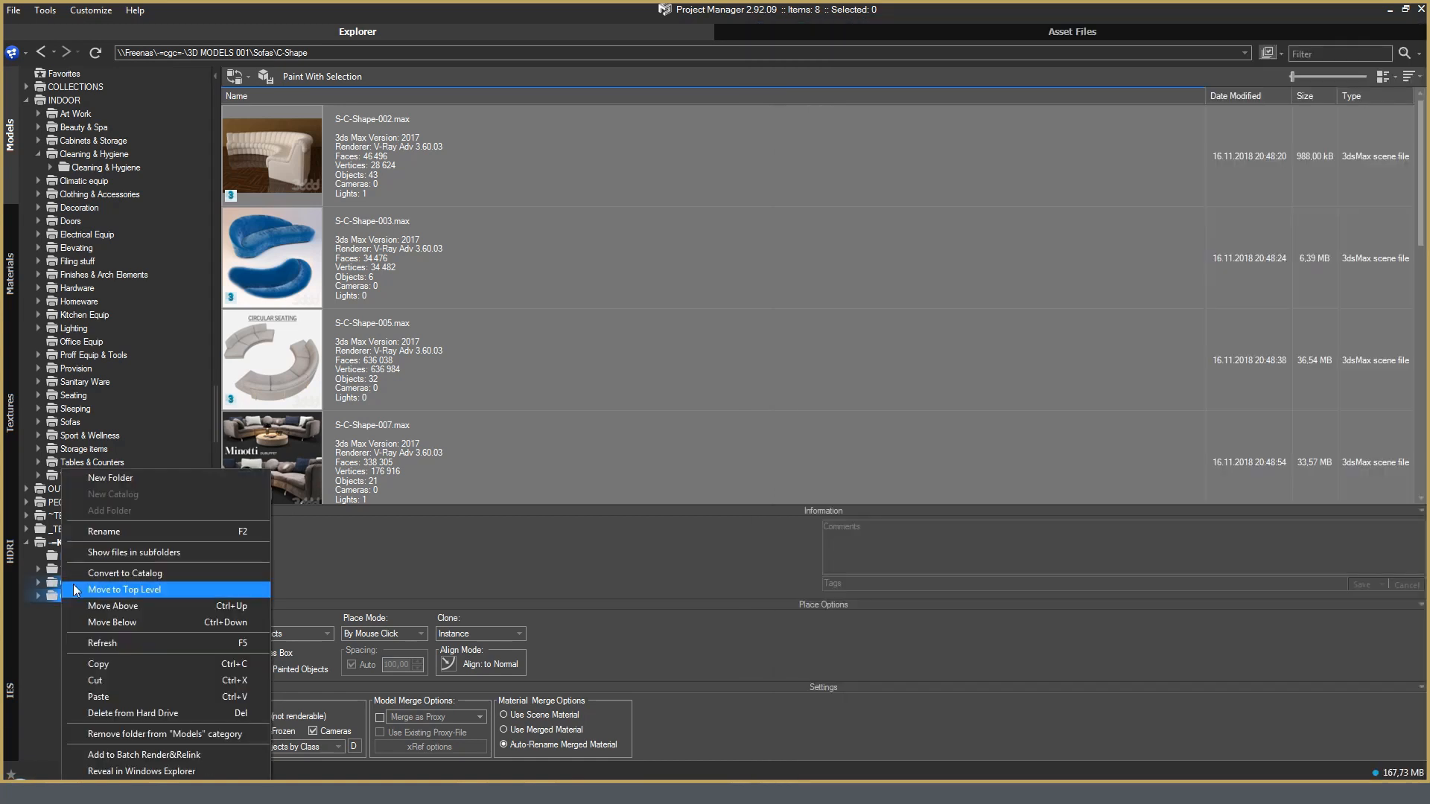
mouse_move(121, 701)
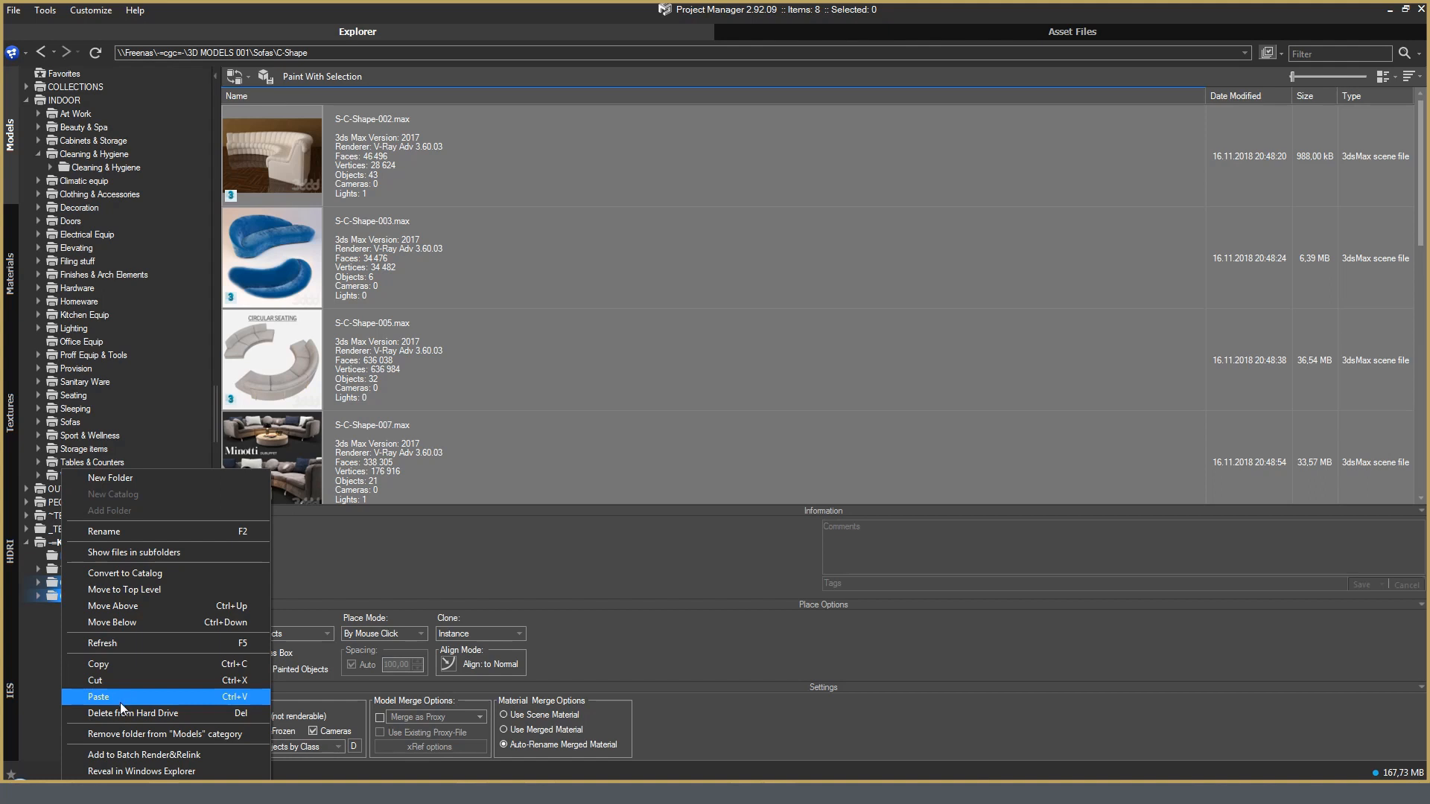
mouse_move(123, 739)
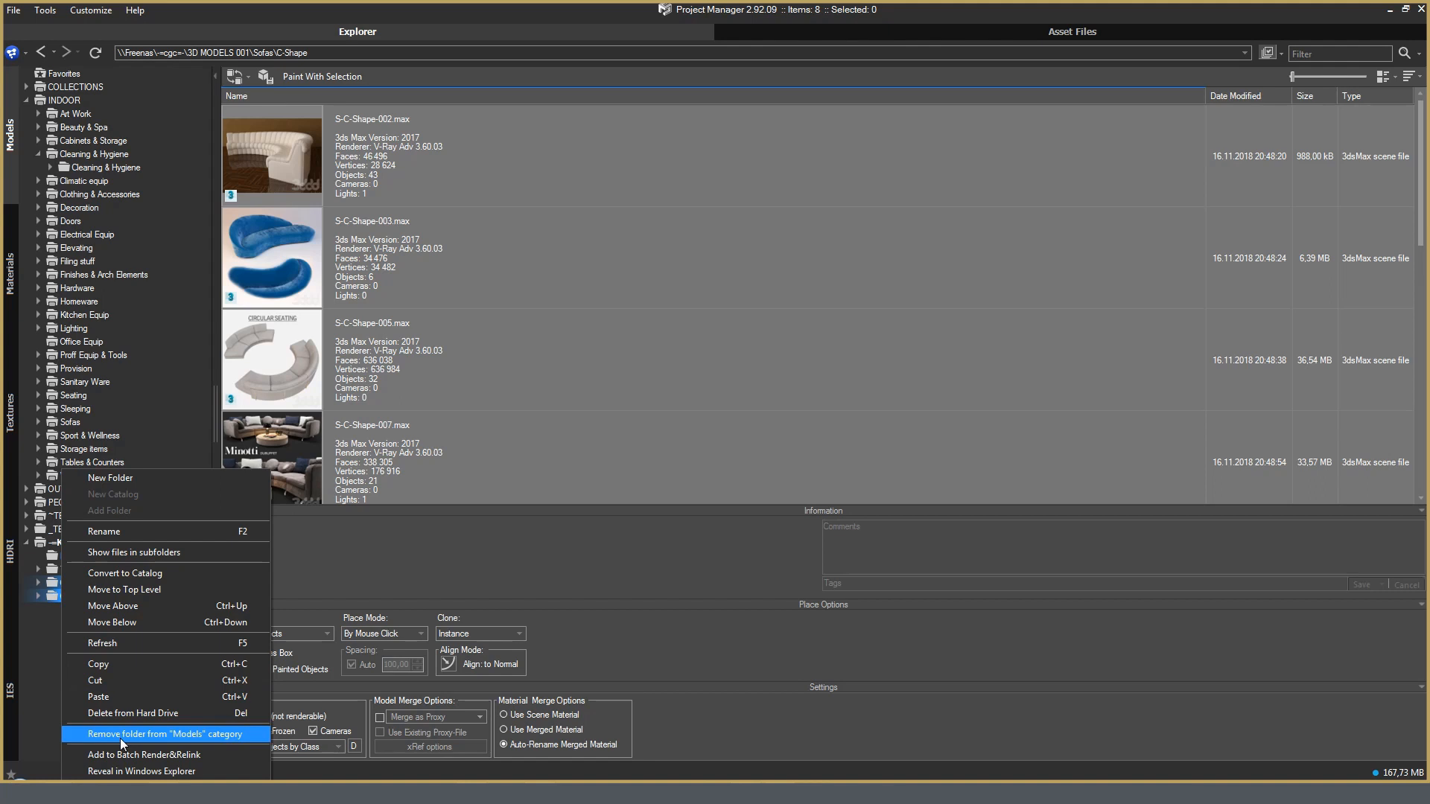
left_click(166, 733)
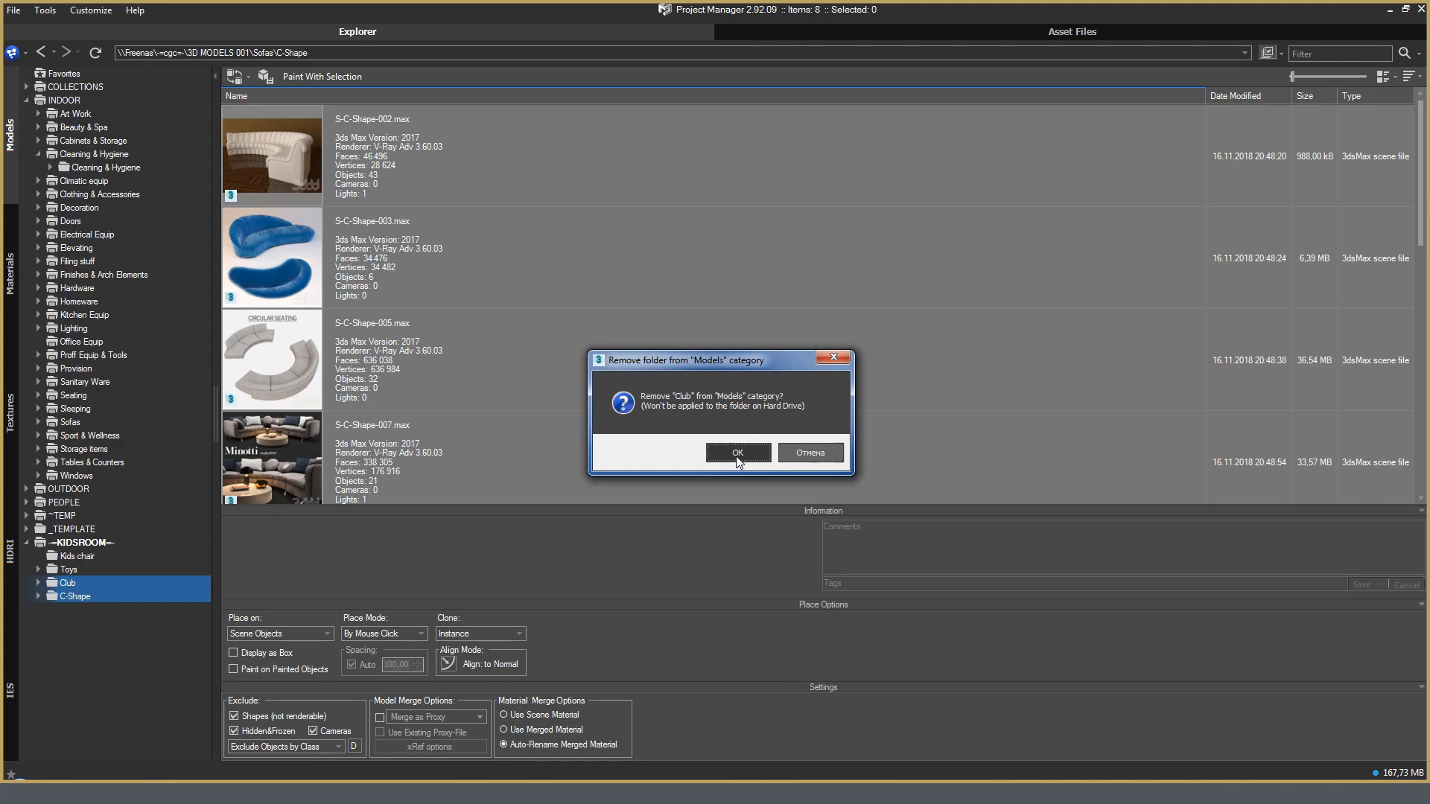
left_click(737, 453)
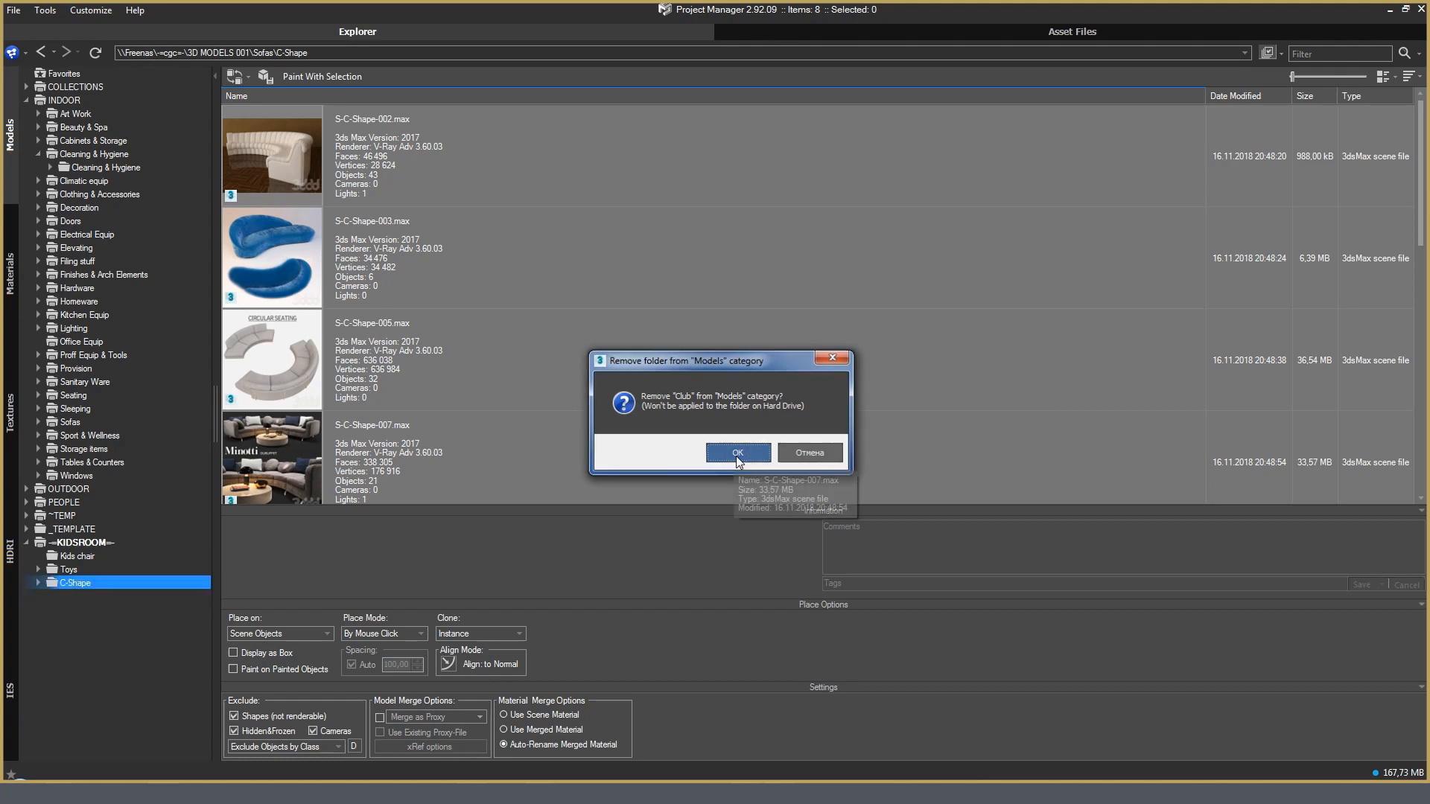
left_click(737, 453)
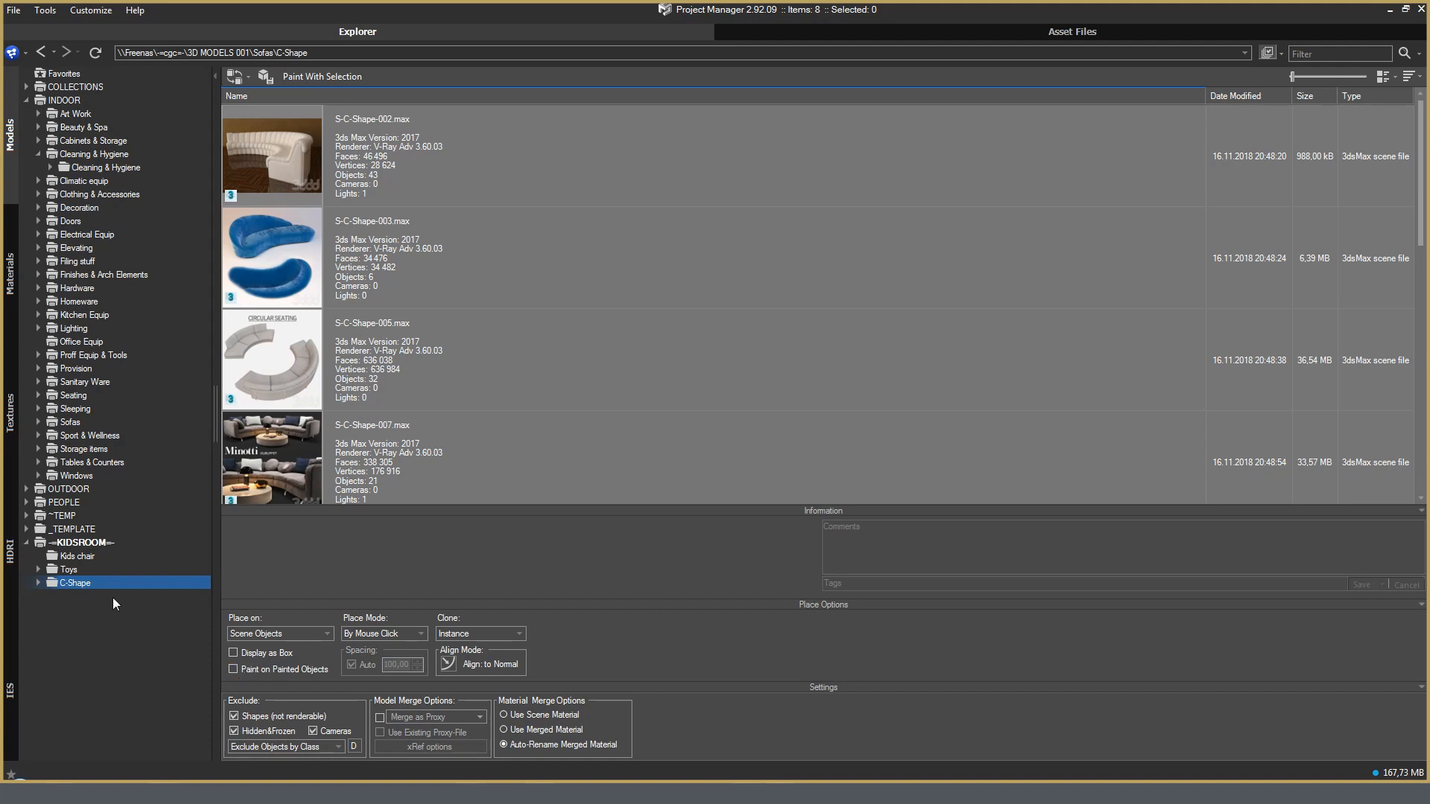
mouse_move(115, 602)
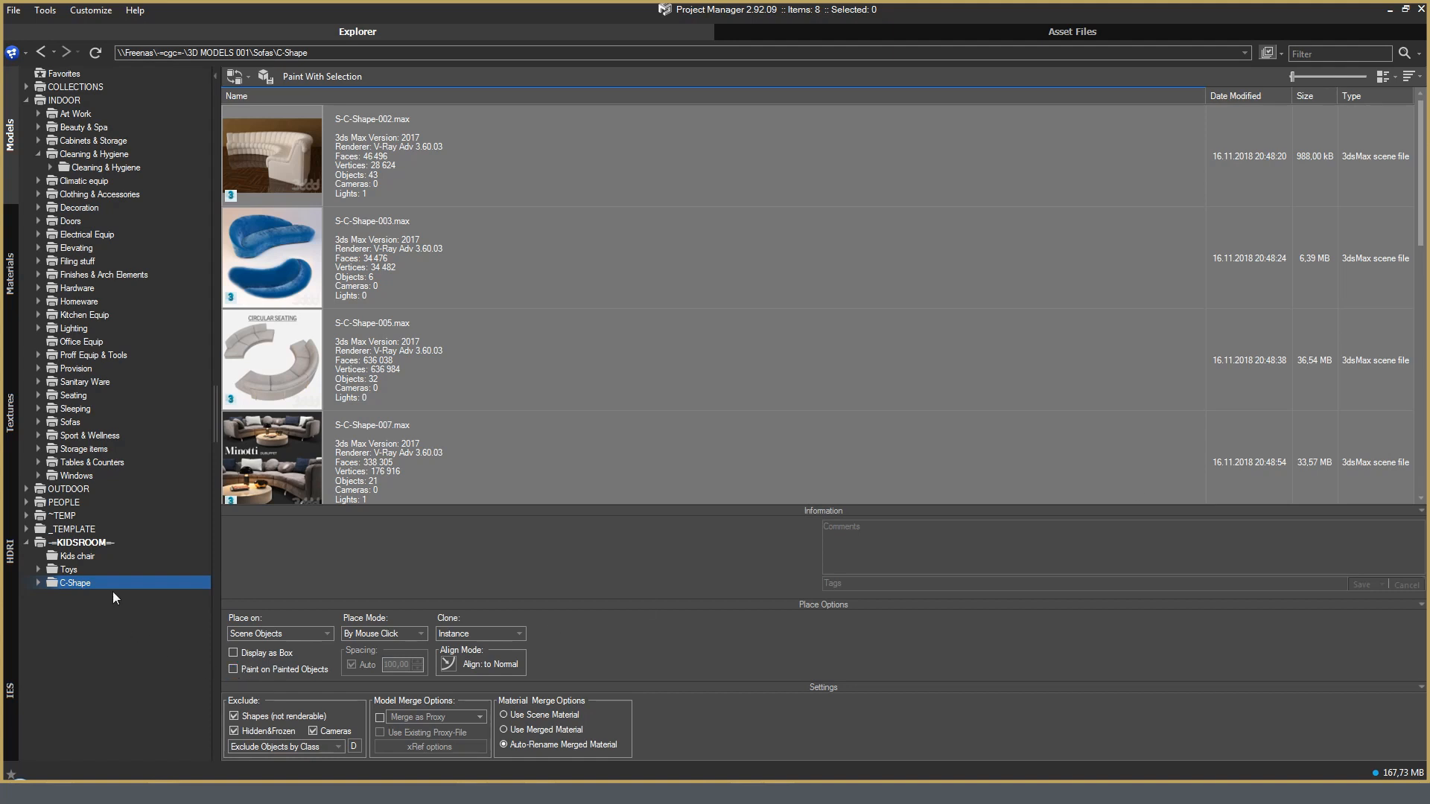
Reveal the C-Shape folder's disk location in Windows Explorer
right_click(73, 583)
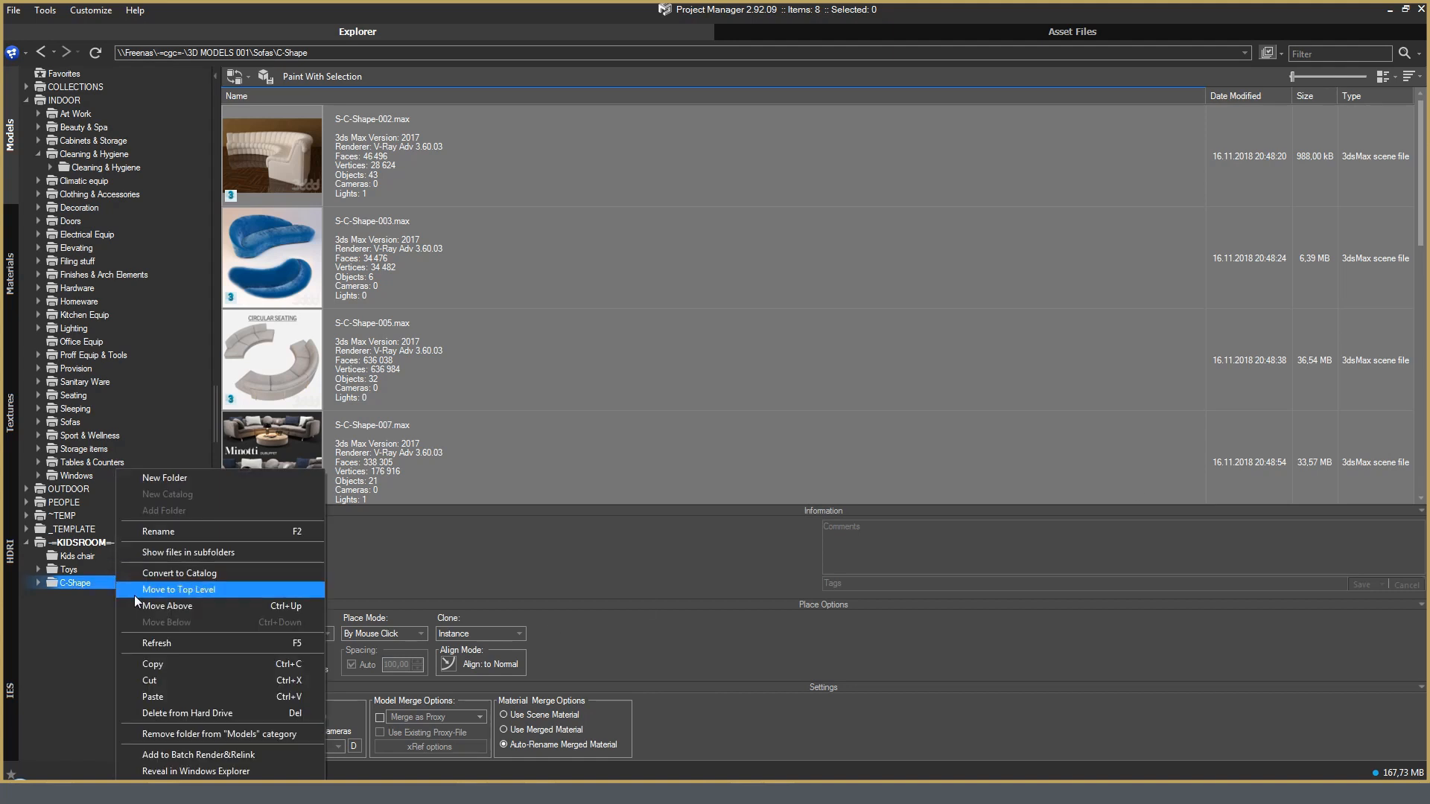
mouse_move(215, 714)
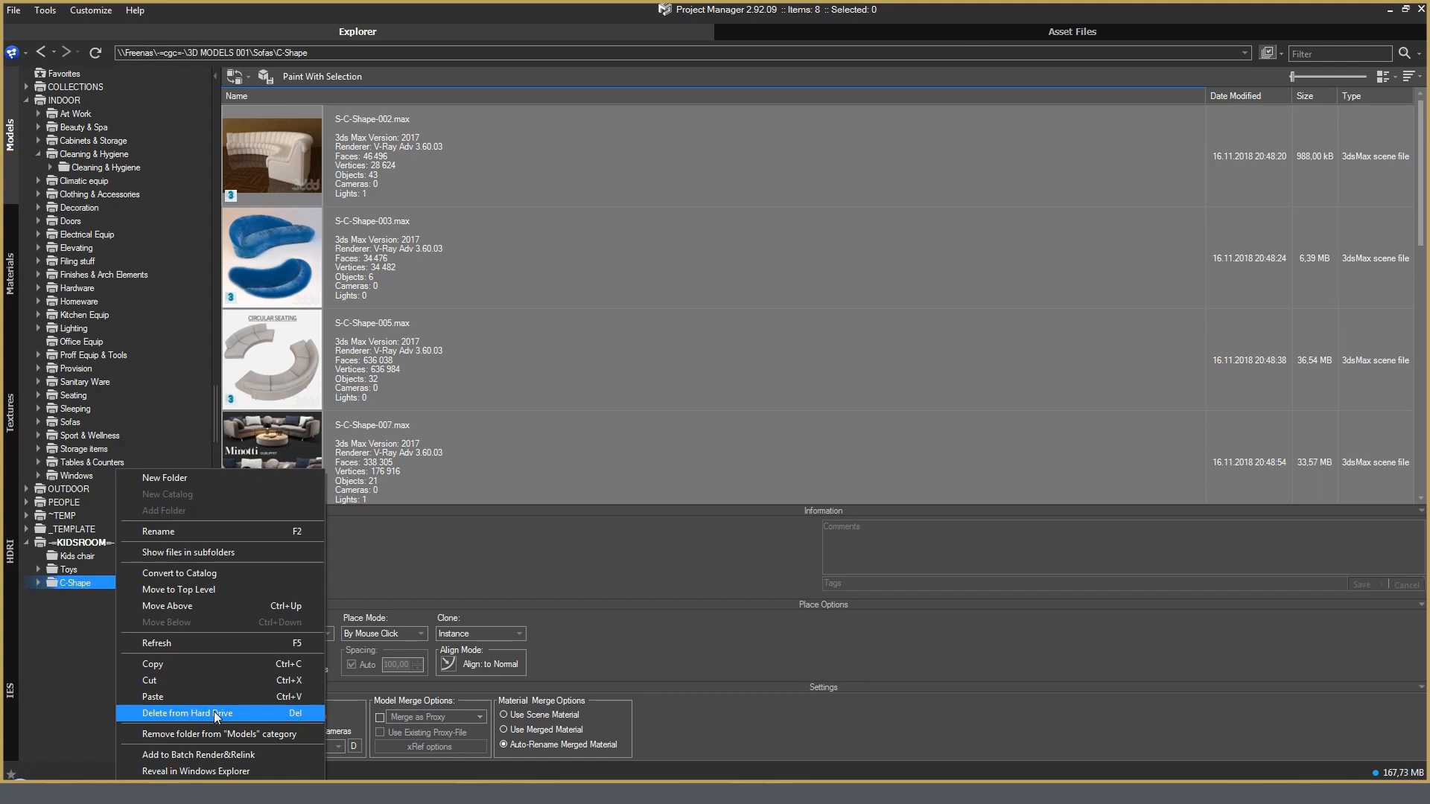
mouse_move(210, 590)
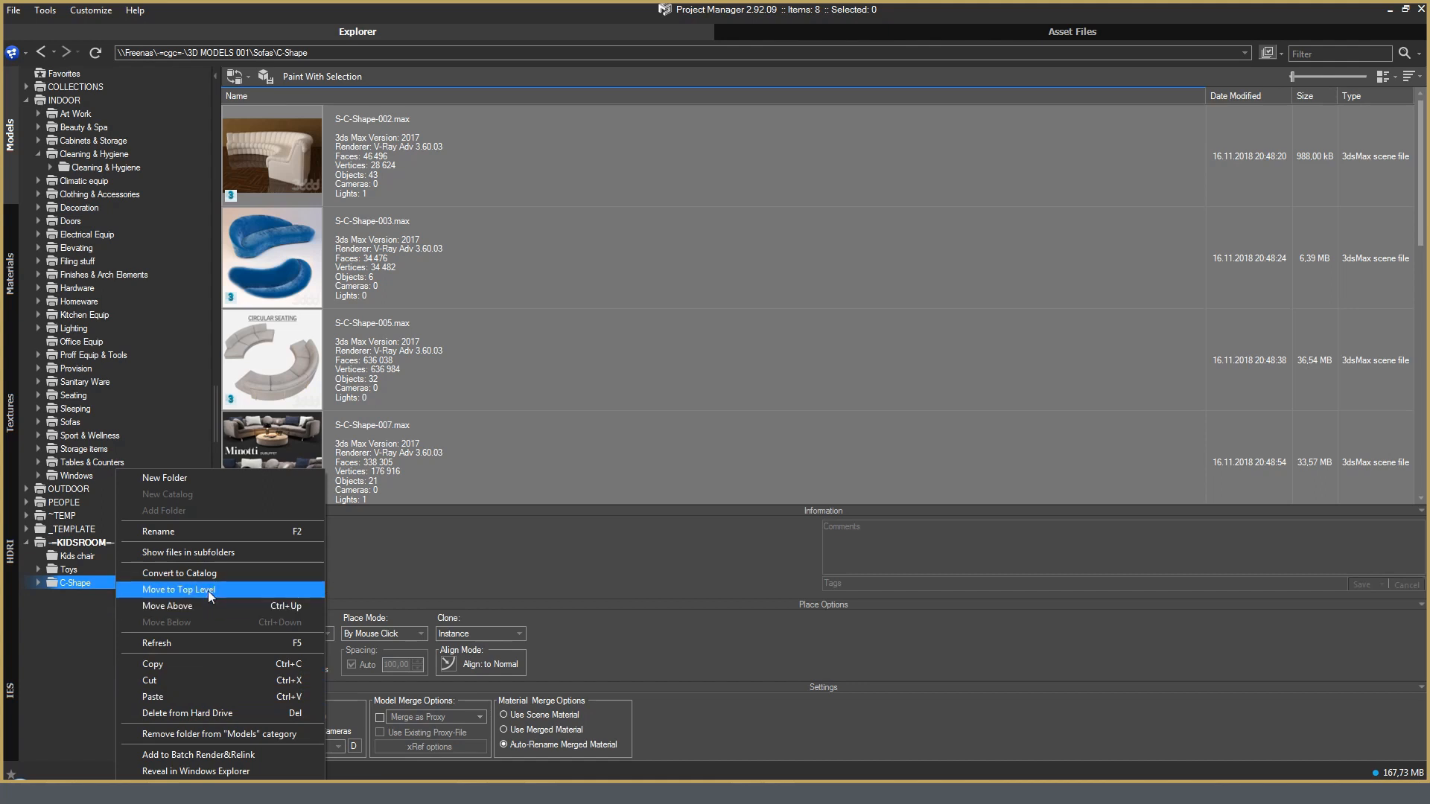
mouse_move(198, 607)
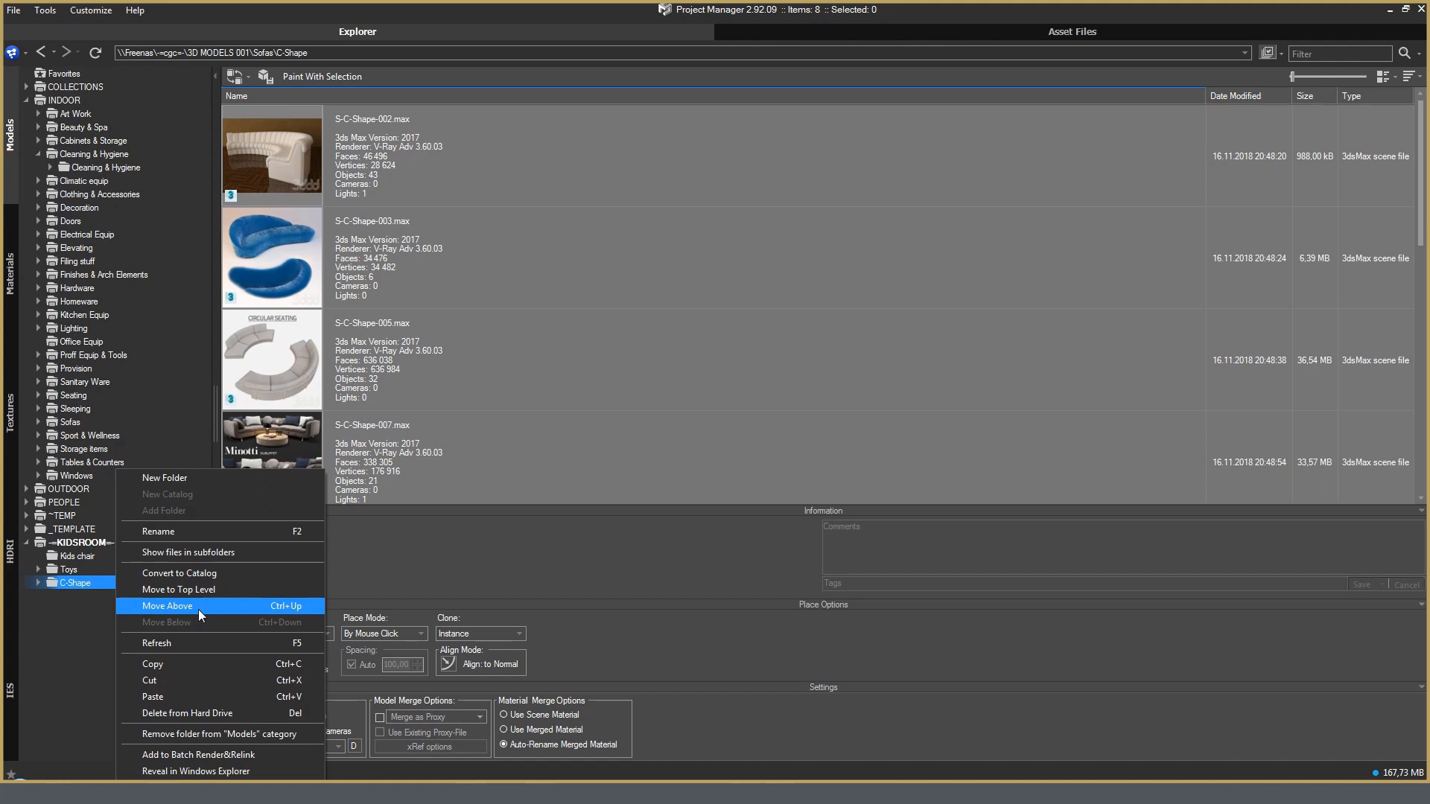
mouse_move(226, 754)
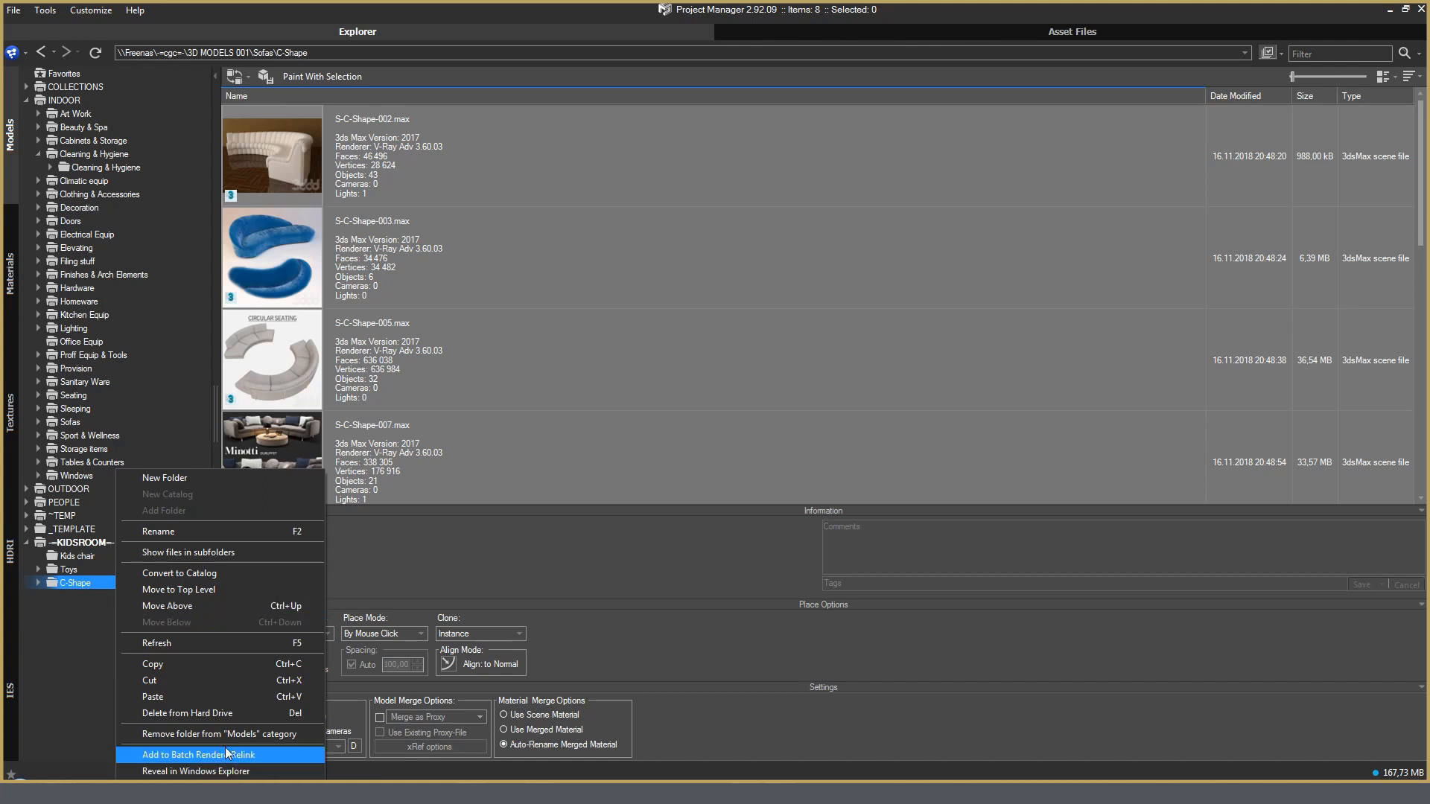
mouse_move(255, 761)
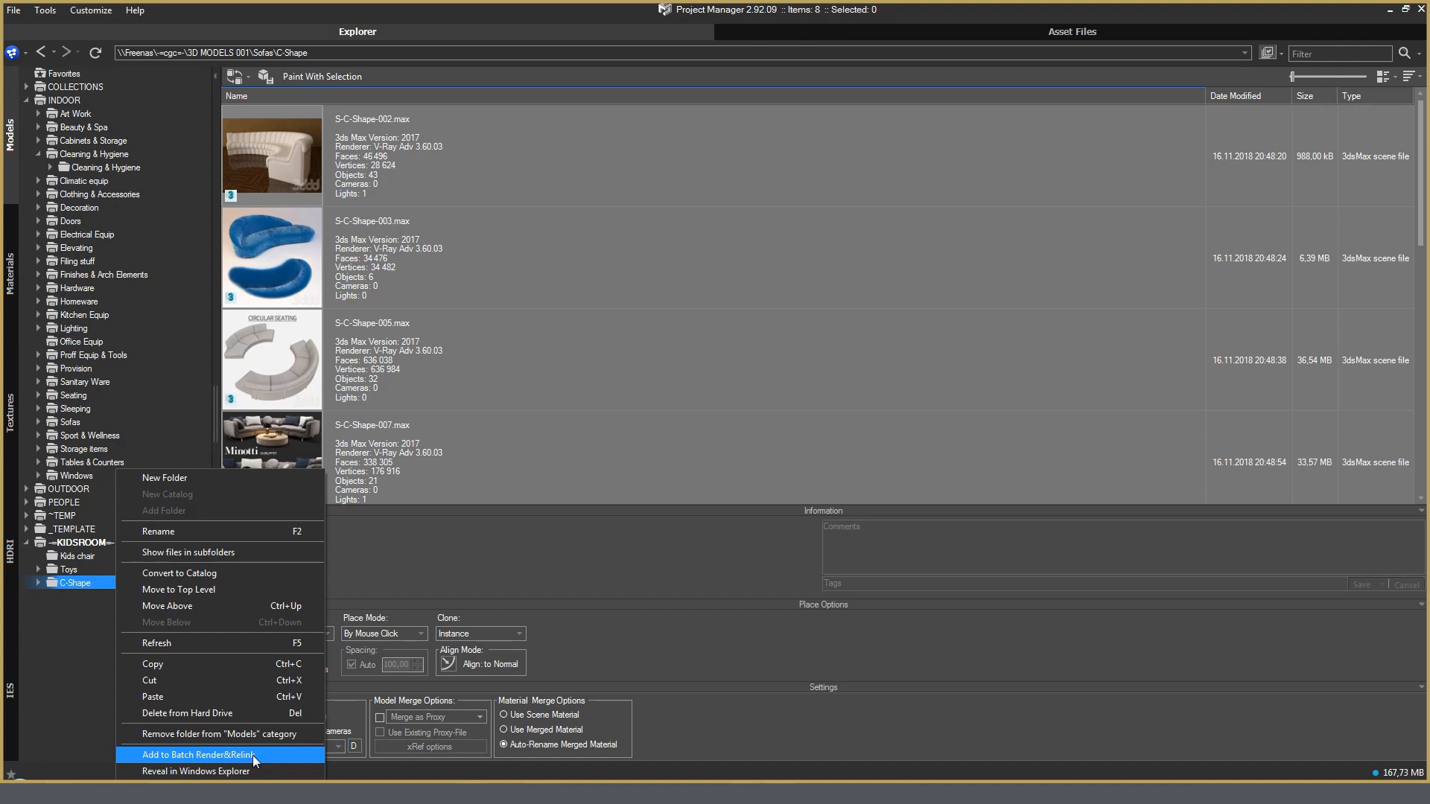
mouse_move(196, 772)
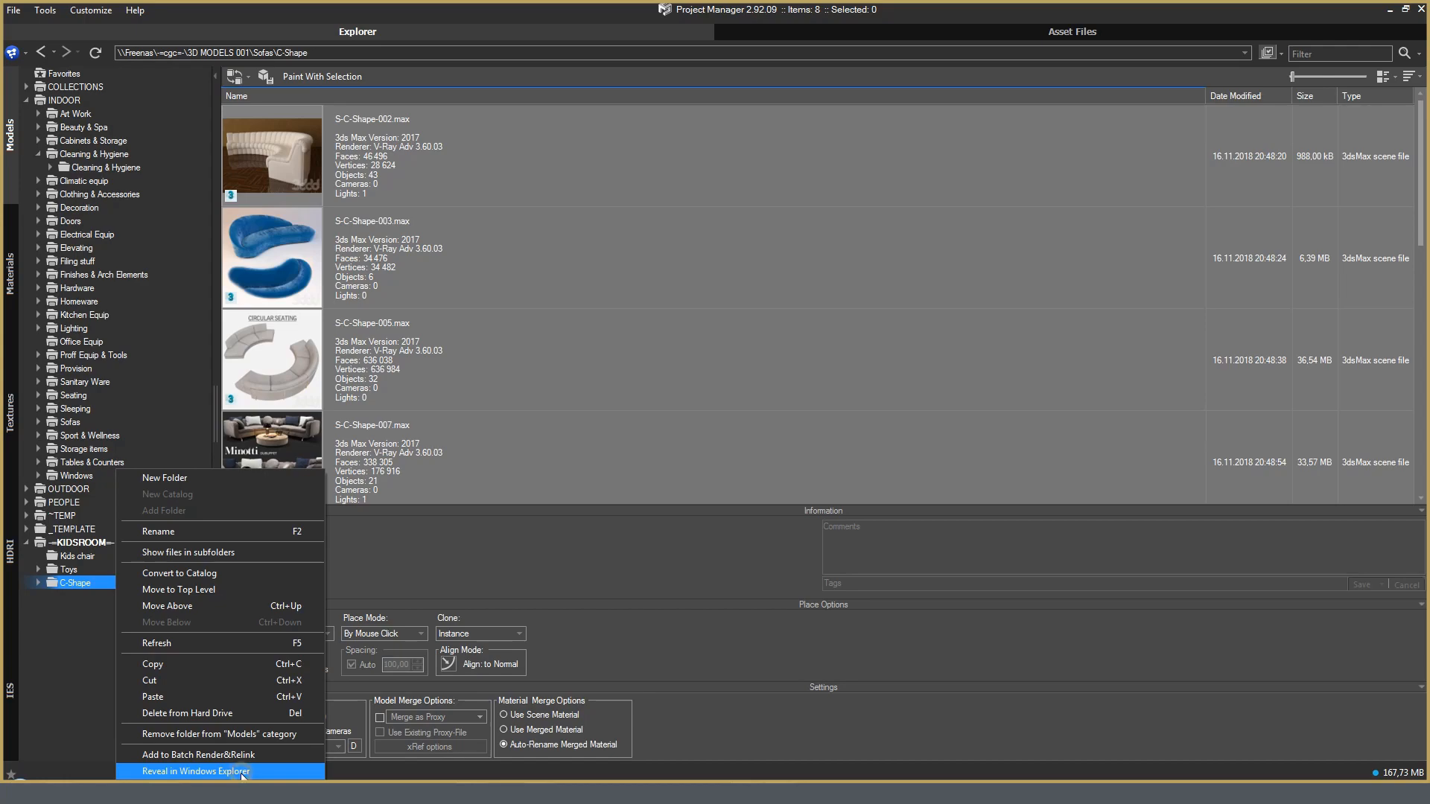
left_click(195, 772)
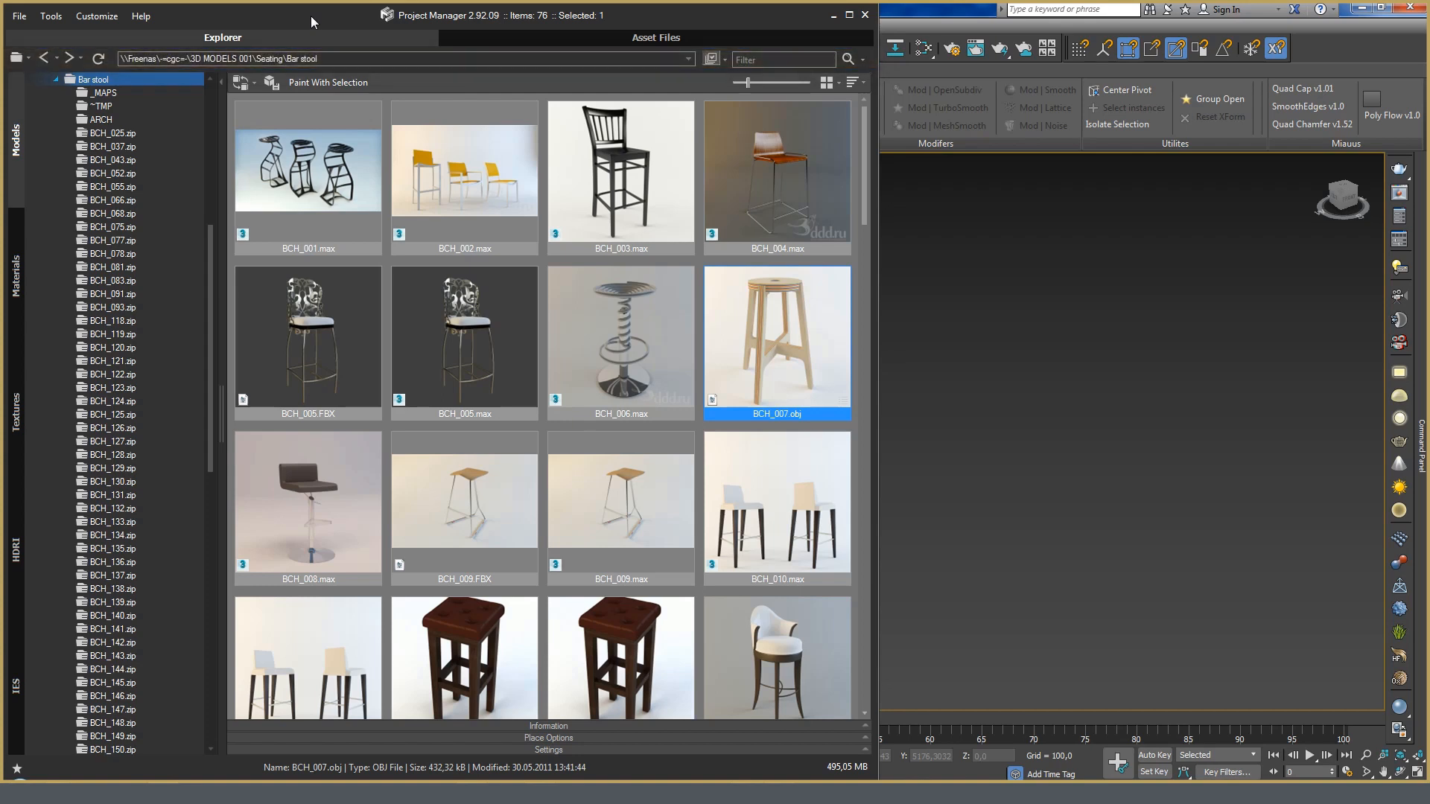
mouse_move(399, 109)
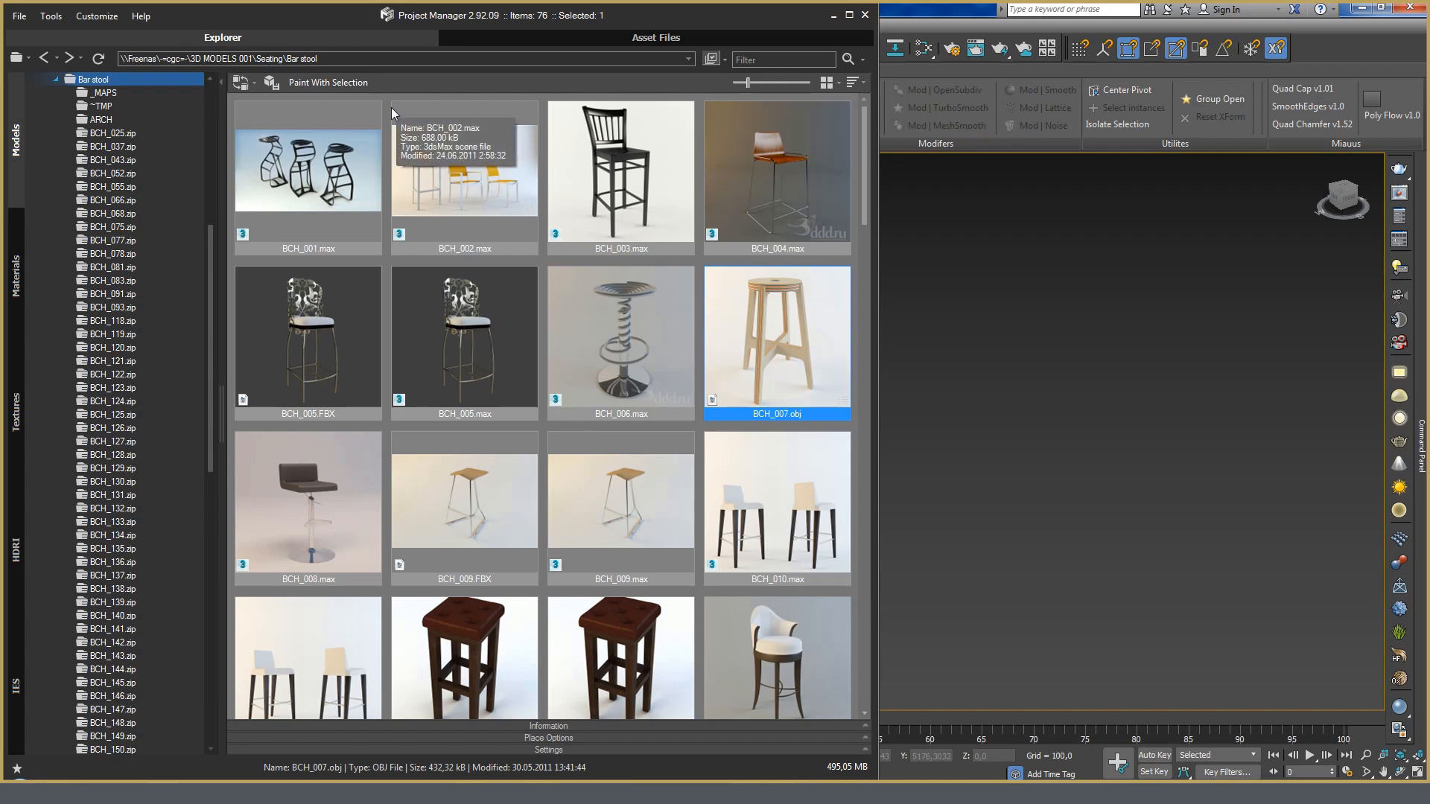
mouse_move(390, 115)
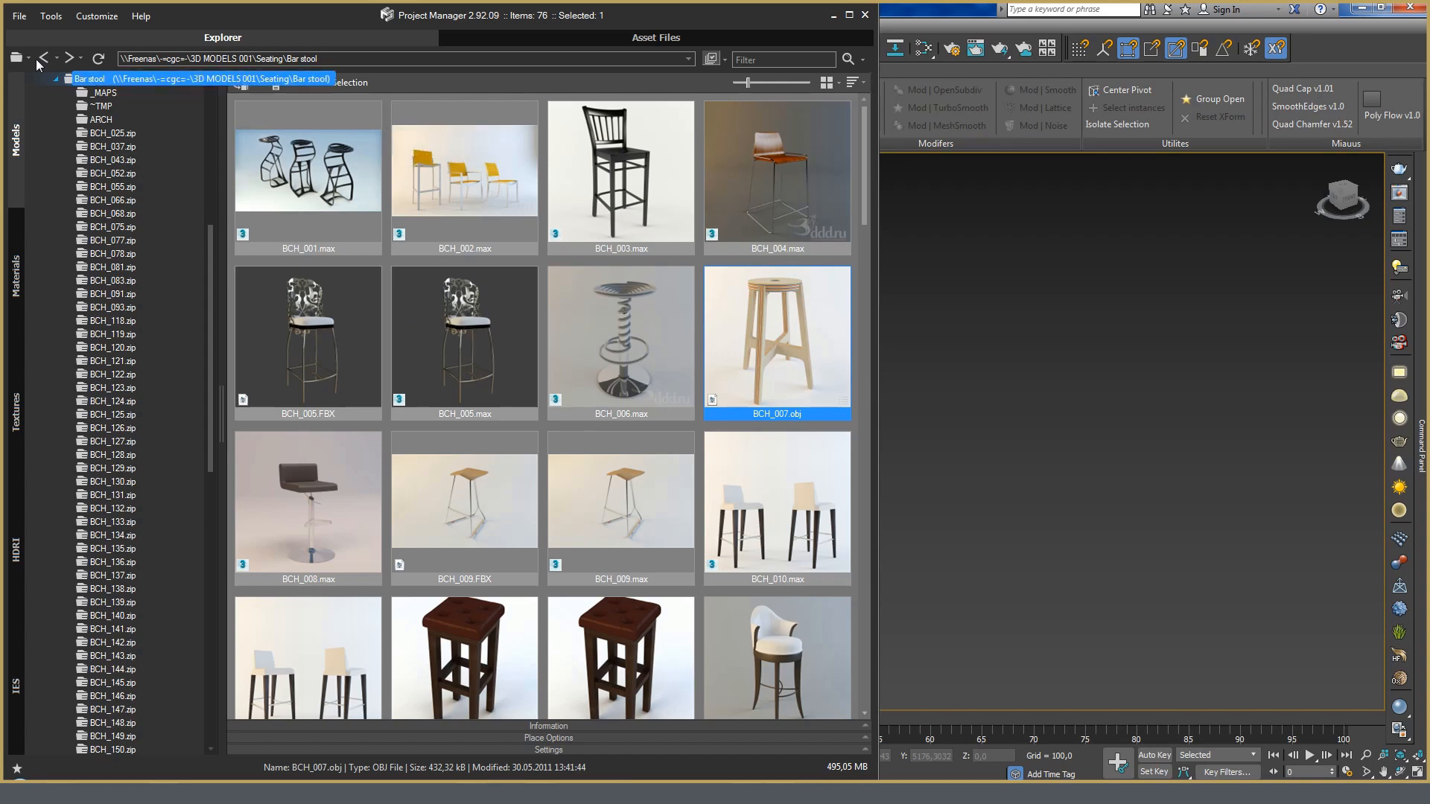
Pick BCH_007.obj in the Bar stool folder beside the 3ds Max viewport
left_click(17, 58)
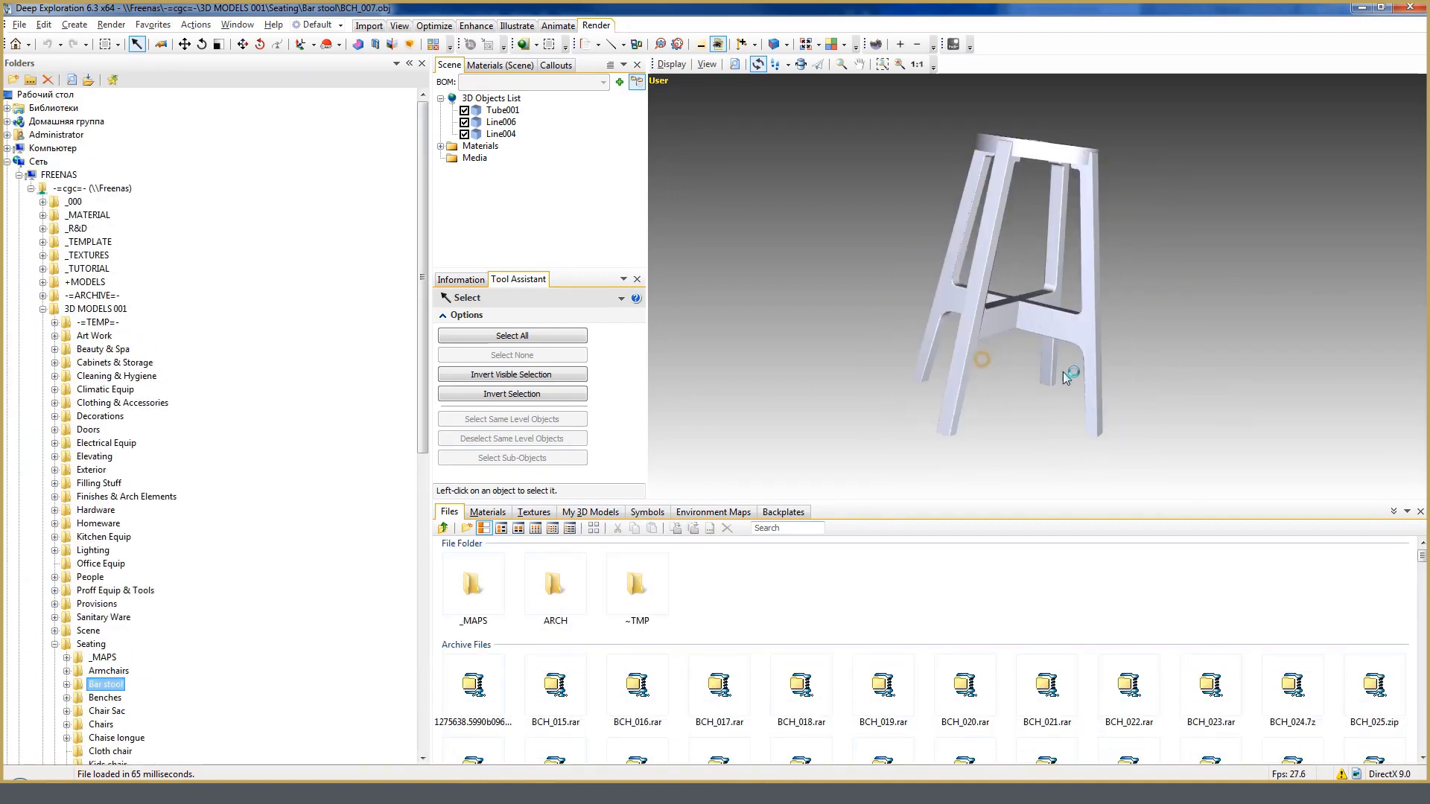
View the loaded BCH_007.obj bar stool in Deep Exploration's 3D viewport
left_click(502, 134)
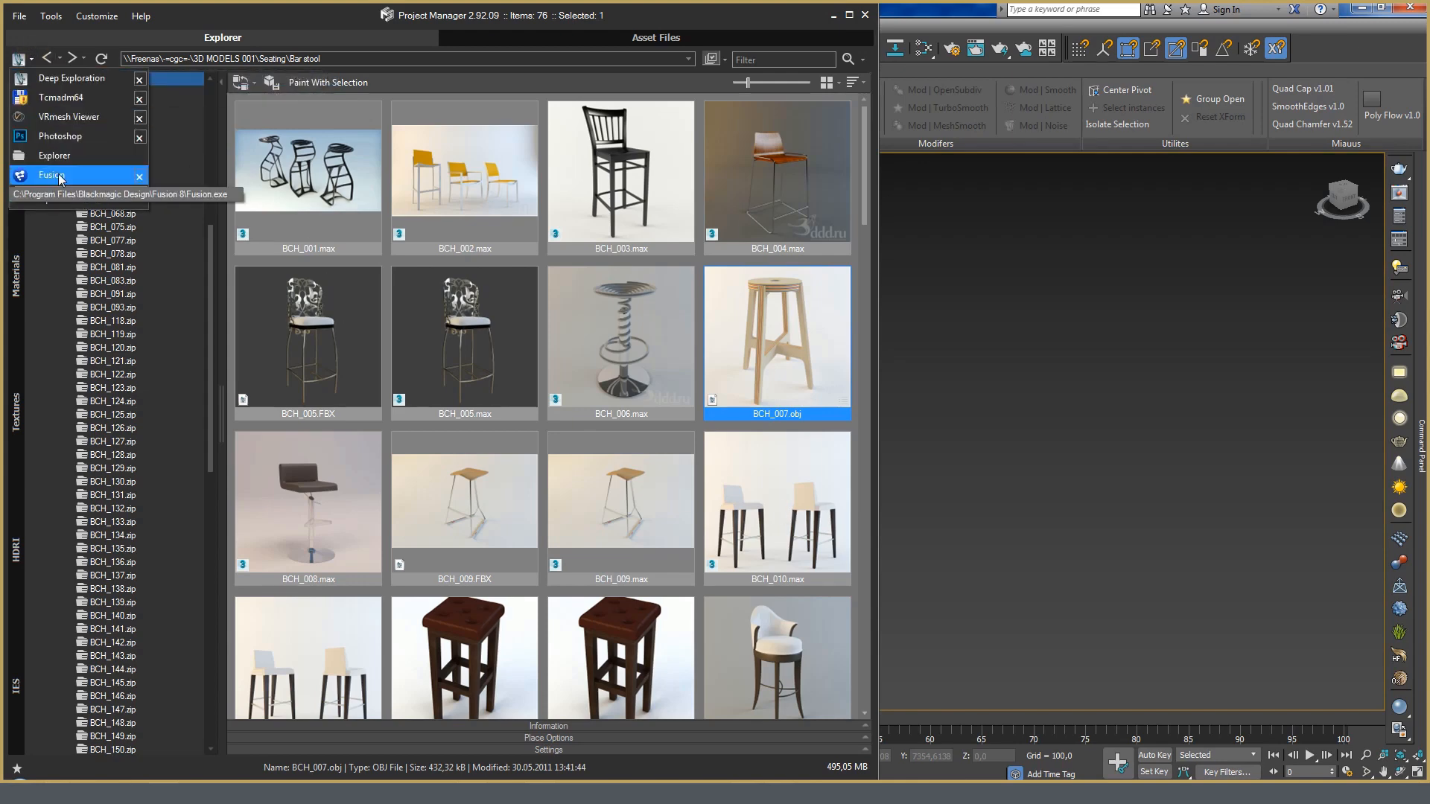
left_click(51, 175)
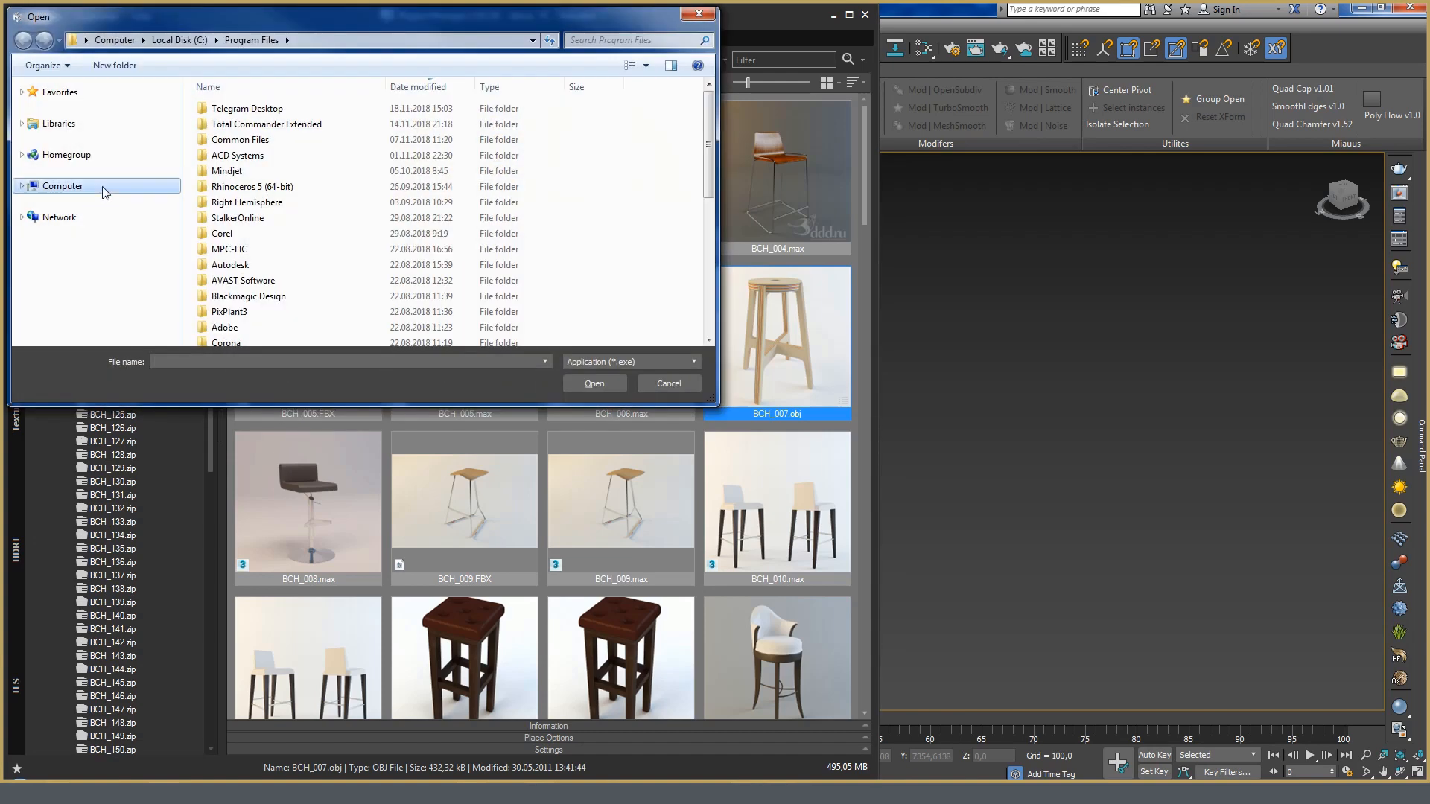
left_click(667, 383)
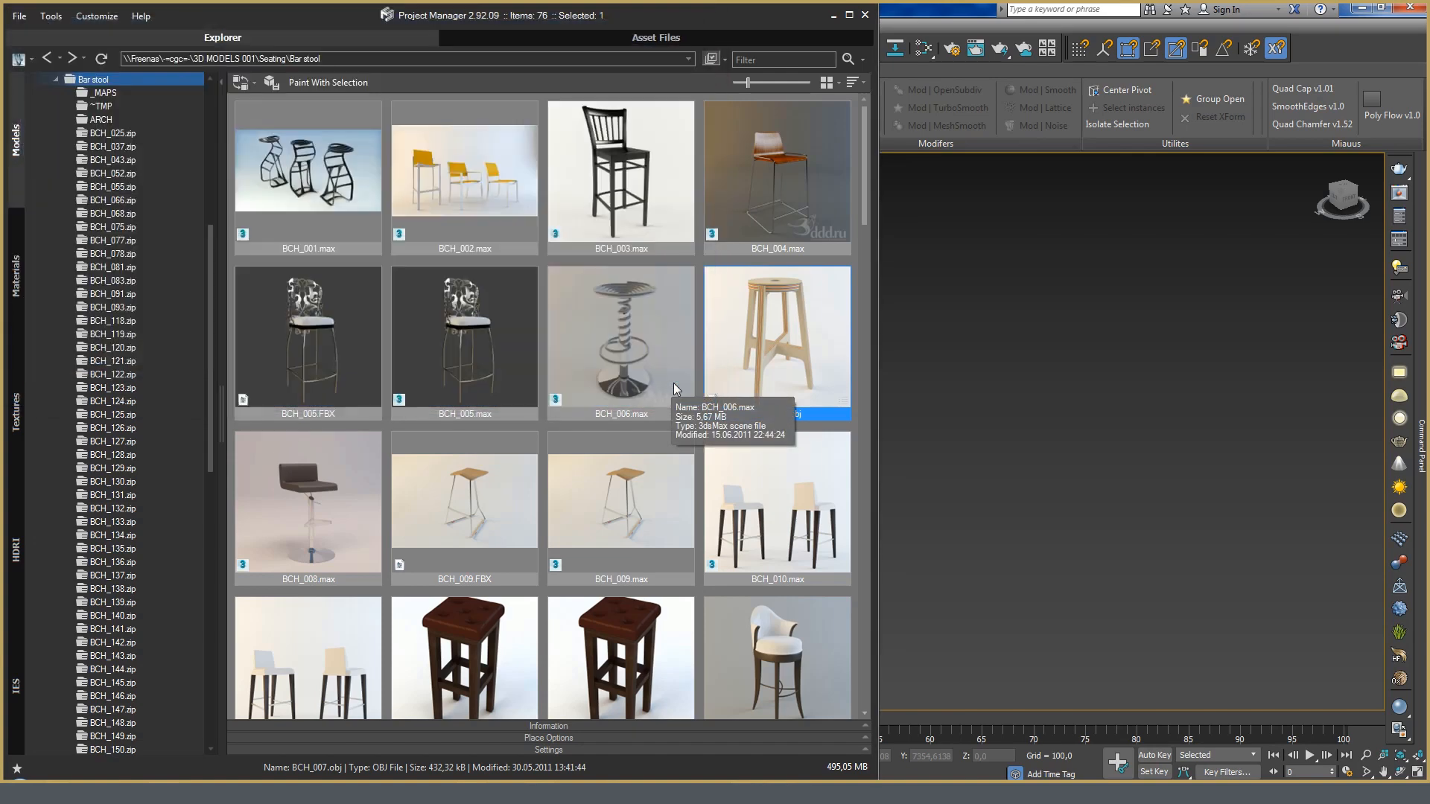
mouse_move(412, 228)
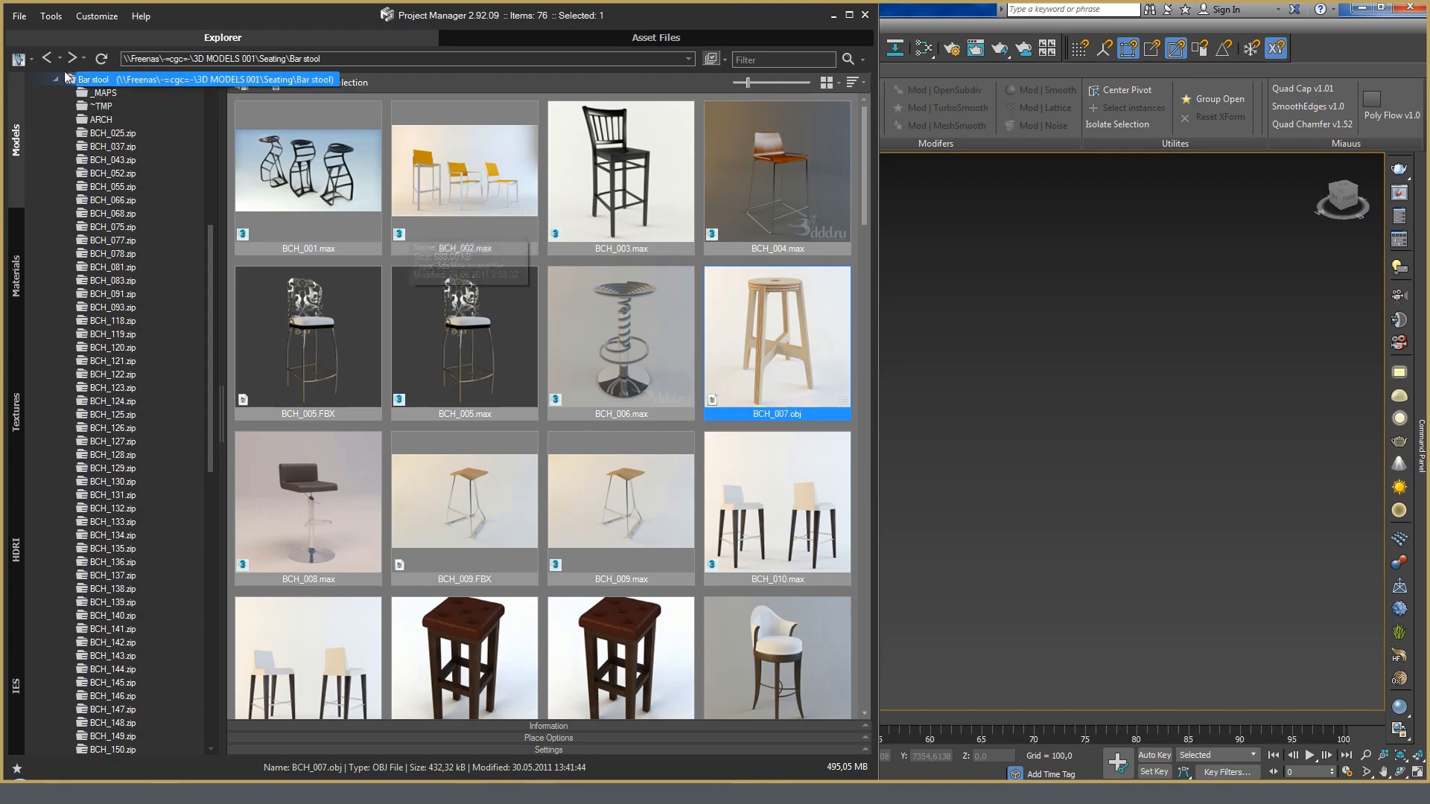
left_click(71, 58)
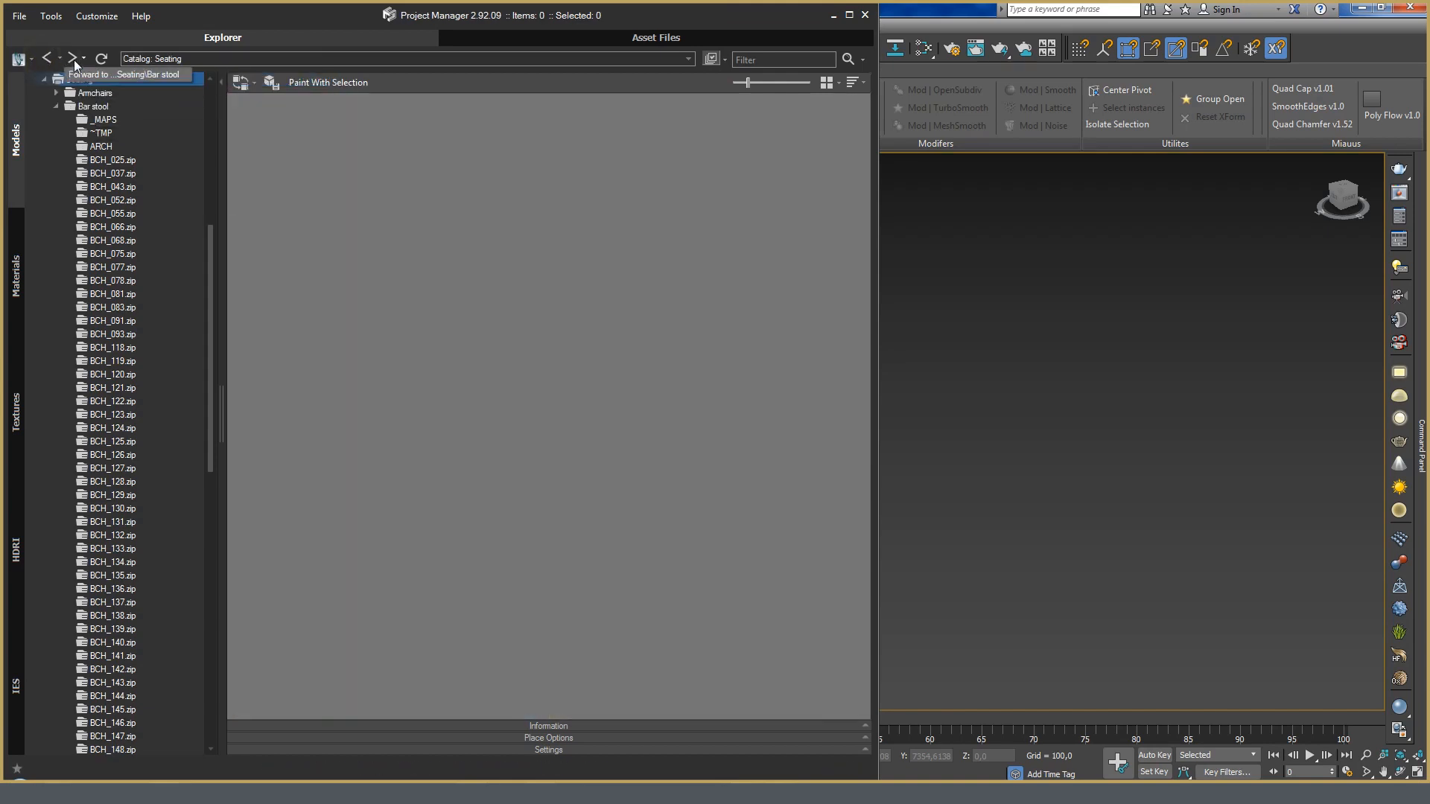
left_click(93, 106)
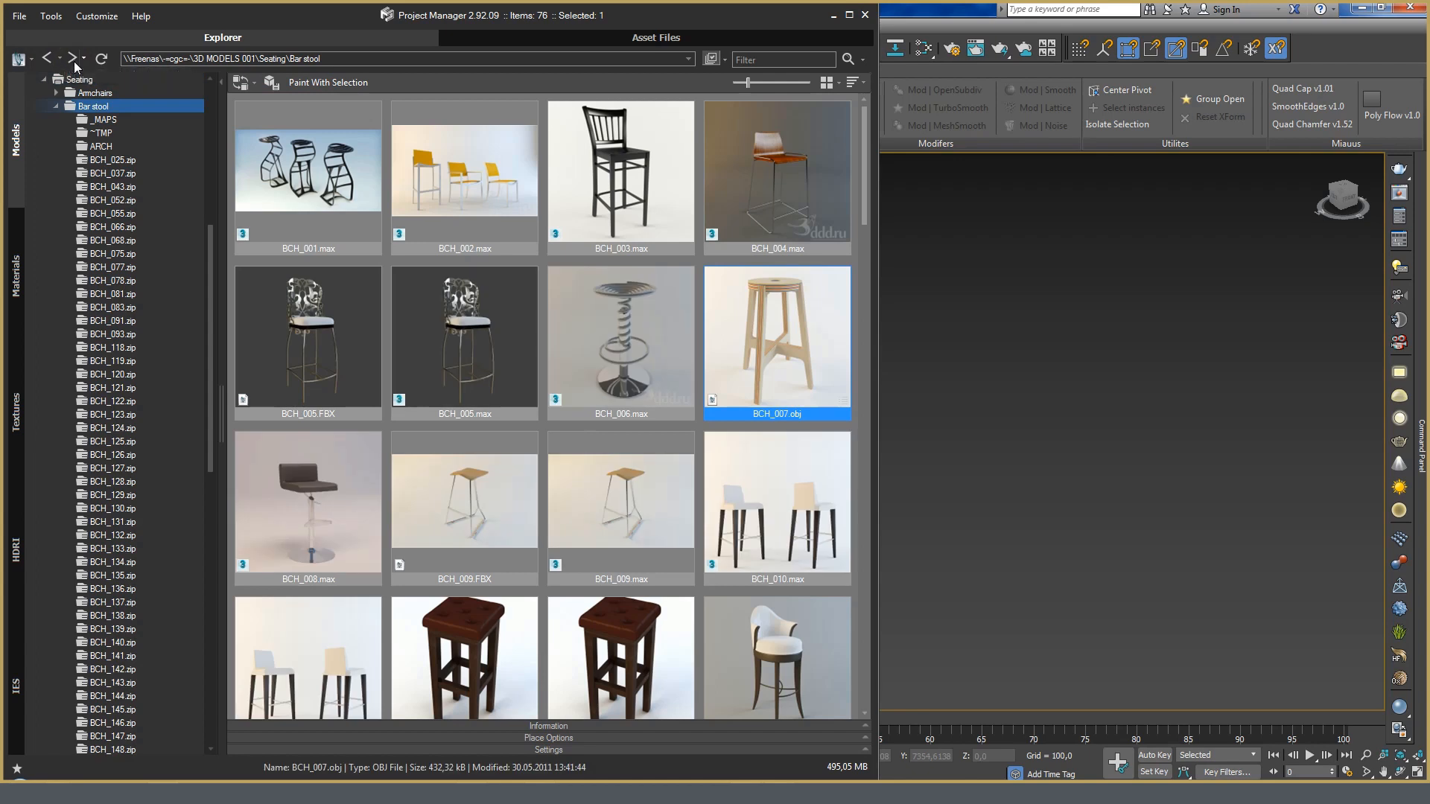
mouse_move(101, 58)
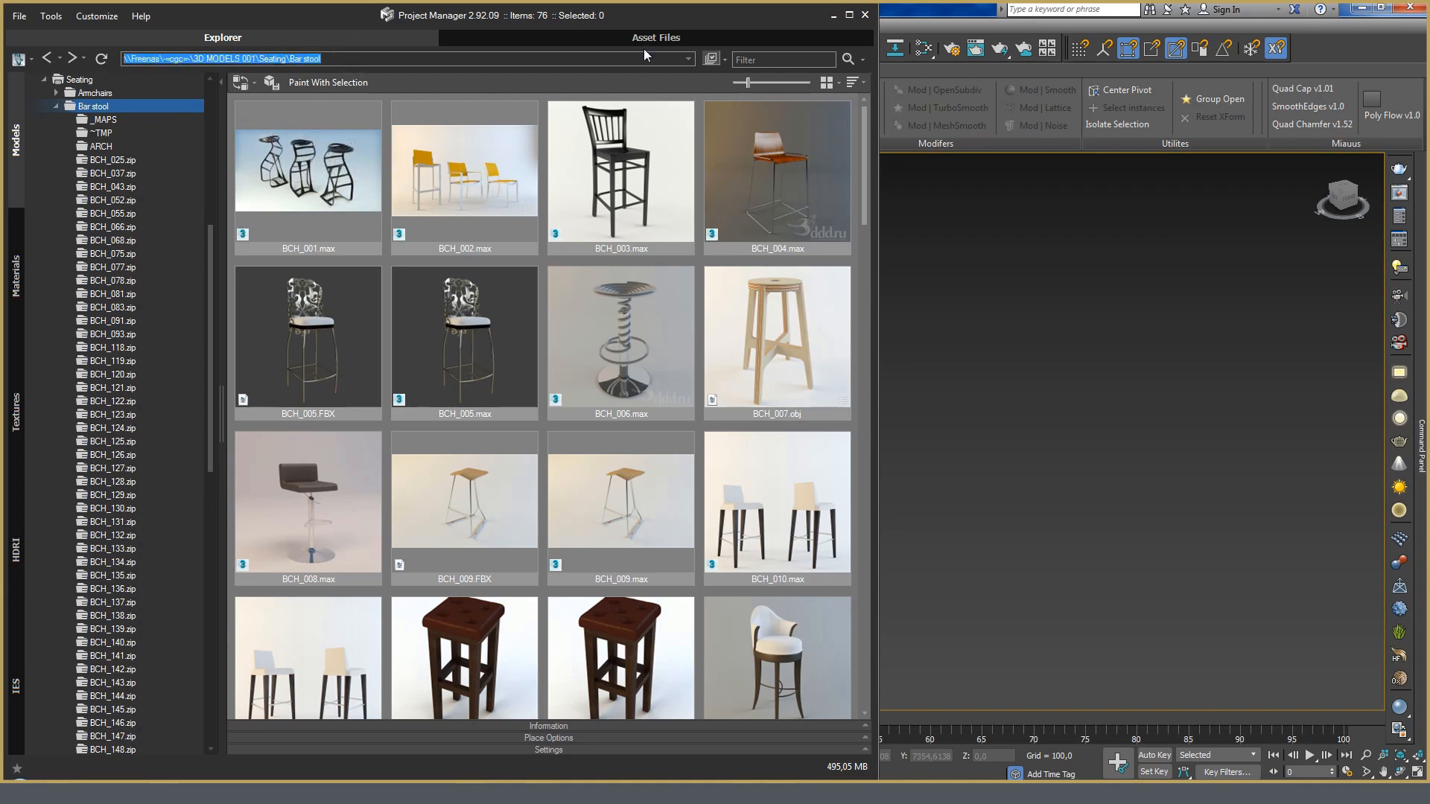
mouse_move(634, 54)
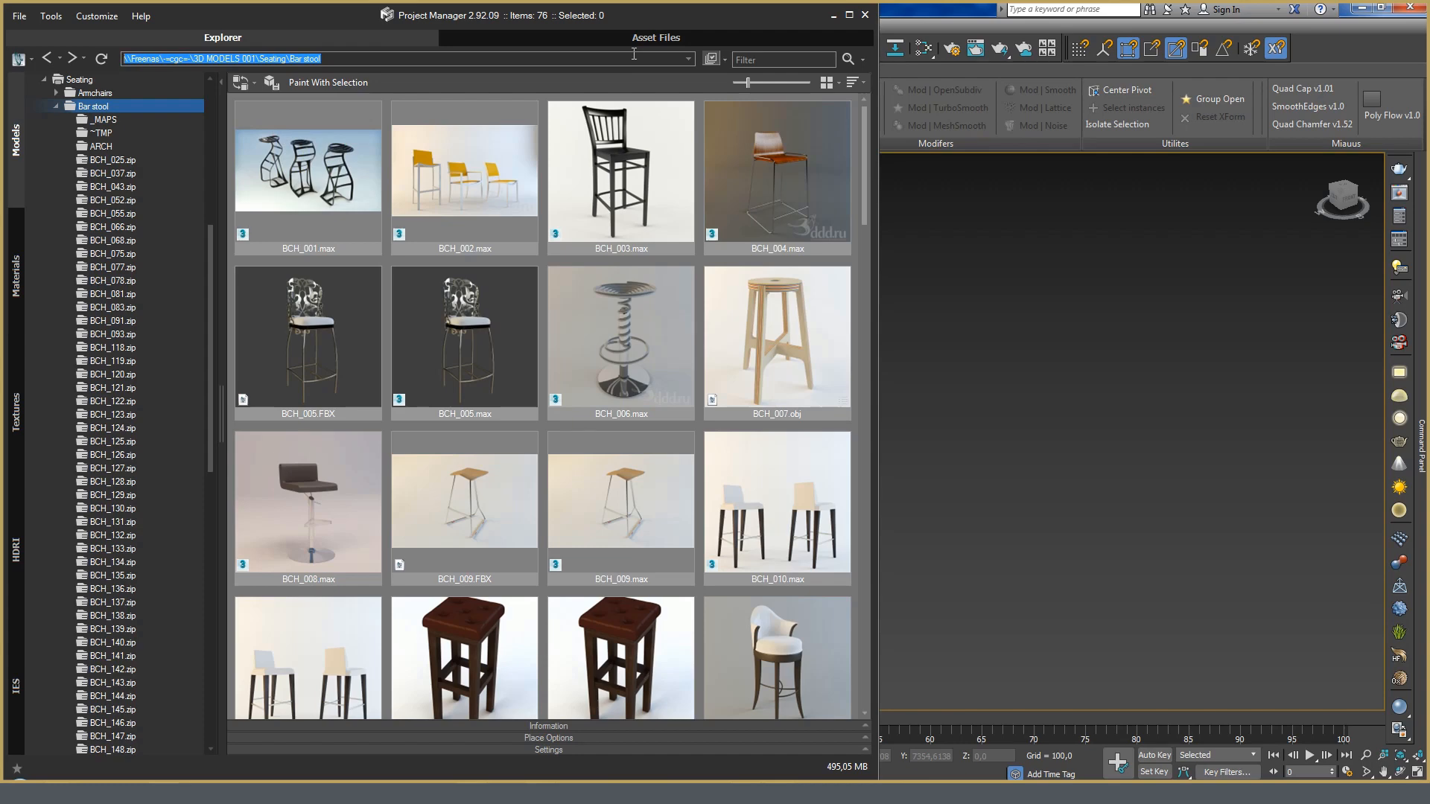
left_click(686, 59)
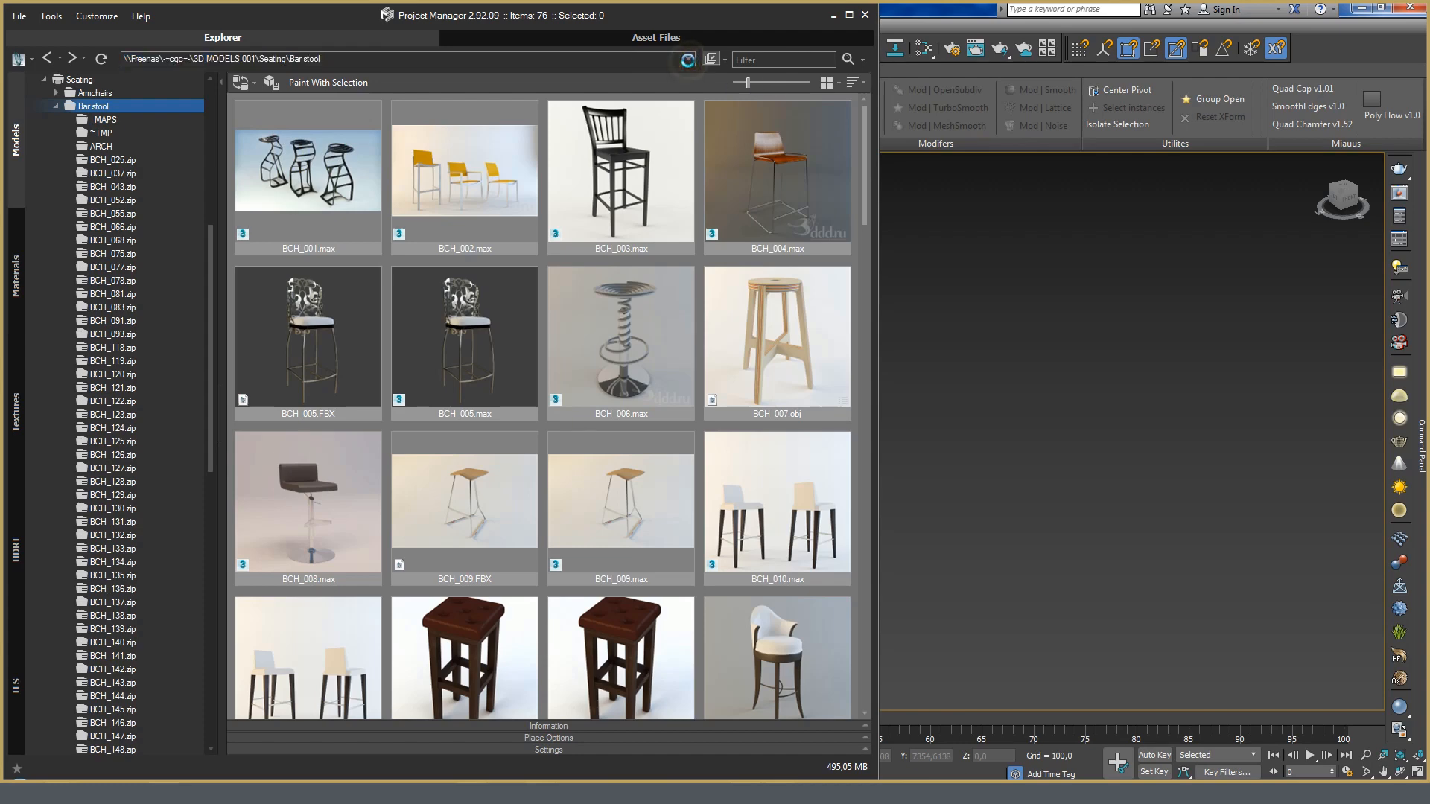
left_click(95, 736)
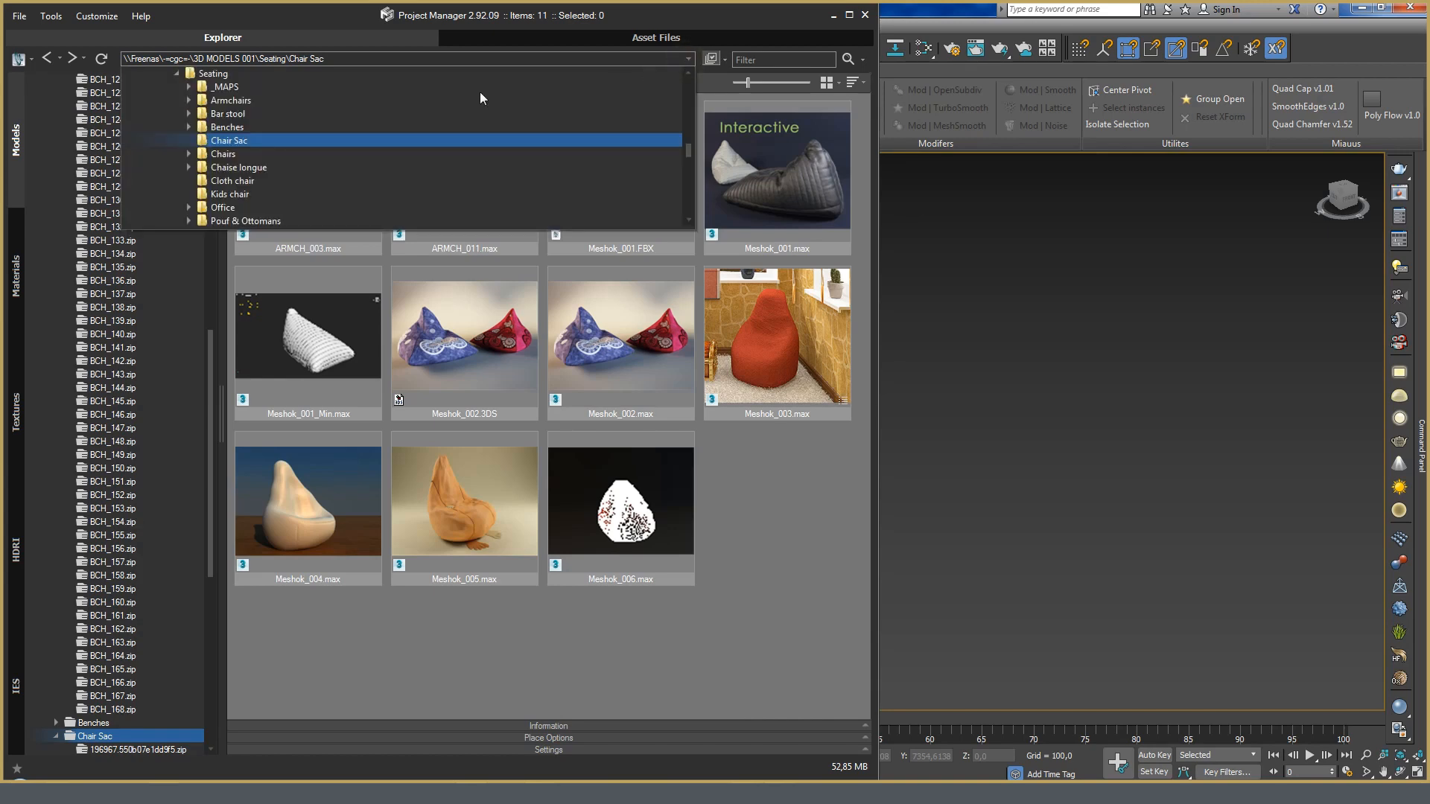
left_click(226, 113)
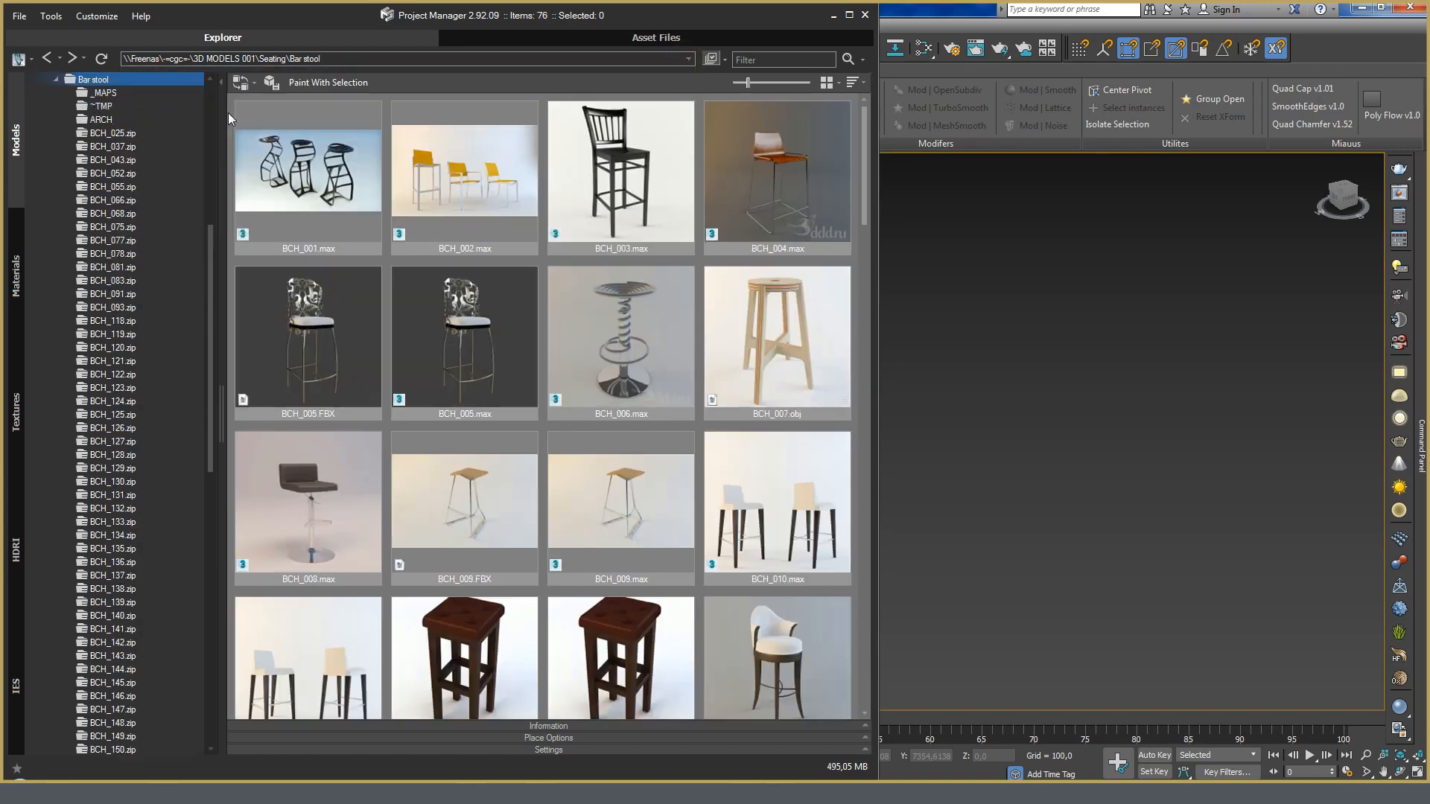
mouse_move(952, 126)
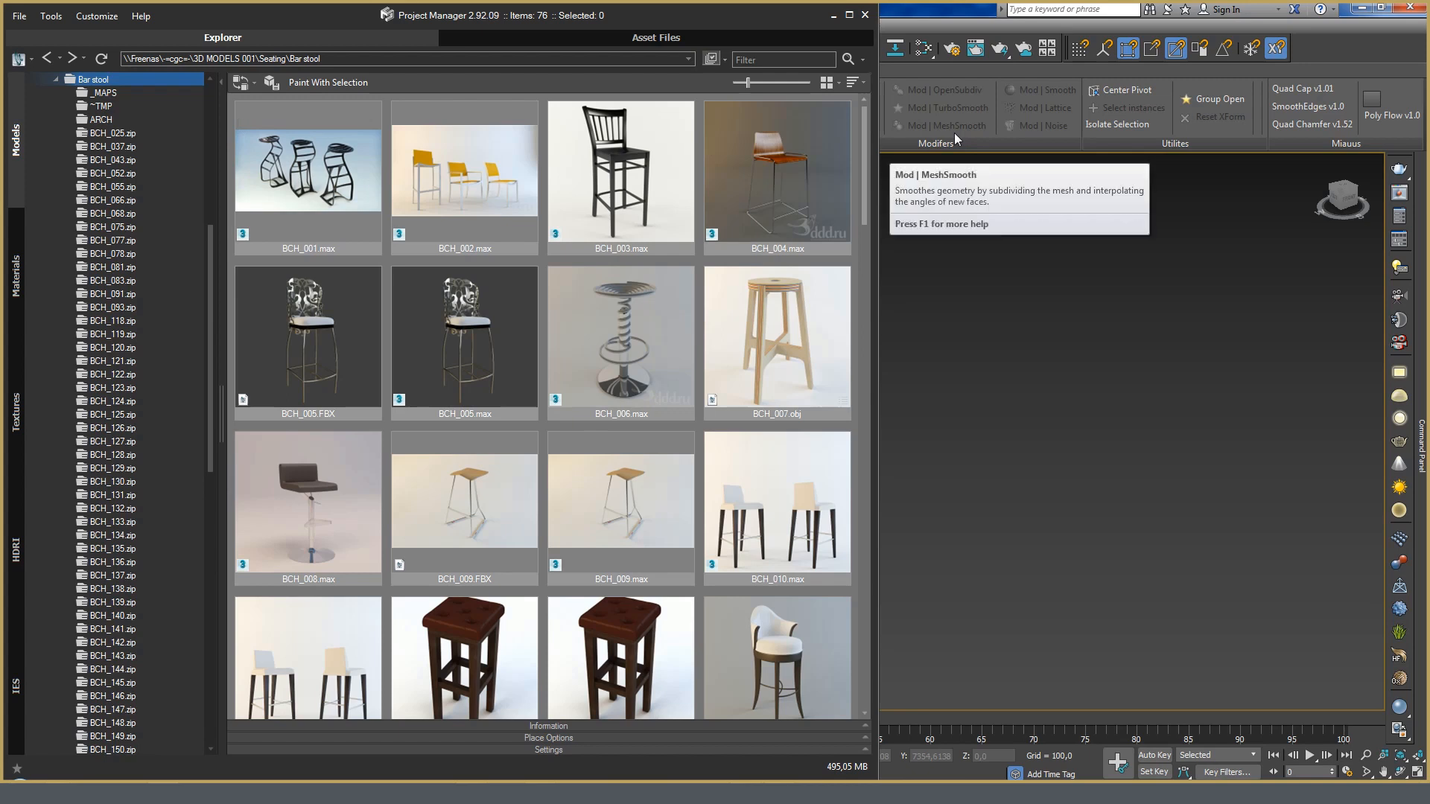
mouse_move(739, 278)
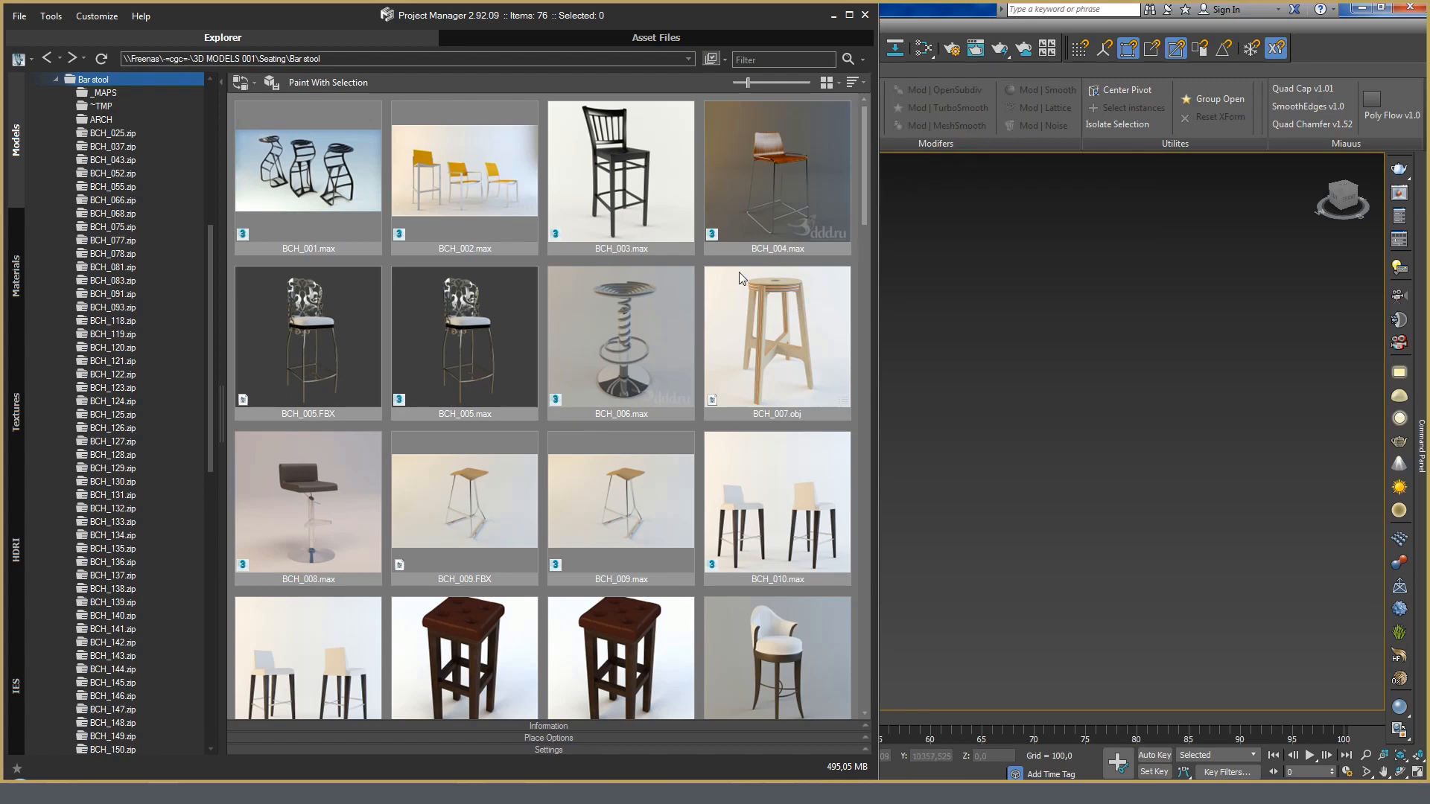
mouse_move(738, 269)
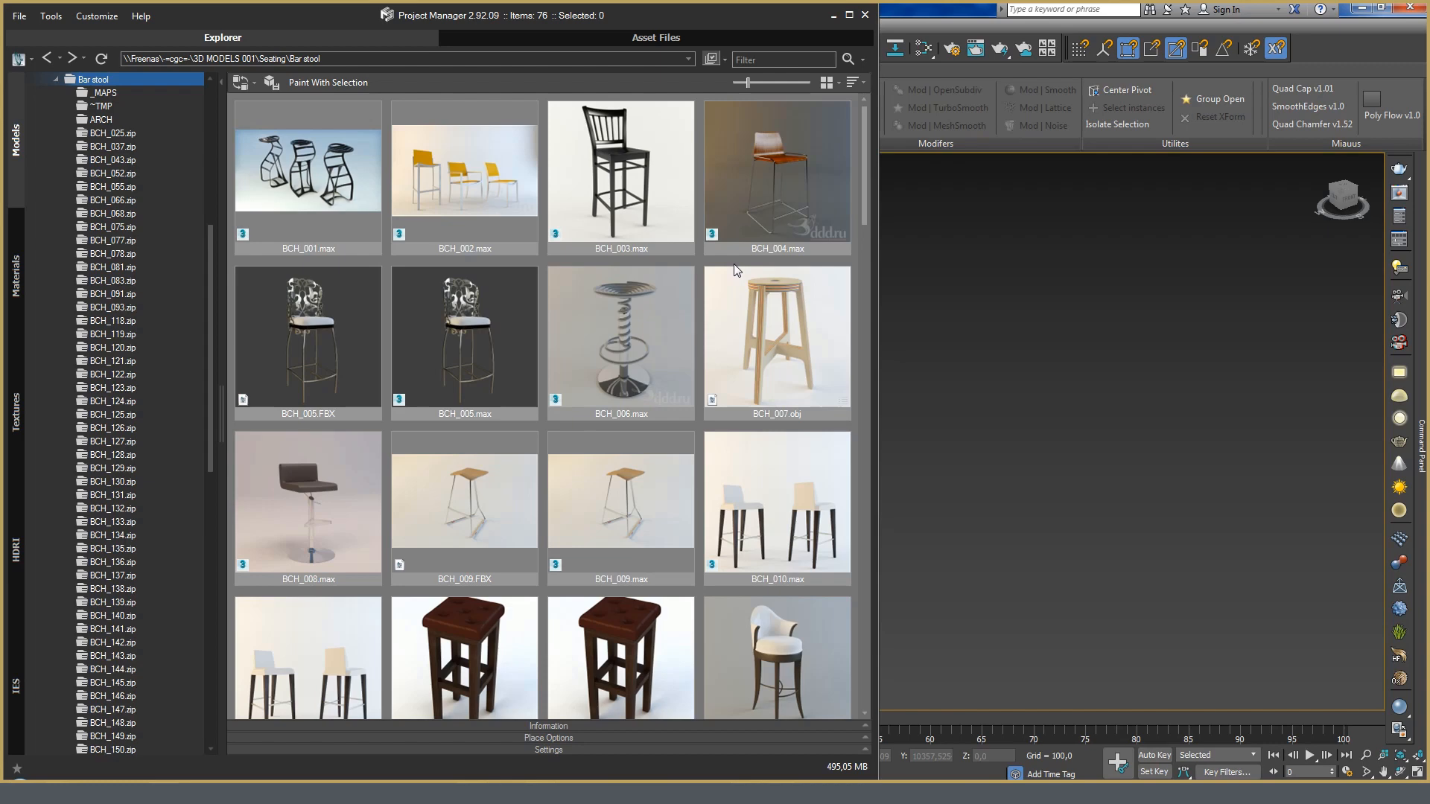
left_click(710, 58)
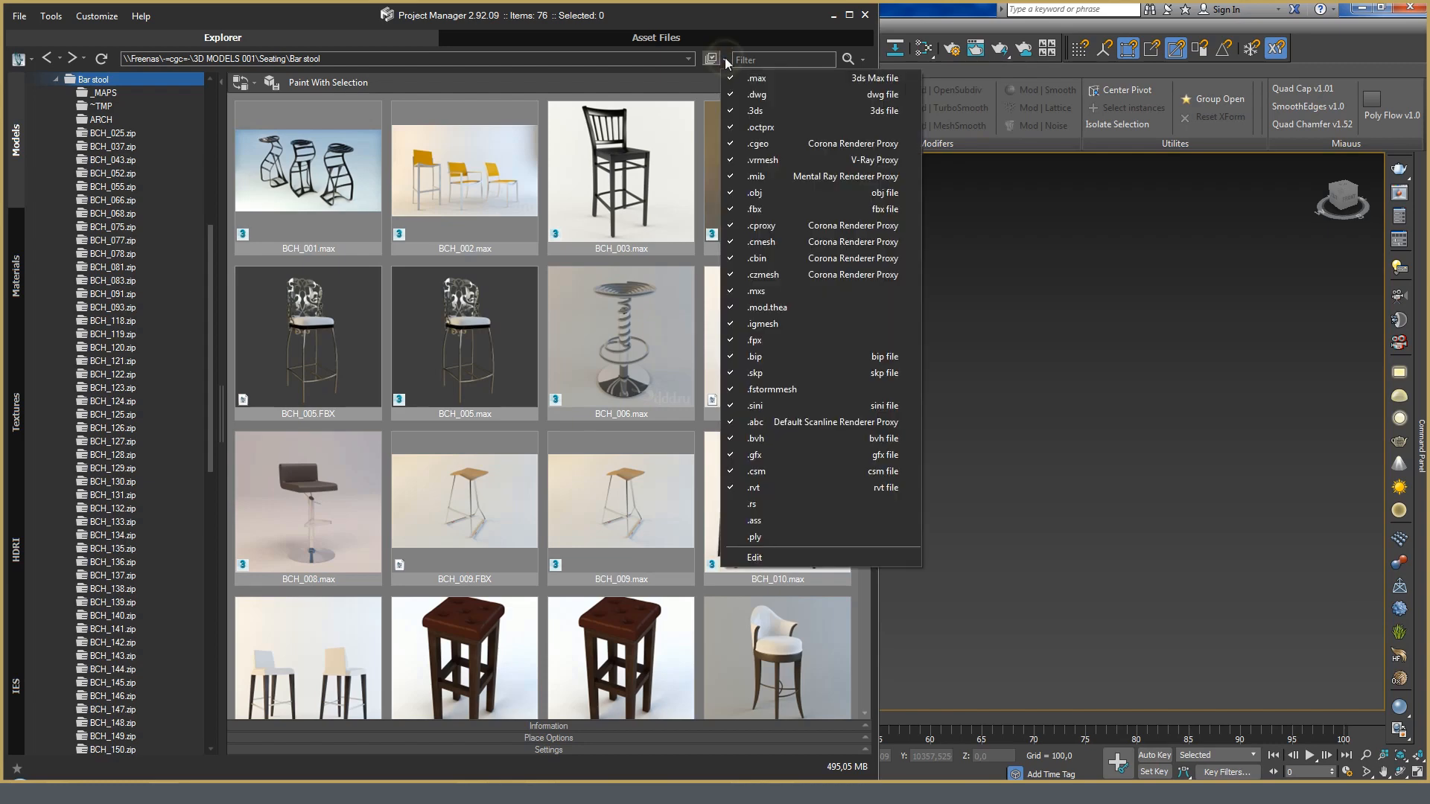
left_click(766, 127)
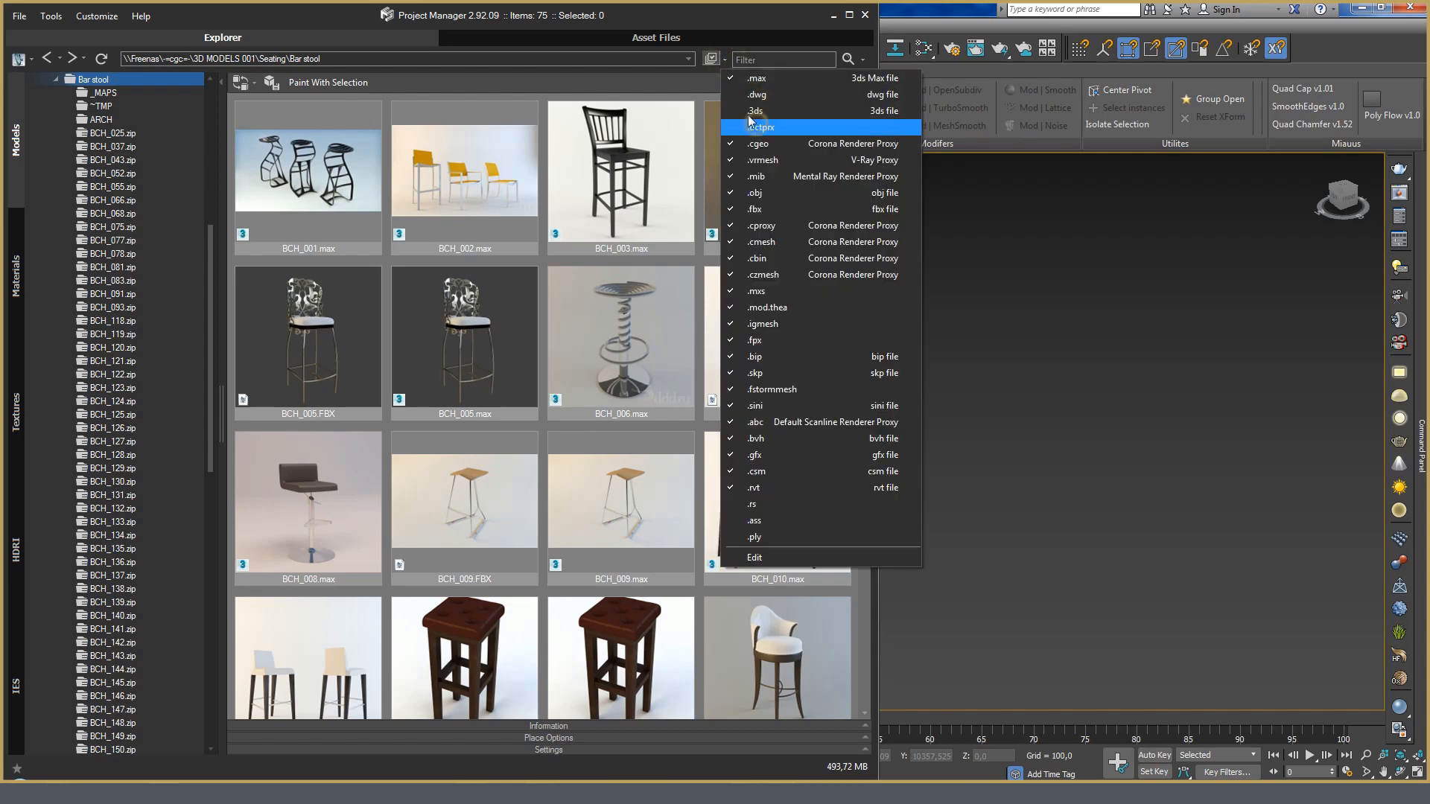
left_click(730, 77)
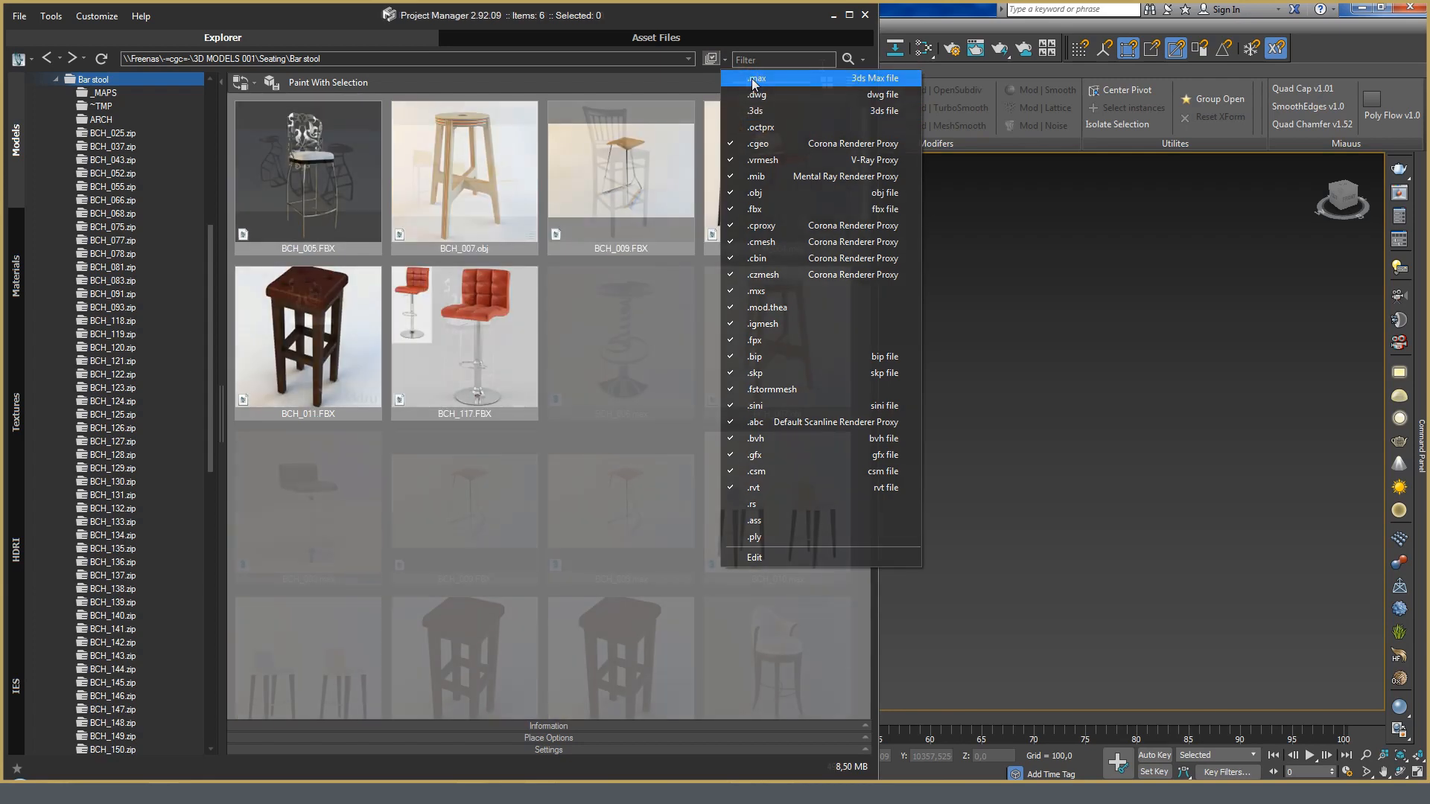
left_click(757, 78)
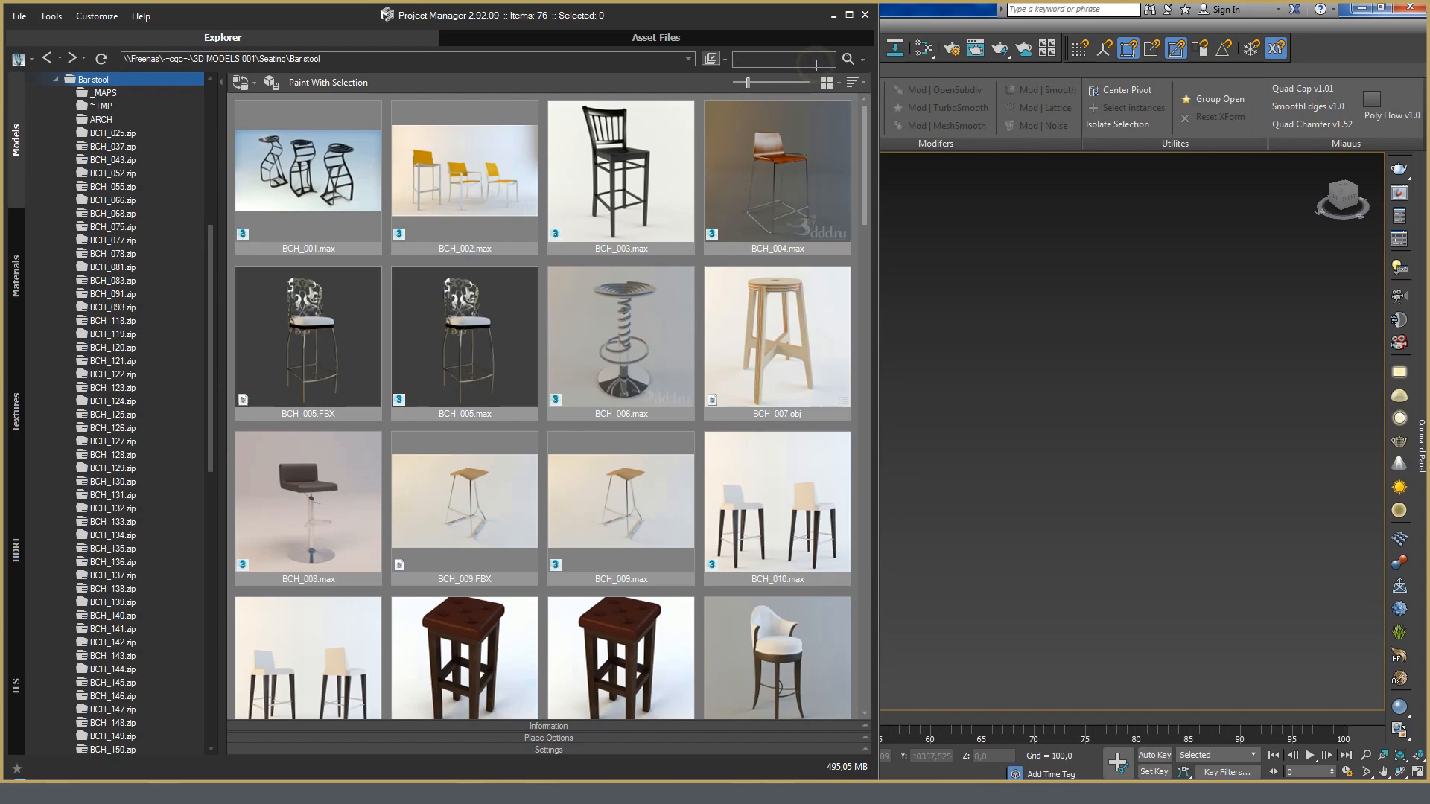
type("bar")
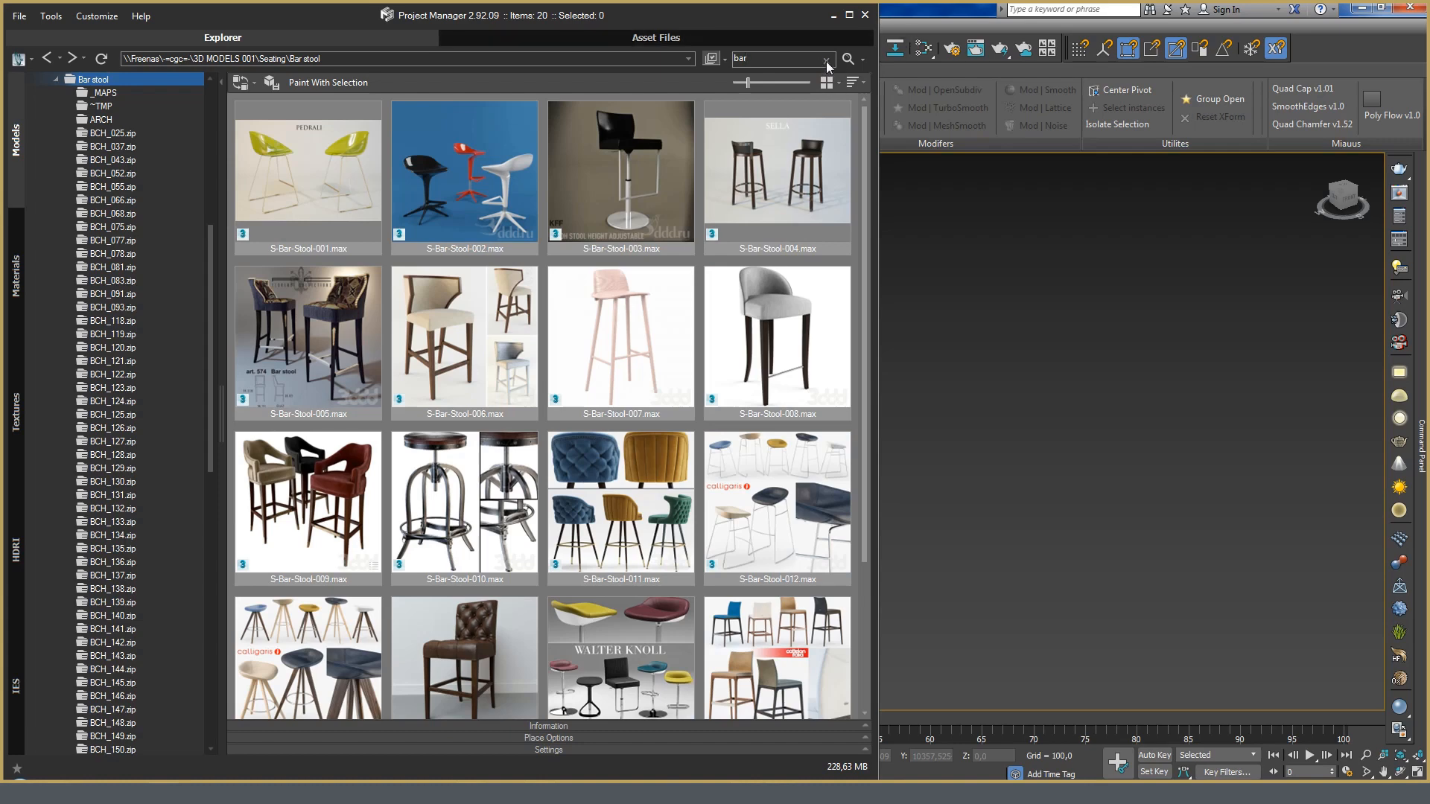
left_click(826, 58)
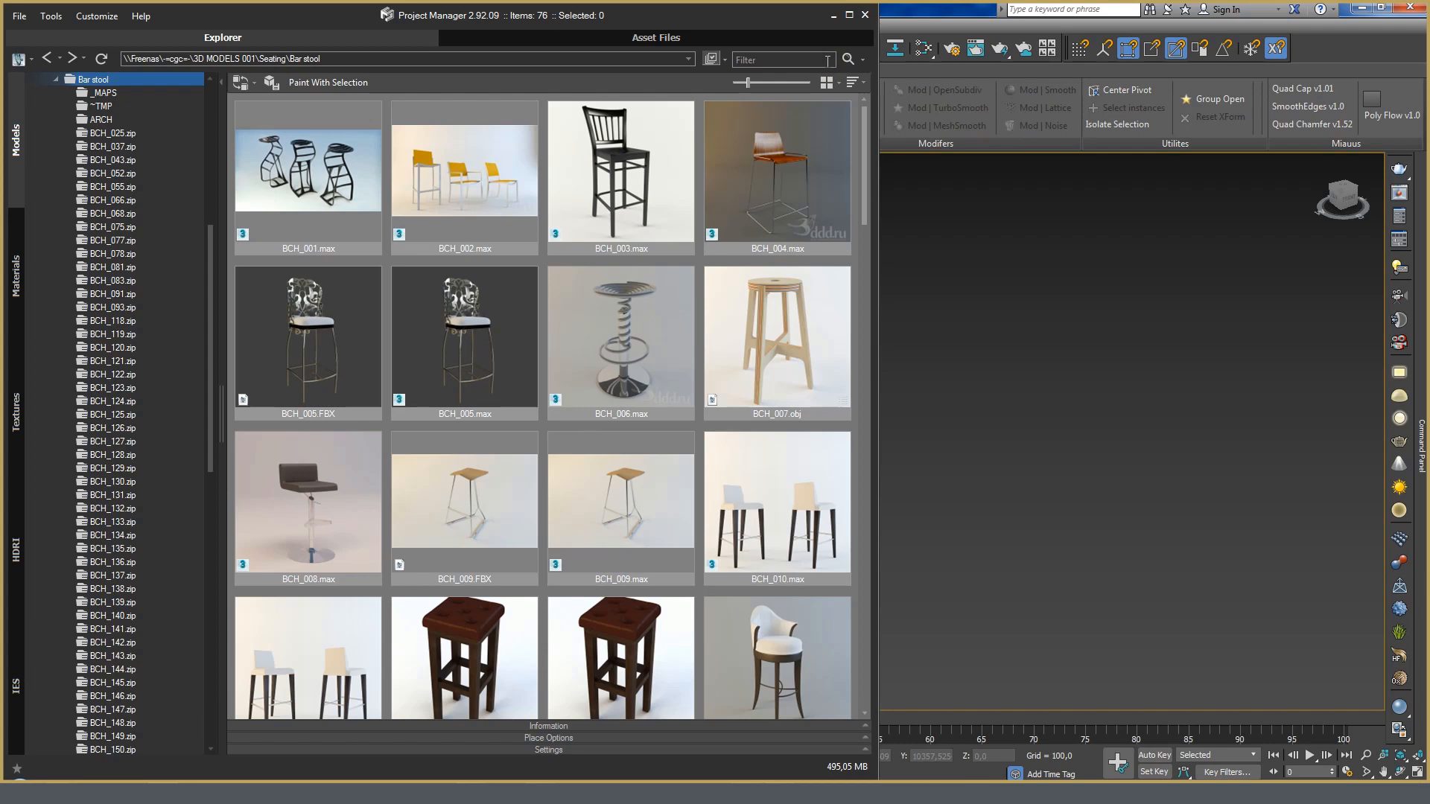
mouse_move(867, 65)
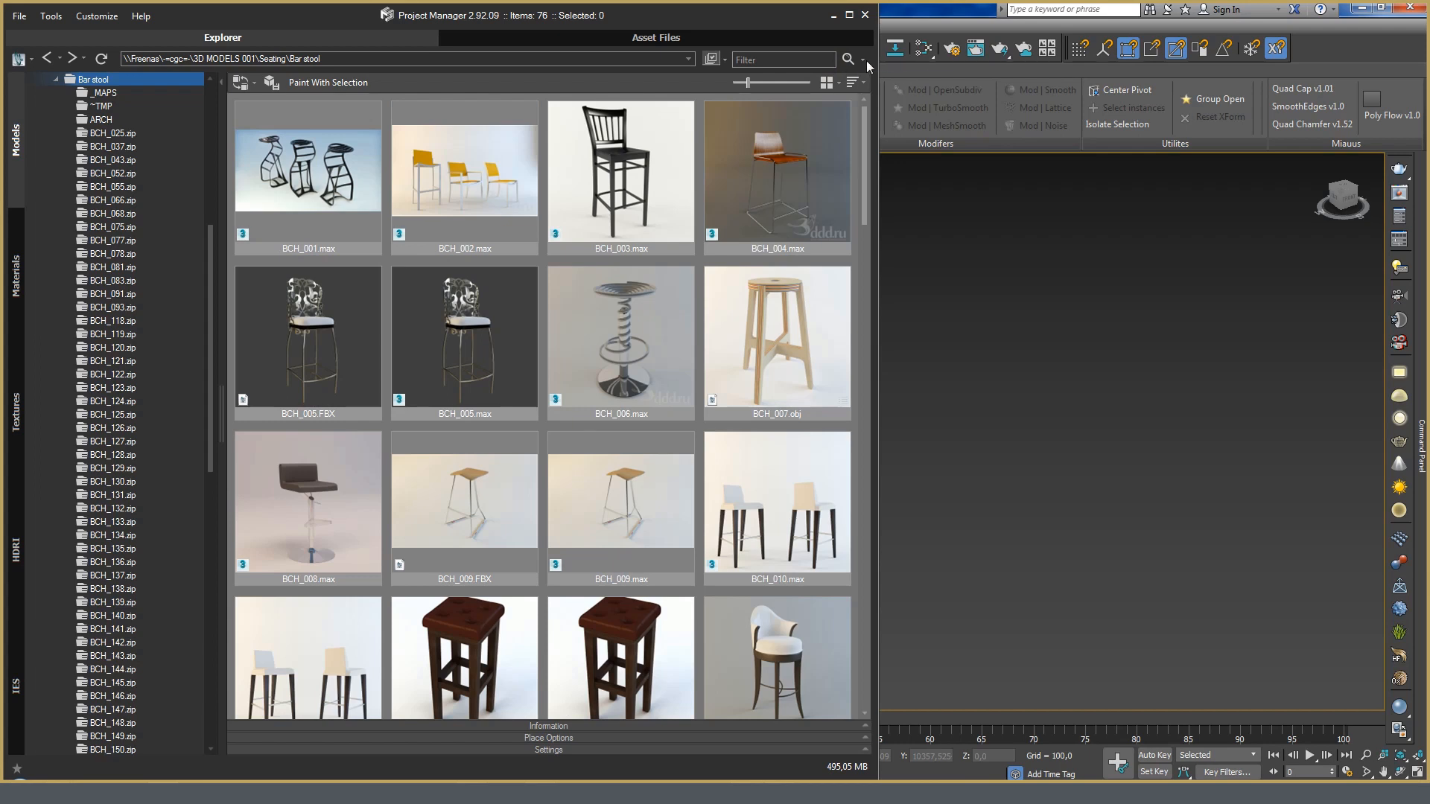
Show the search-mode menu: AND, OR, Advanced, Regex, Comments, Tags
left_click(861, 58)
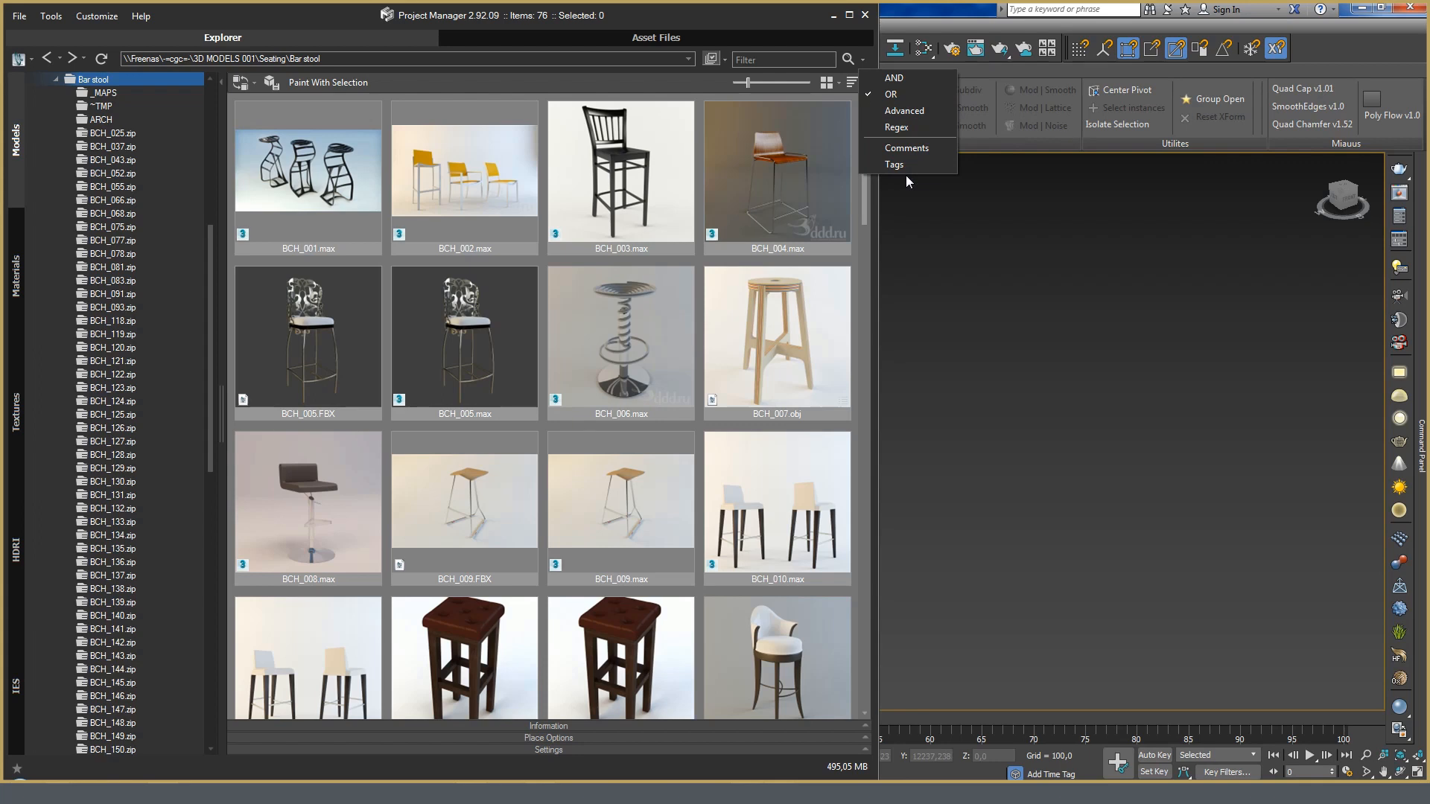
mouse_move(896, 166)
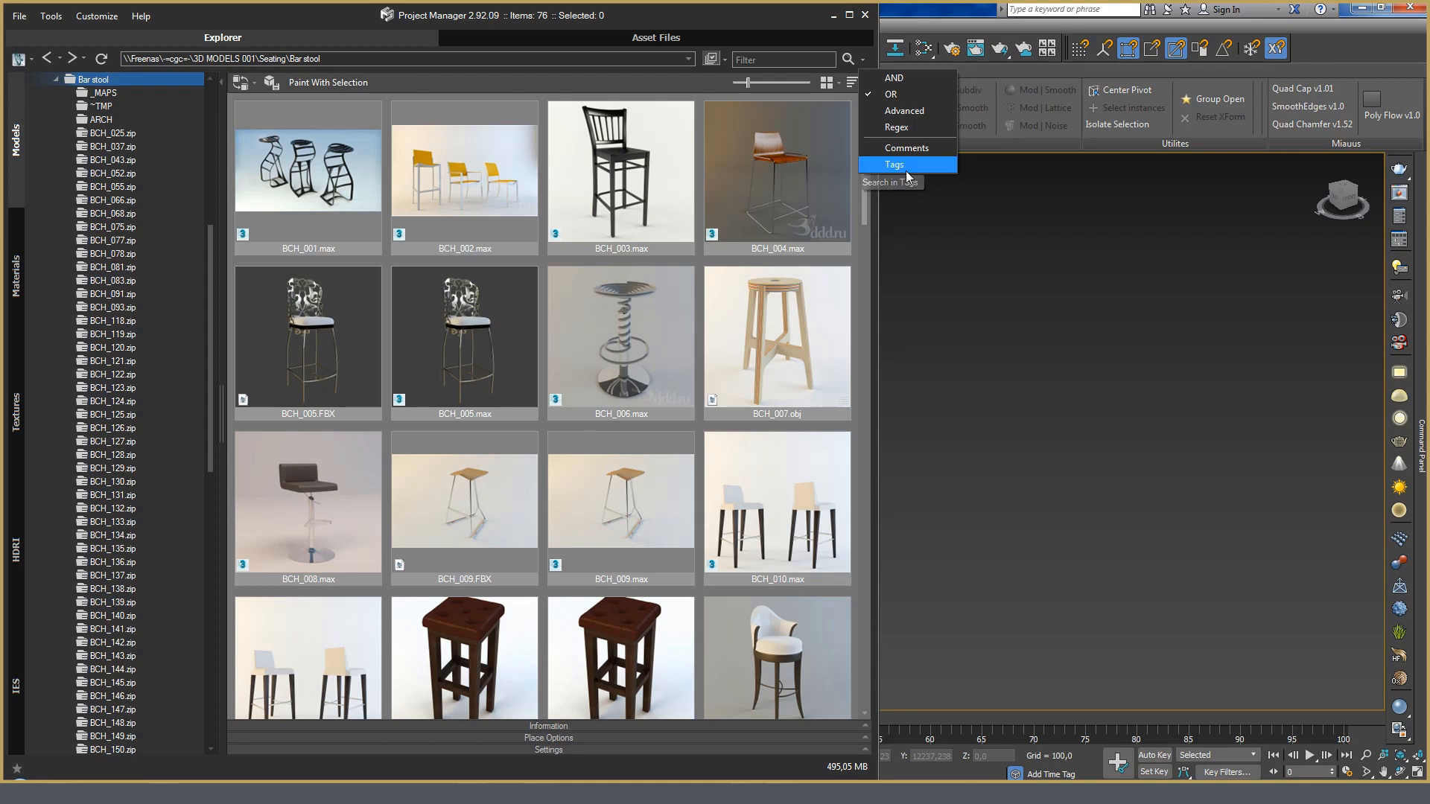
mouse_move(907, 178)
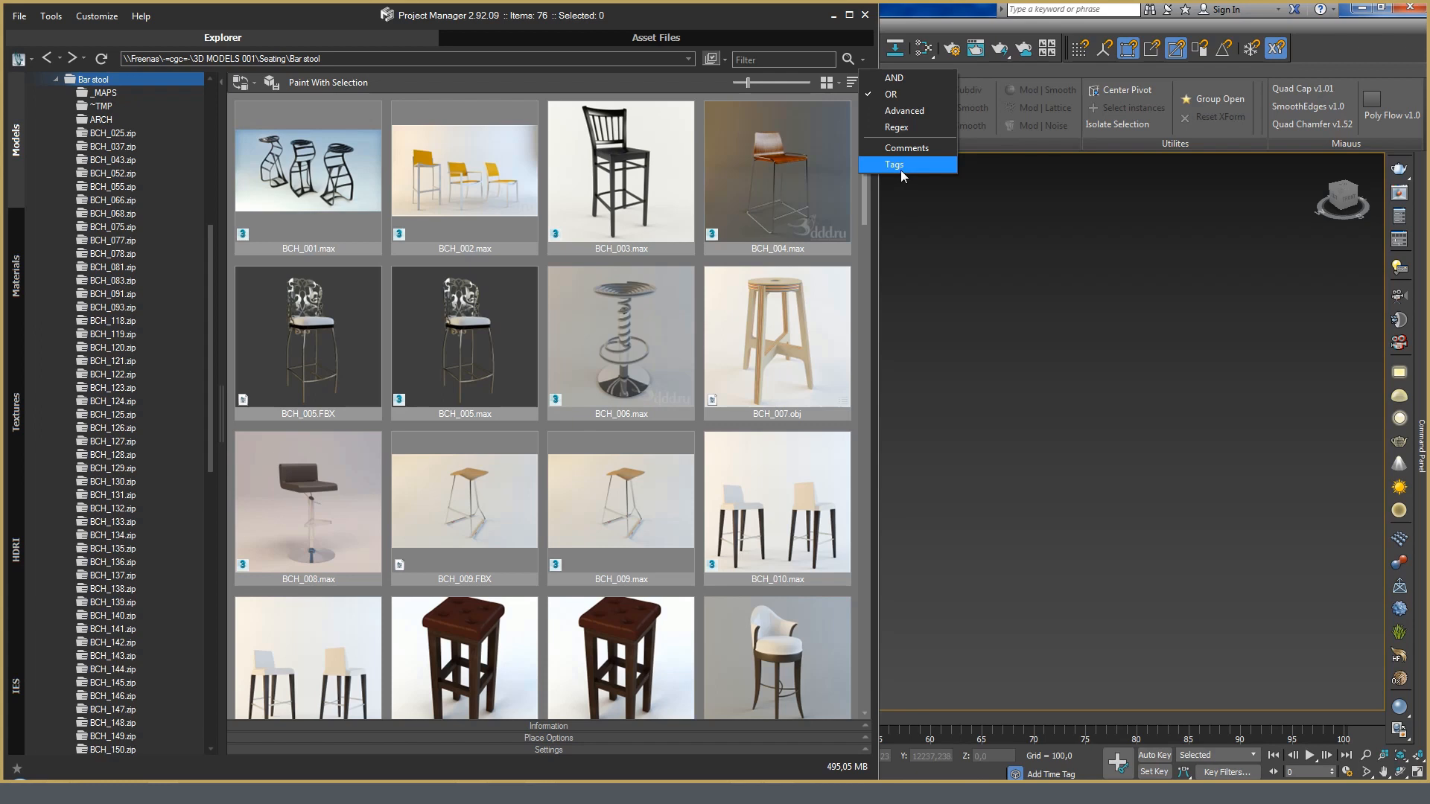
mouse_move(469, 341)
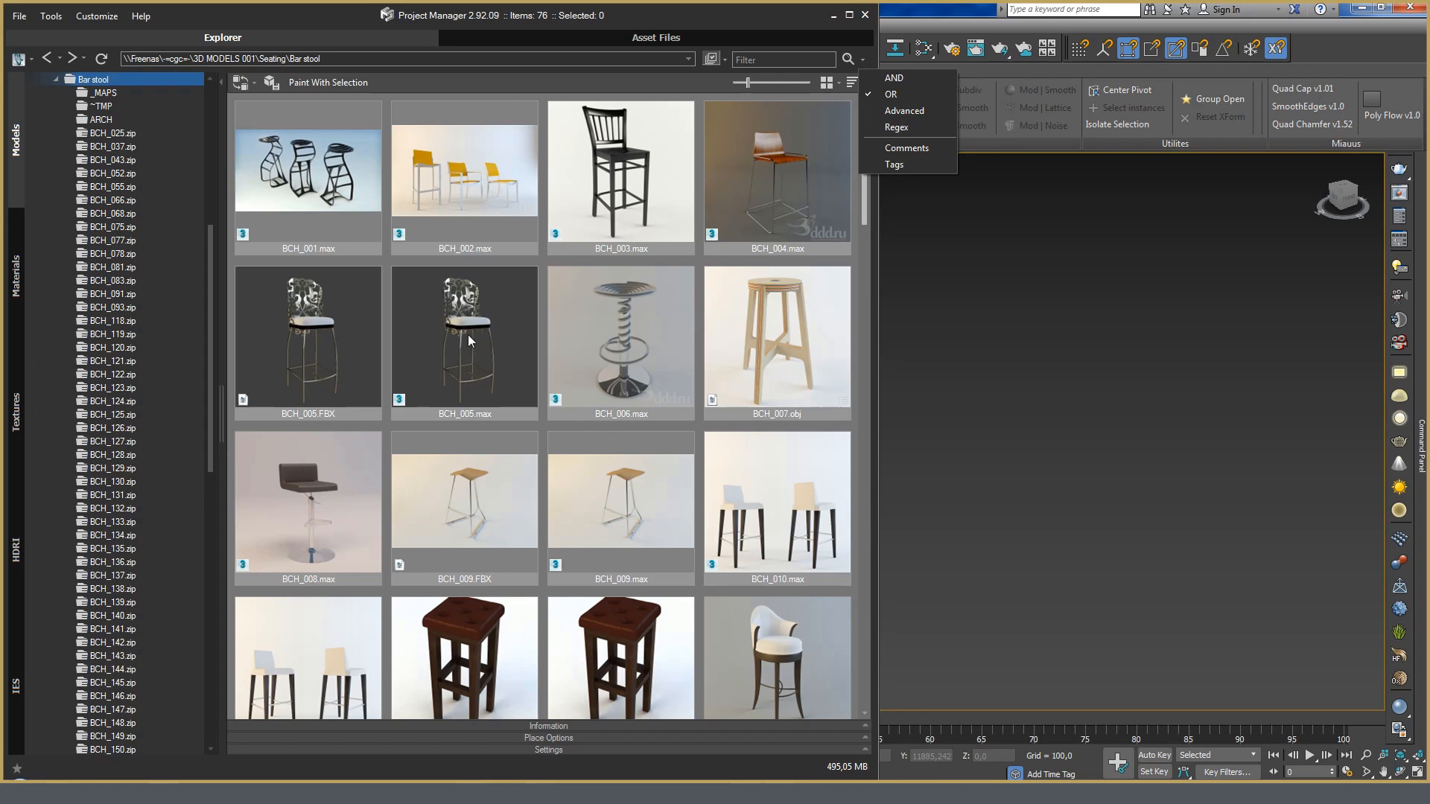
Tag BCH_005.max as red in its Information panel and save it
left_click(463, 335)
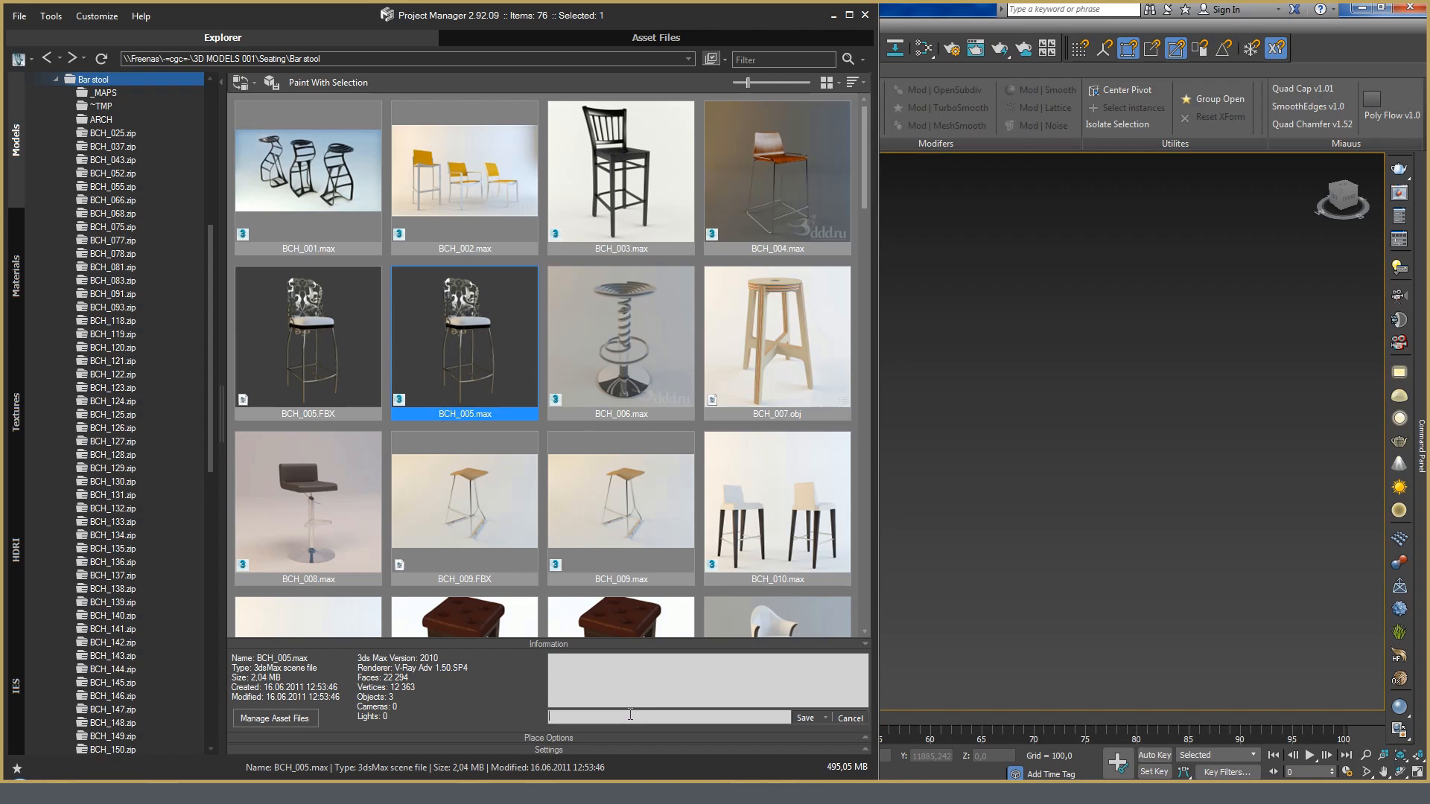
type("red")
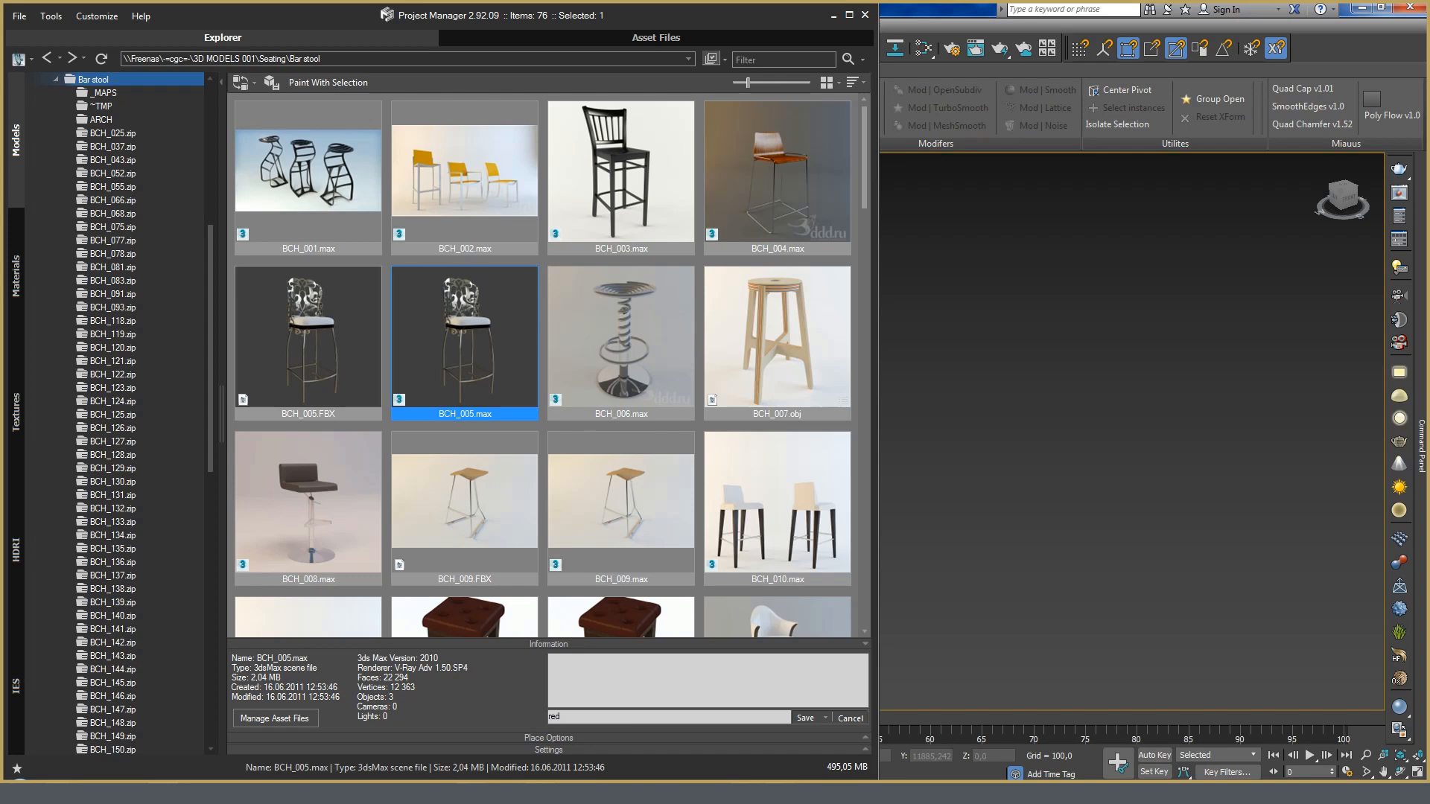
left_click(804, 718)
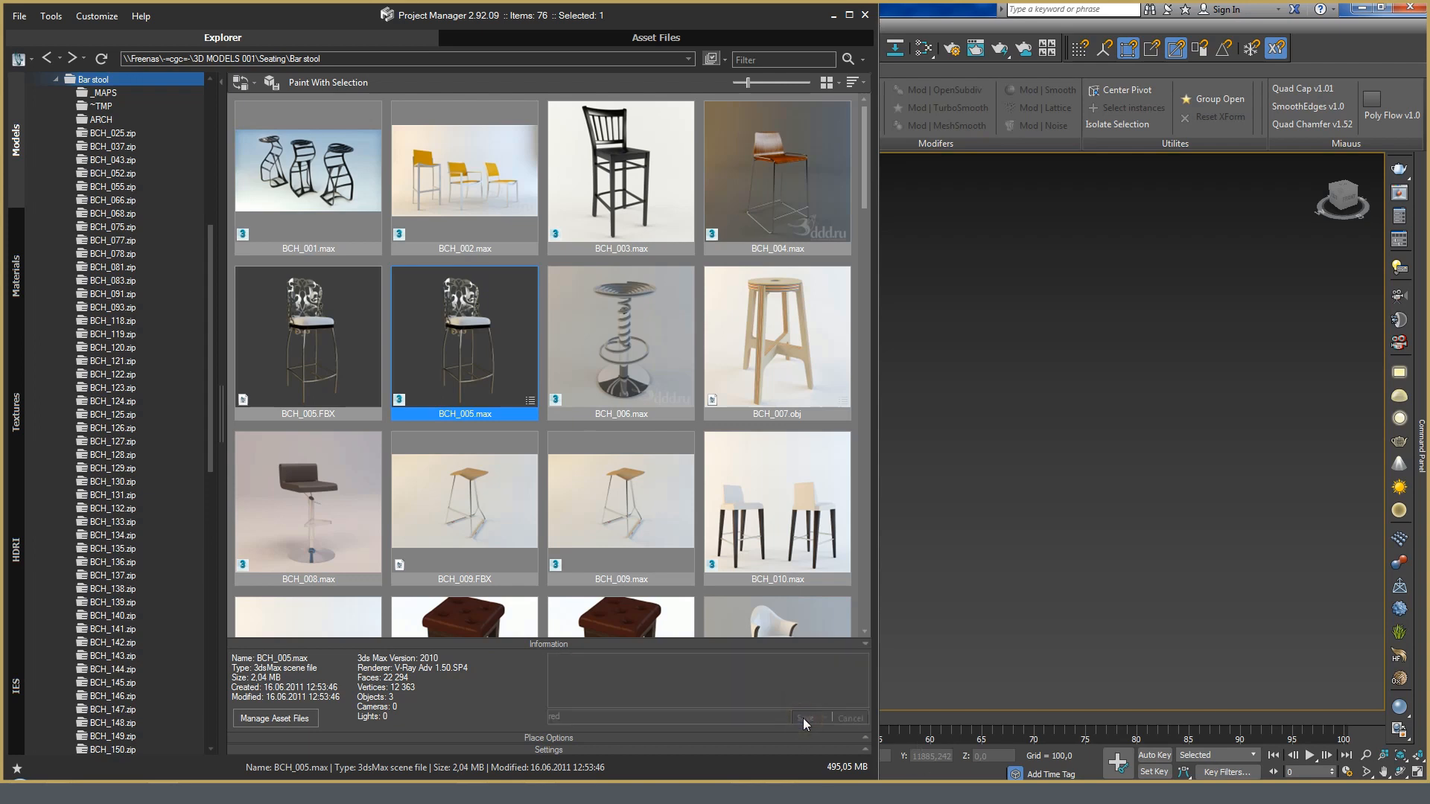
mouse_move(863, 64)
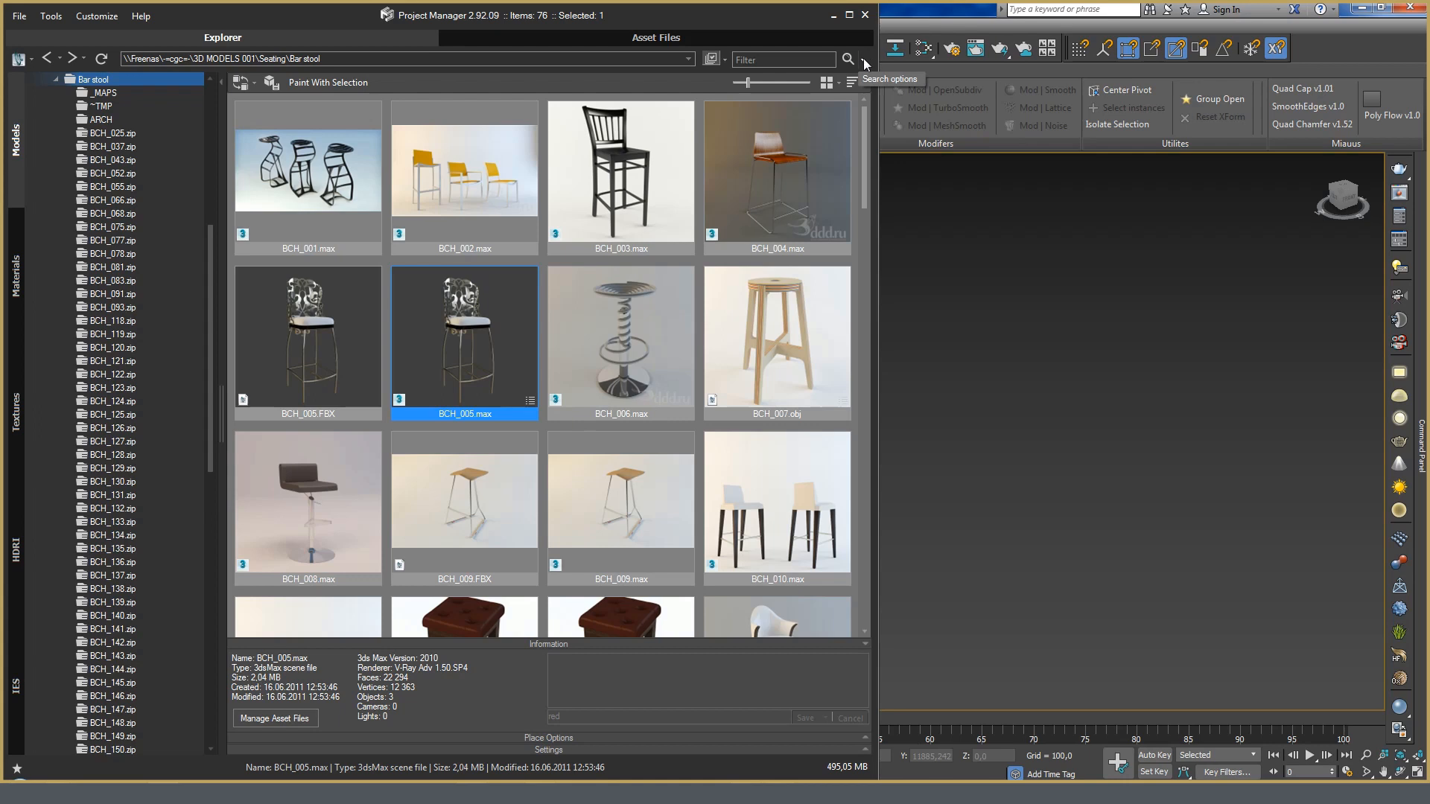
left_click(862, 60)
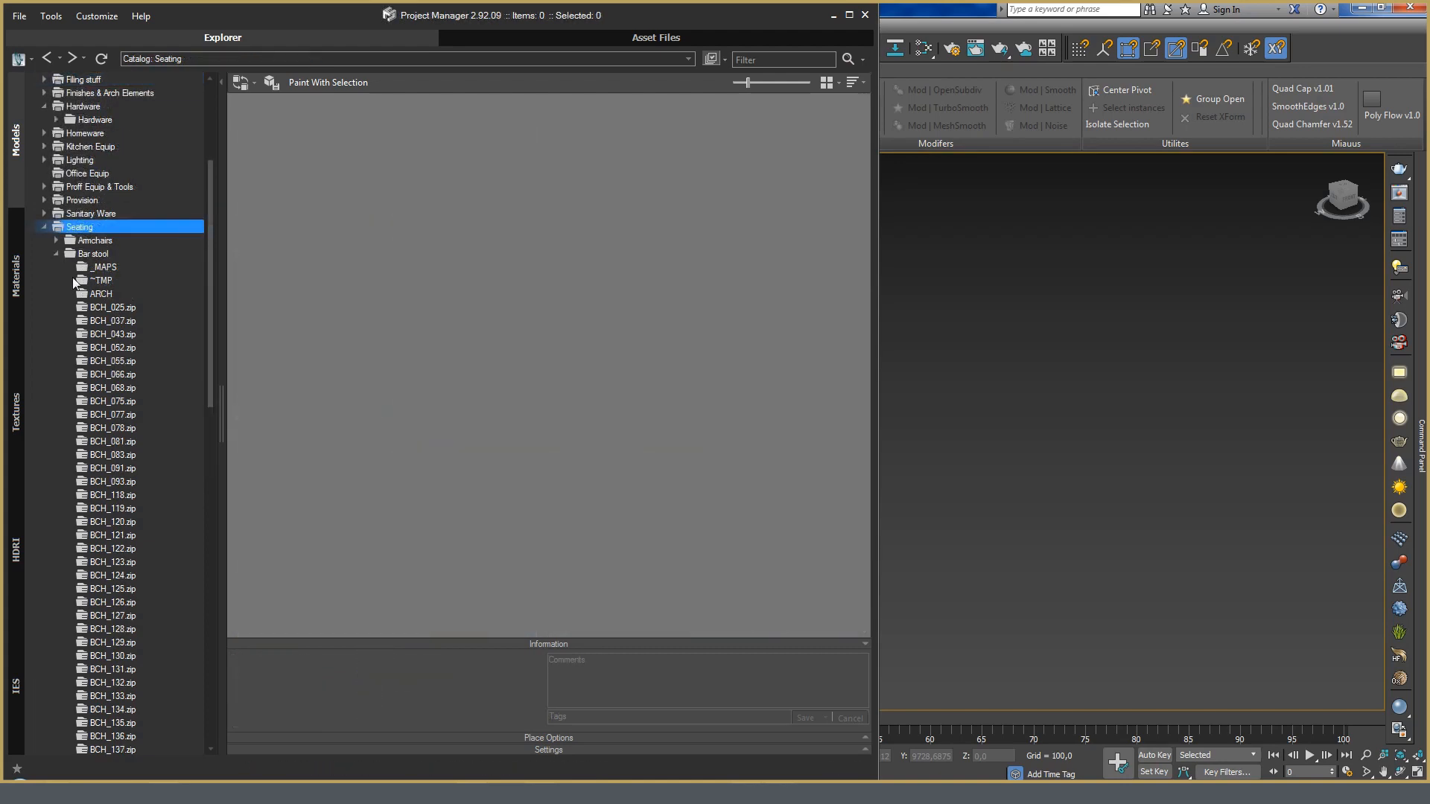
mouse_move(547, 176)
type("red")
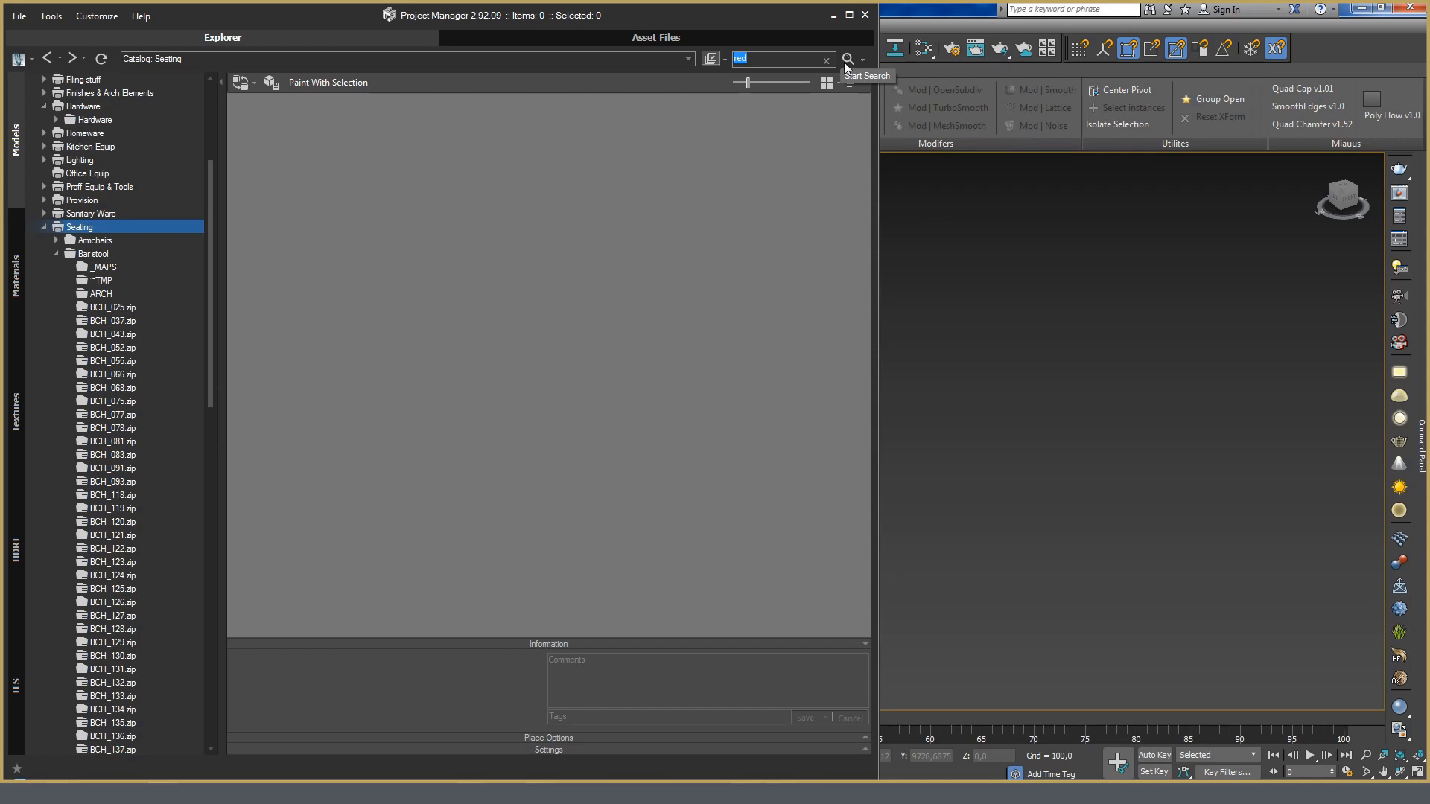
left_click(848, 58)
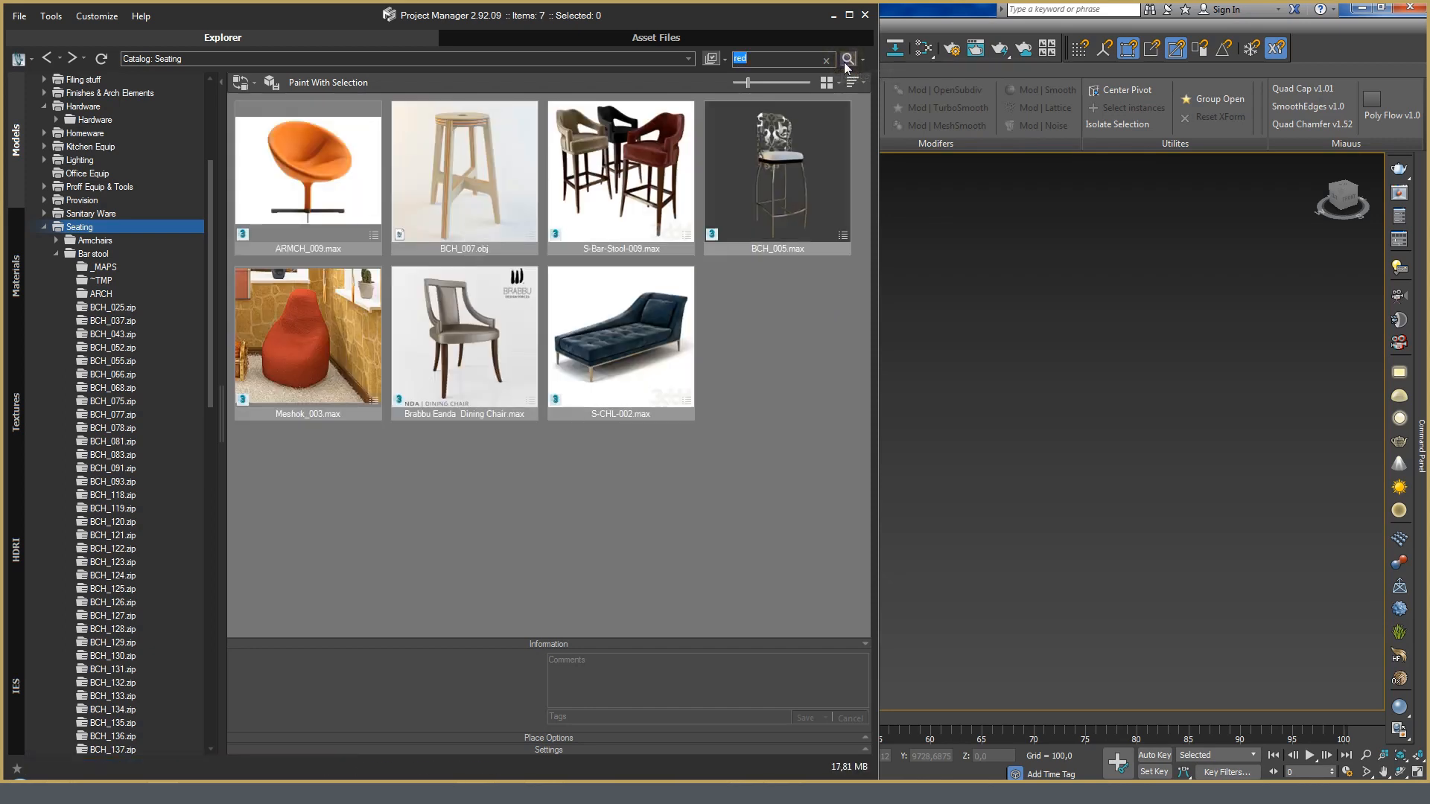
mouse_move(806, 509)
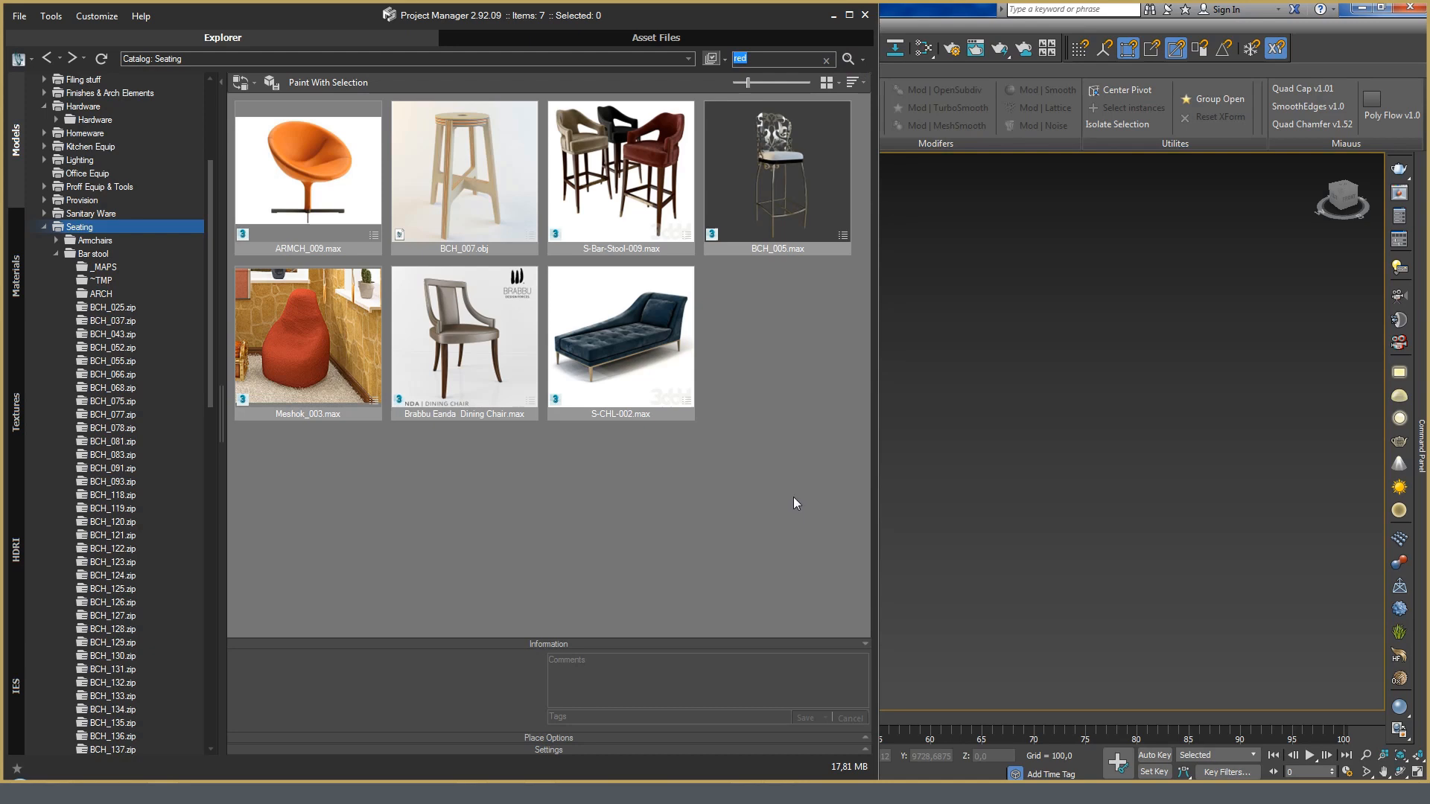
mouse_move(779, 507)
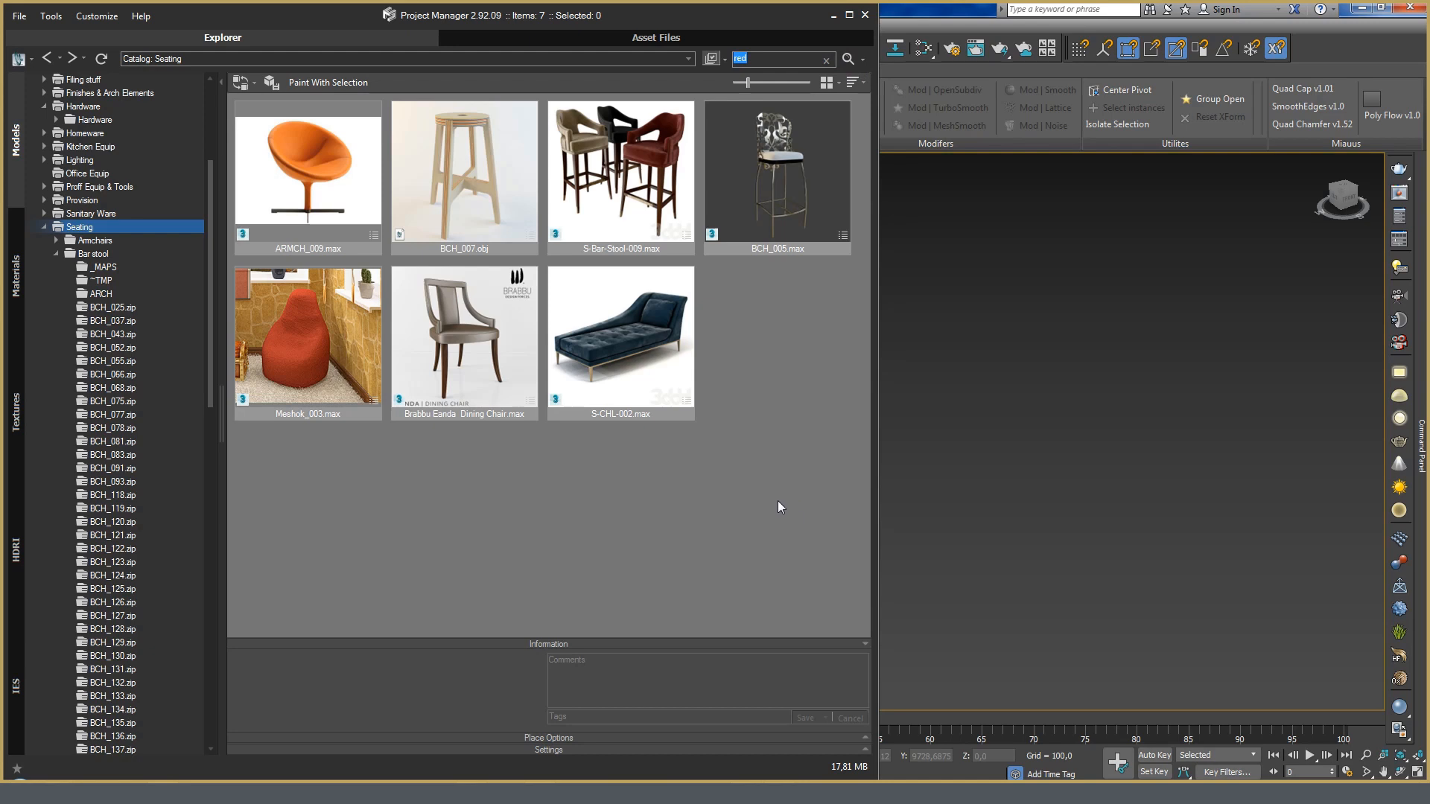
mouse_move(790, 501)
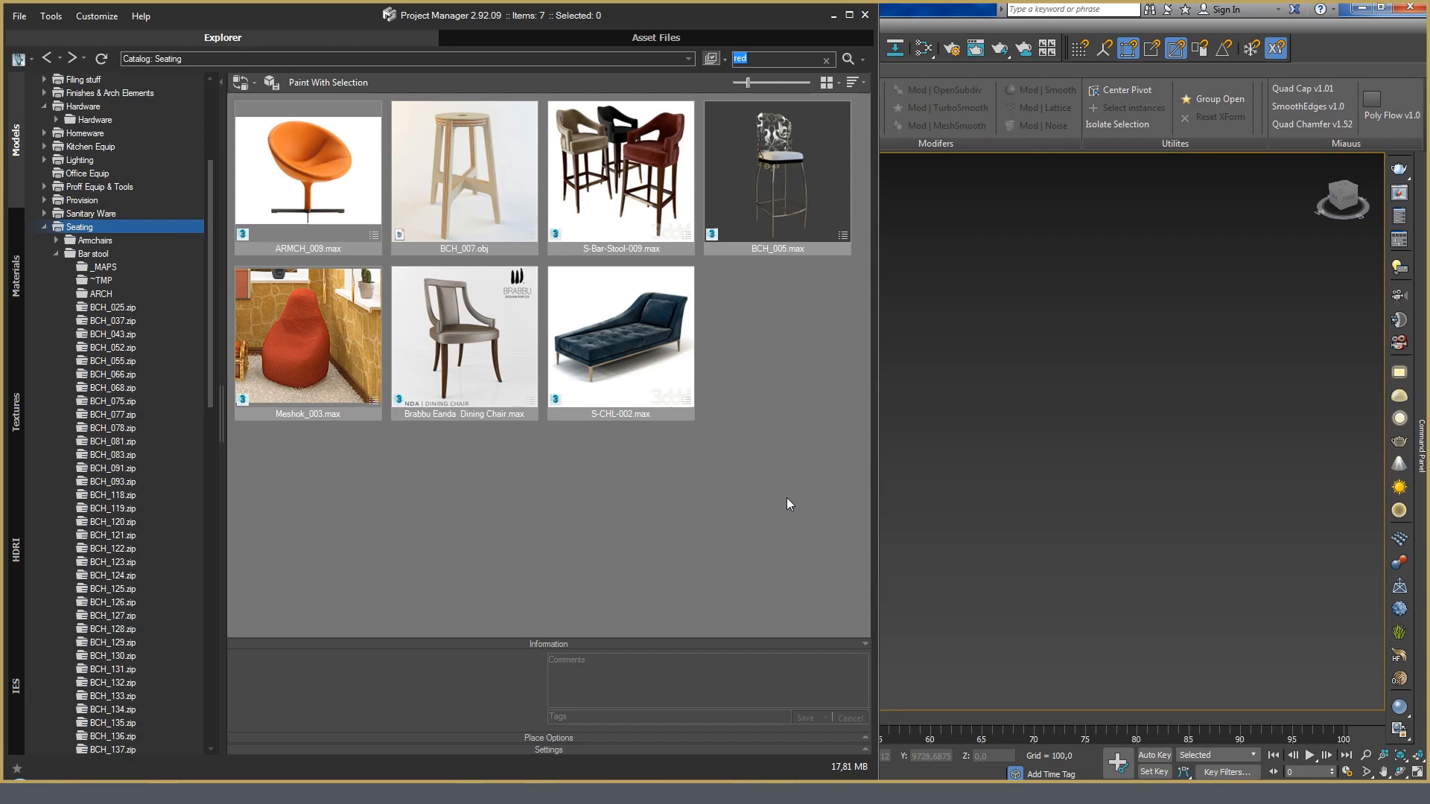
mouse_move(779, 498)
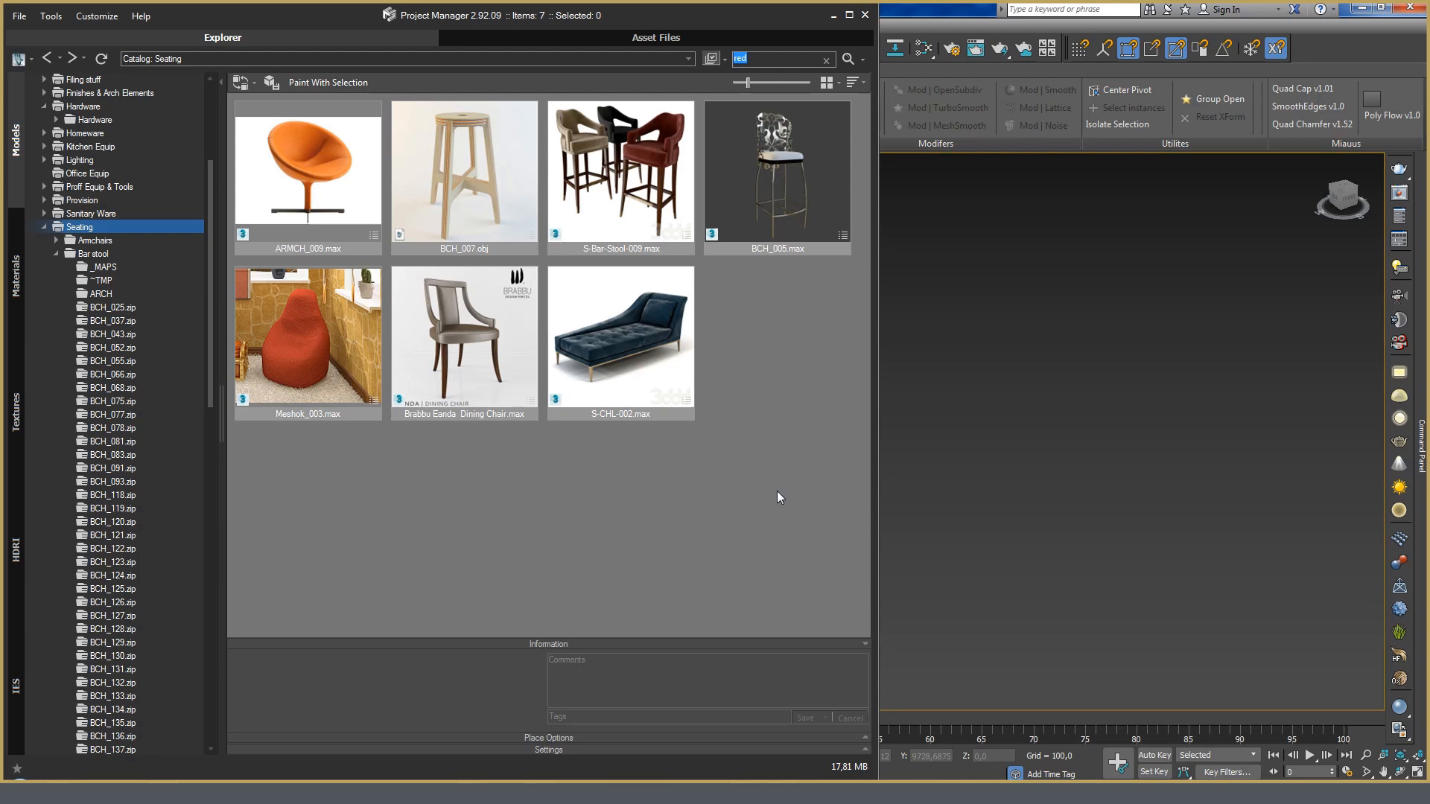
Browse into the Seating > Chairs folder listing the 41 chair models
left_click(80, 275)
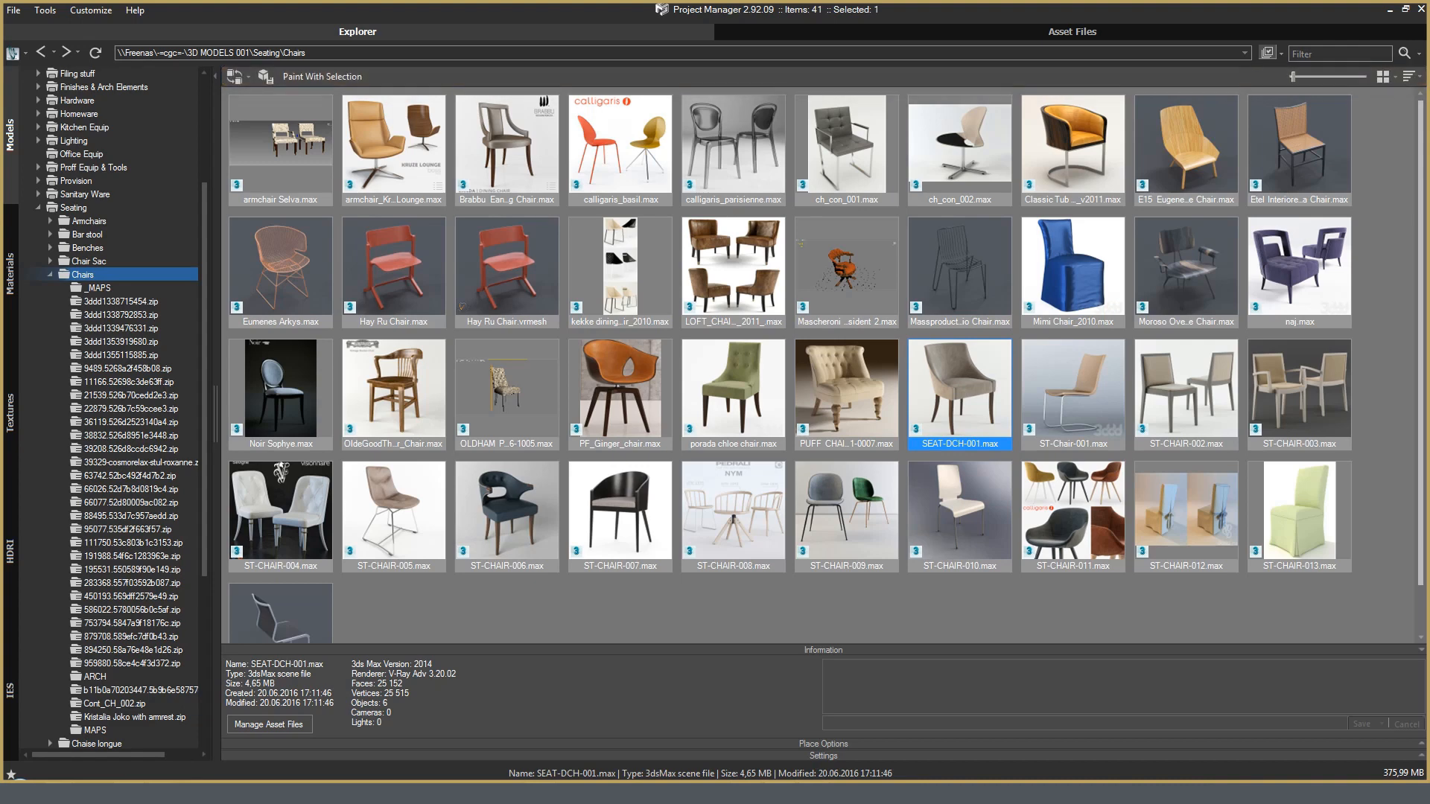
mouse_move(1298, 30)
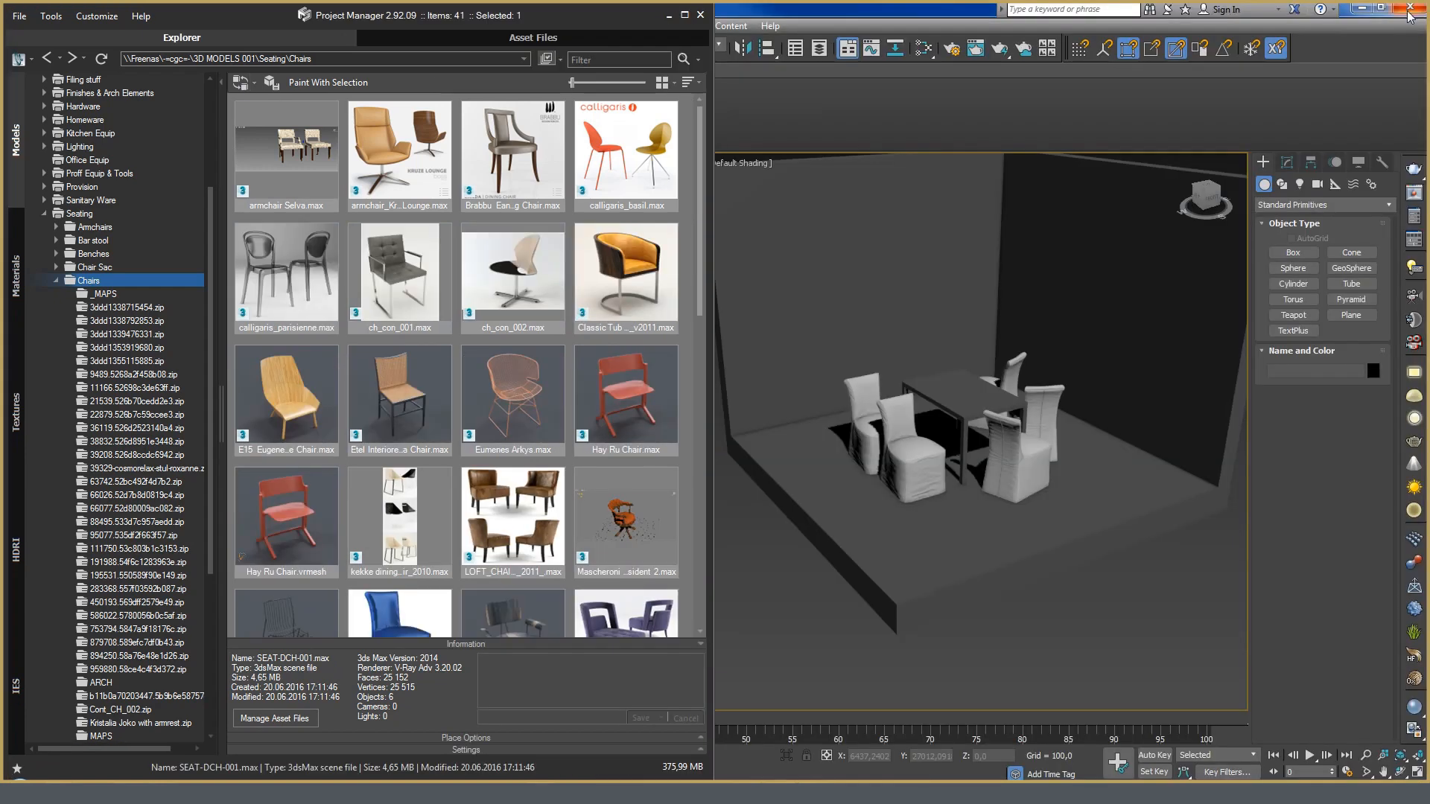
mouse_move(1186, 323)
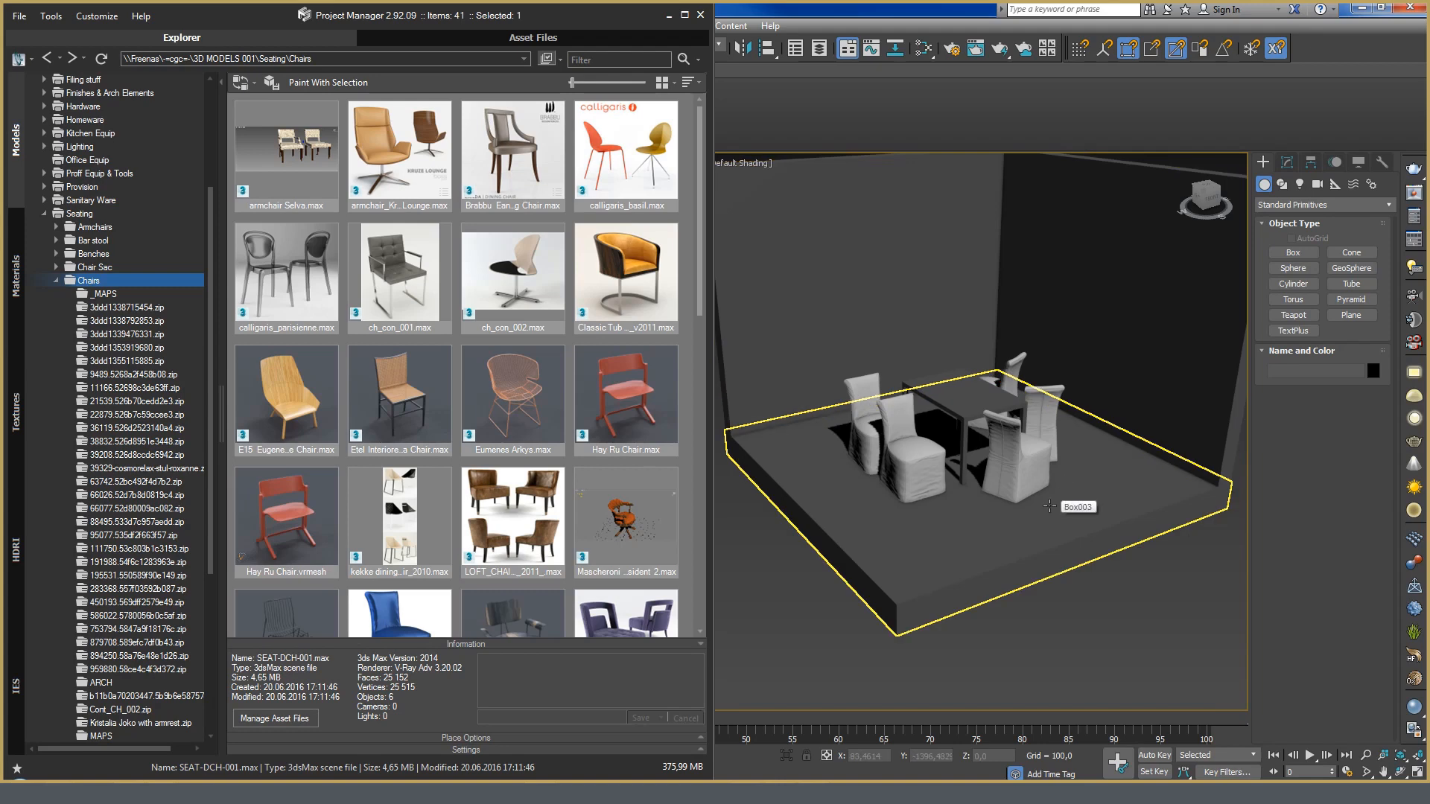
mouse_move(964, 537)
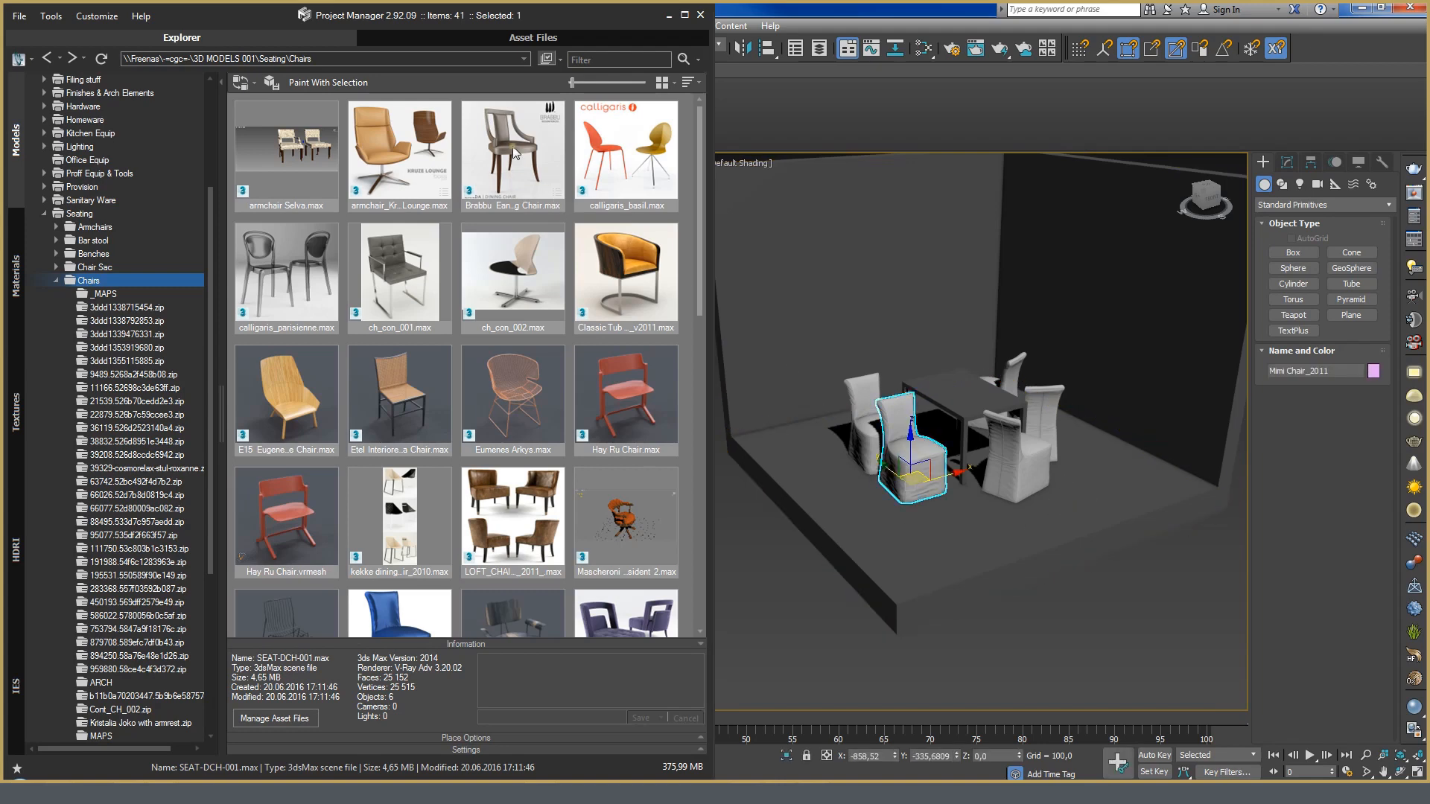
Replace the selected scene chair with Brabbu Eanda Dining Chair.max via Replace Selection
left_click(513, 152)
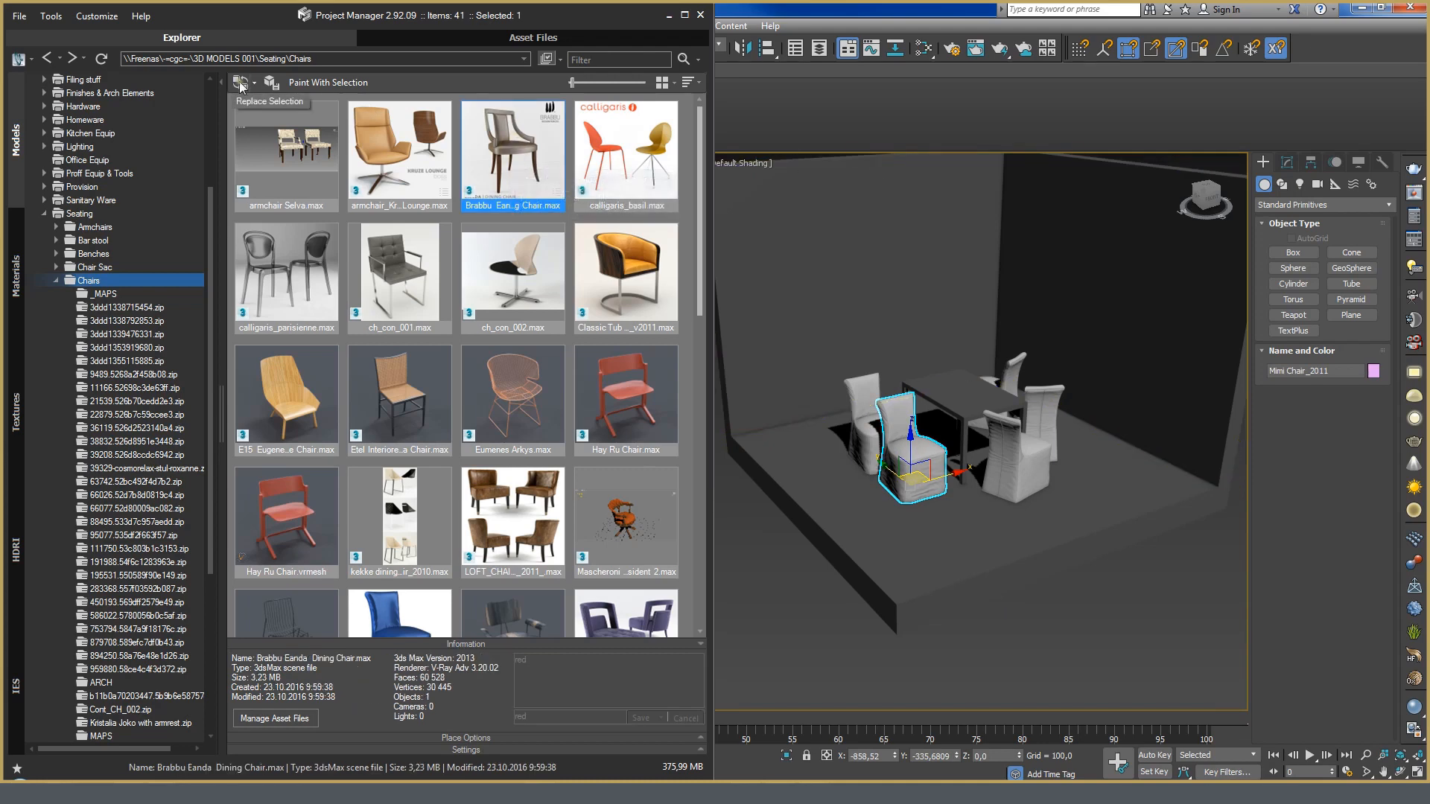
left_click(241, 82)
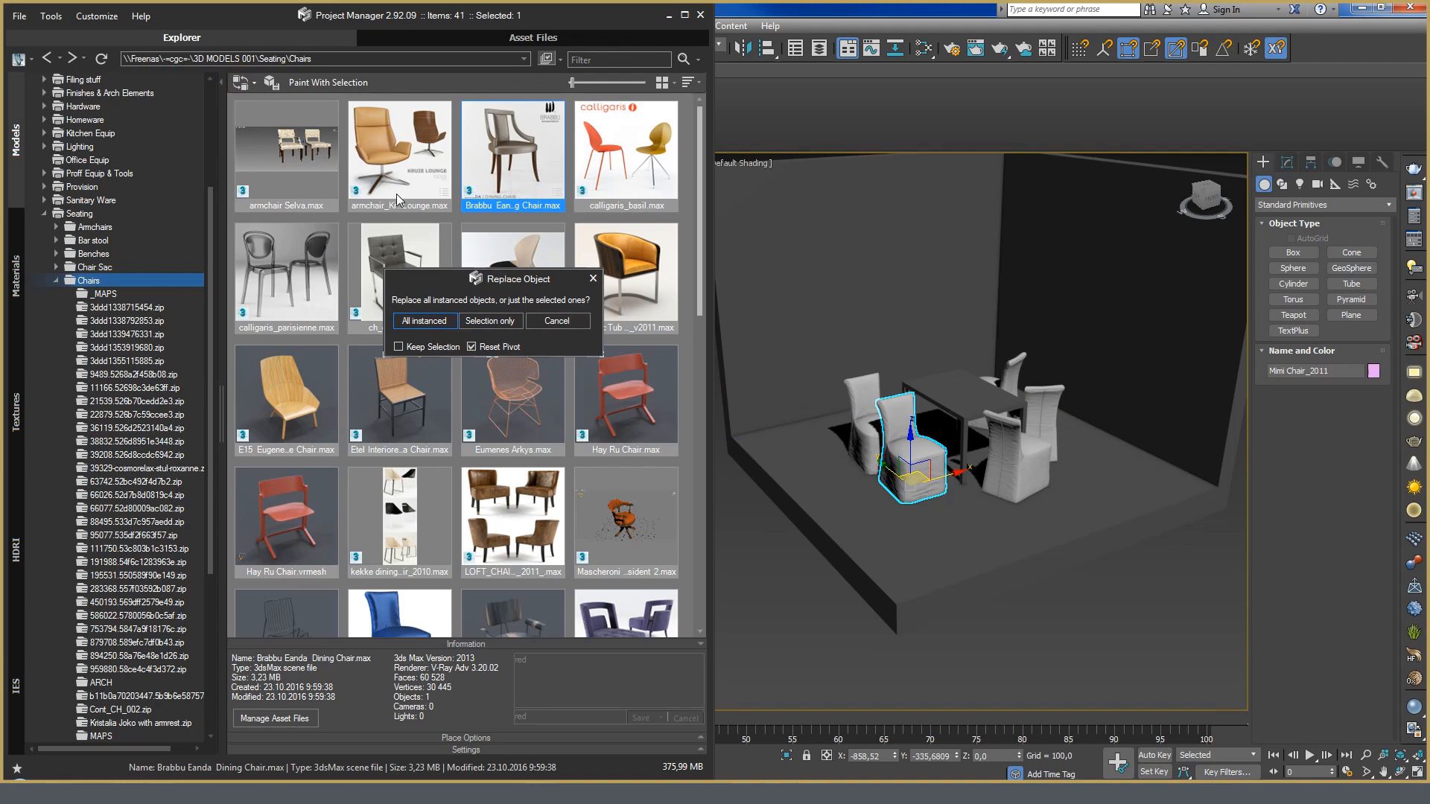
mouse_move(447, 293)
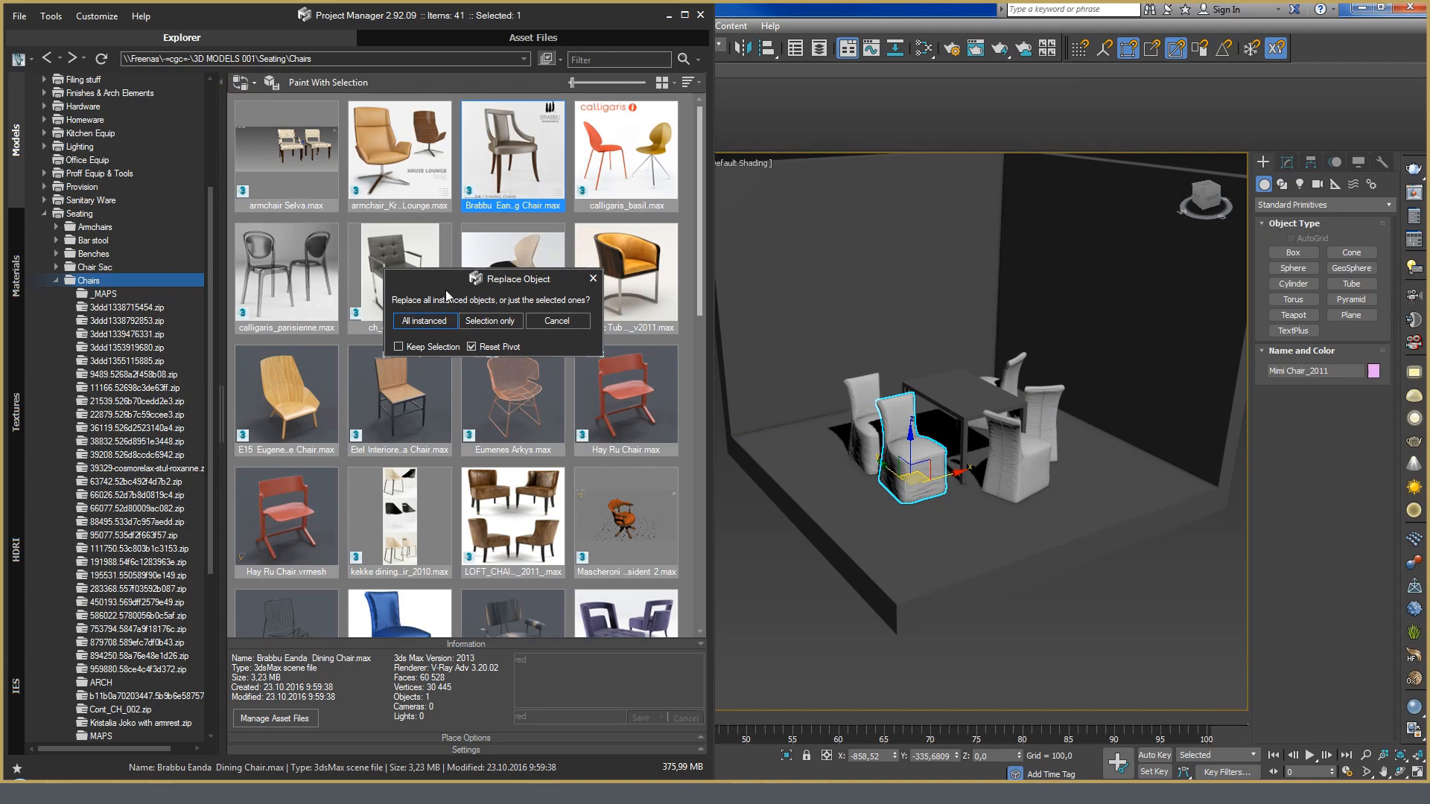
mouse_move(436, 303)
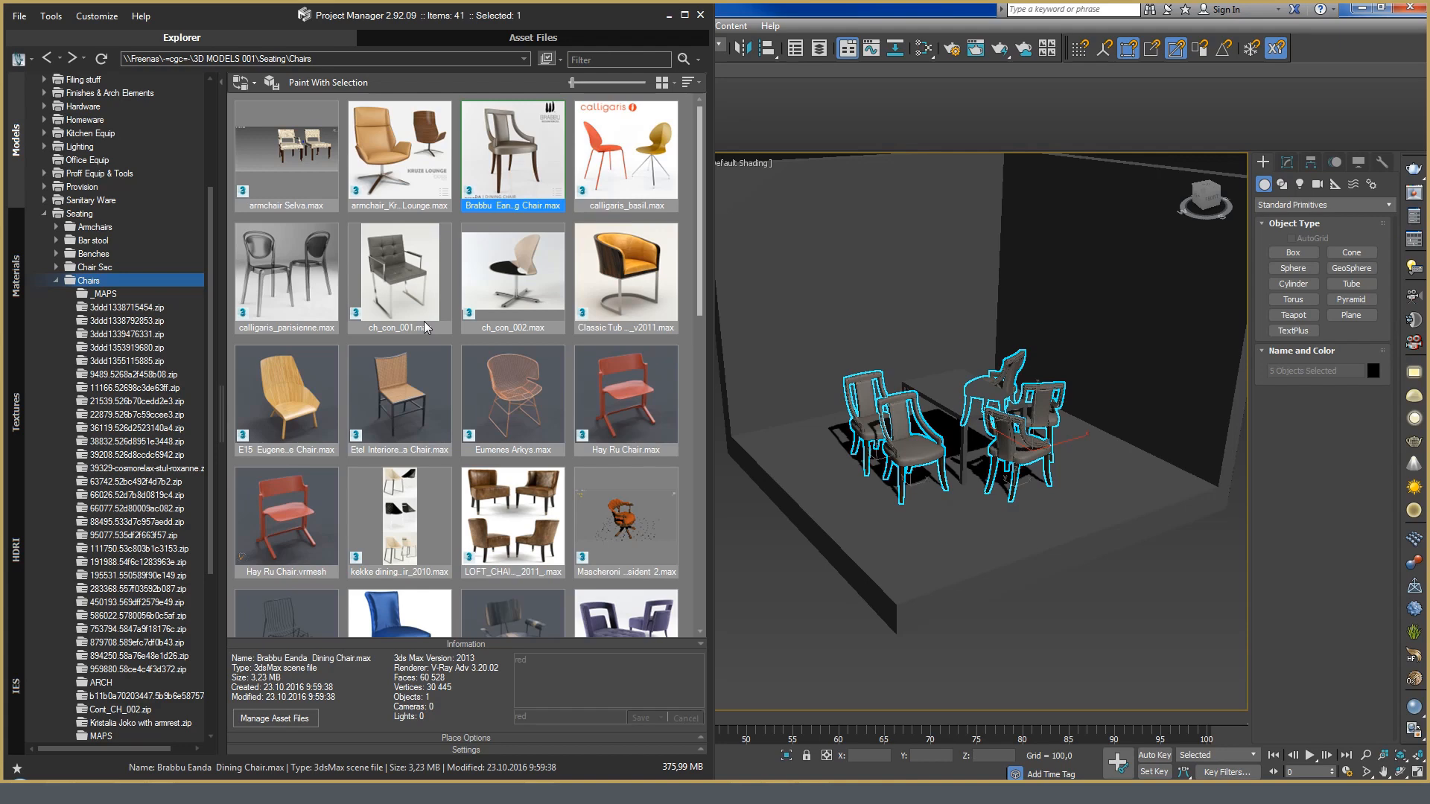
mouse_move(538, 331)
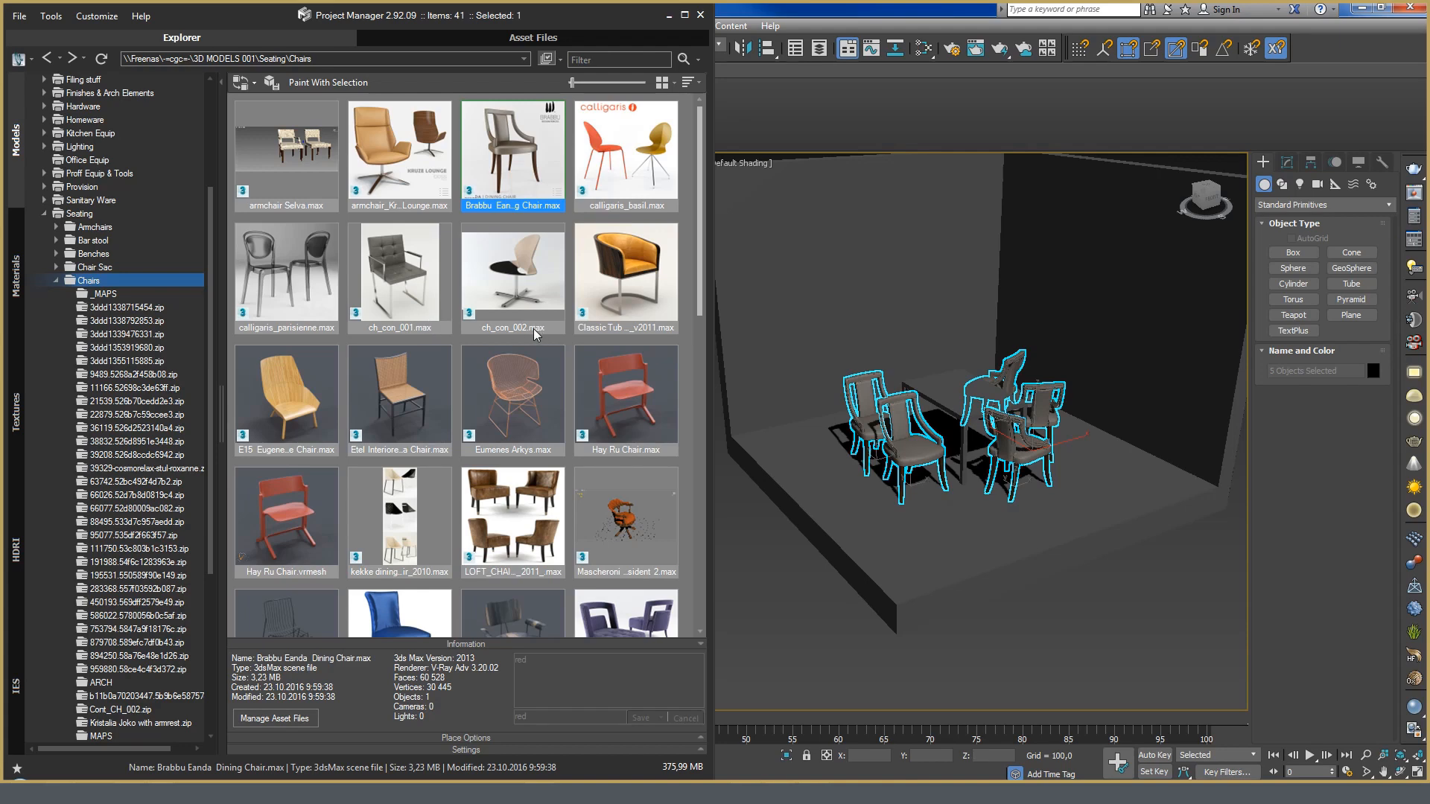
Replace all instanced dining chairs with Etel Interiores Palhinha Chair.max
left_click(399, 399)
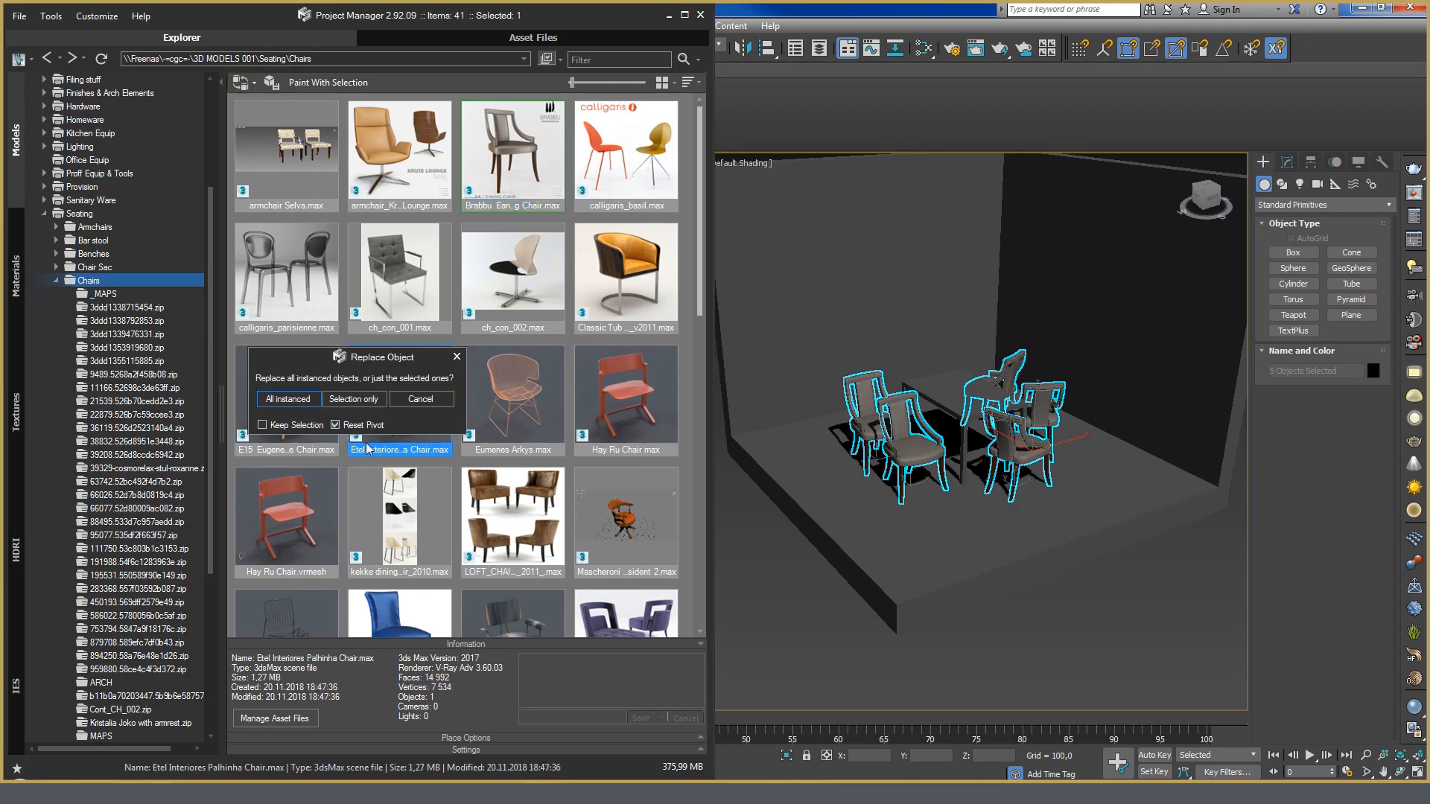
left_click(354, 399)
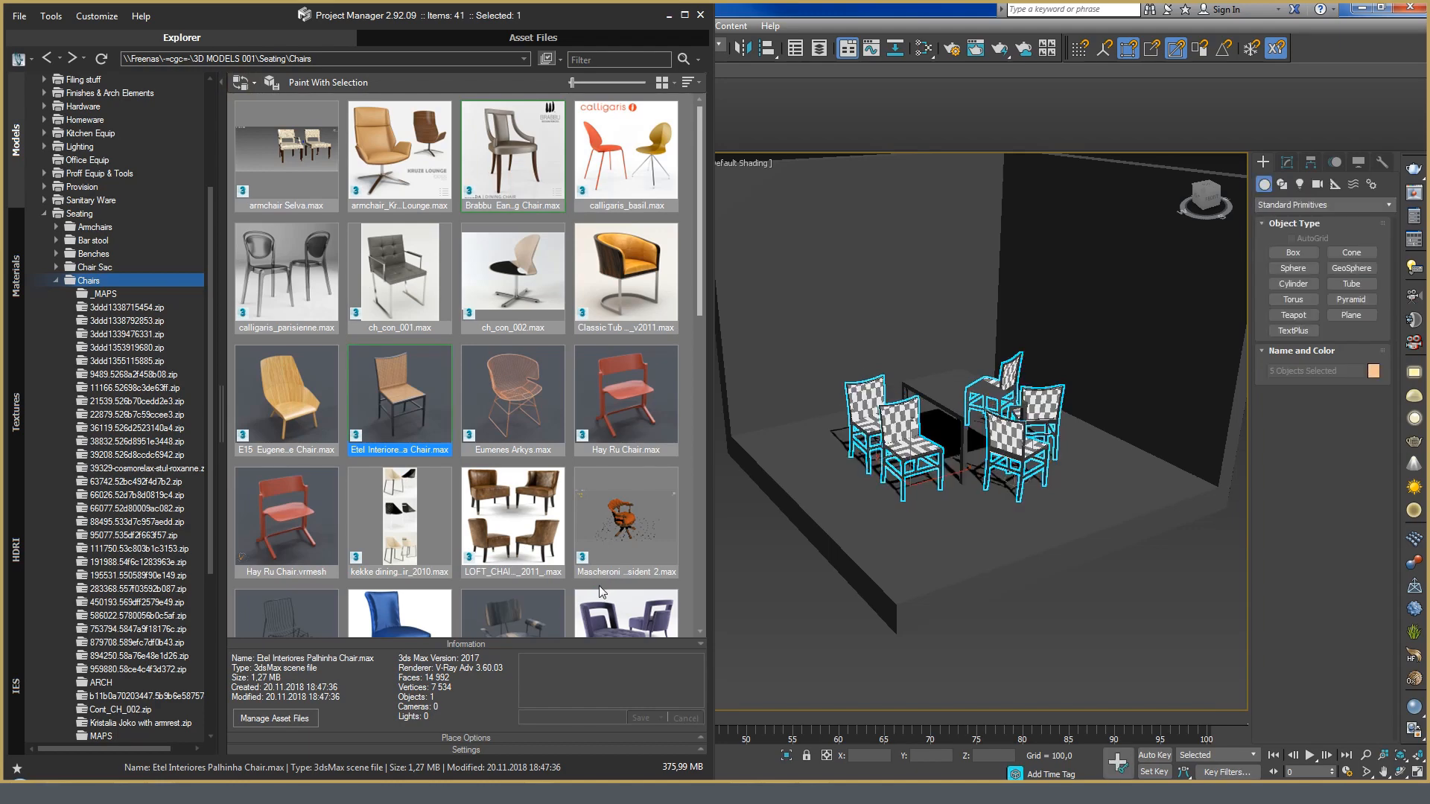
mouse_move(599, 579)
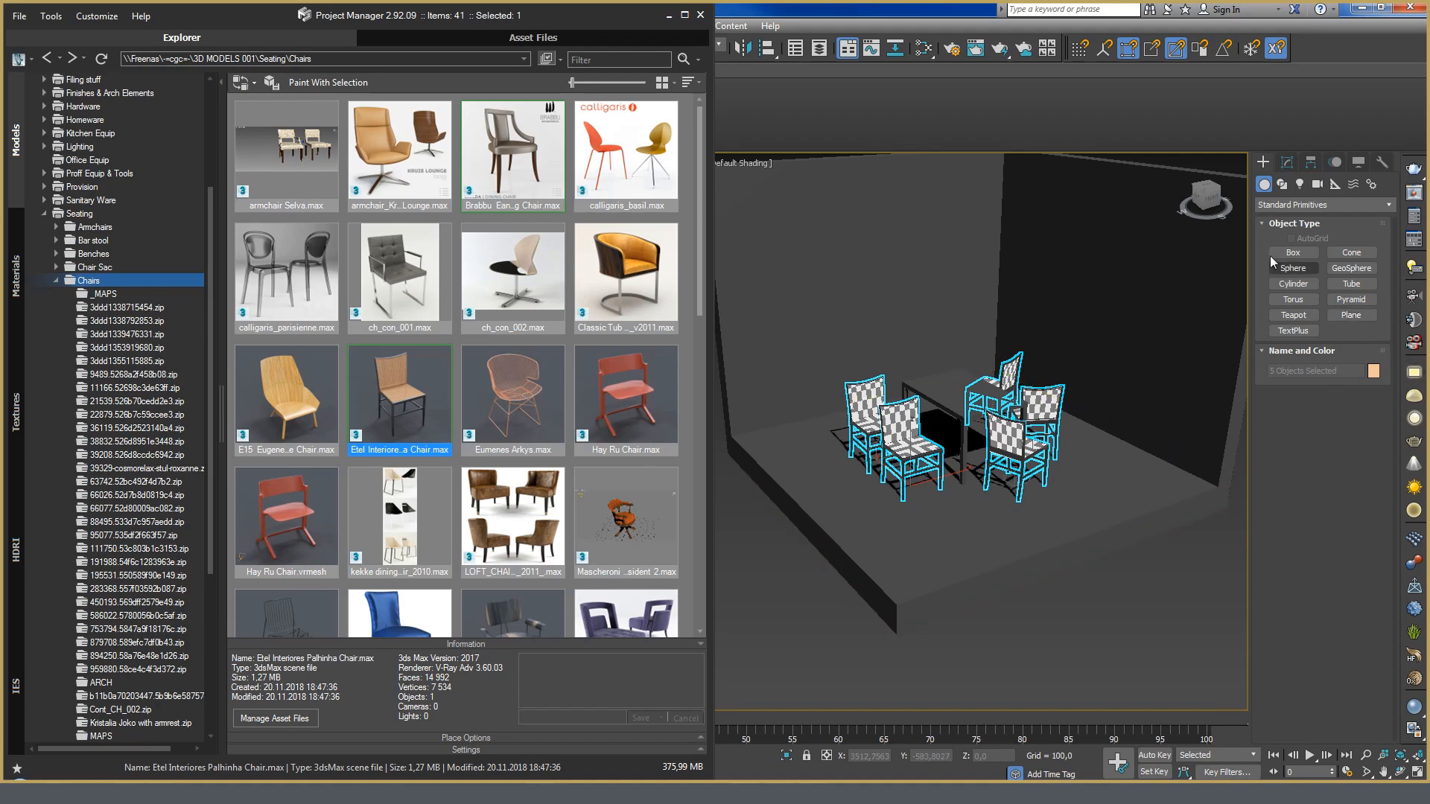
Add a box and replace it with a picked Etel chair from the scene
left_click(1293, 253)
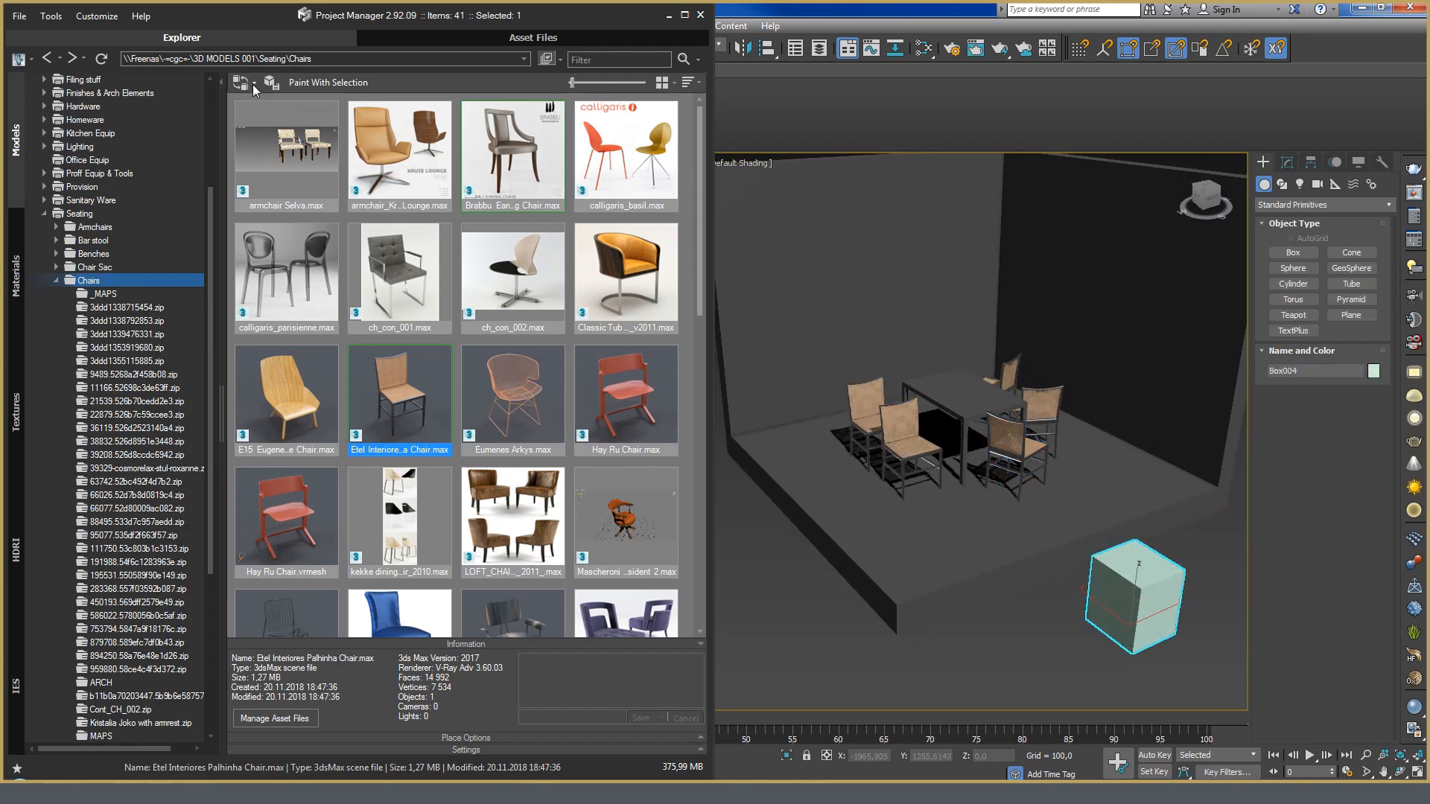
mouse_move(238, 86)
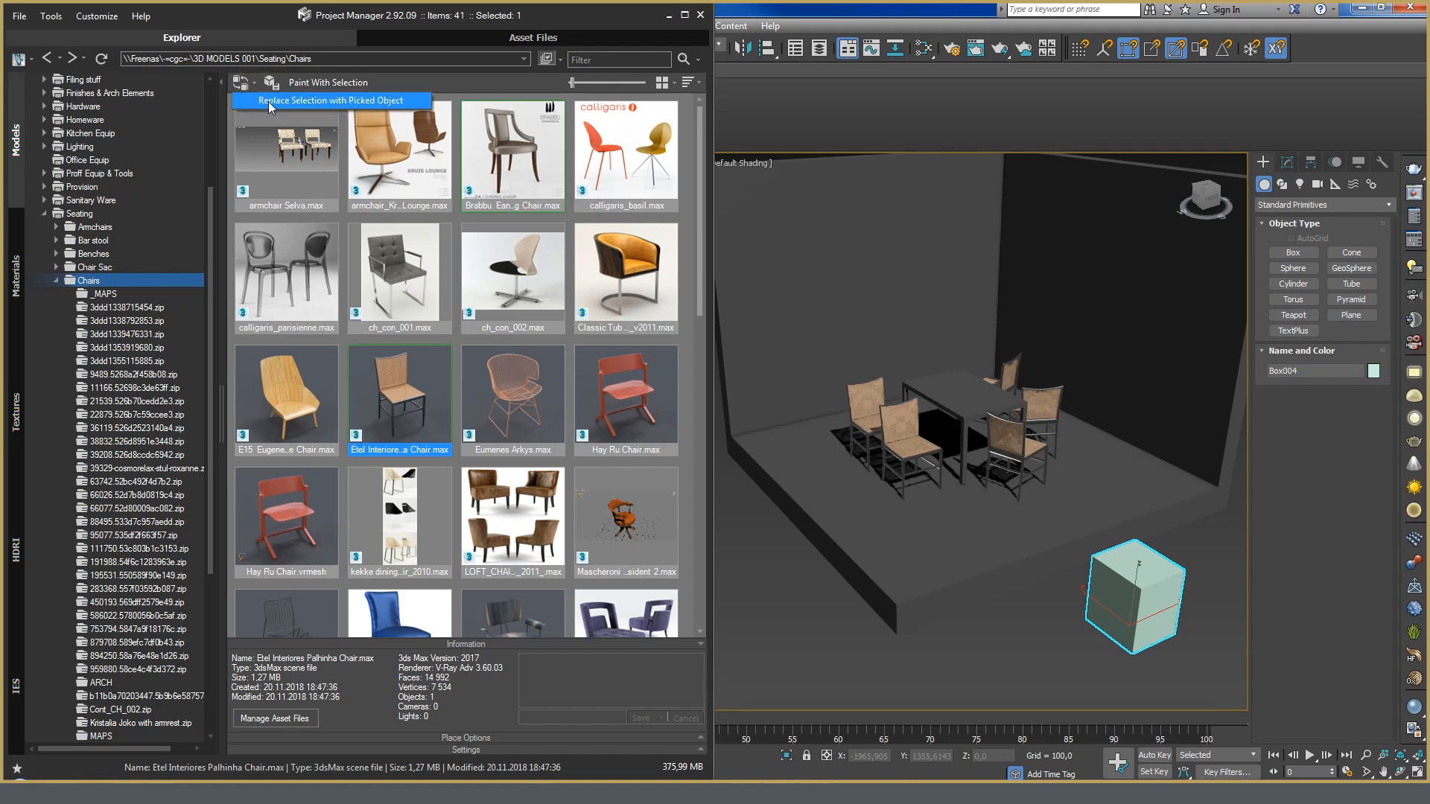
left_click(331, 100)
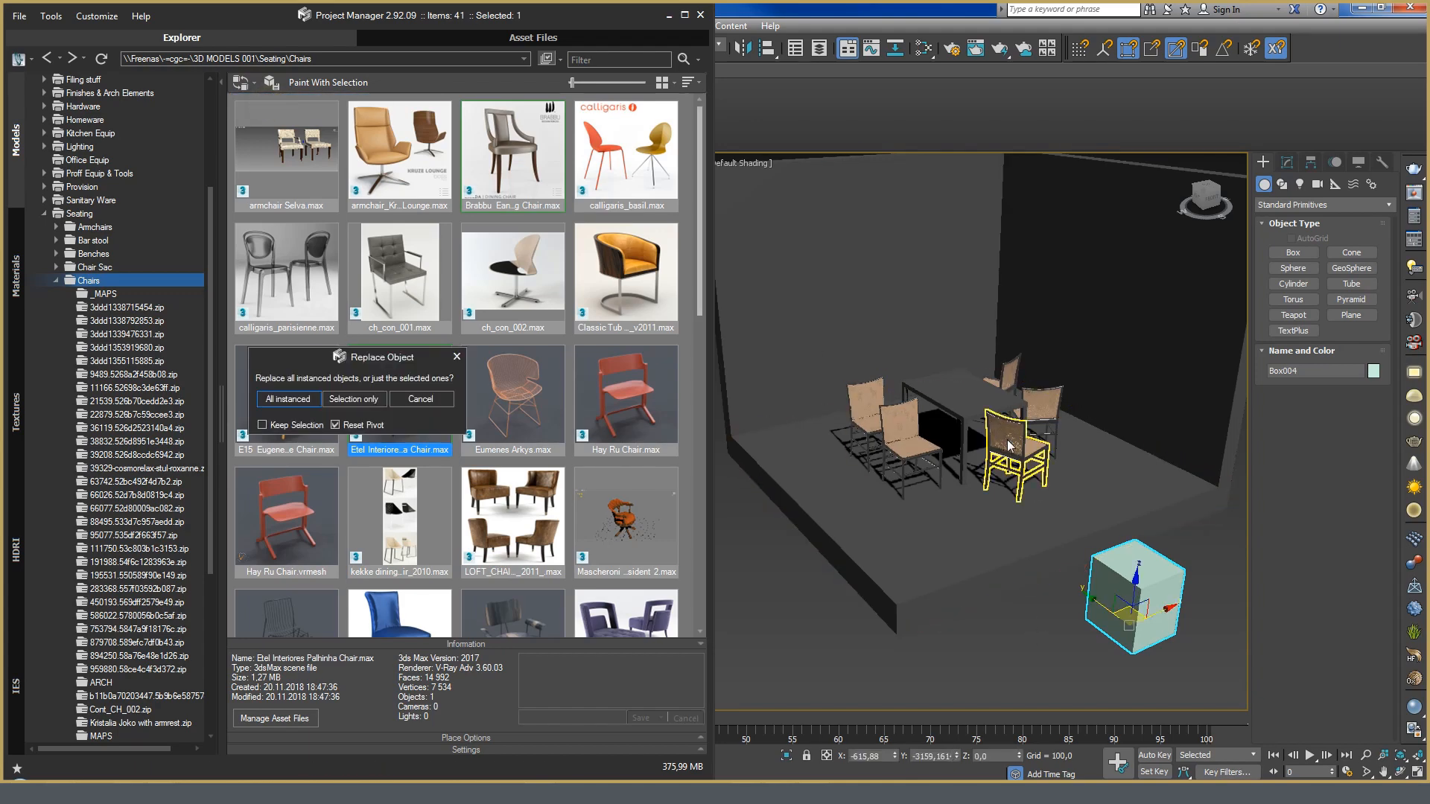
left_click(288, 399)
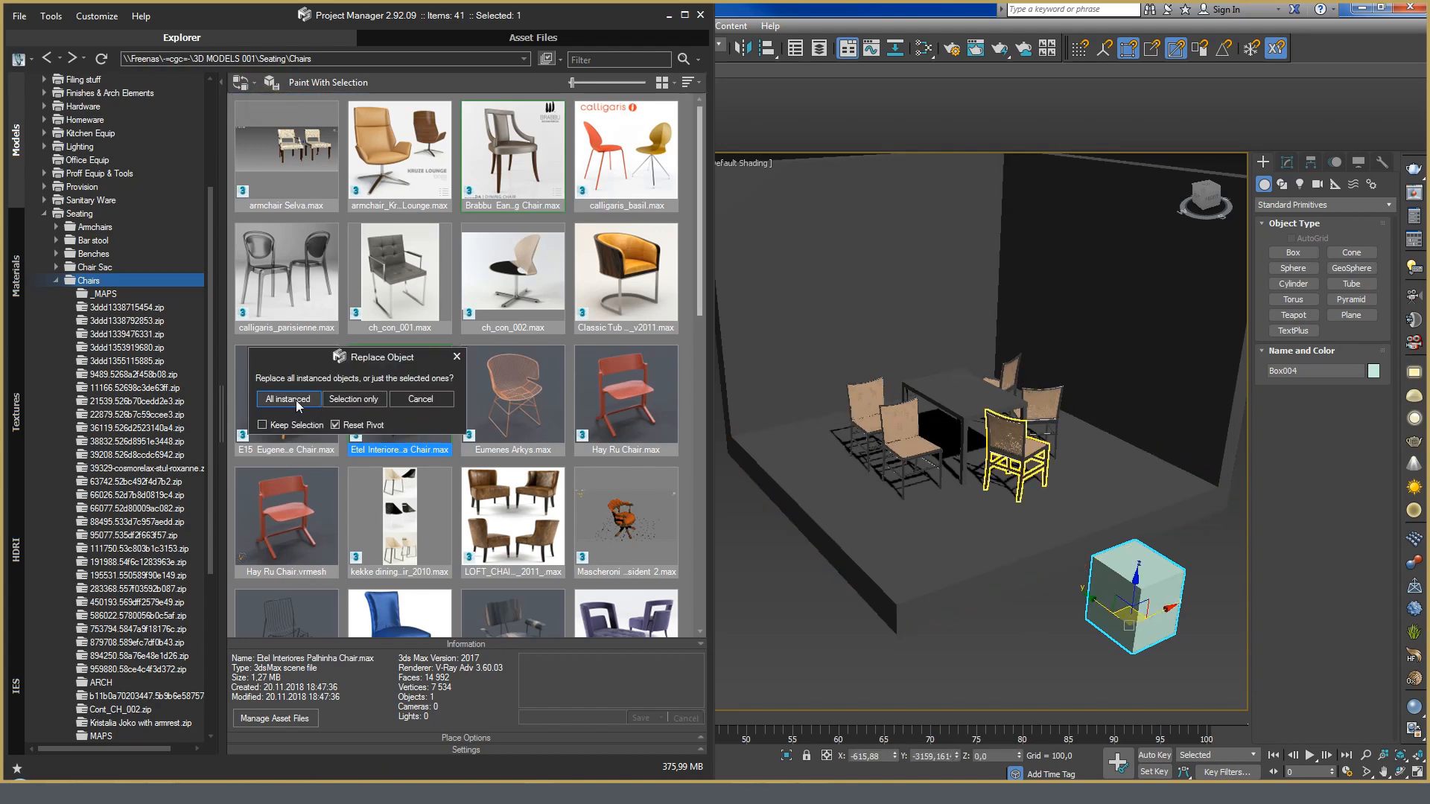
left_click(288, 399)
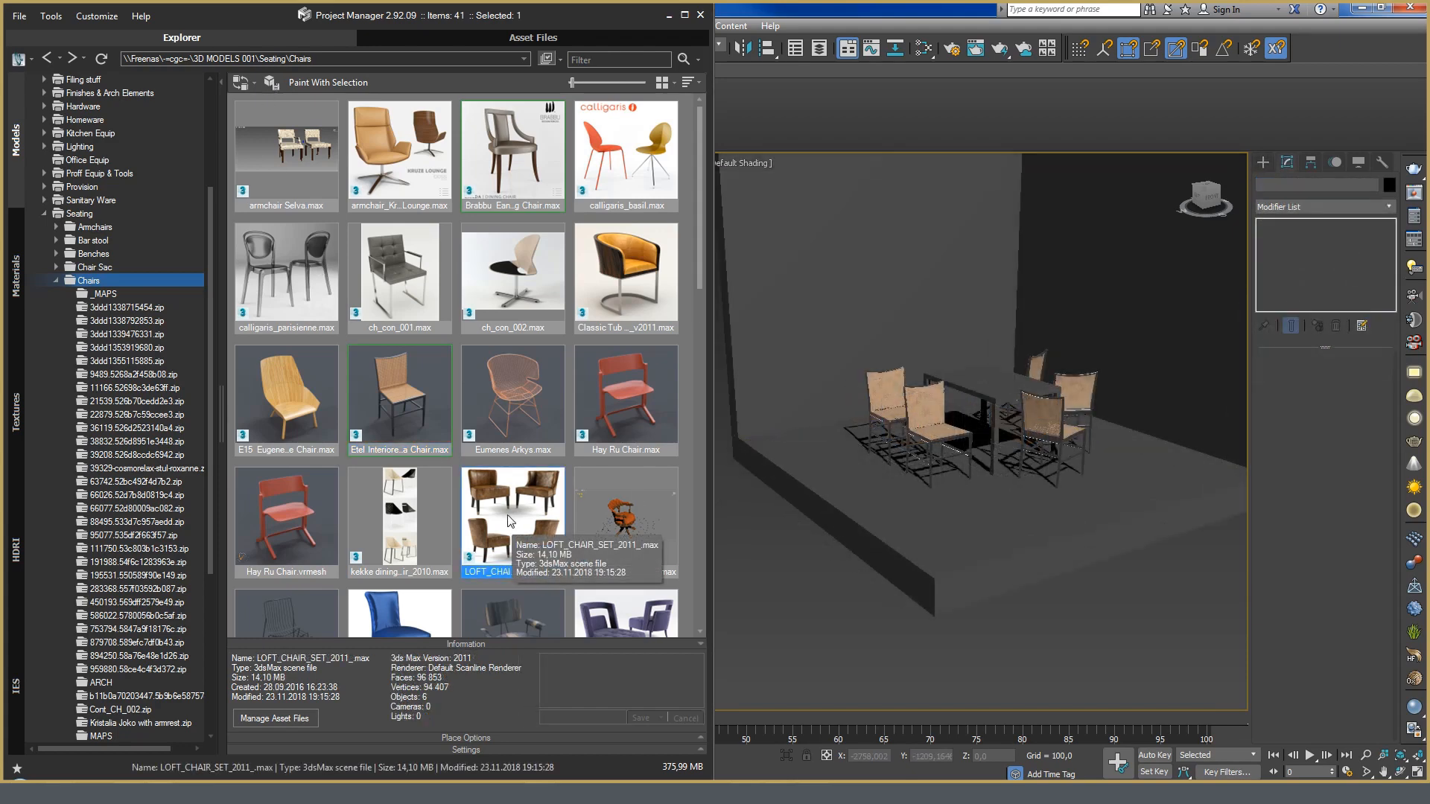
Merge LOFT_CHAIR_SET_2011_.max armchairs into the scene beside the dining set
left_click(1264, 162)
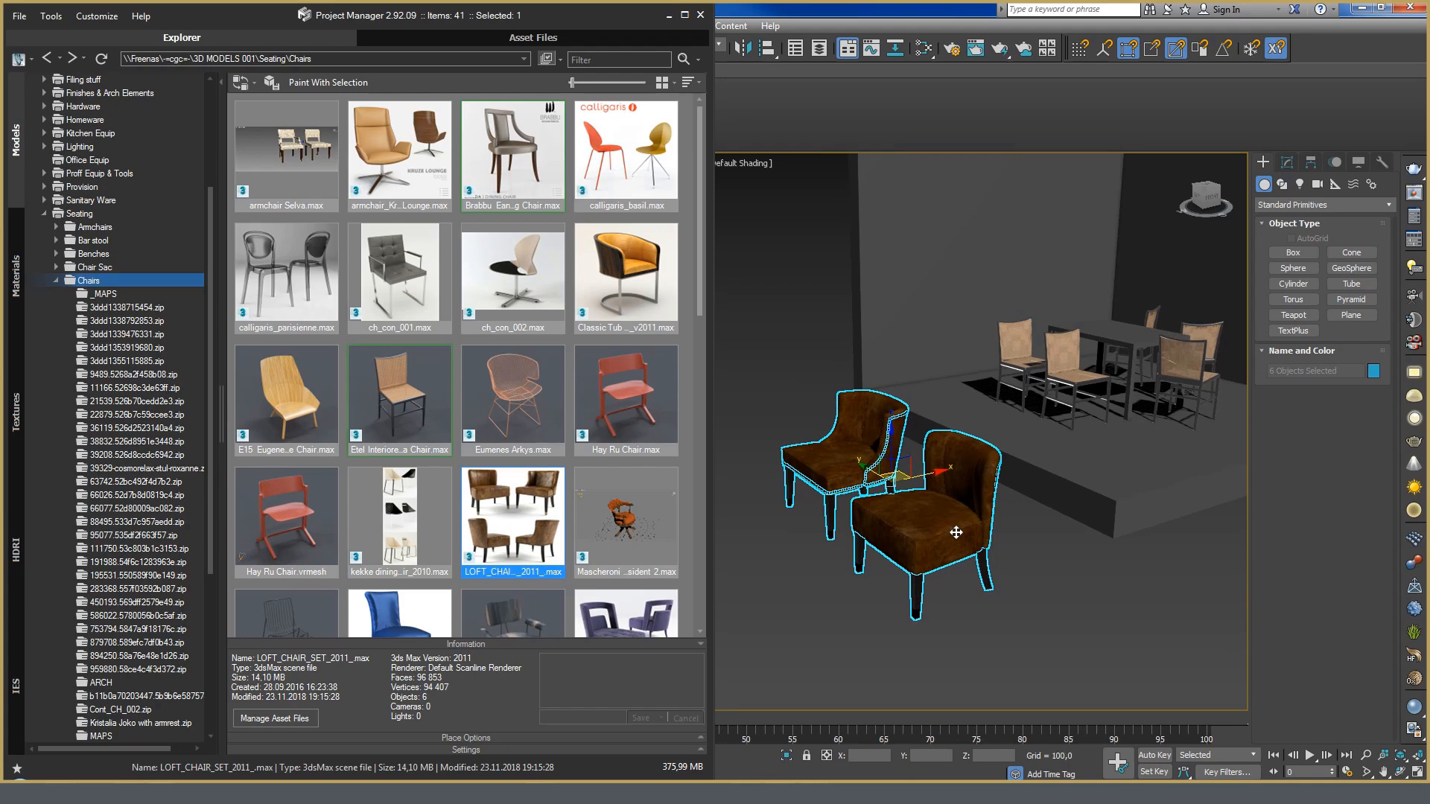
mouse_move(859, 454)
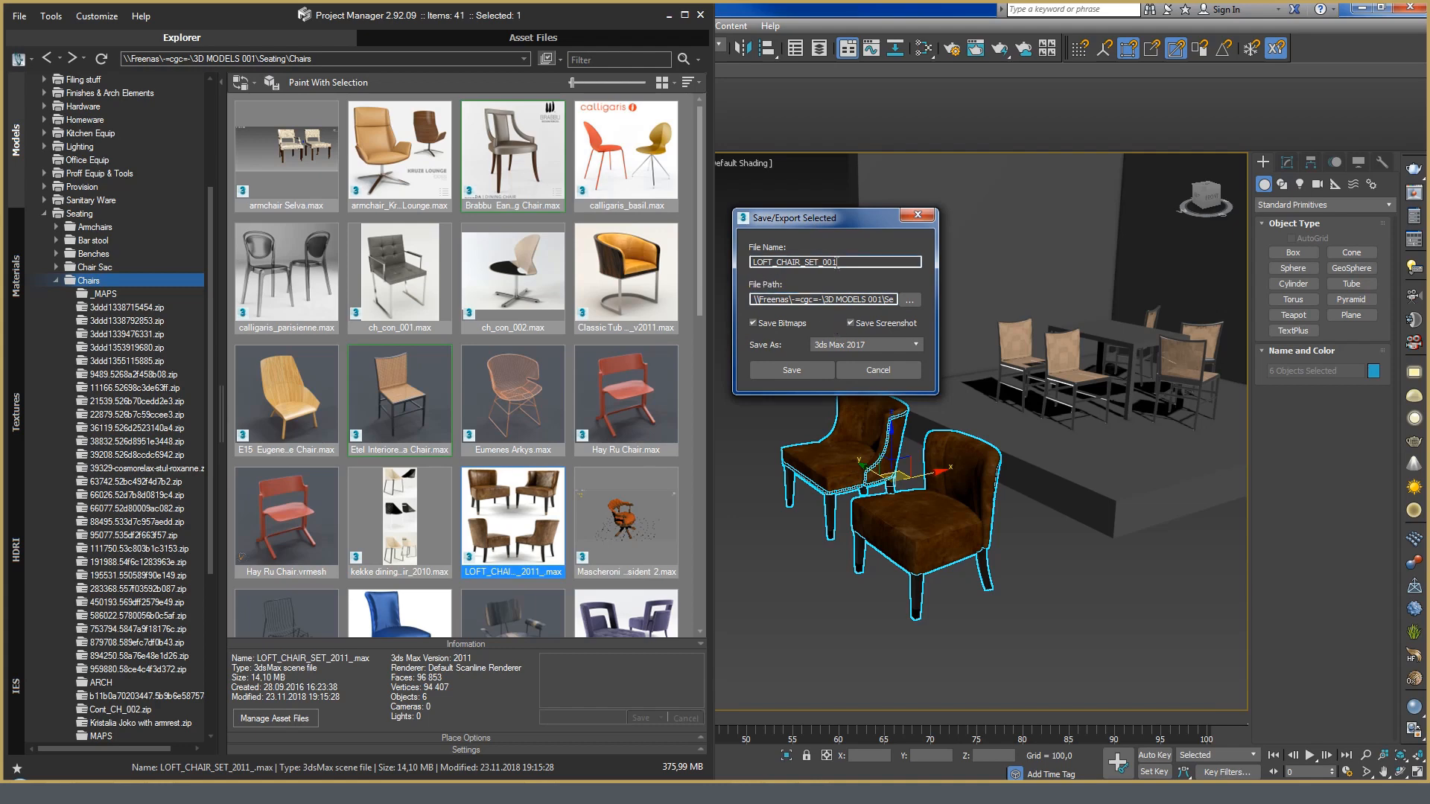
Name the export LOFT_CHAIR_SET_001 and choose the 3ds Max 2014 save format
triple_click(835, 262)
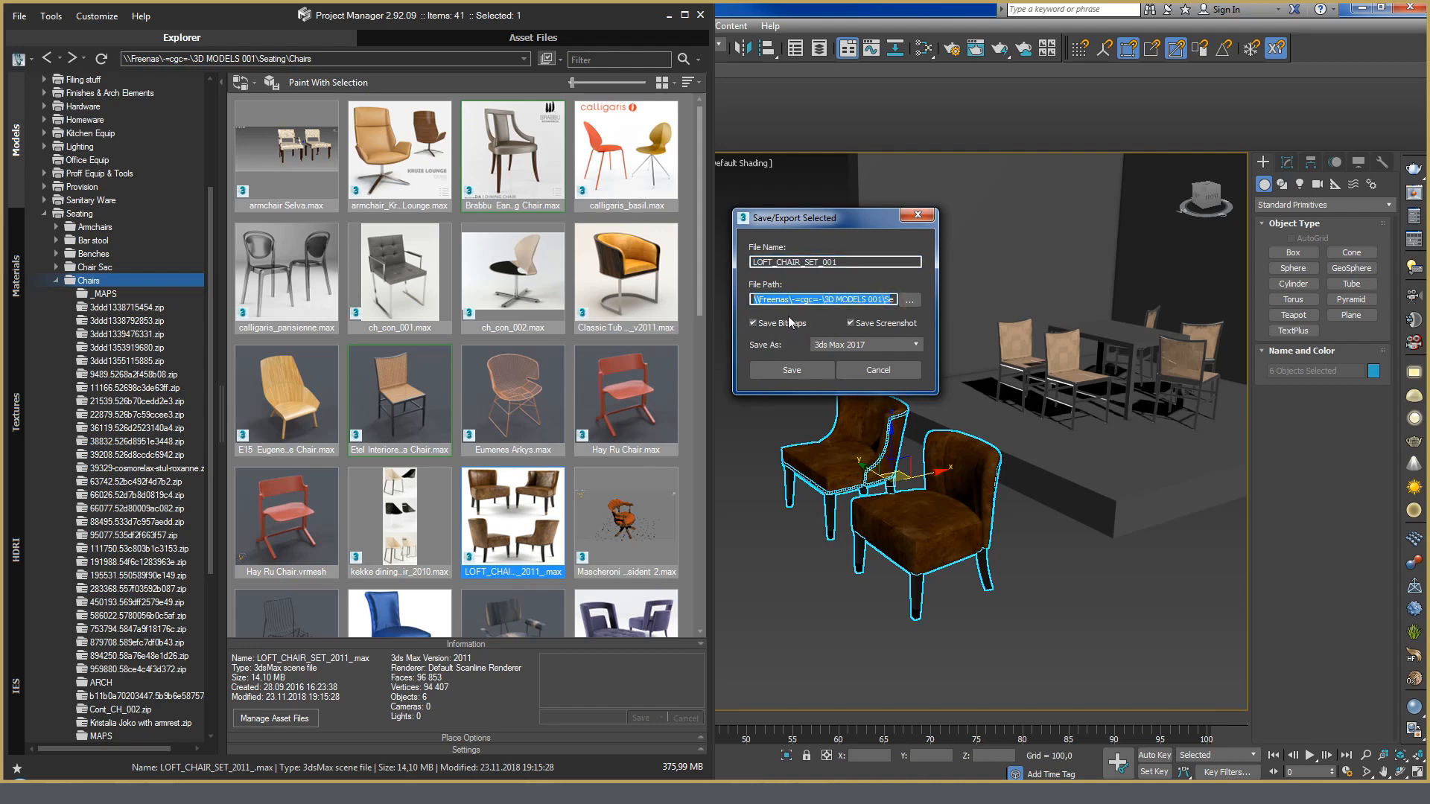
mouse_move(774, 348)
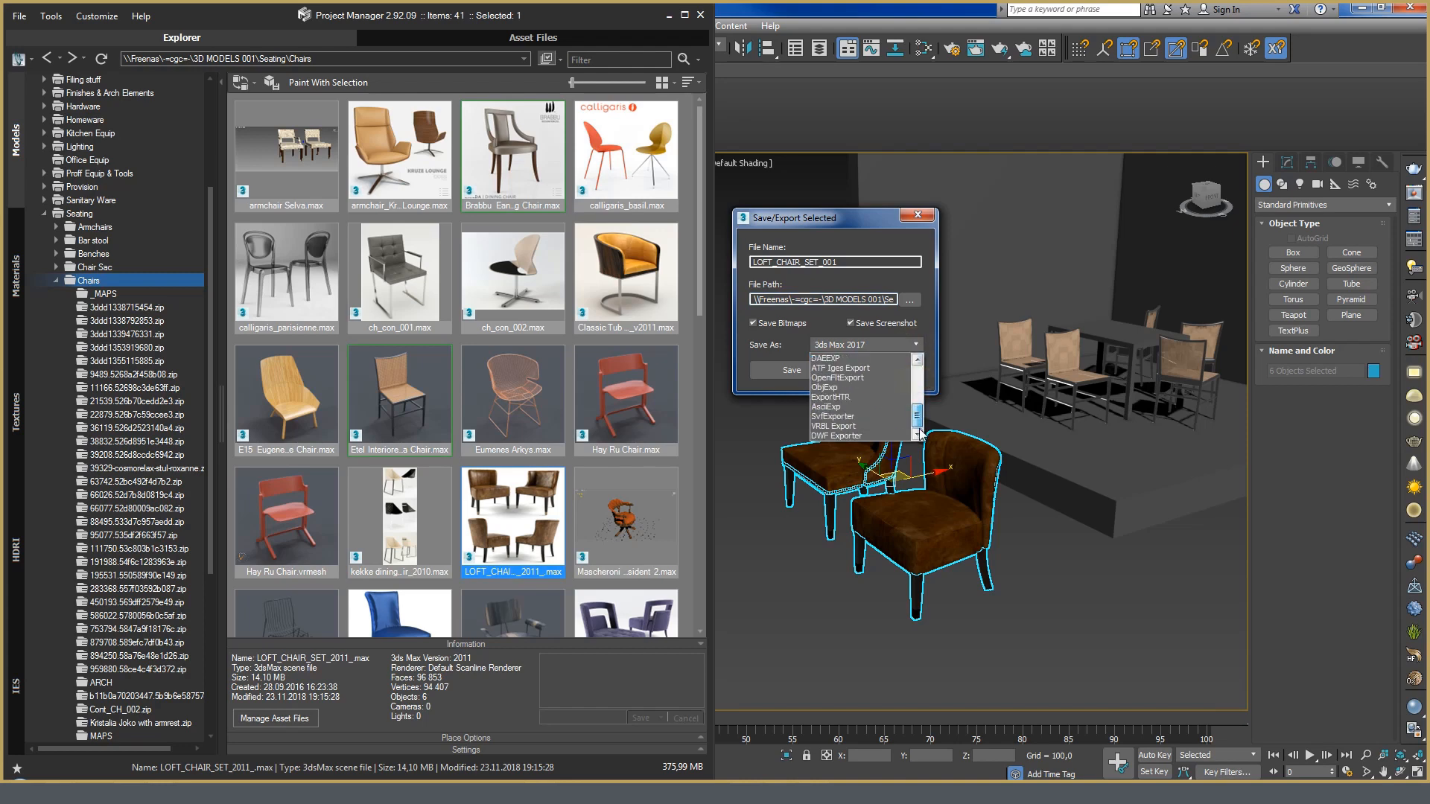
scroll("up", 3)
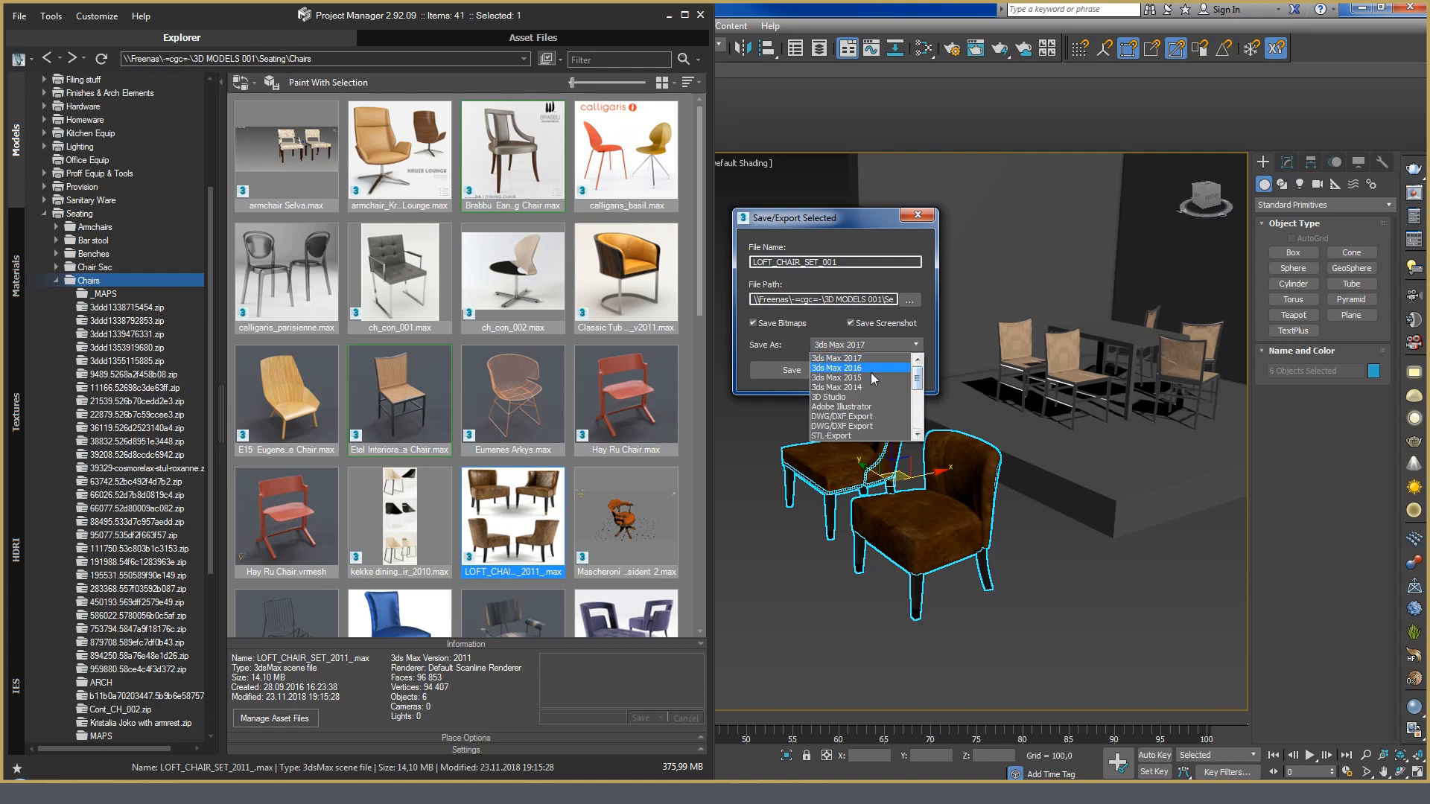
mouse_move(876, 396)
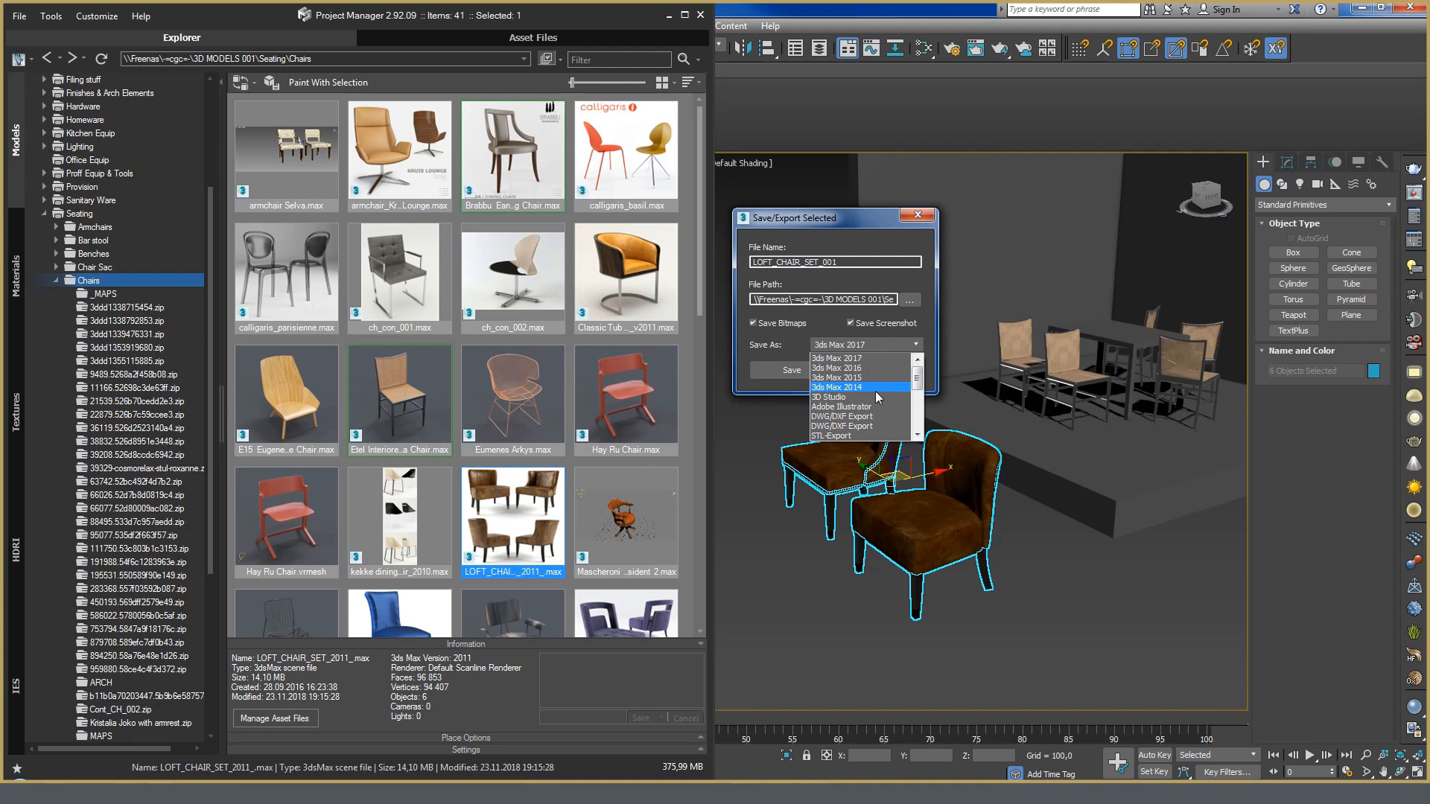
left_click(836, 387)
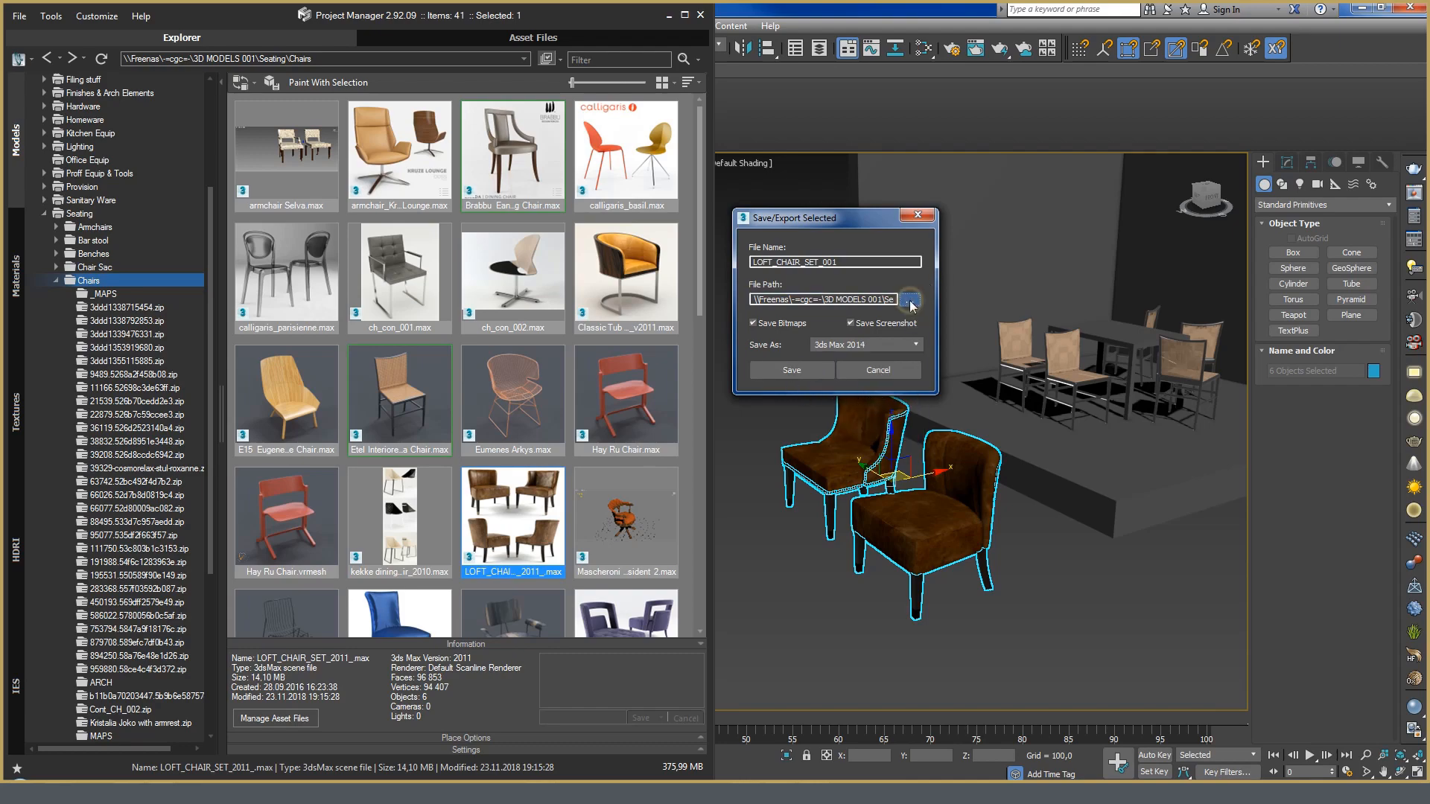
Point the export path to Seating's ~TMP folder and save the armchairs as a library file
left_click(909, 299)
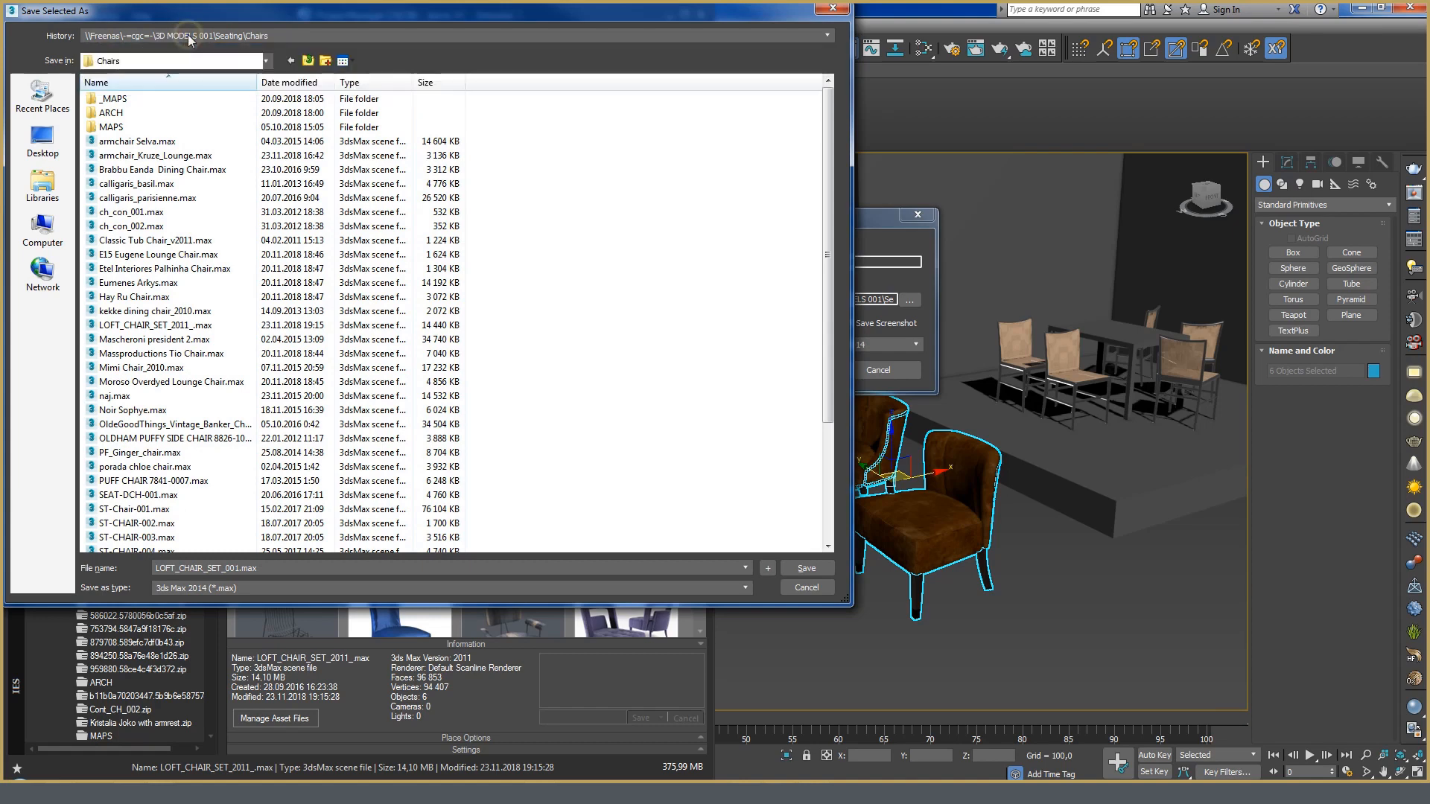
left_click(308, 59)
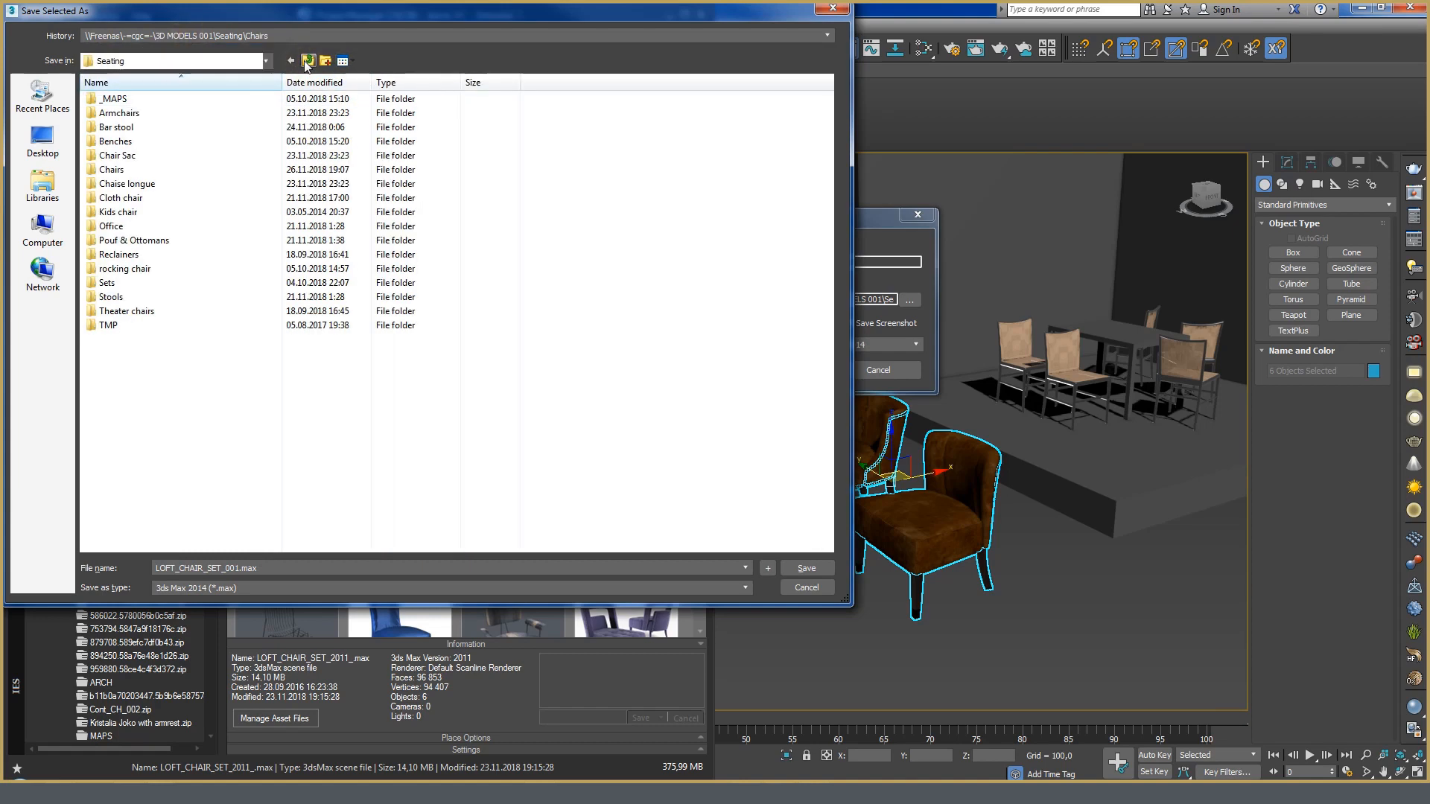
left_click(290, 60)
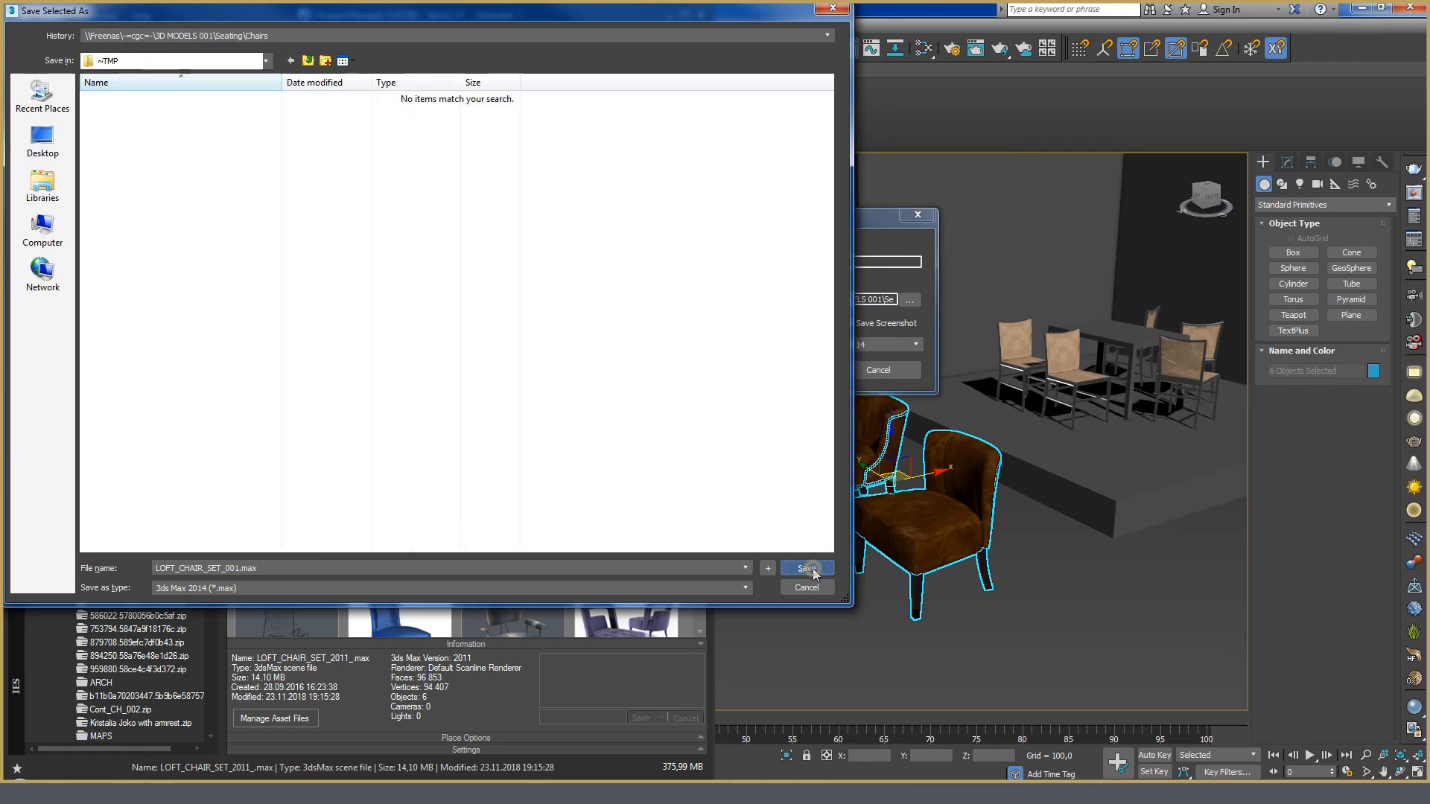
left_click(806, 567)
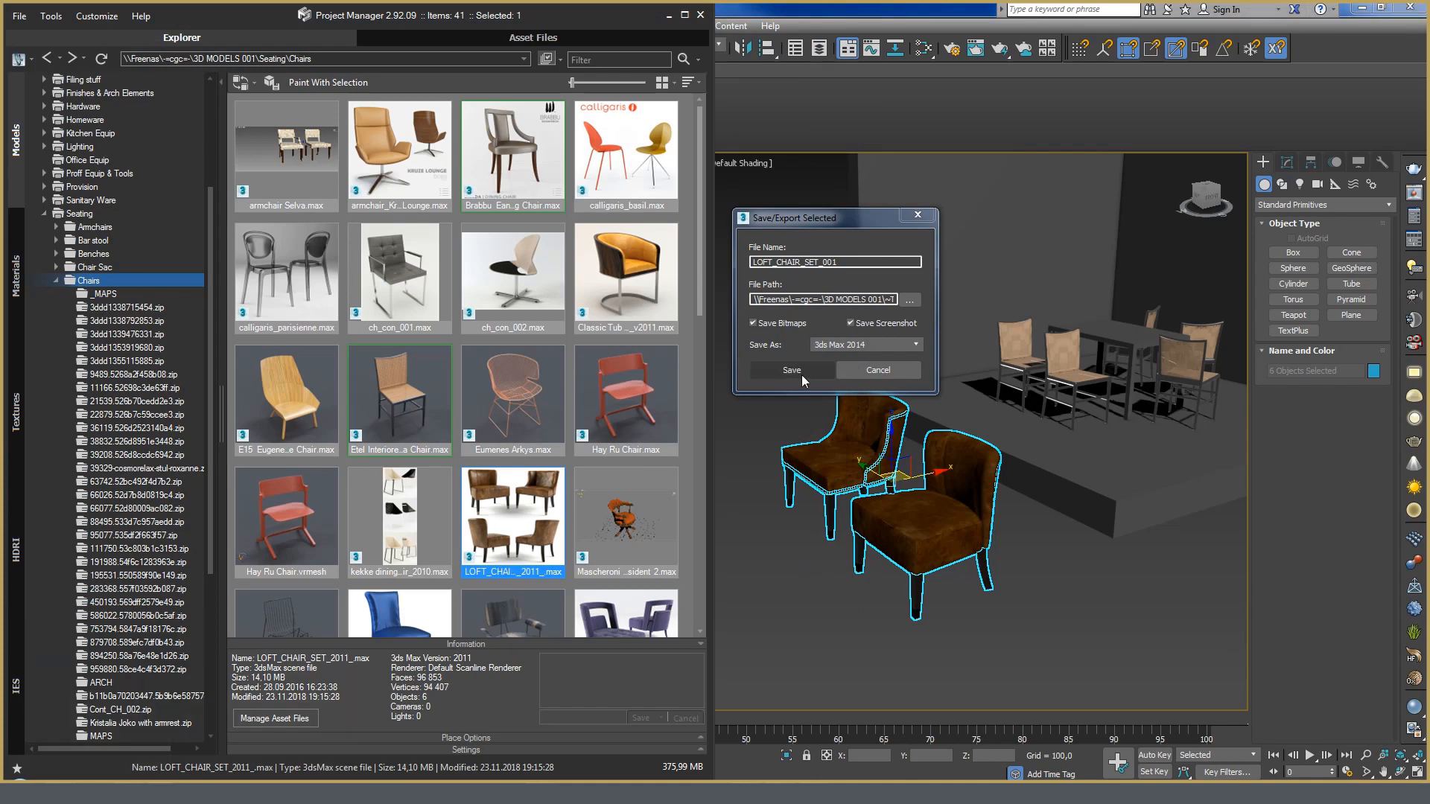
left_click(790, 369)
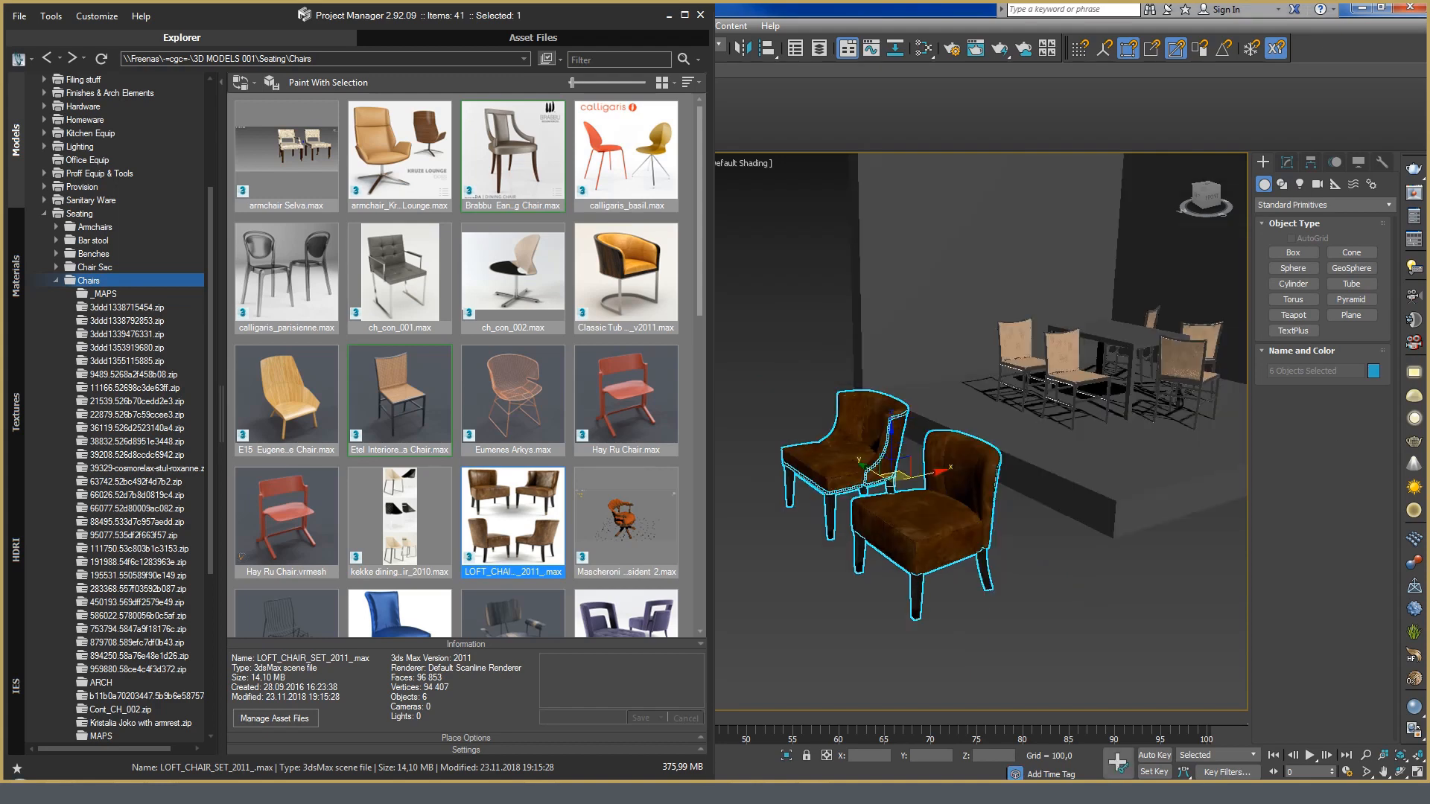
View the saved chair set's .max.jpg preview of the two armchairs in the ~TMP folder
left_click(274, 718)
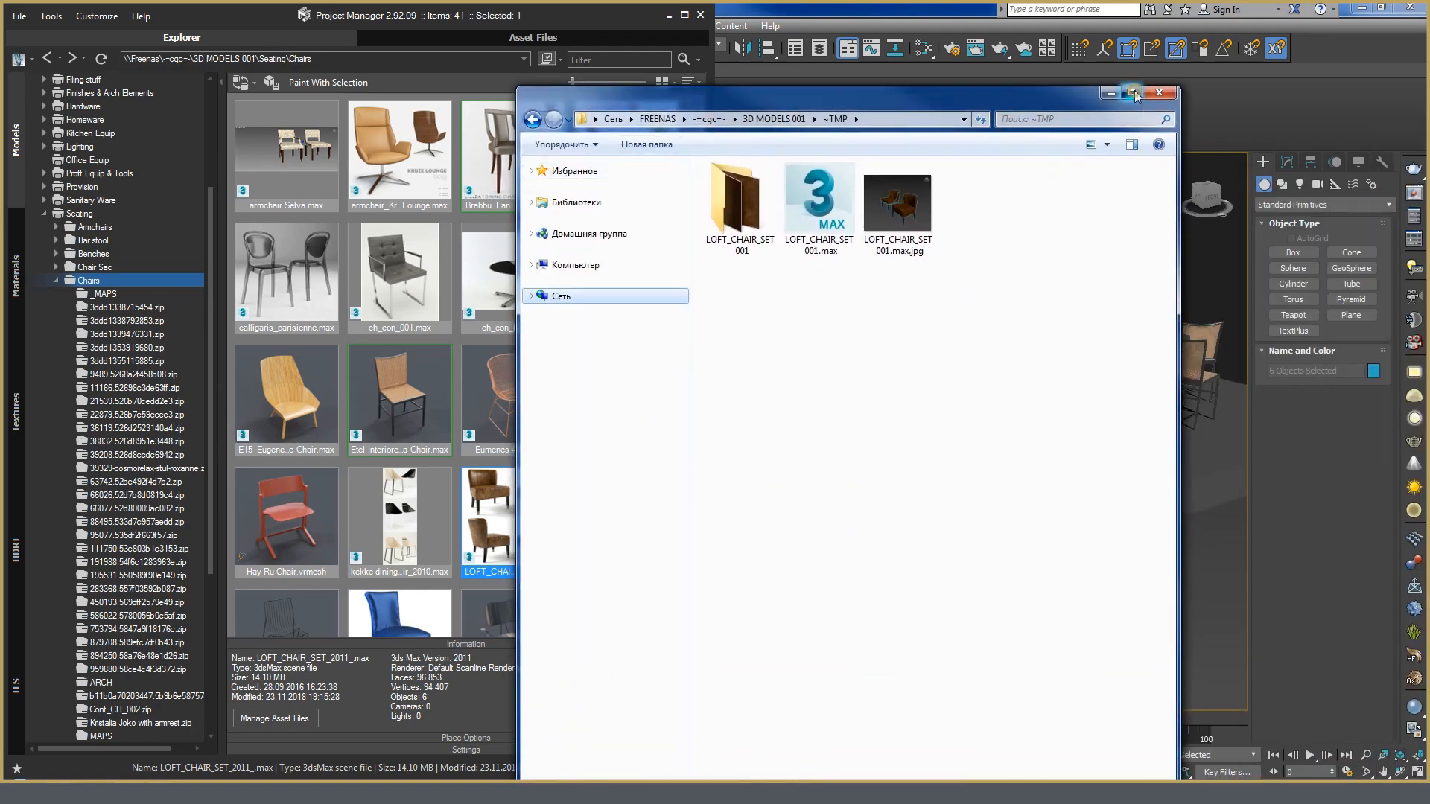
left_click(1130, 94)
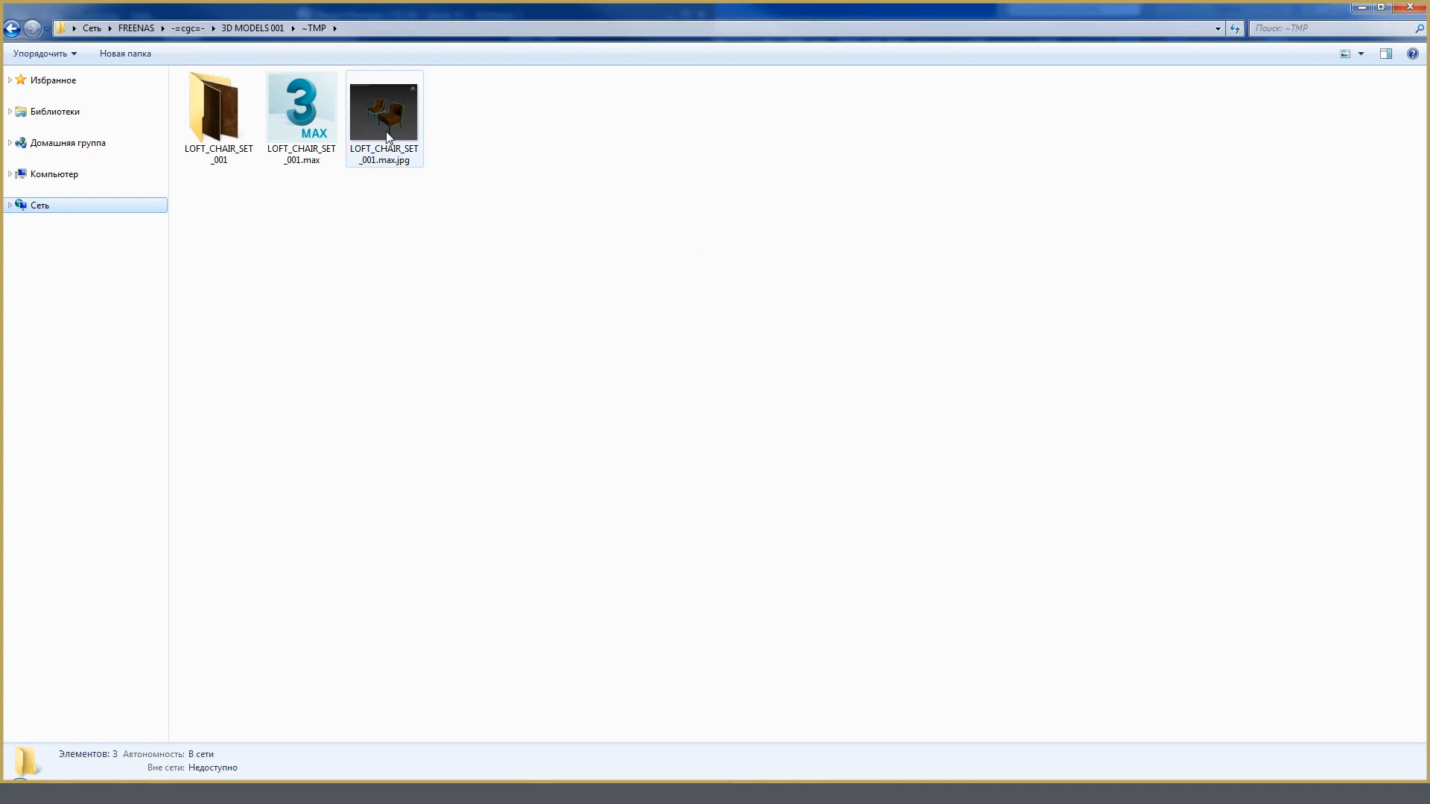
left_click(385, 108)
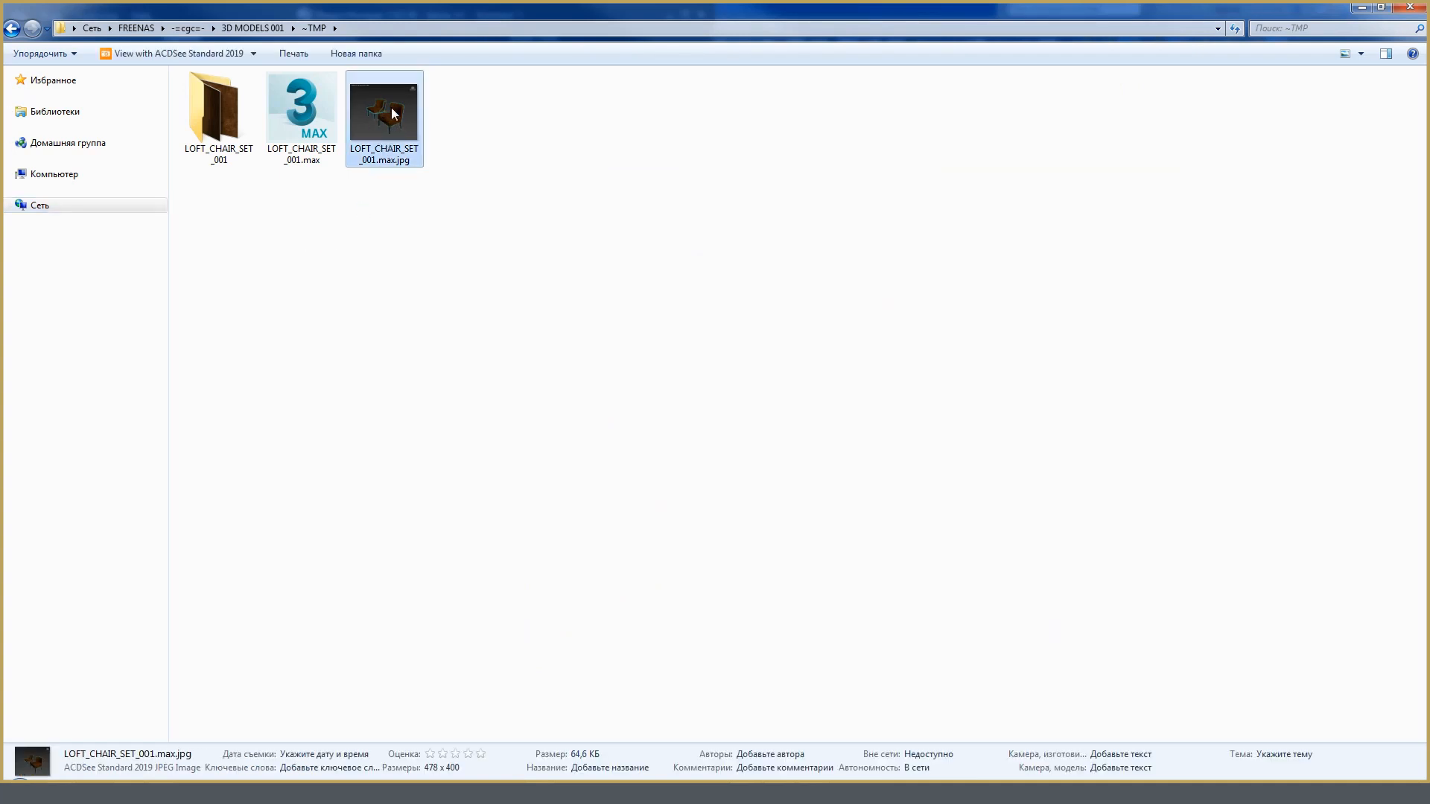
double_click(384, 111)
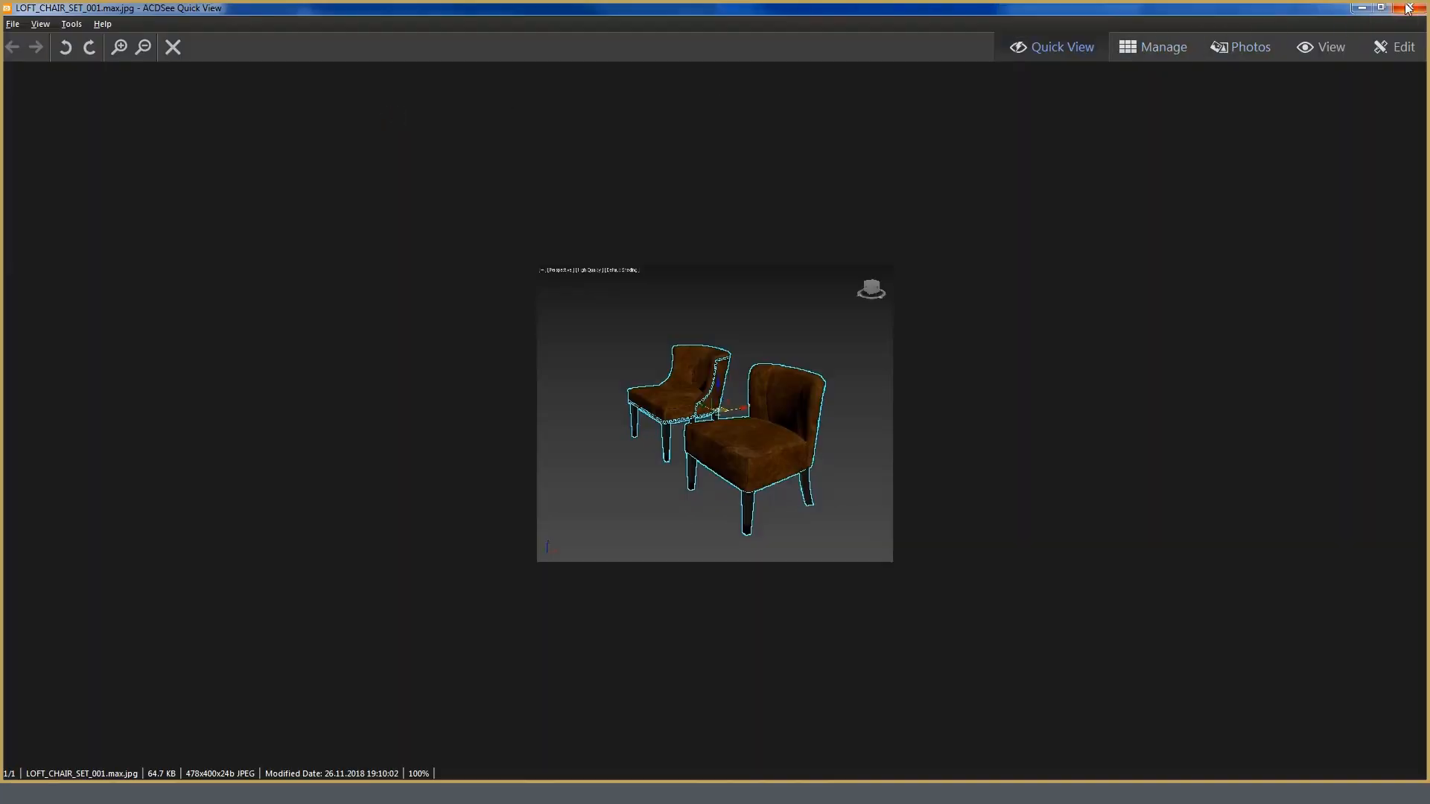
left_click(1420, 9)
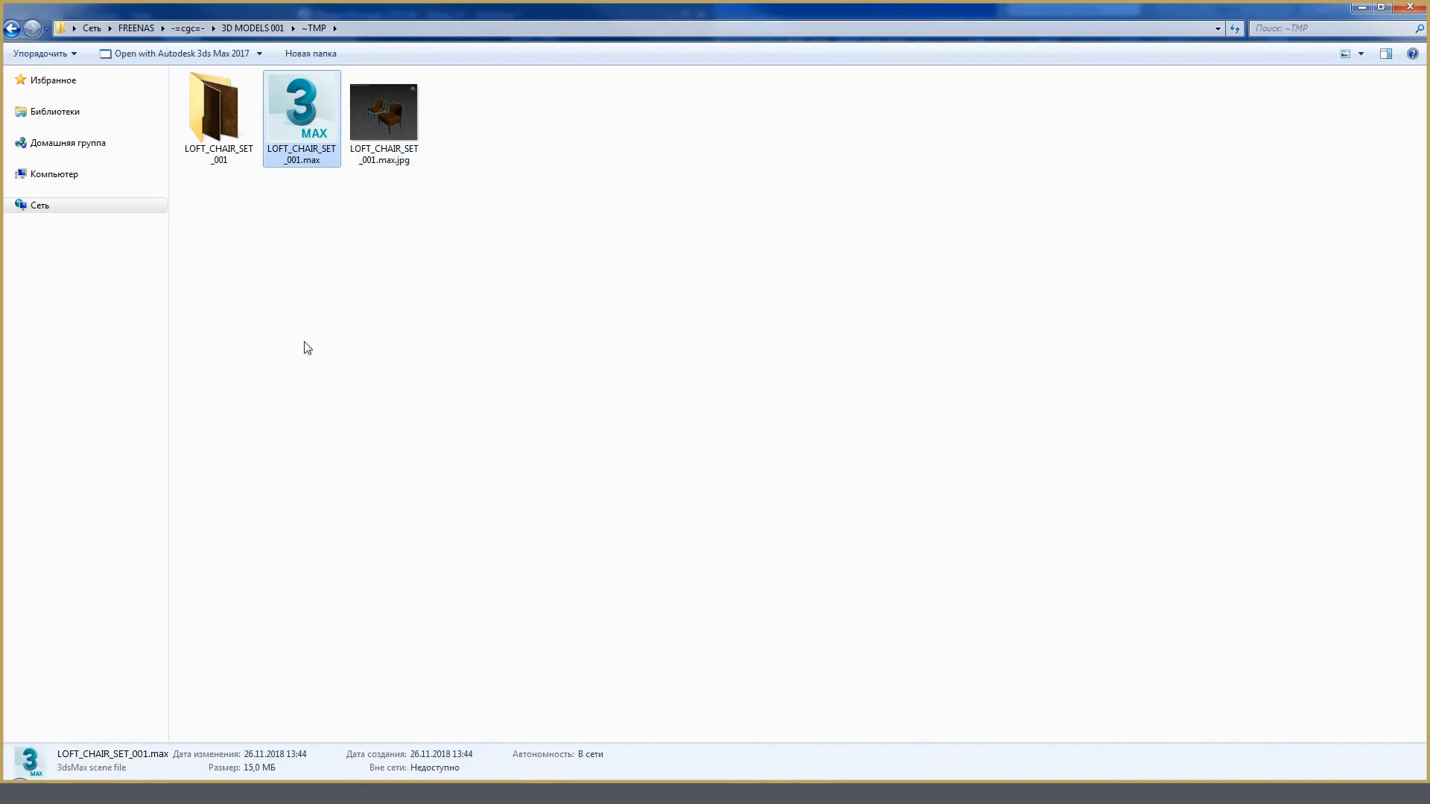
Enter the LOFT_CHAIR_SET_001 texture folder in Explorer
left_click(218, 109)
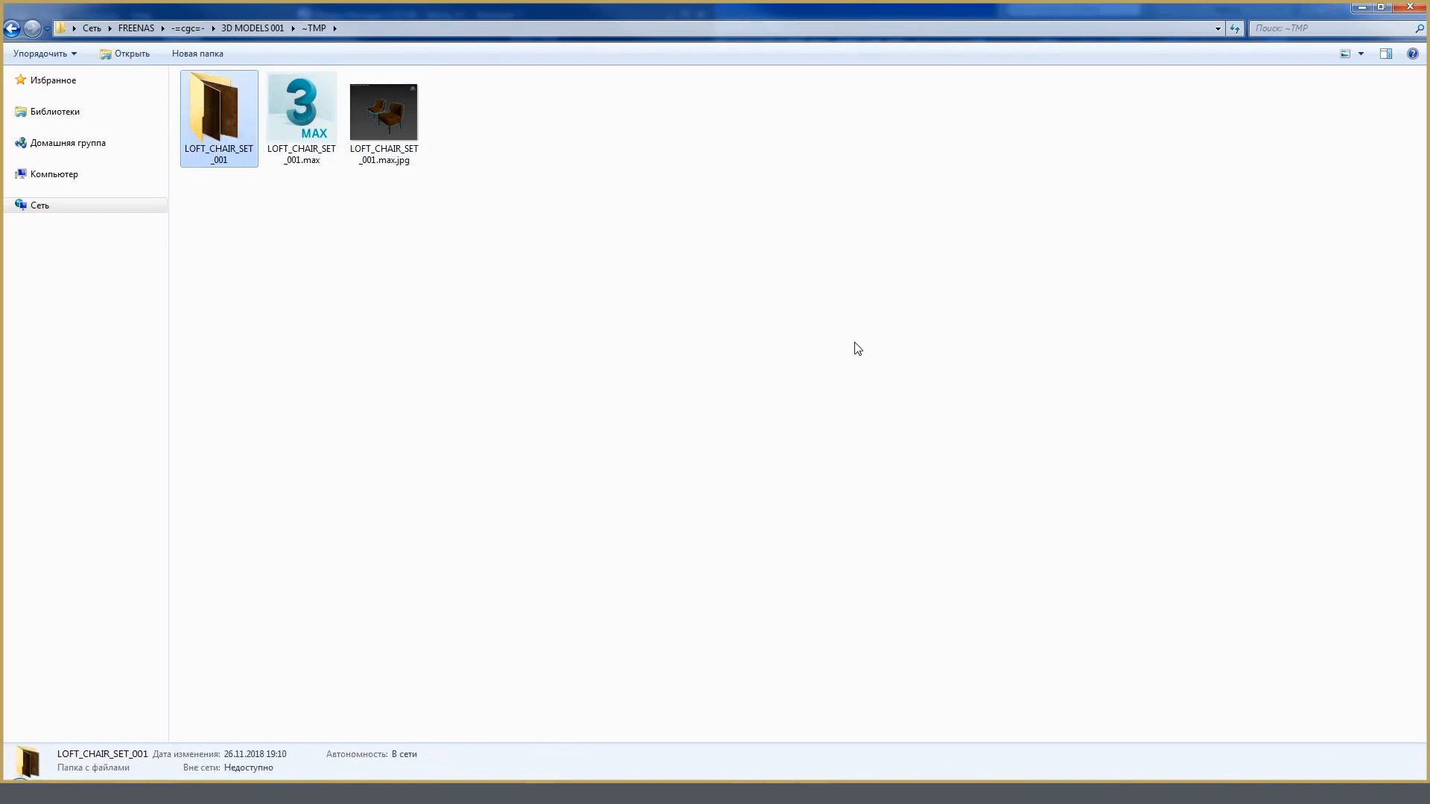
double_click(219, 109)
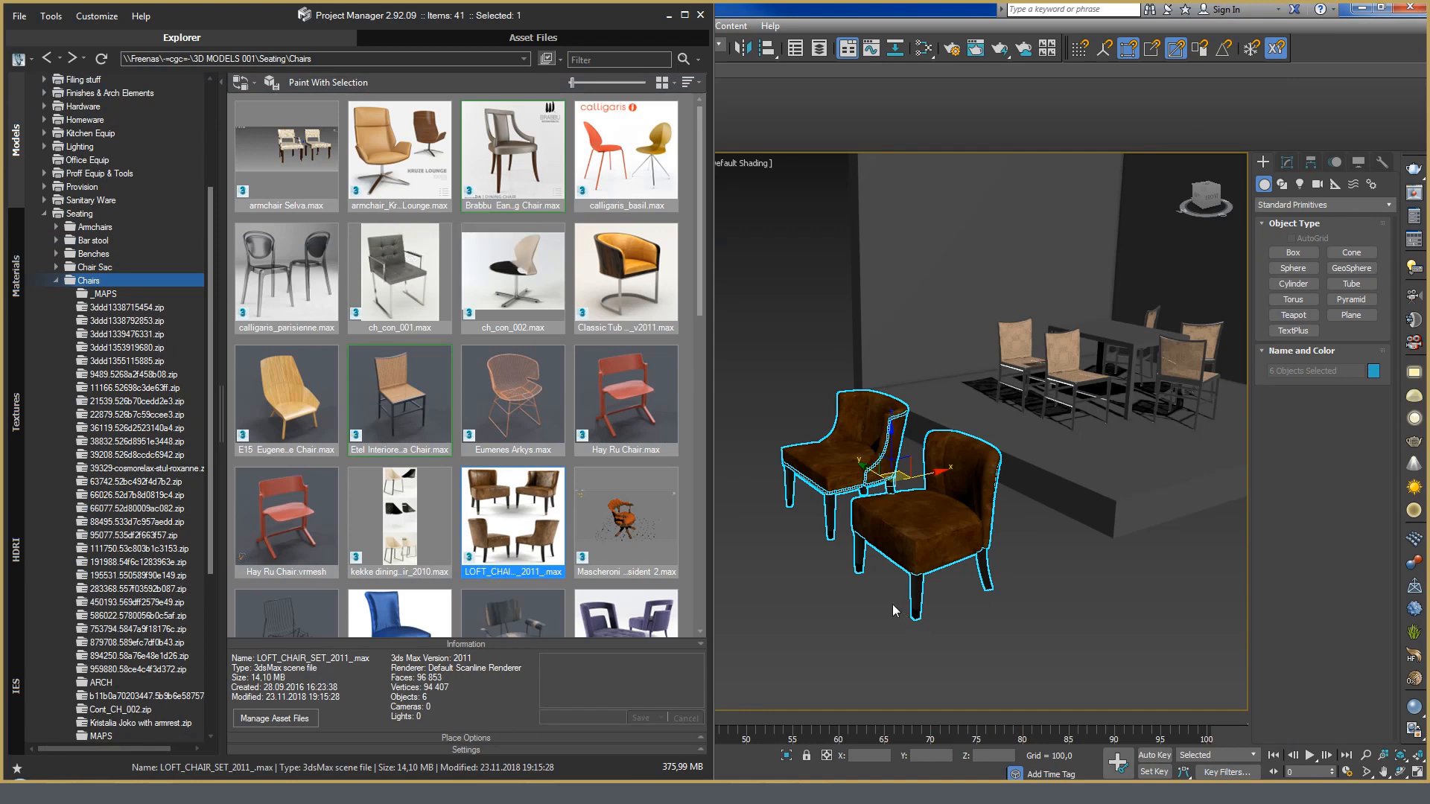
mouse_move(871, 617)
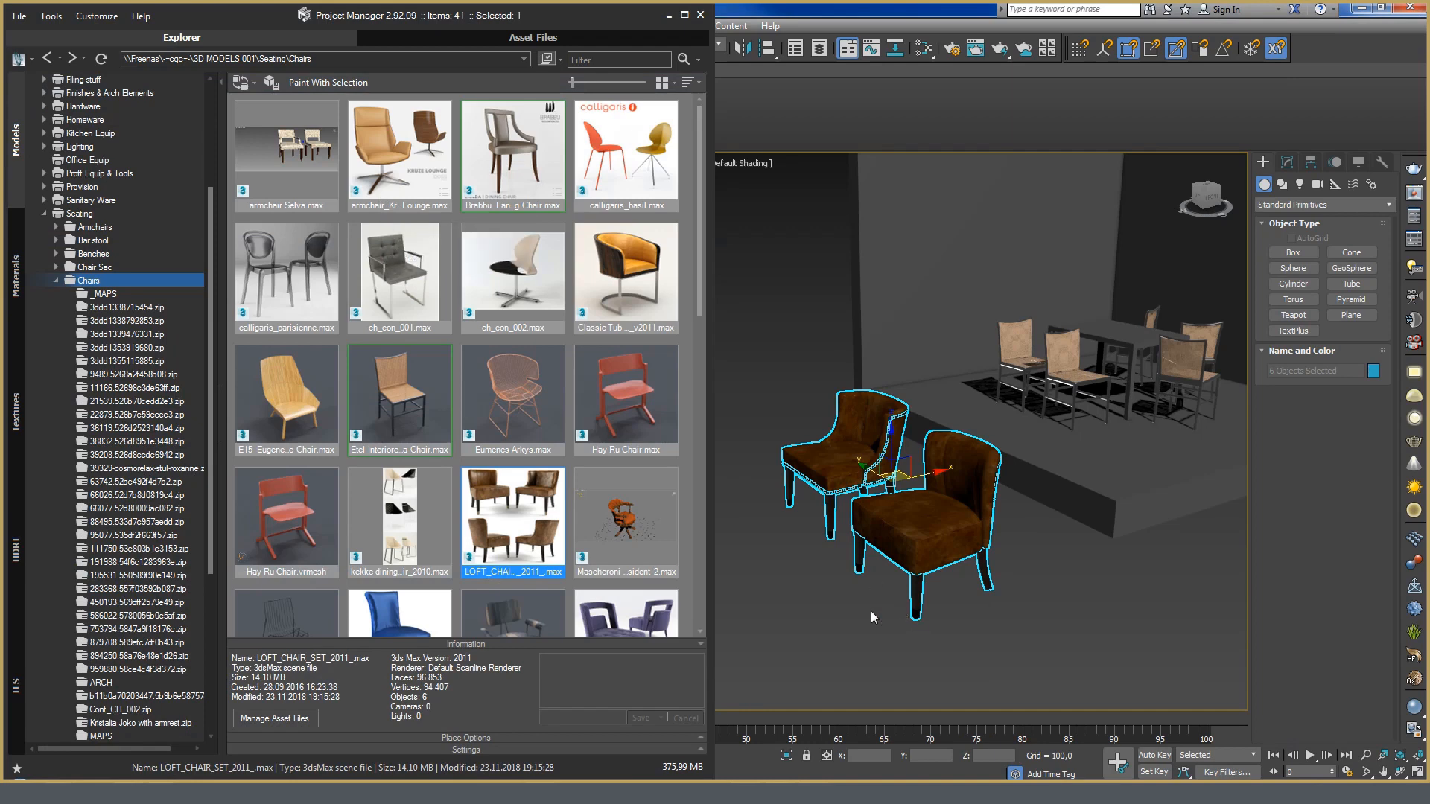
mouse_move(945, 696)
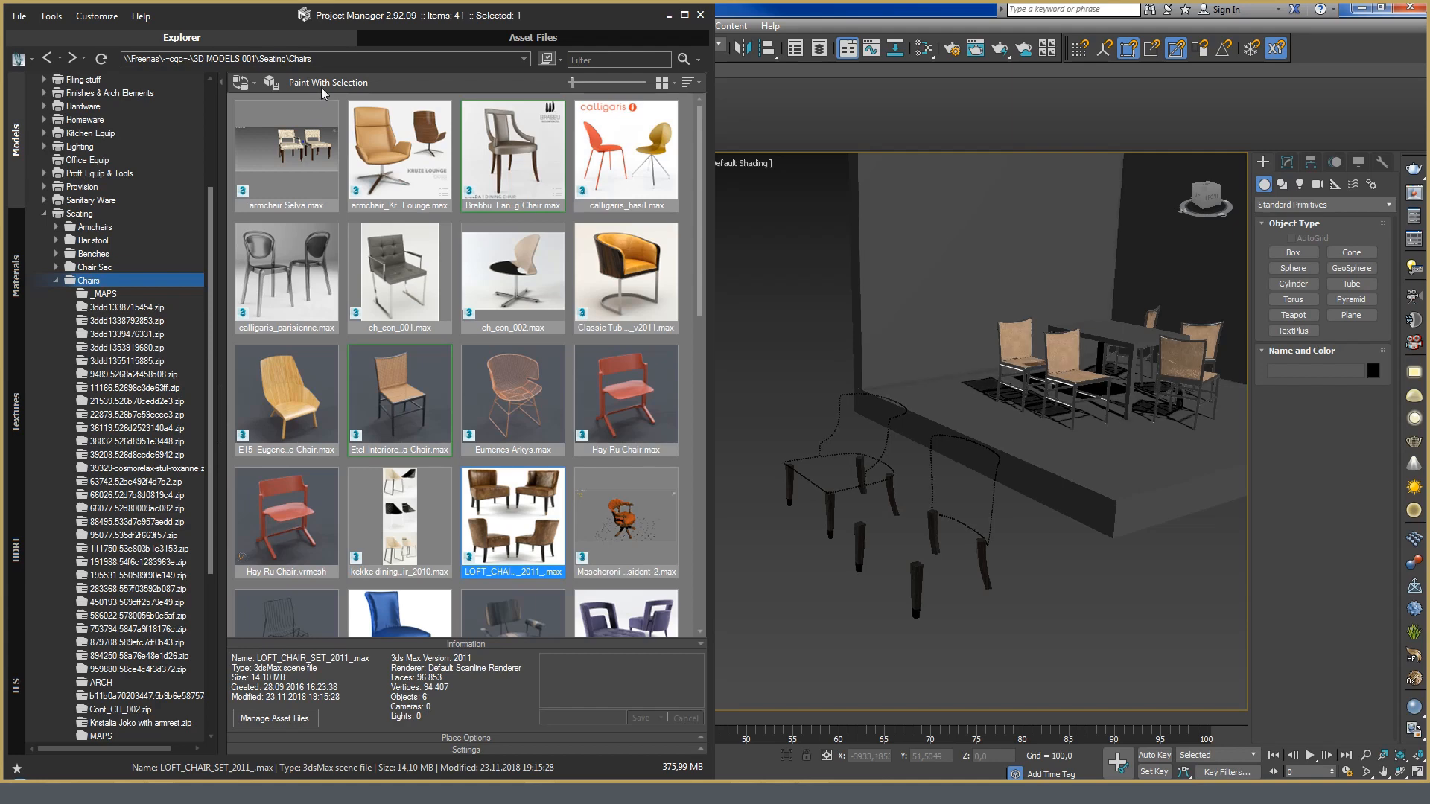
Bring up the file options for ch_con_001.max with the armchairs shown as proxy outlines
right_click(399, 271)
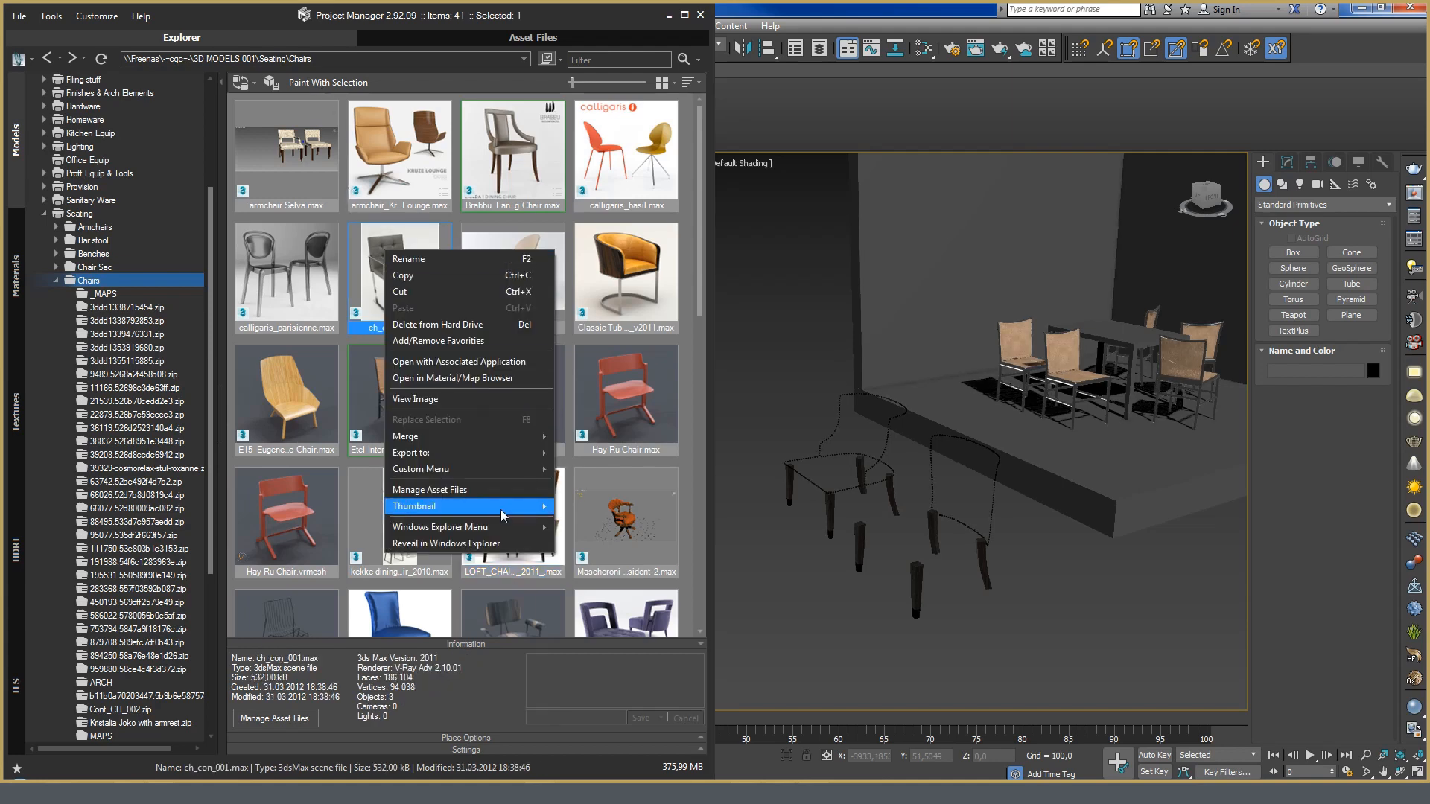
mouse_move(421, 469)
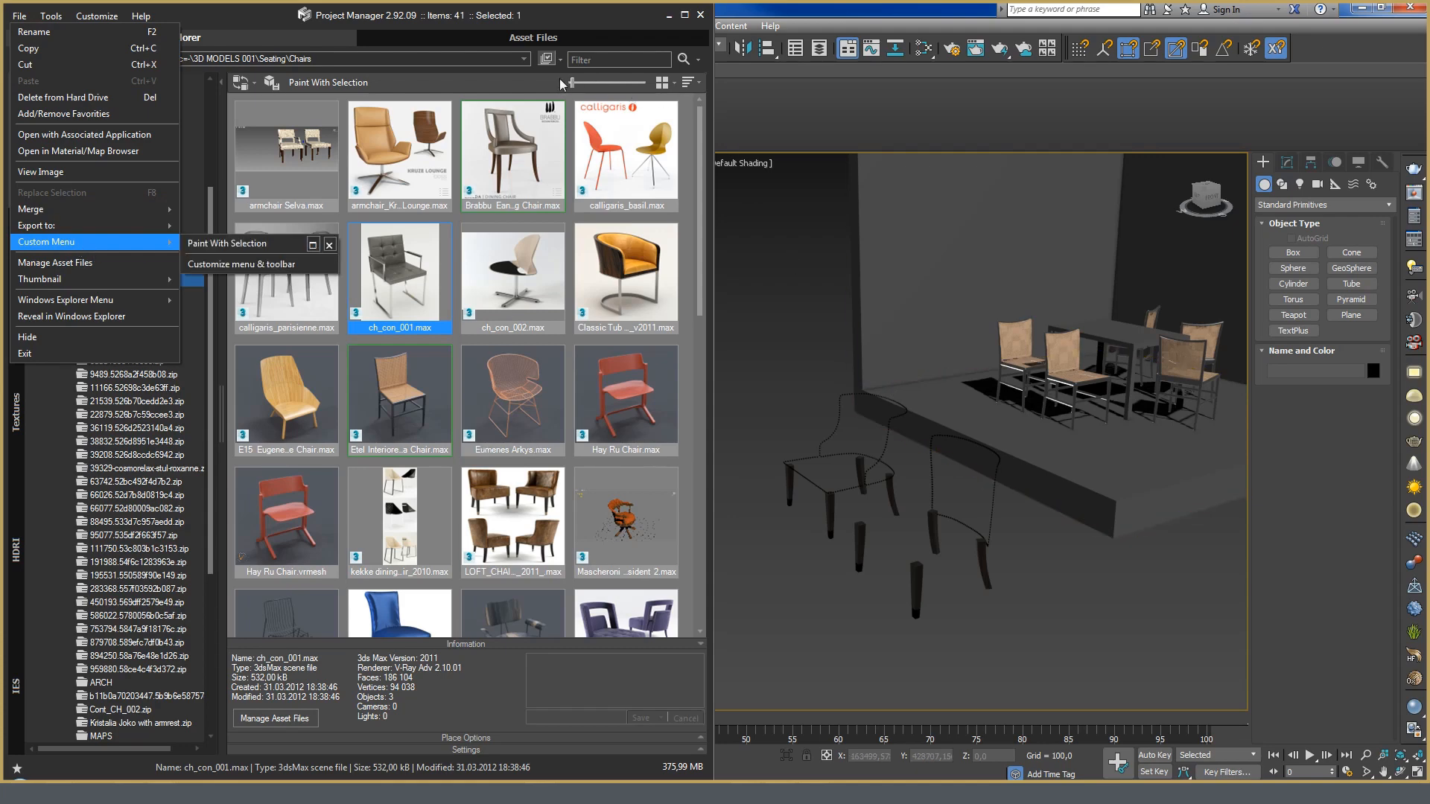
mouse_move(652, 87)
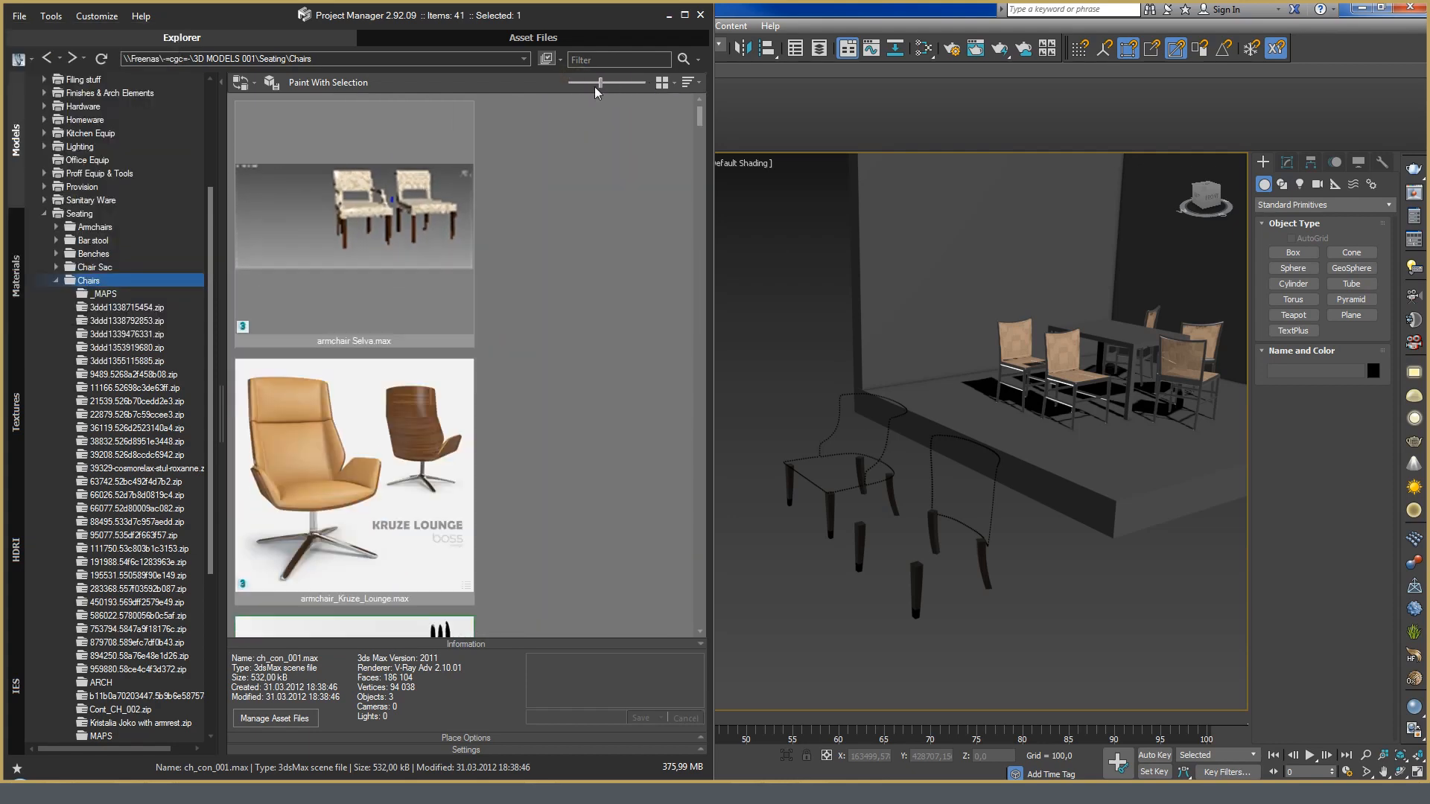
Cycle list, table and thumbnail views and the sort choices, ending on ch_con_001.max's file options
left_click(657, 82)
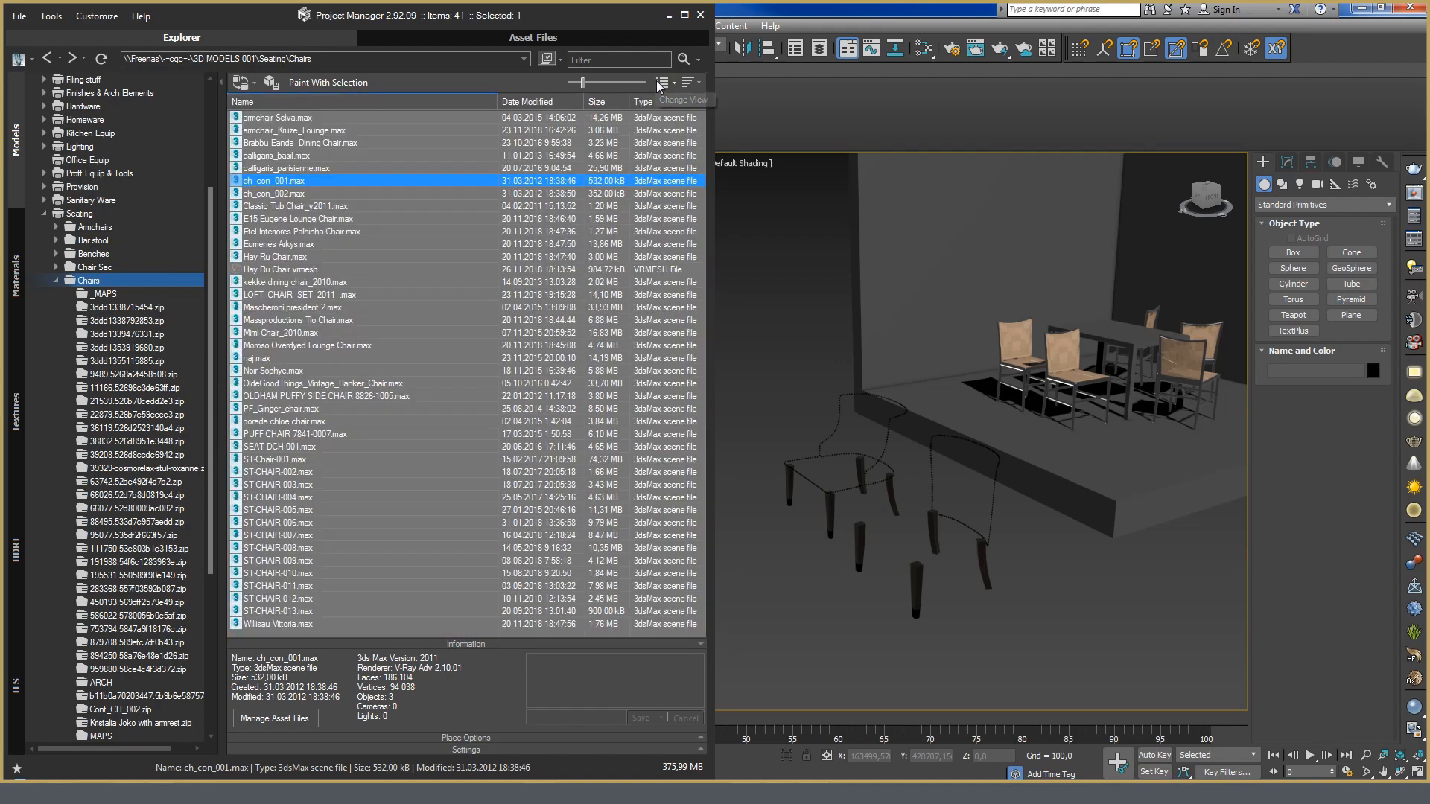
left_click(666, 82)
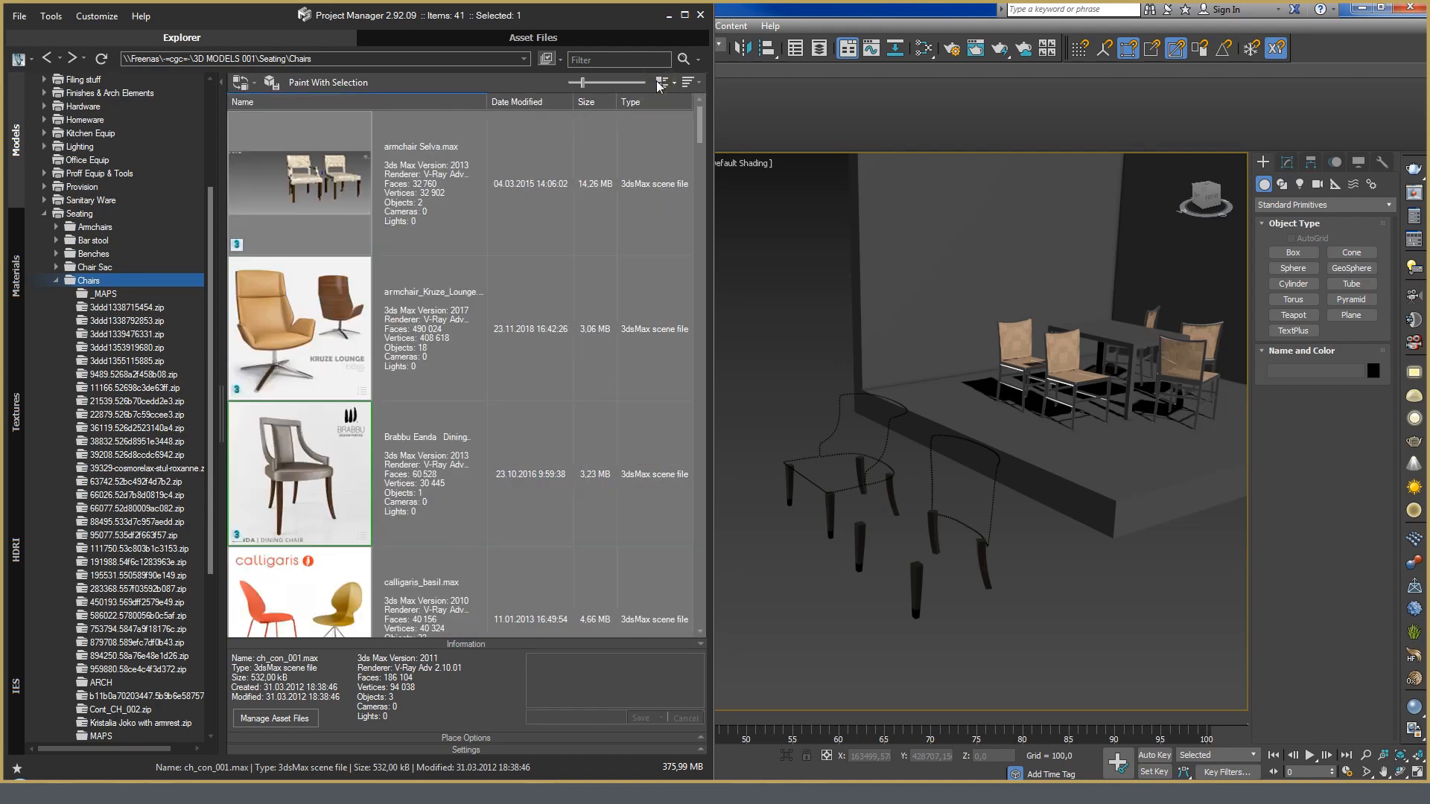
left_click(663, 83)
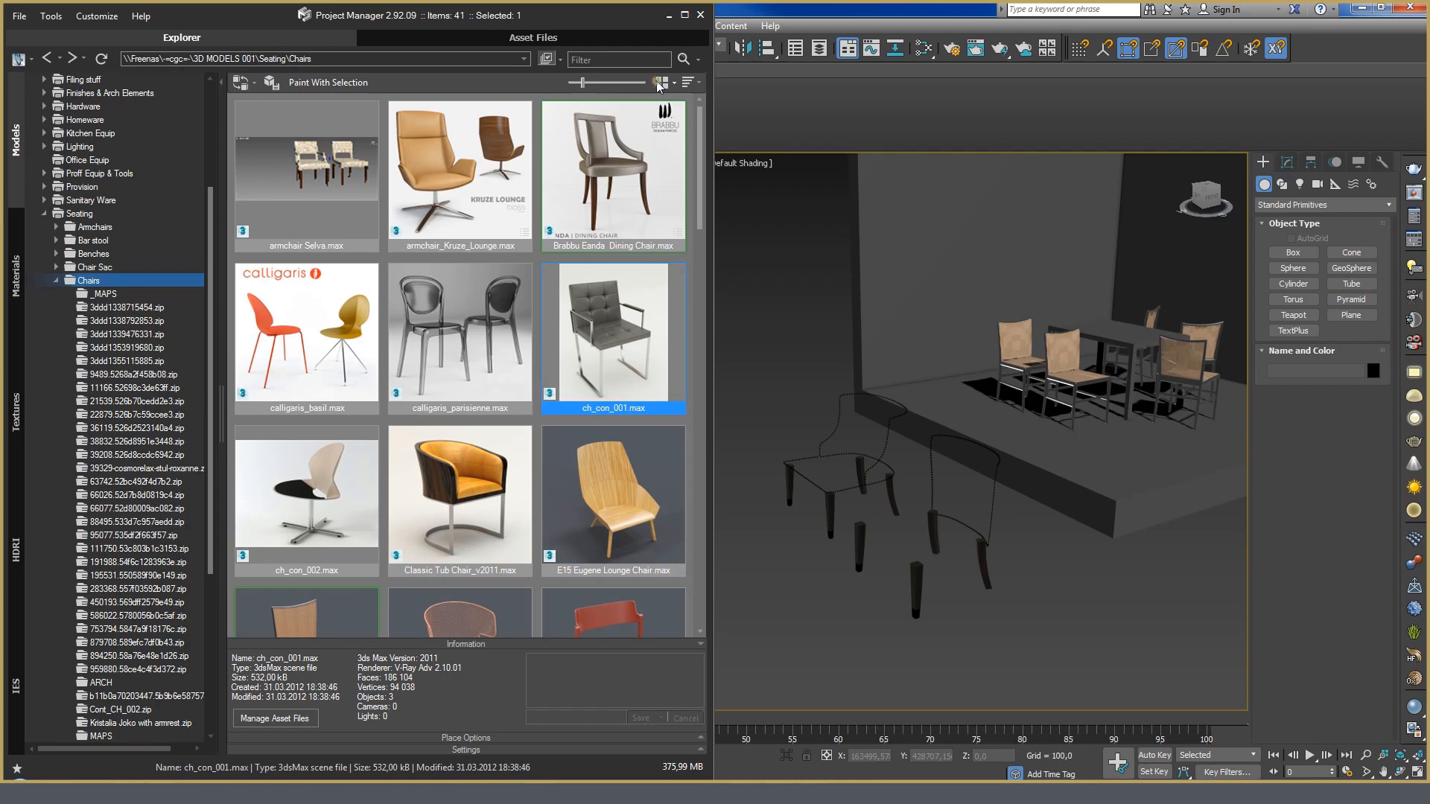
left_click(662, 82)
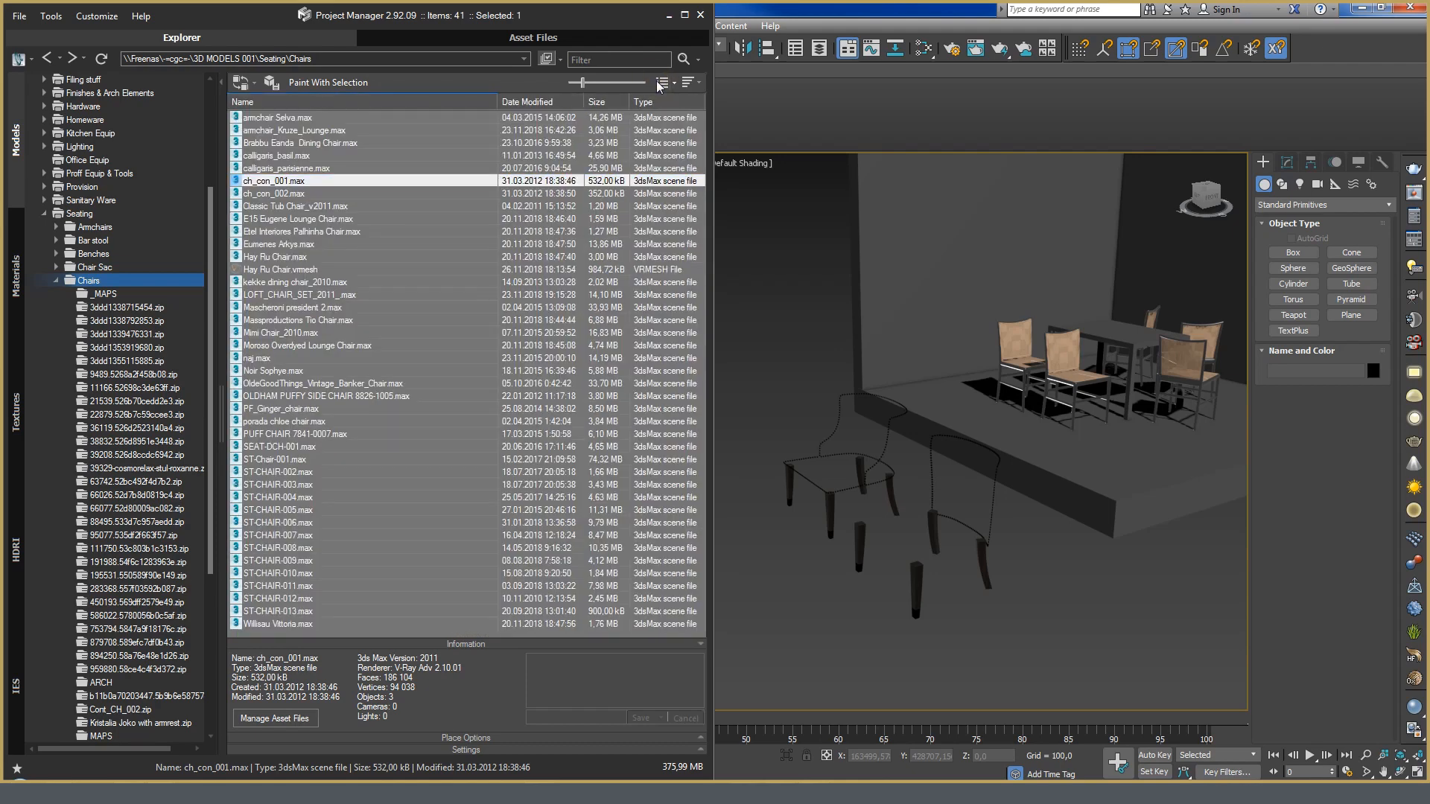
left_click(663, 83)
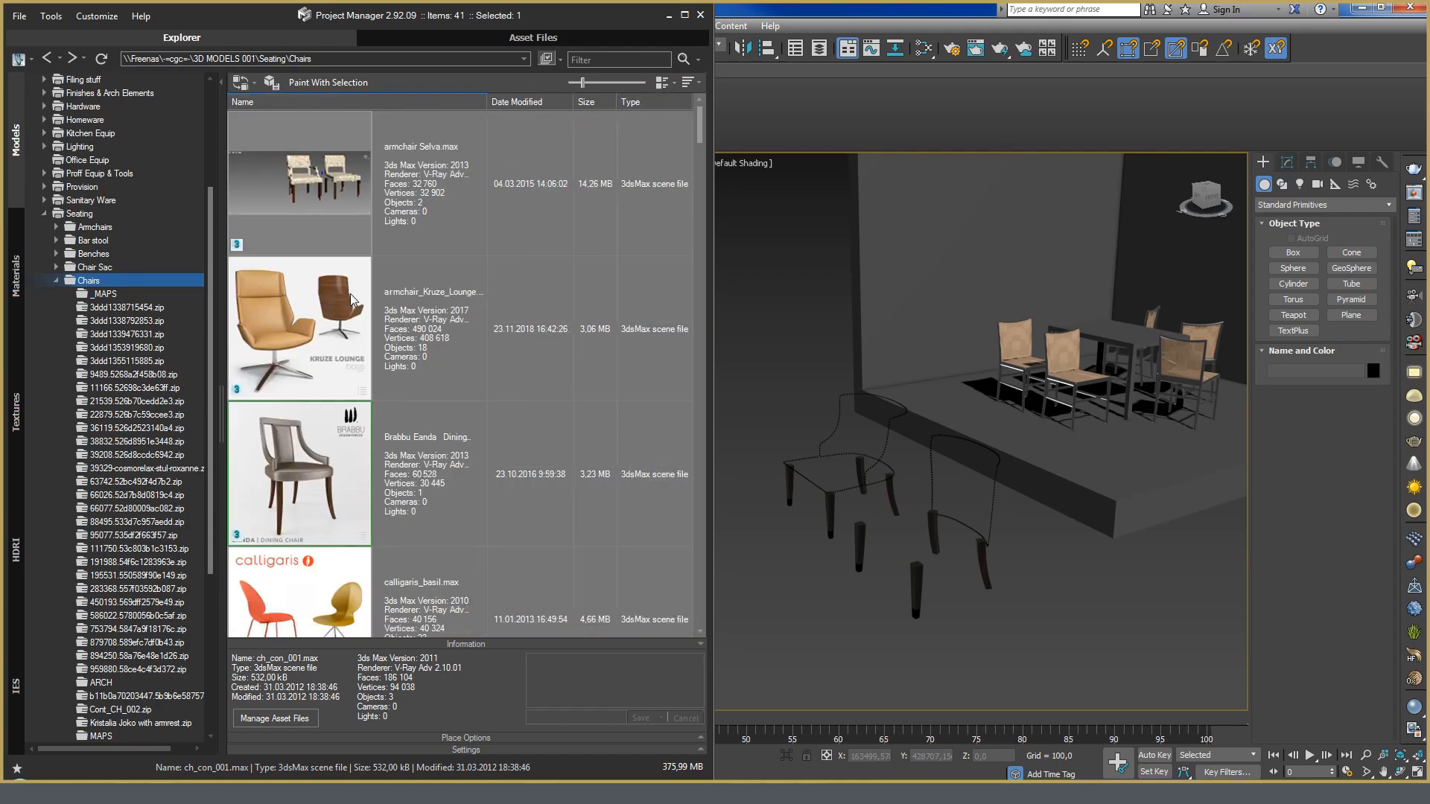
left_click(697, 83)
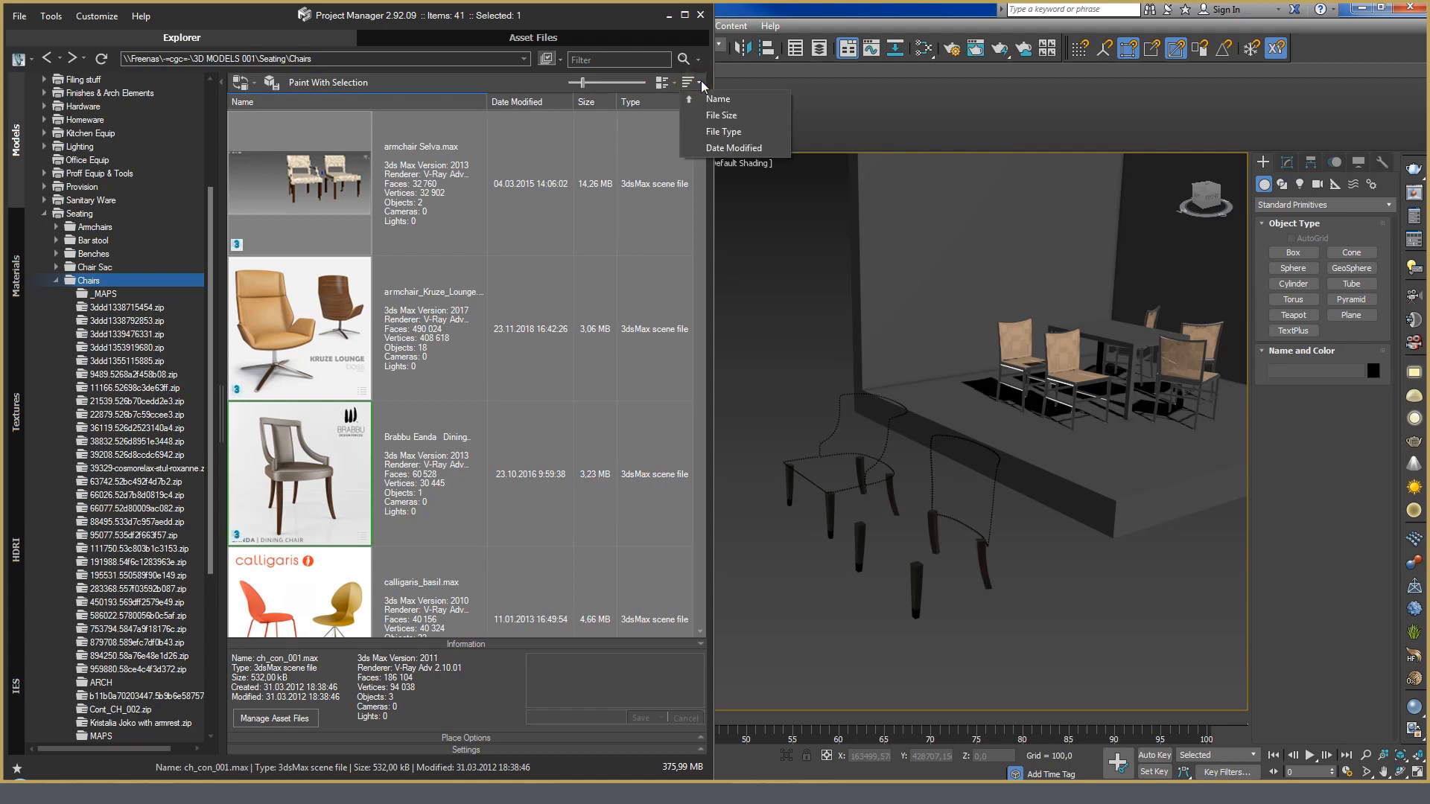
mouse_move(724, 131)
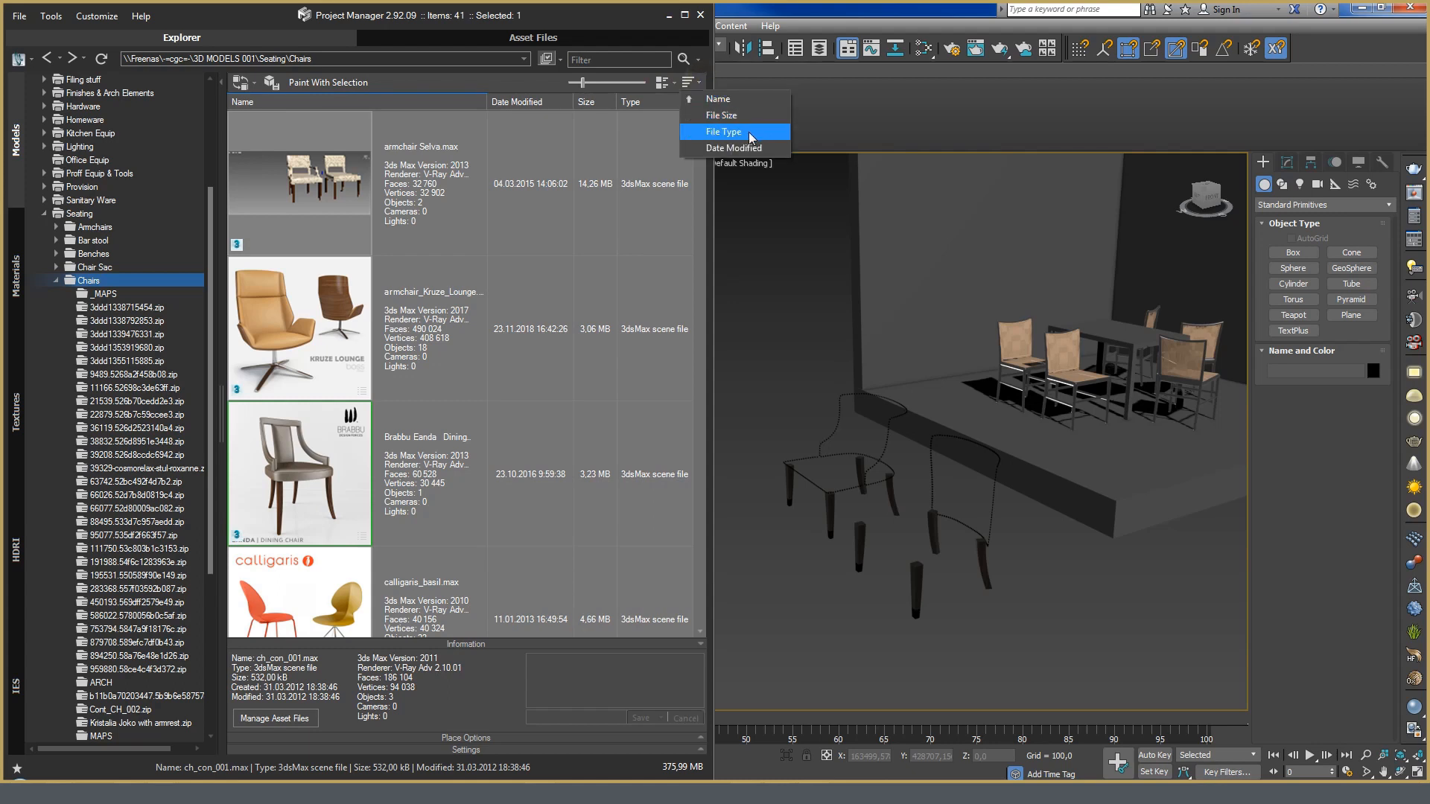
mouse_move(735, 147)
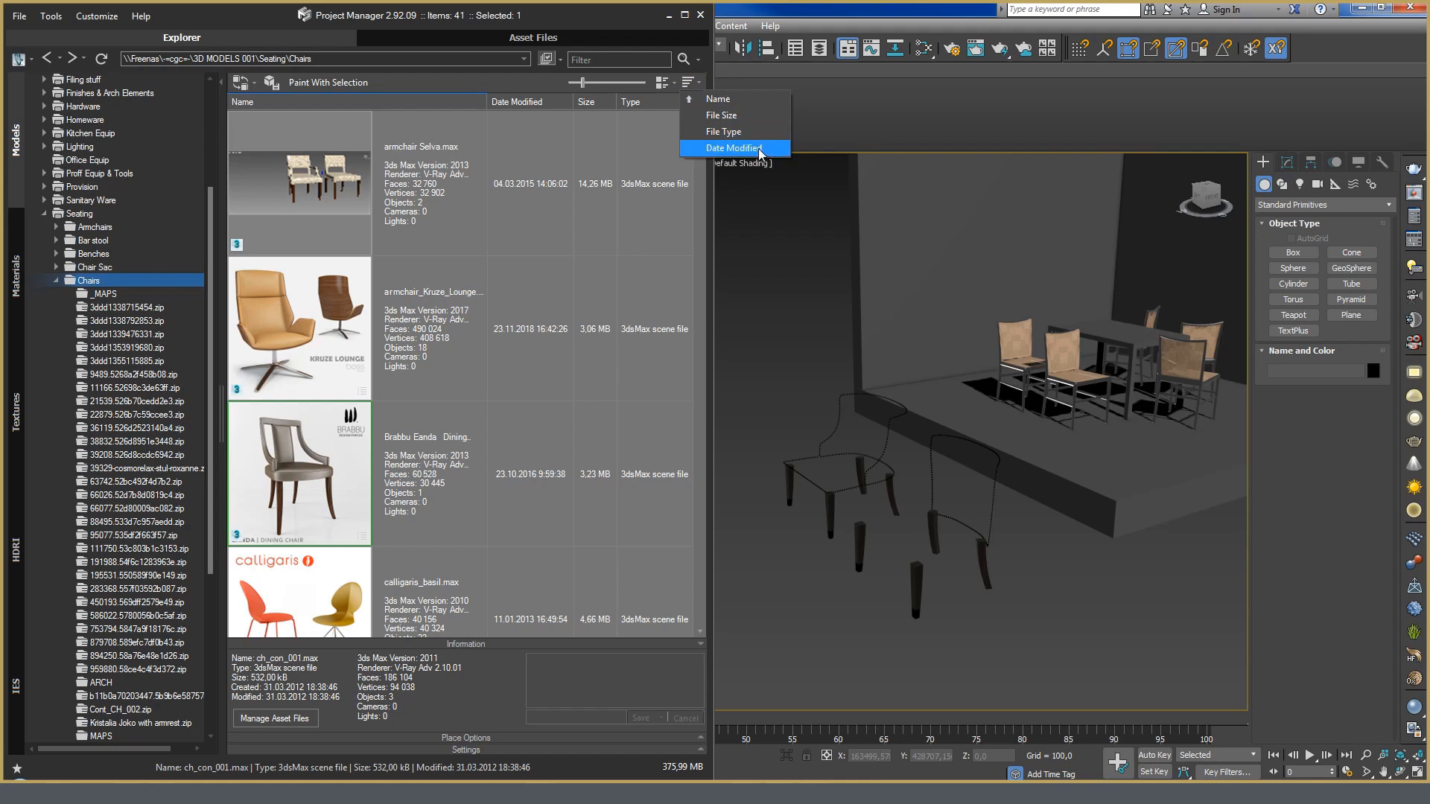
mouse_move(599, 29)
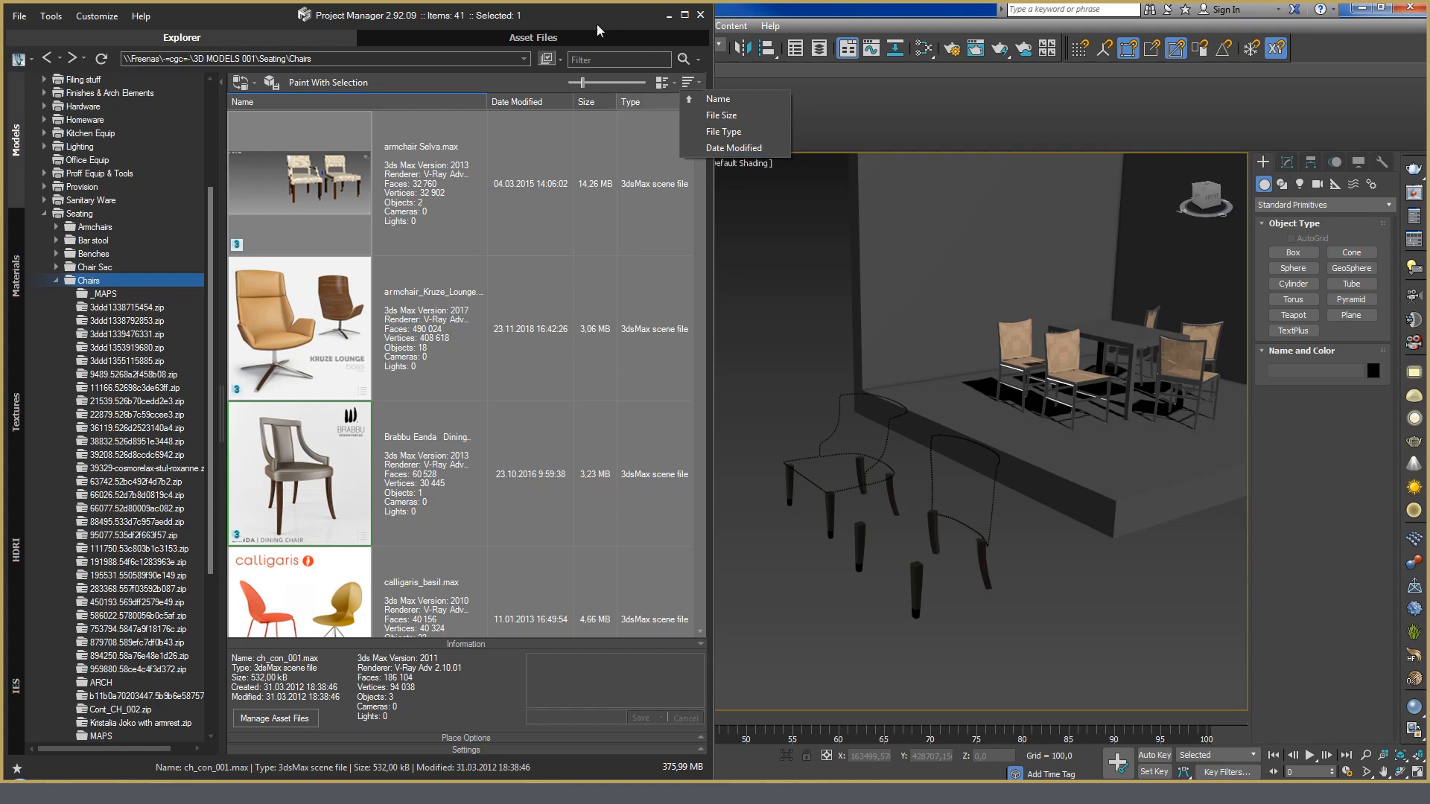
left_click(966, 493)
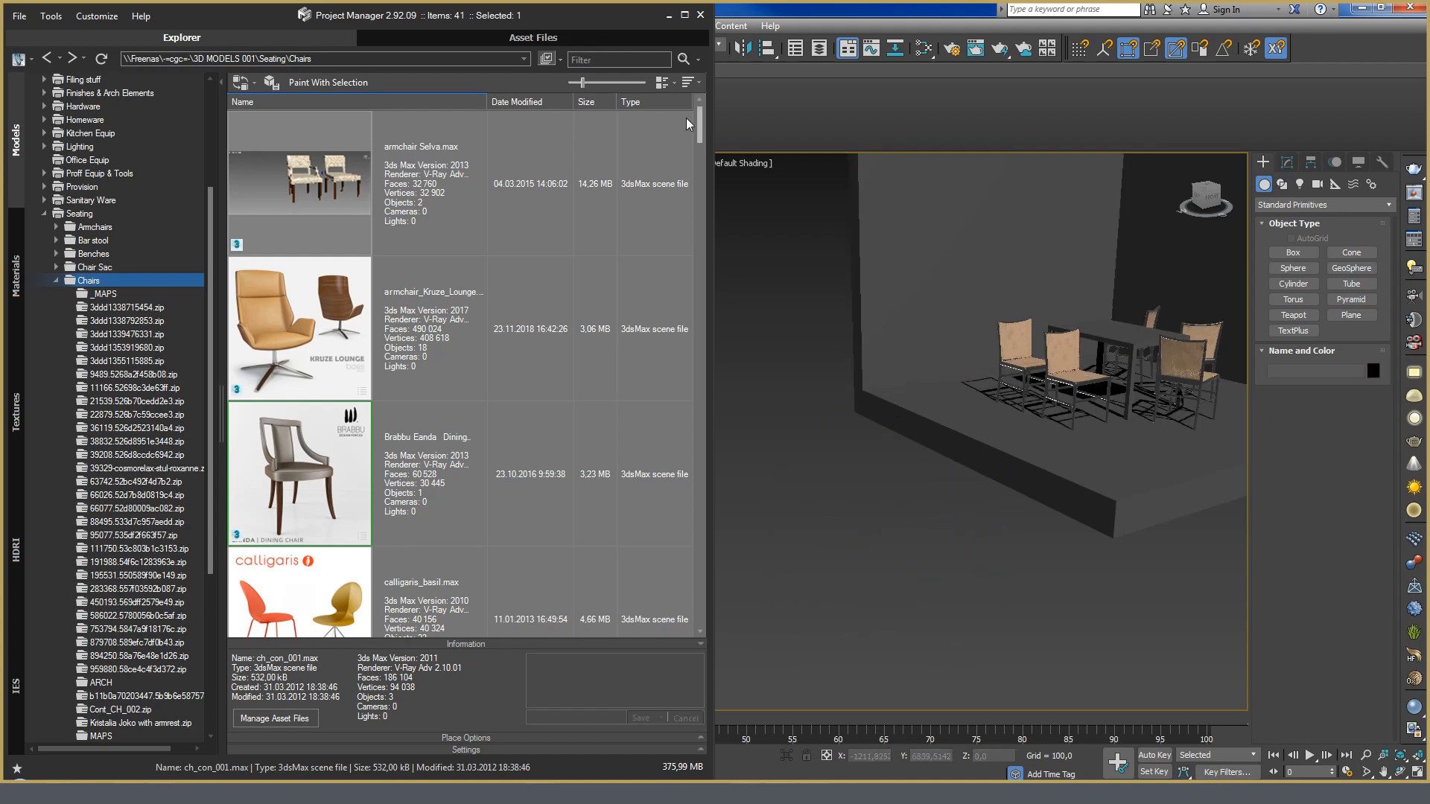
left_click(662, 84)
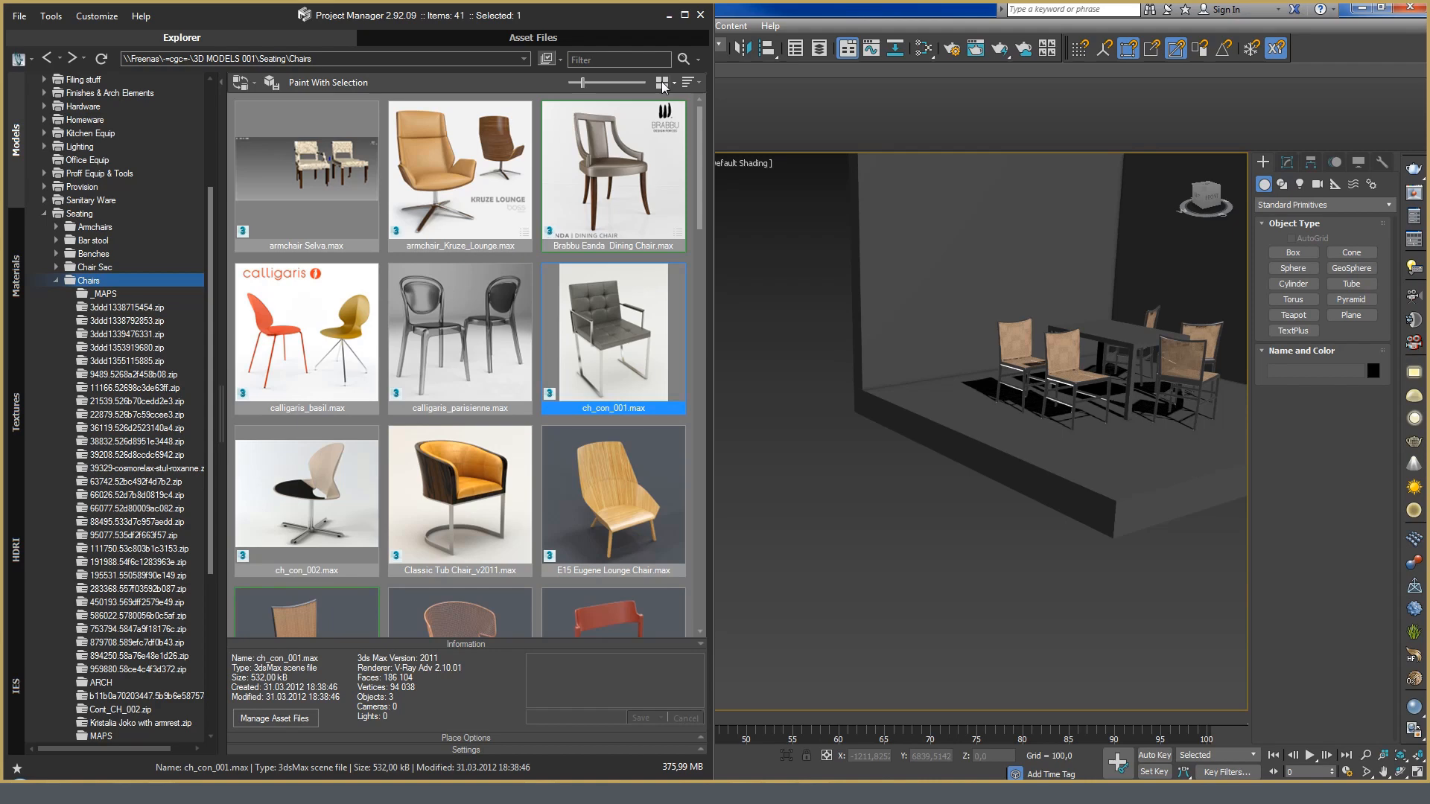
right_click(612, 333)
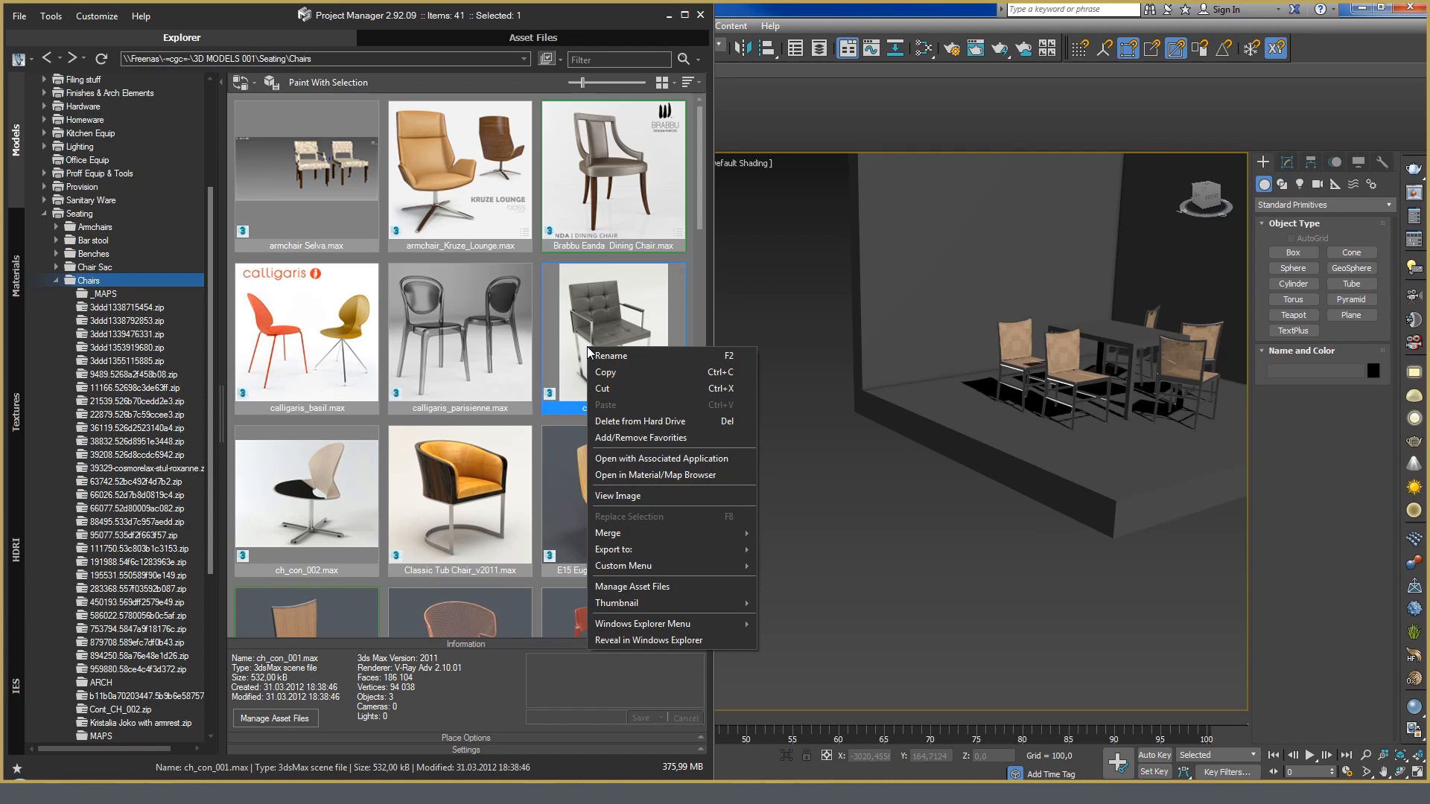
mouse_move(629, 356)
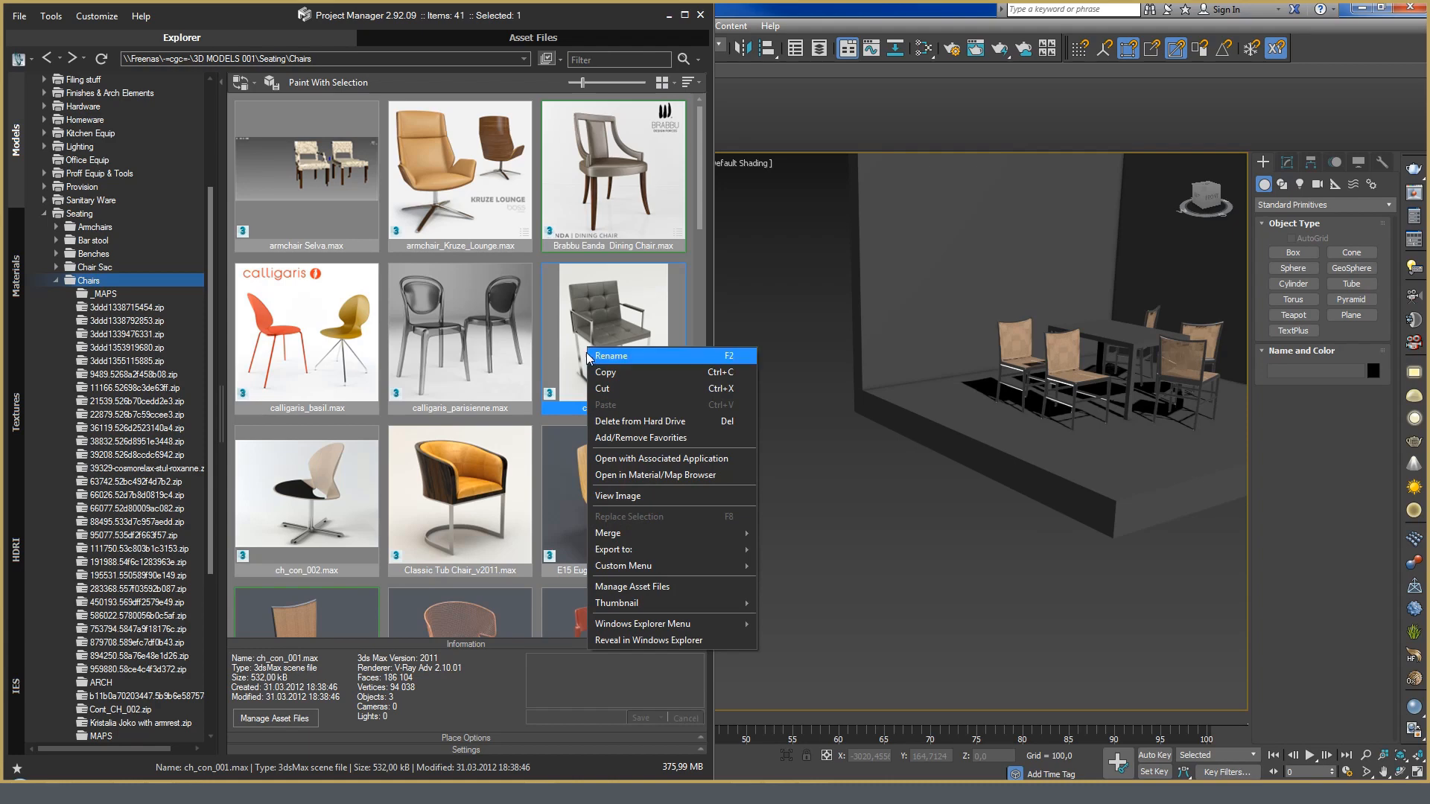
mouse_move(661, 459)
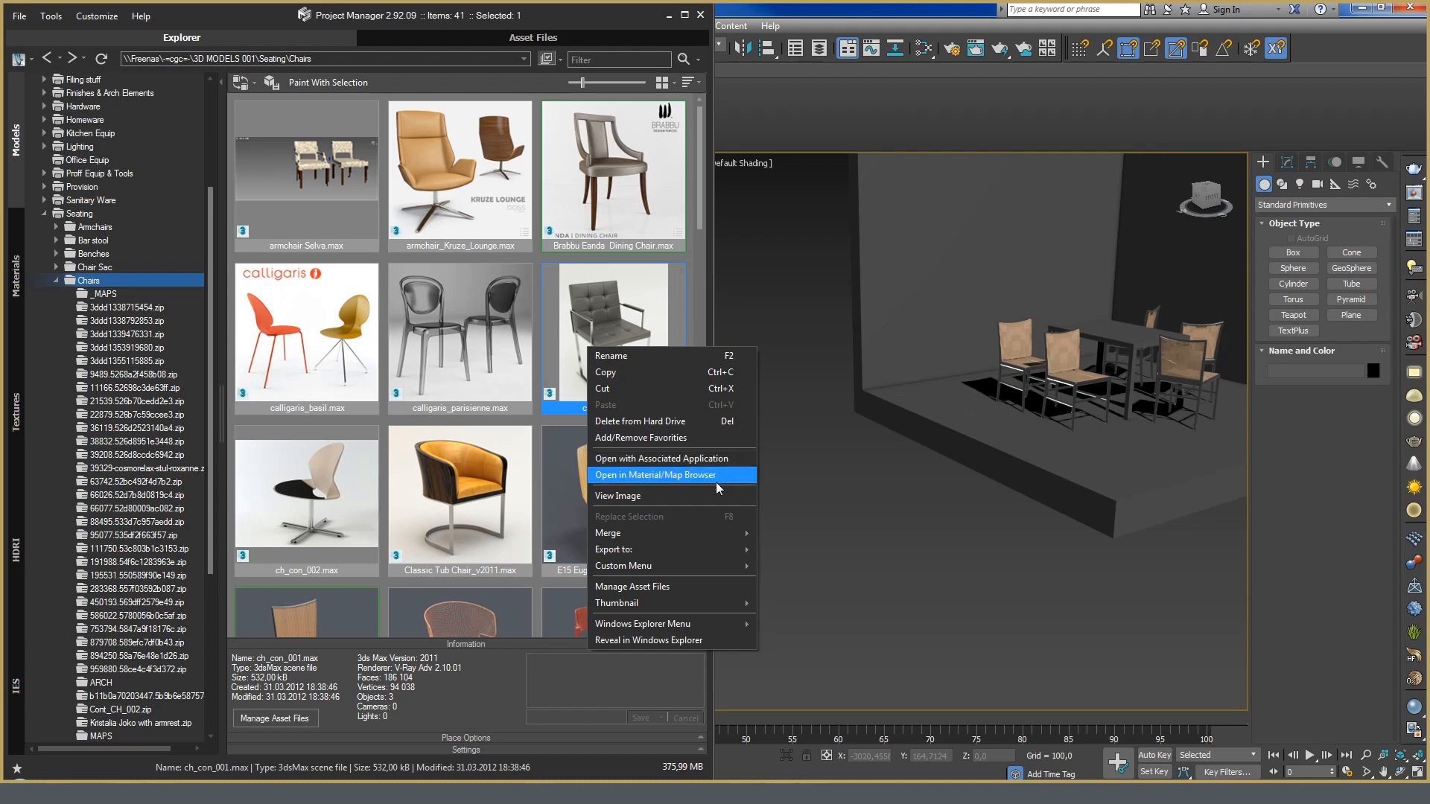
Choose Open with Associated Application for ch_con_001.max, prompting current or new instance
left_click(662, 457)
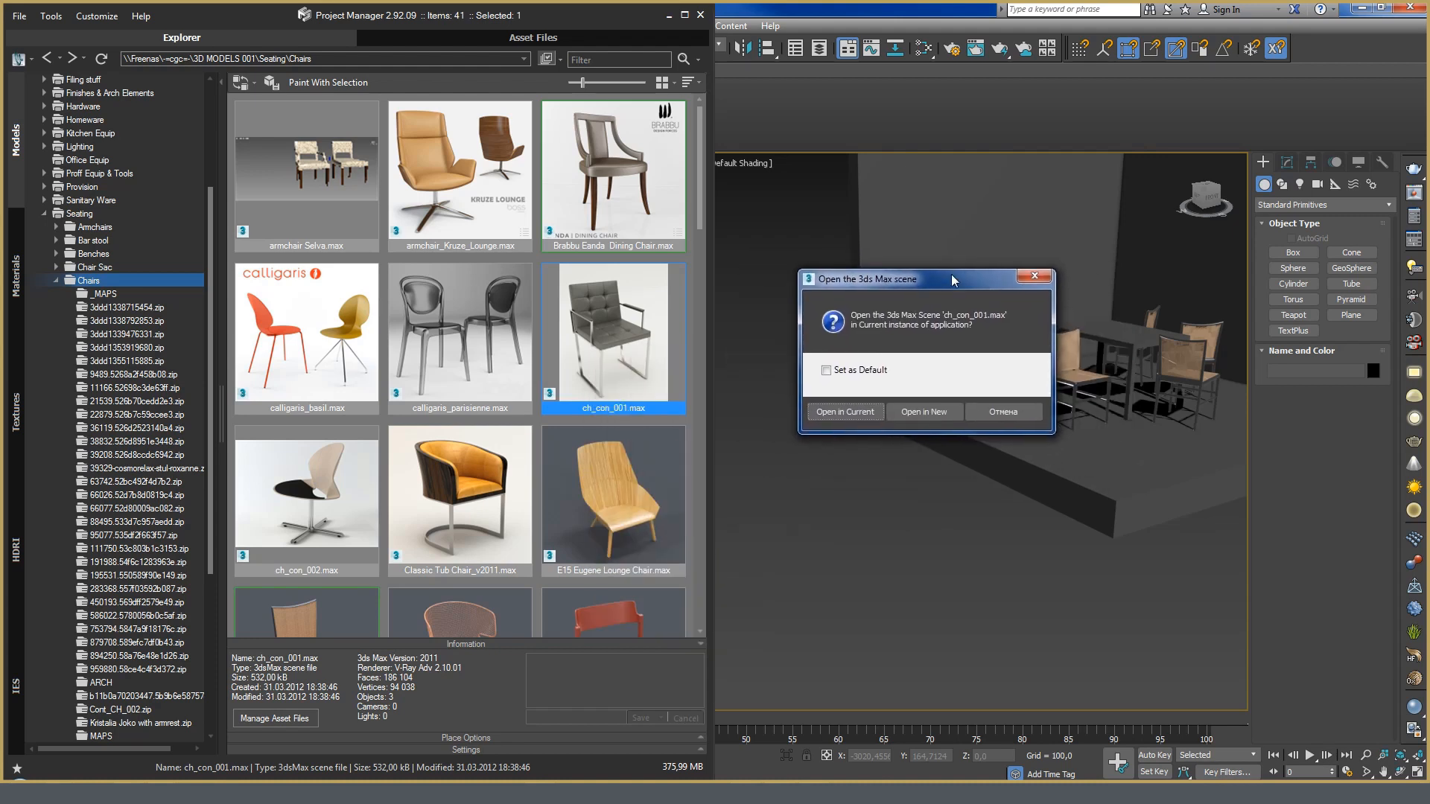
mouse_move(942, 432)
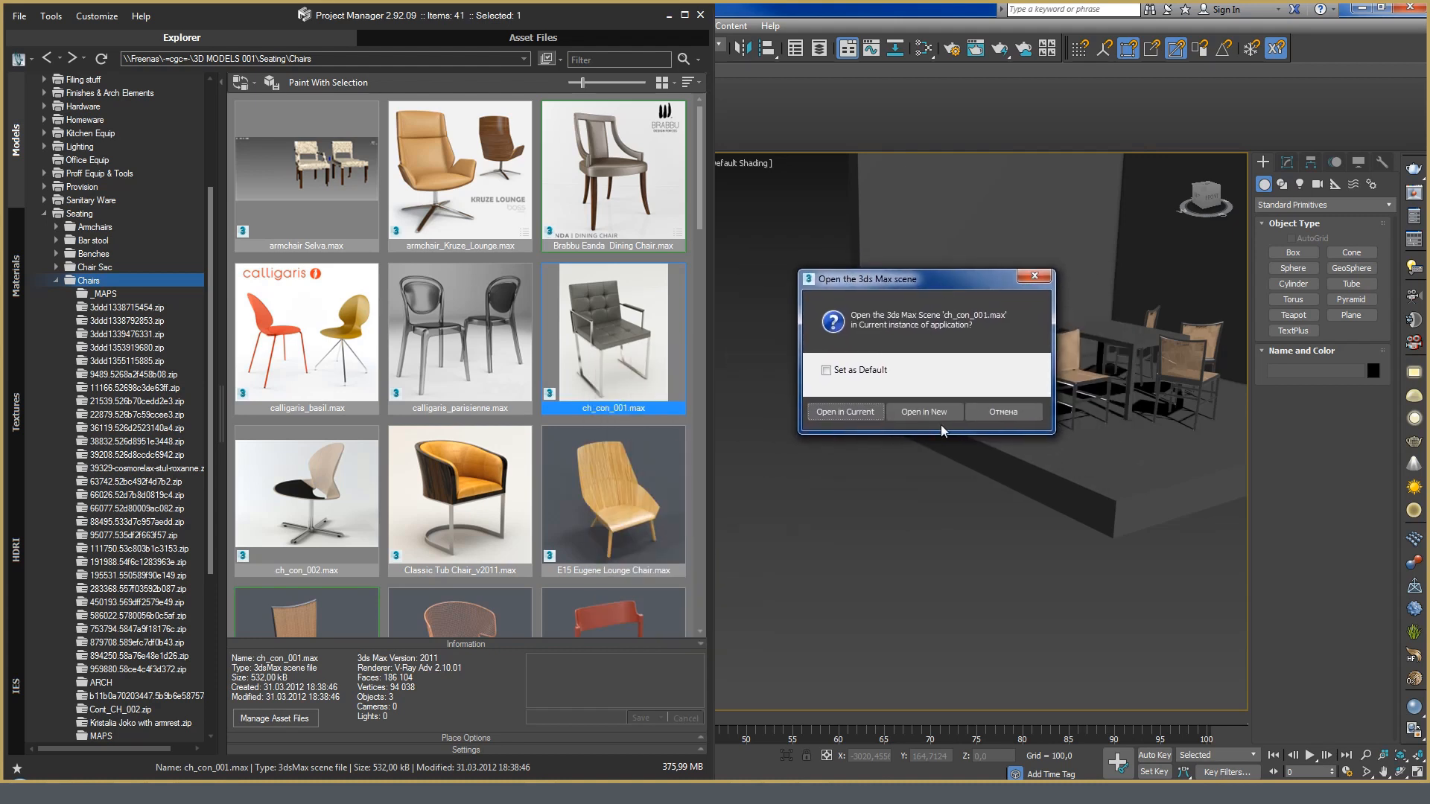
mouse_move(1003, 411)
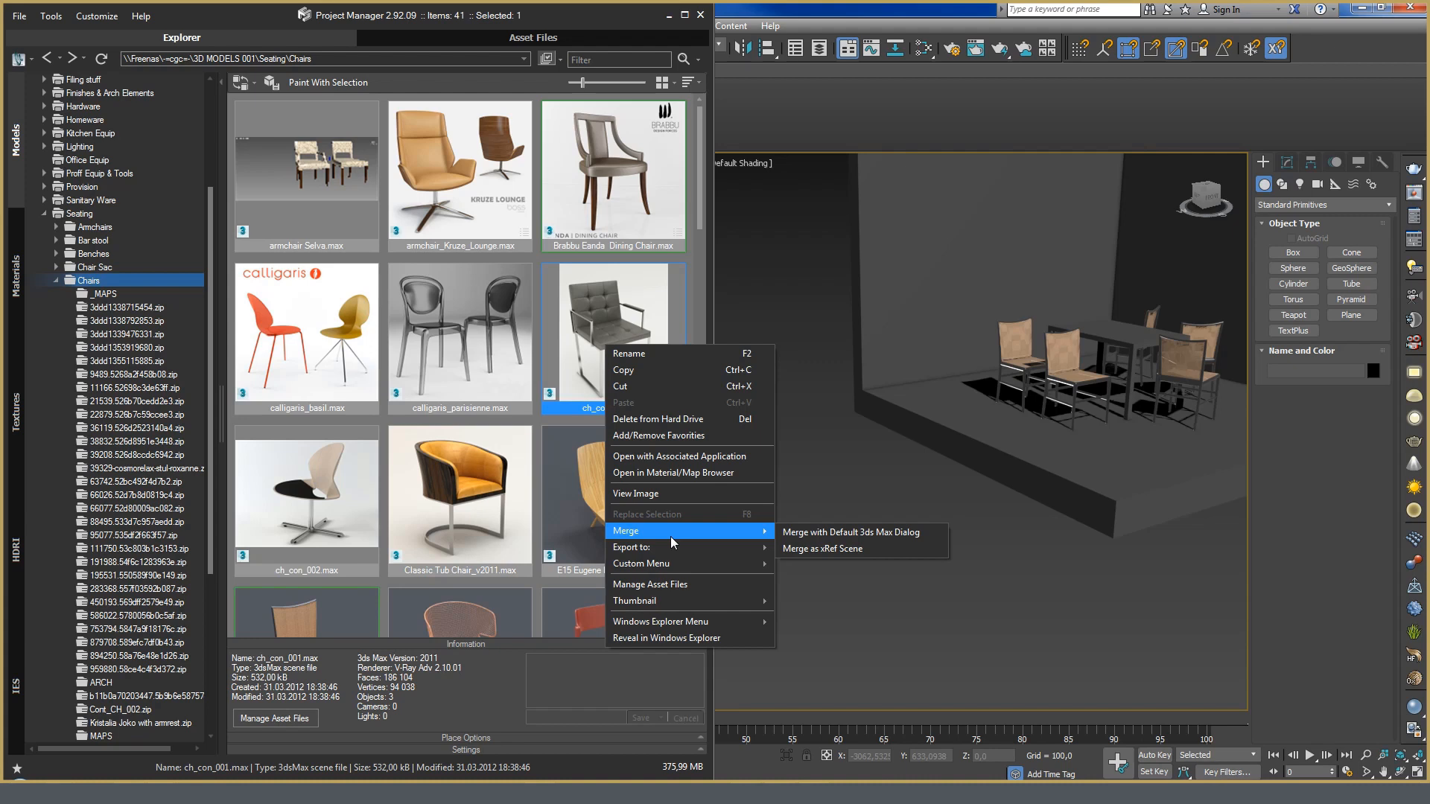
mouse_move(673, 547)
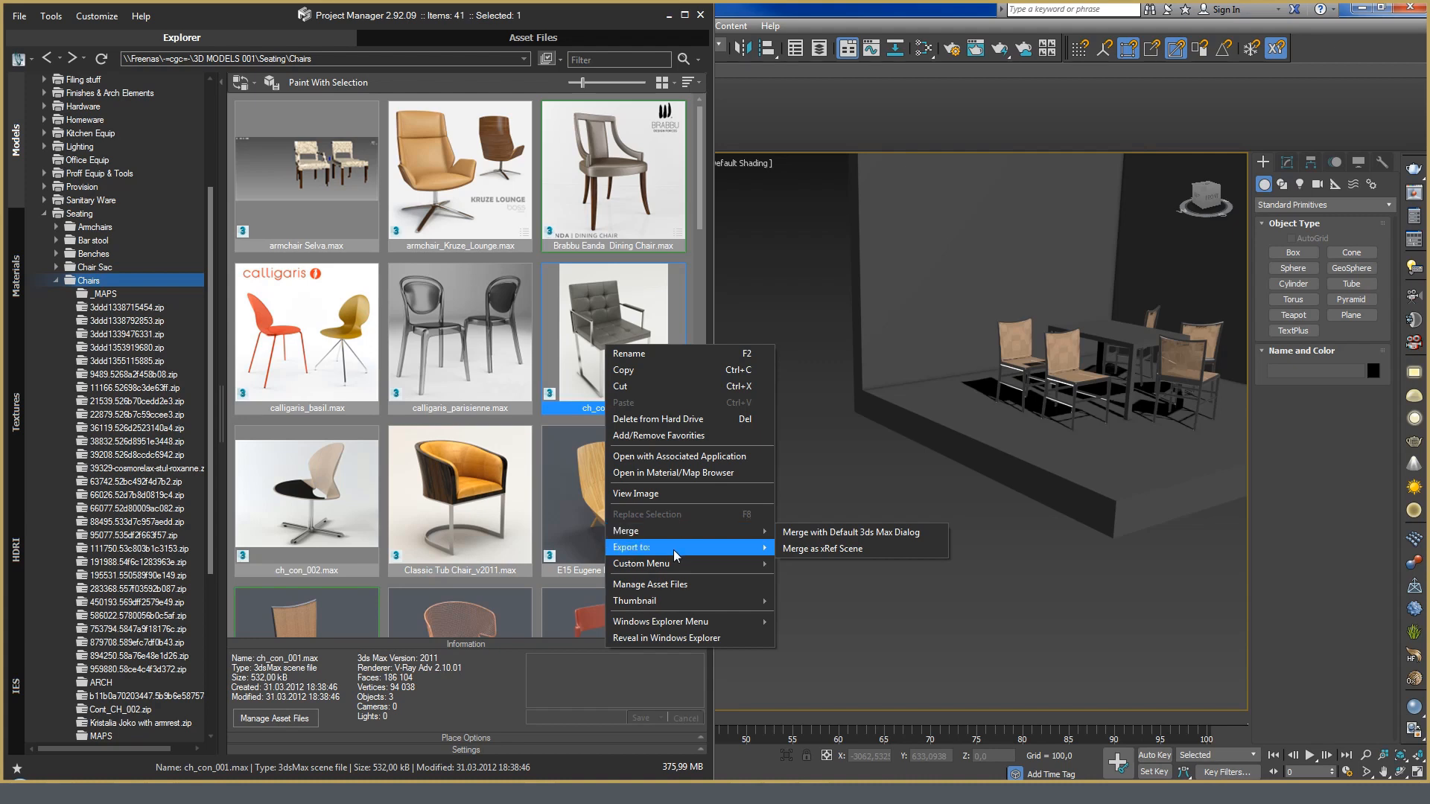
left_click(632, 546)
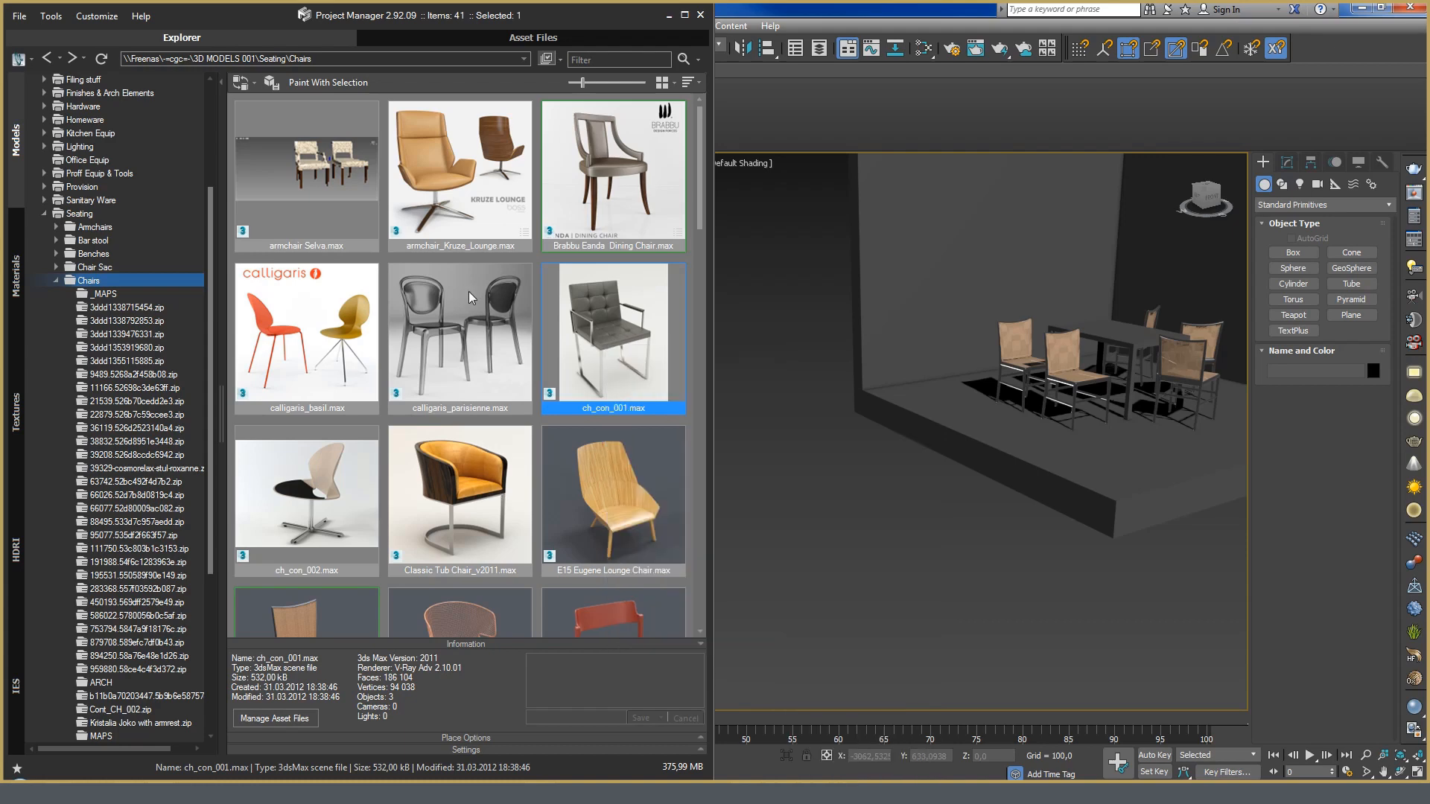
mouse_move(626, 344)
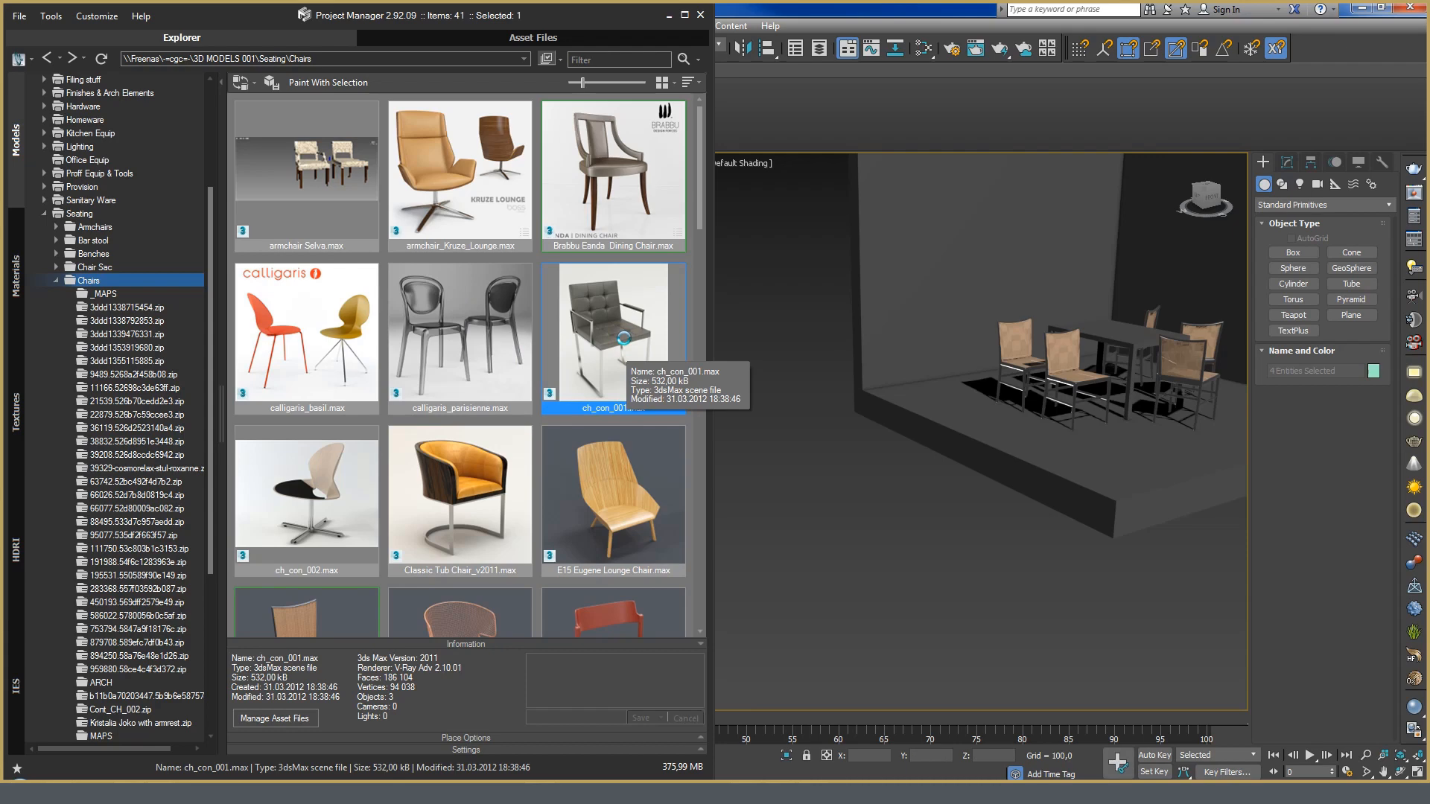
mouse_move(1222, 505)
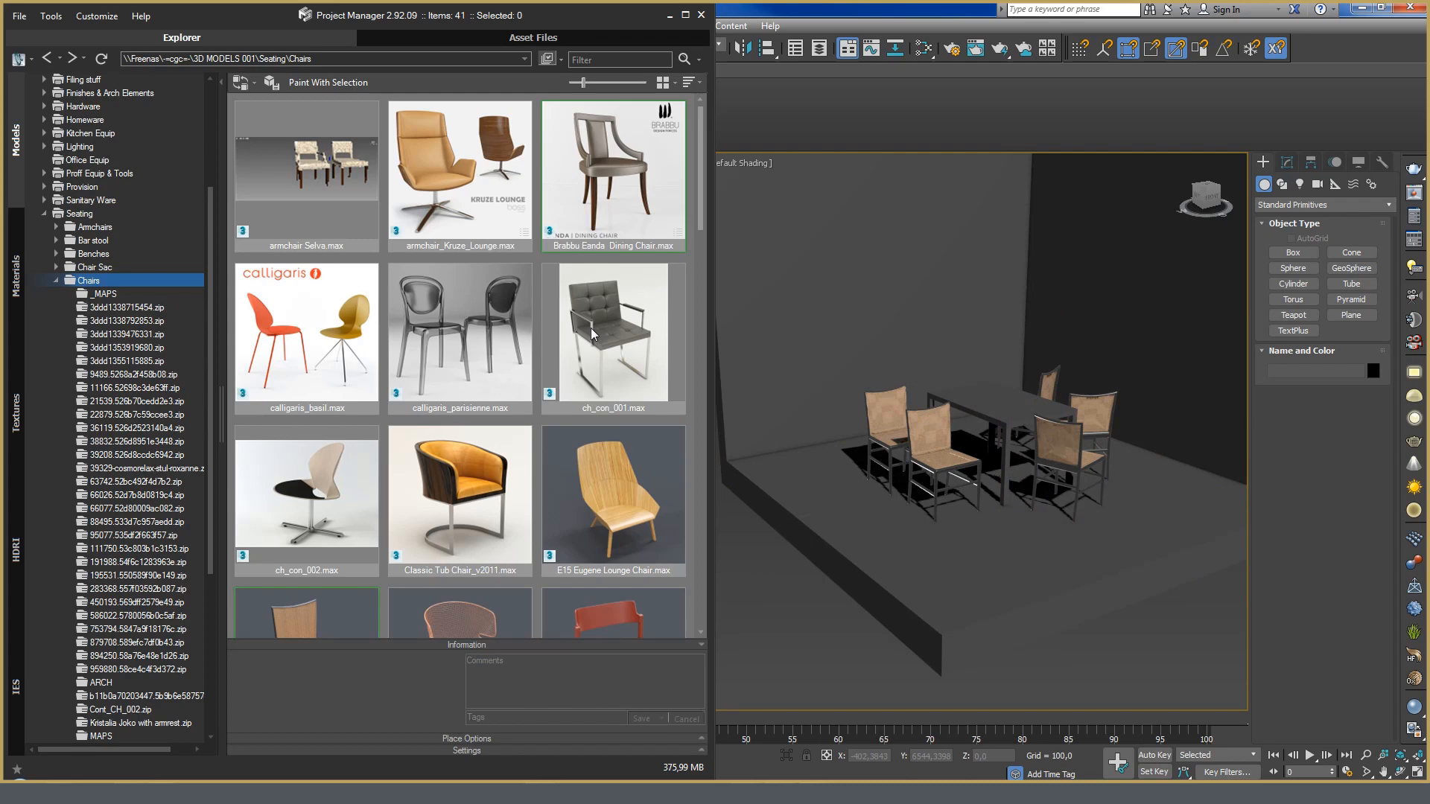
mouse_move(591, 493)
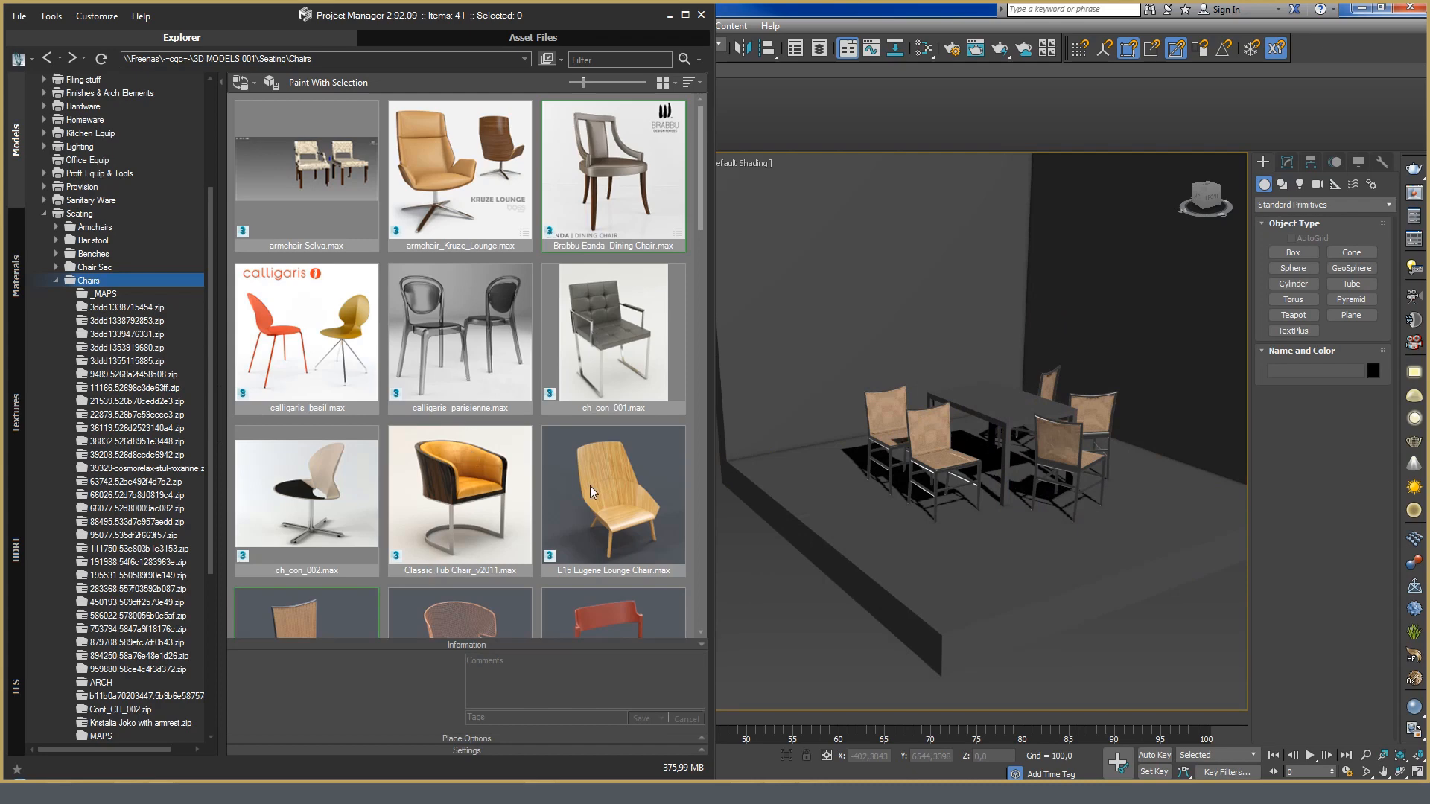
Select the E15 Eugene Lounge Chair.max thumbnail in the Seating > Chairs library
left_click(612, 493)
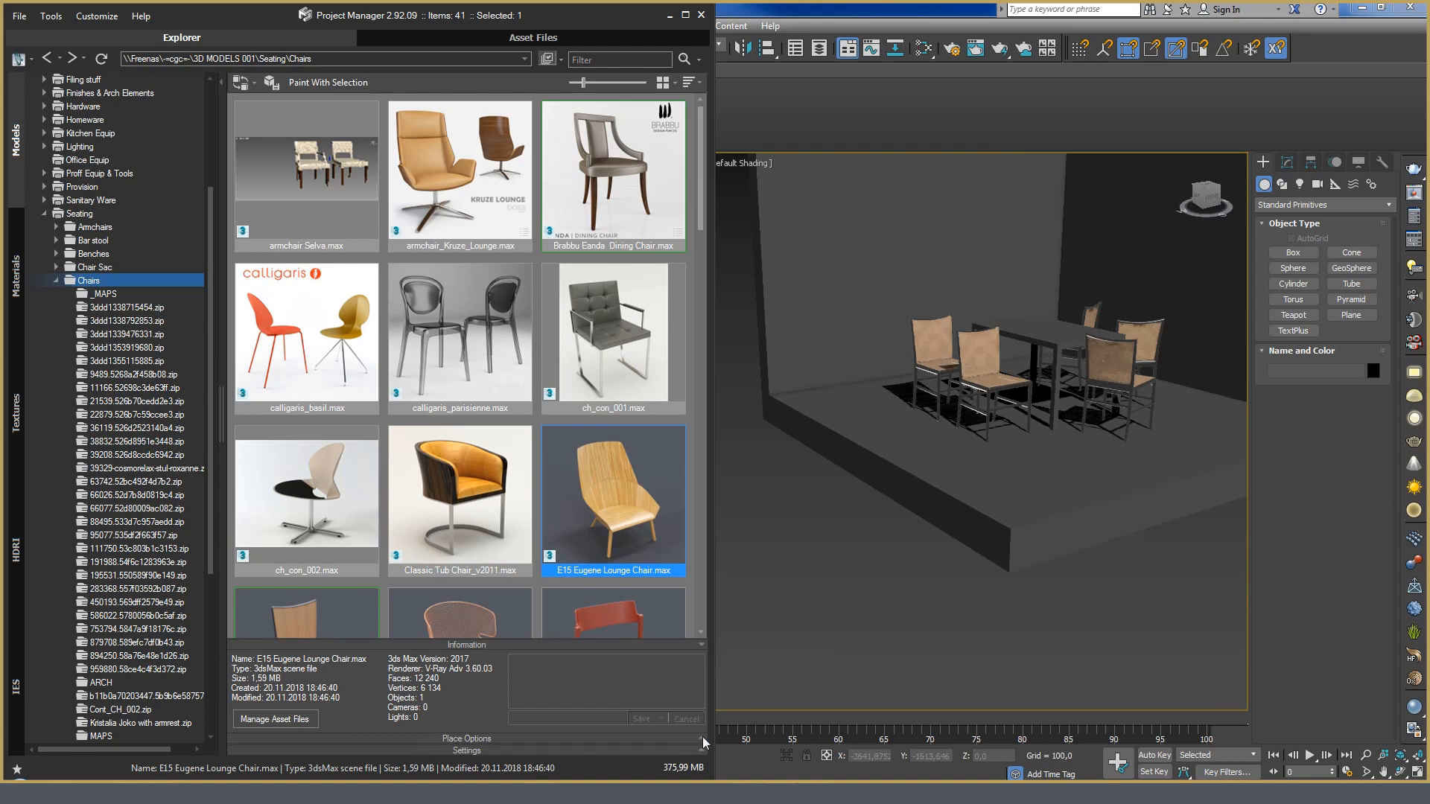
Set Place Mode to By Mouse Click and drop the lounge chair beside the dining table
left_click(467, 739)
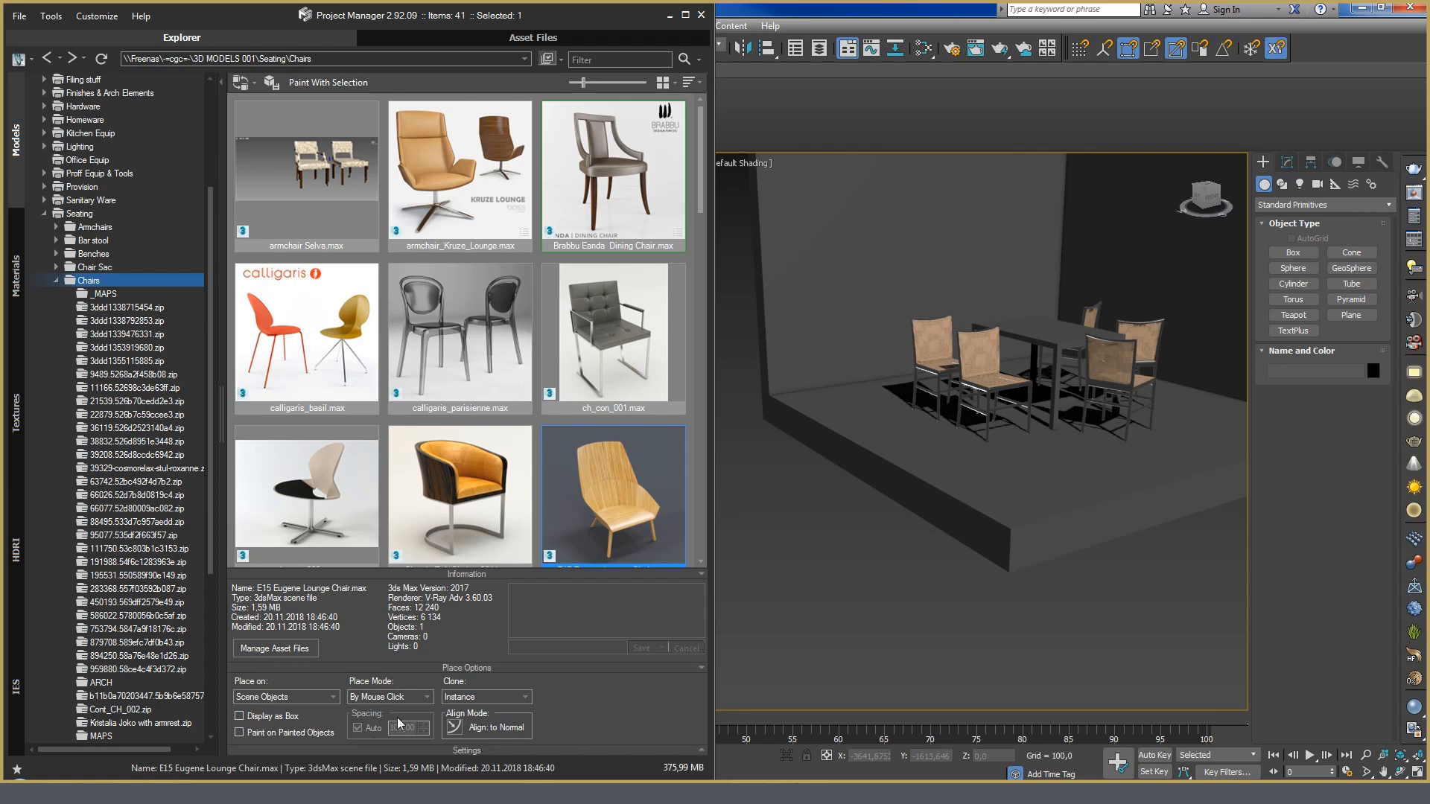
left_click(387, 698)
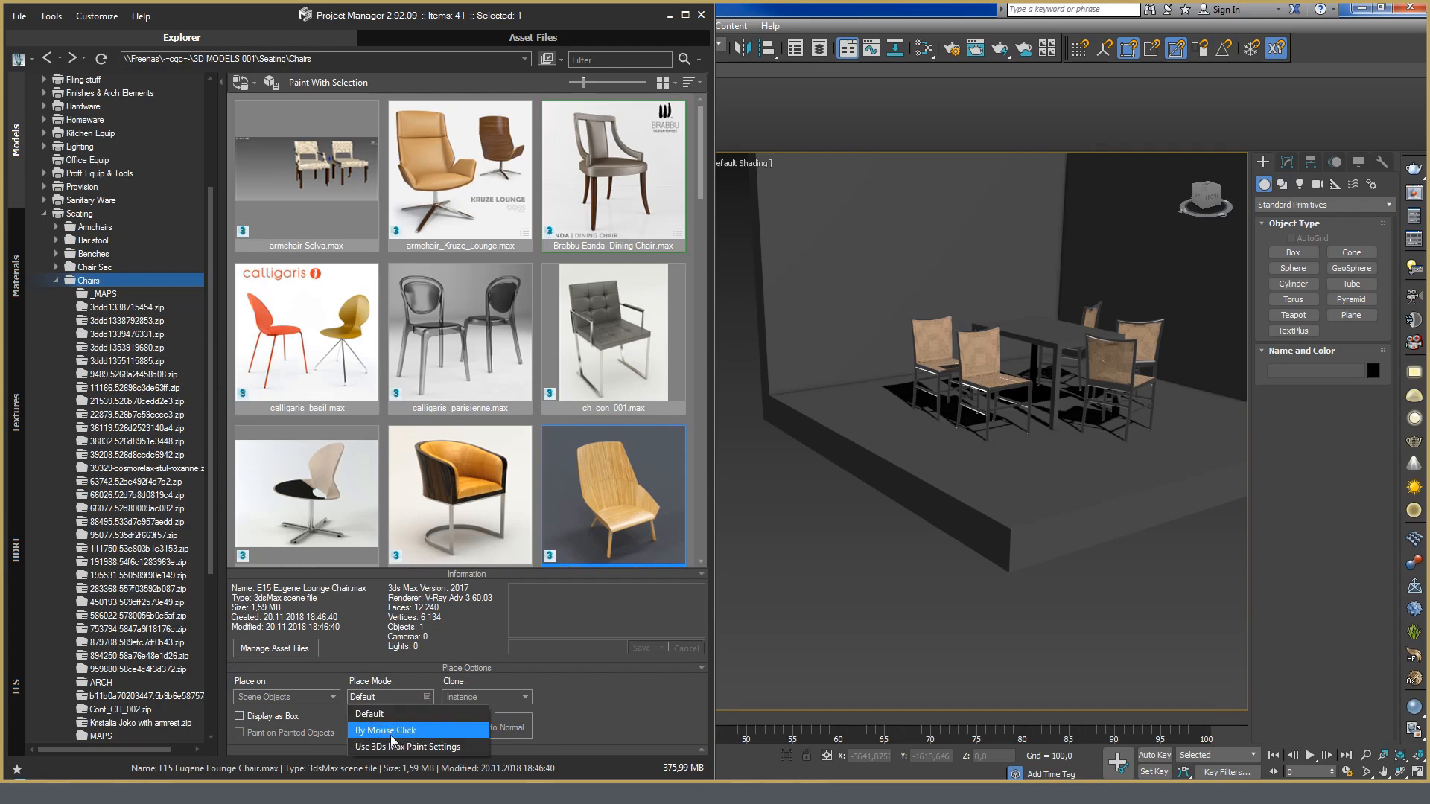
left_click(385, 730)
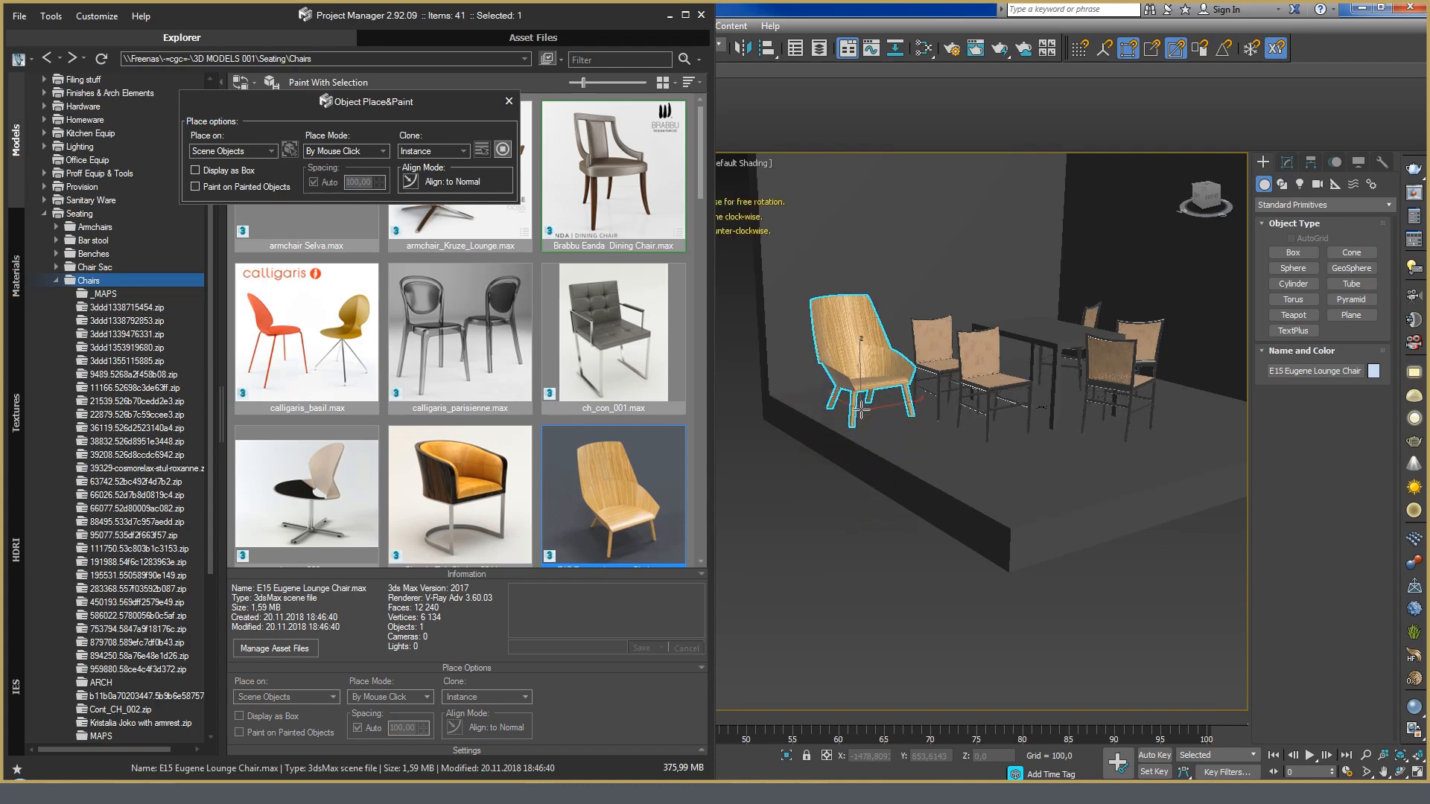
left_click(1199, 422)
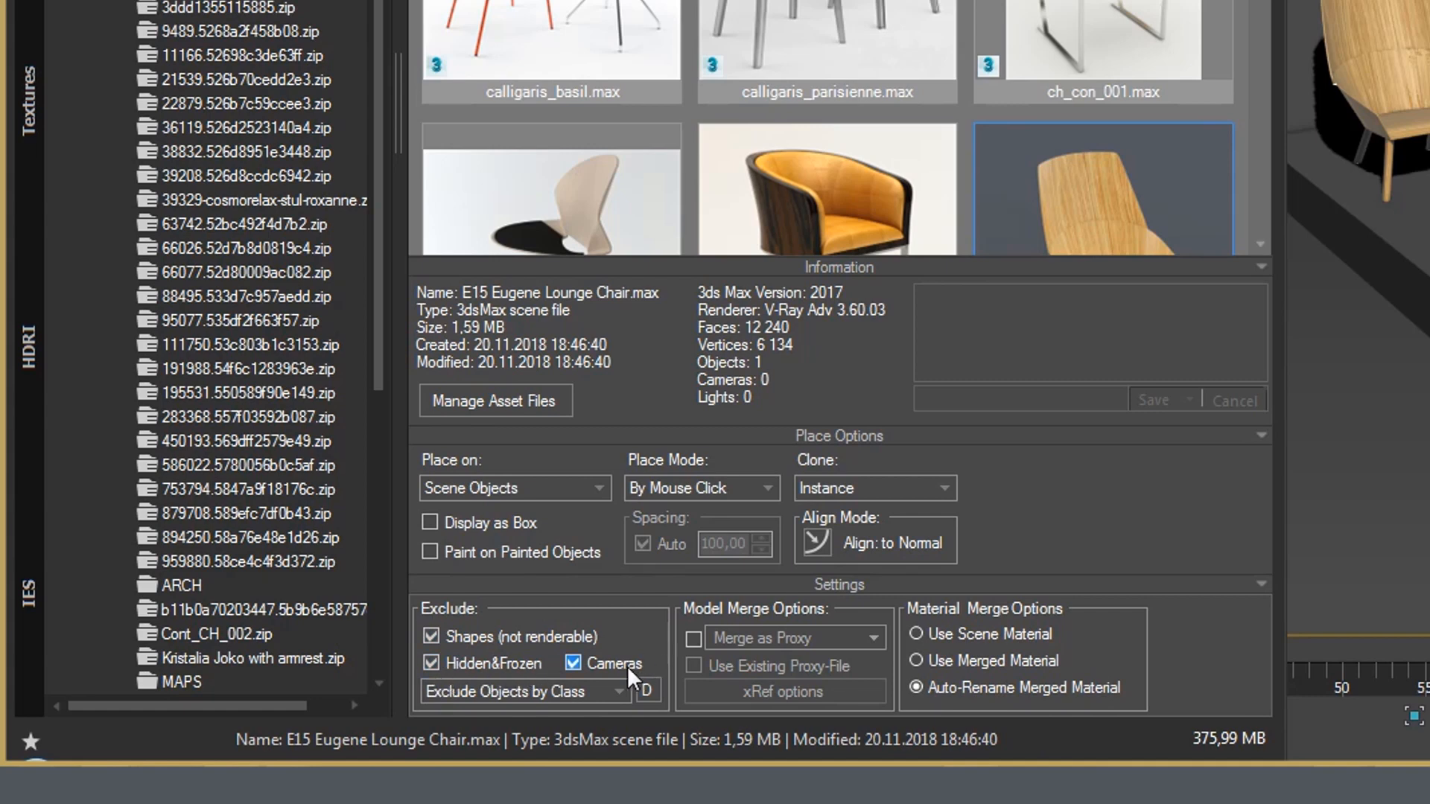
Turn on Merge as Proxy in Model Merge Options, keeping the Merge as Proxy type, and place more chairs
left_click(620, 691)
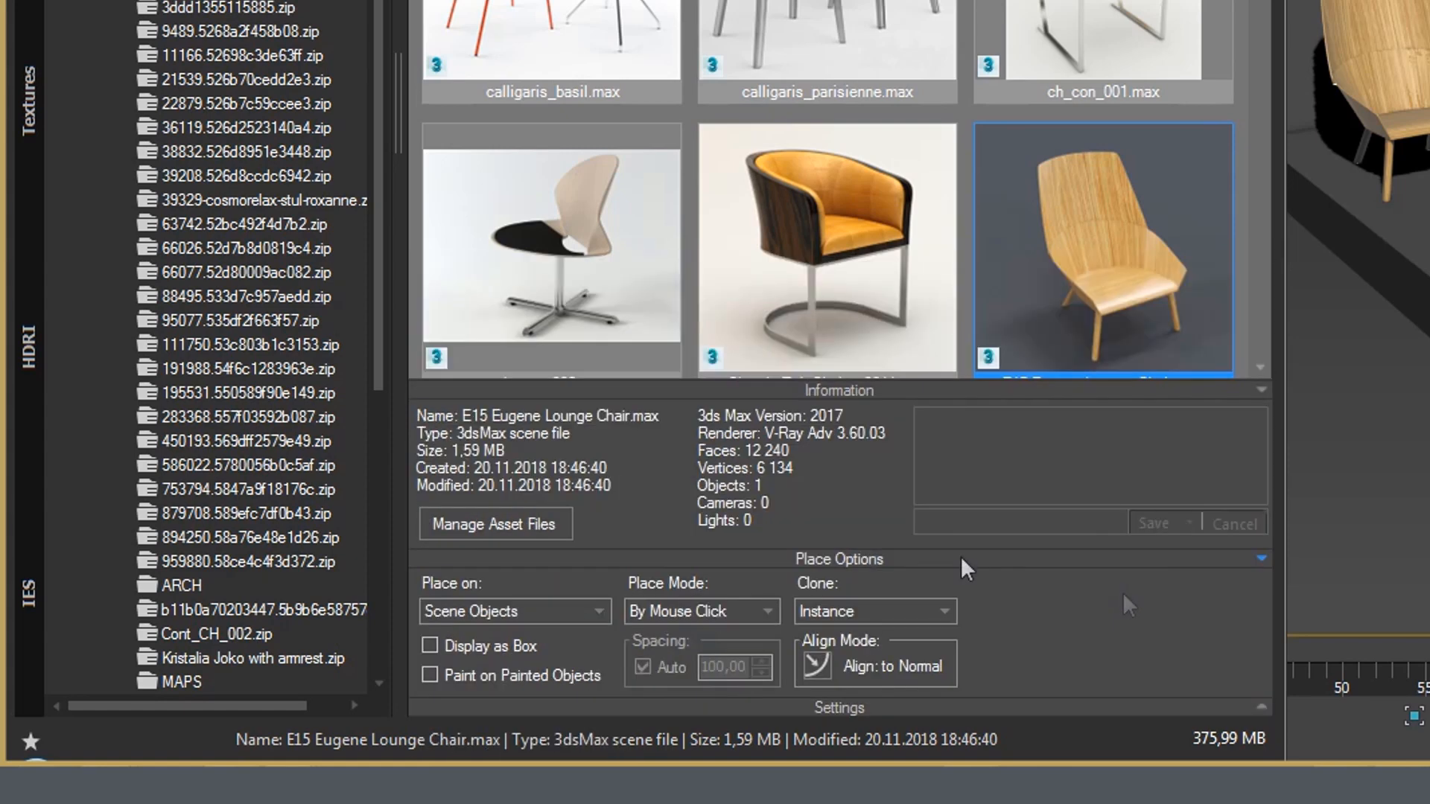
left_click(839, 708)
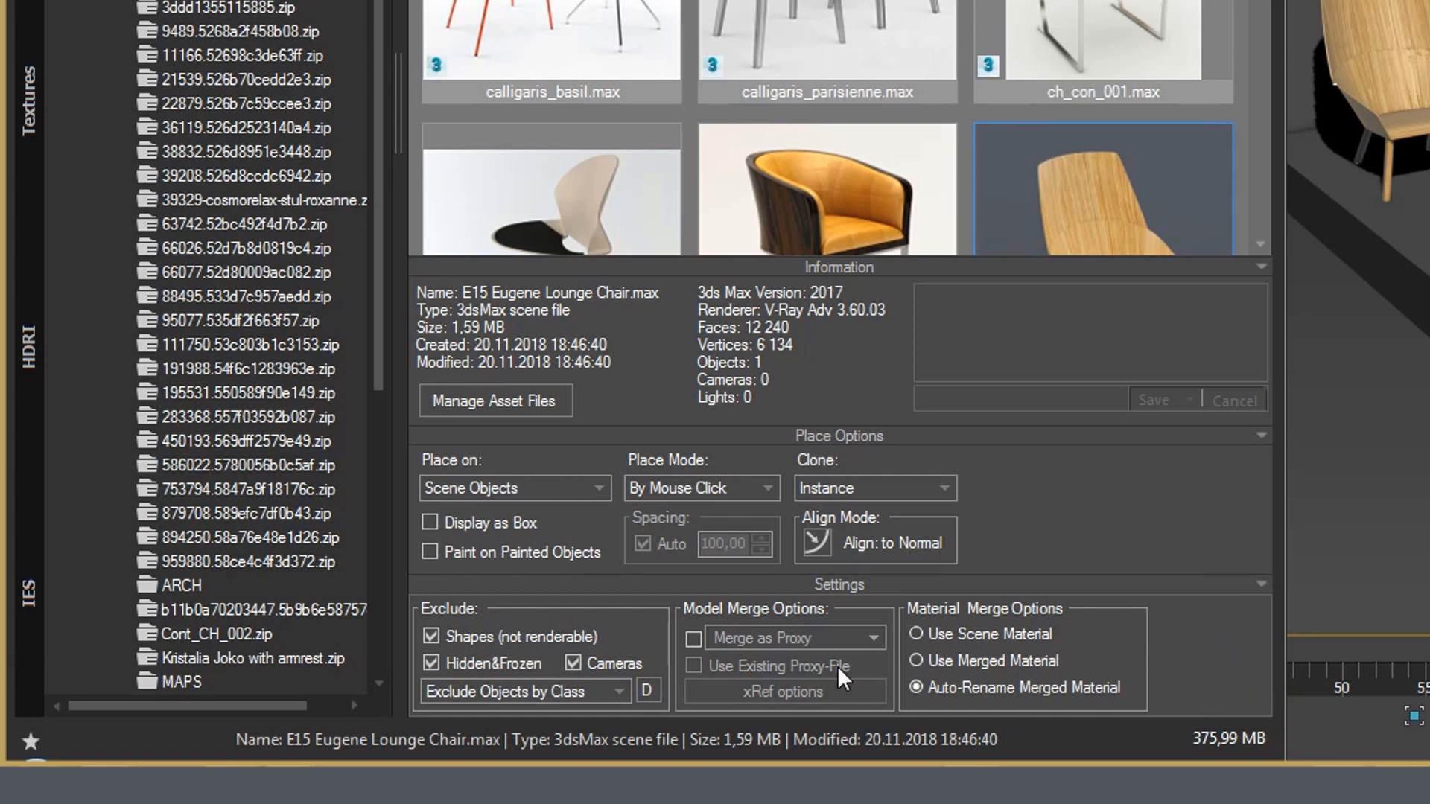
left_click(696, 640)
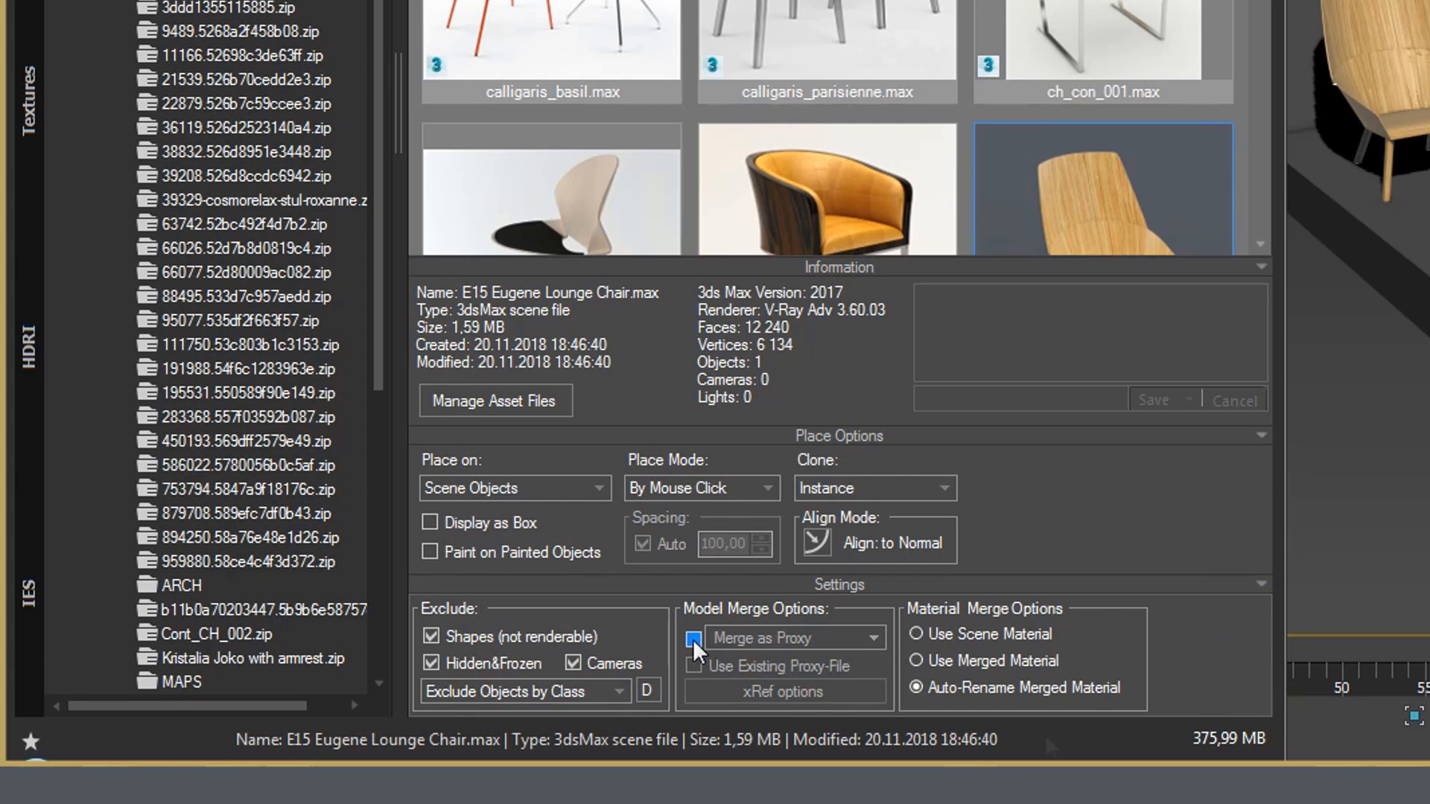
left_click(697, 641)
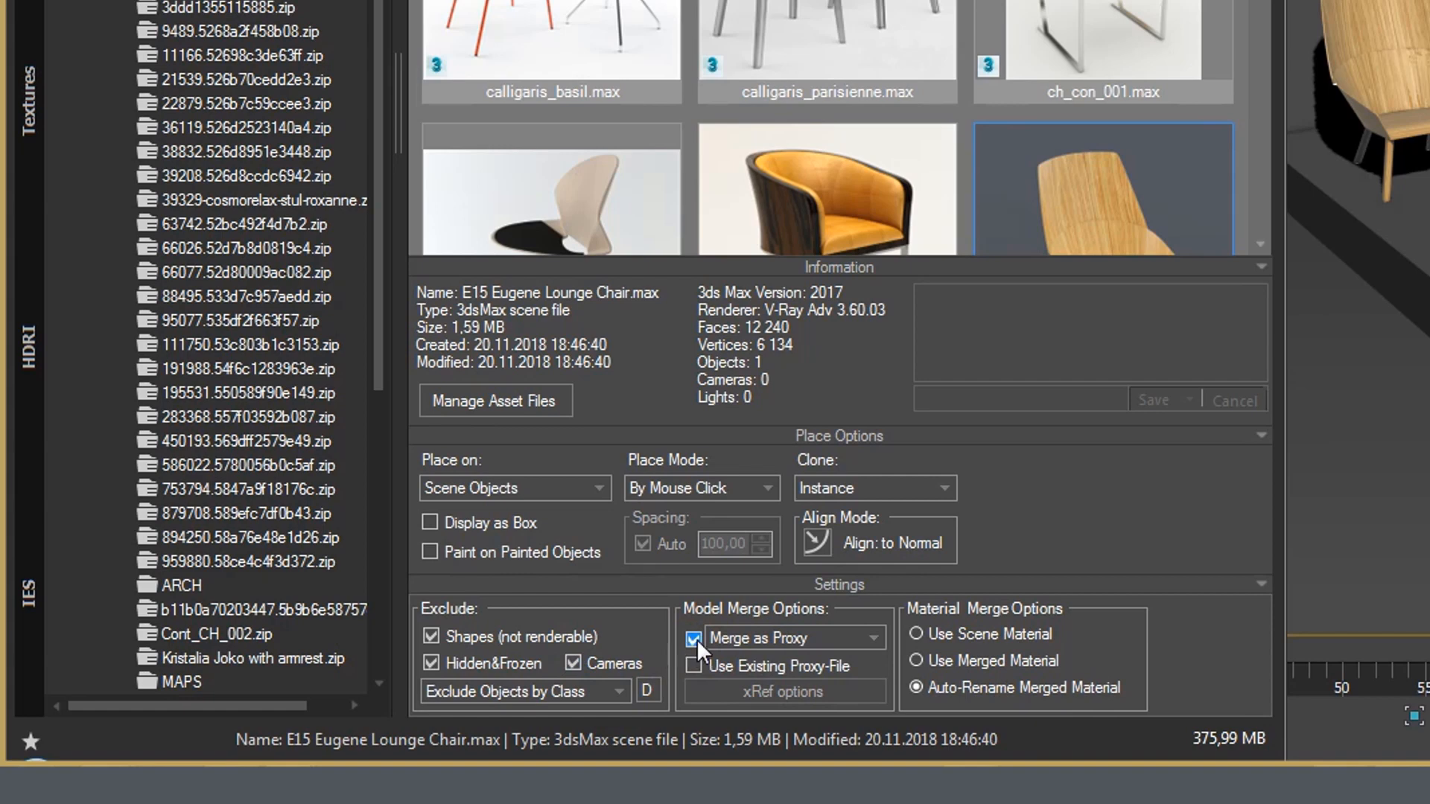
left_click(872, 638)
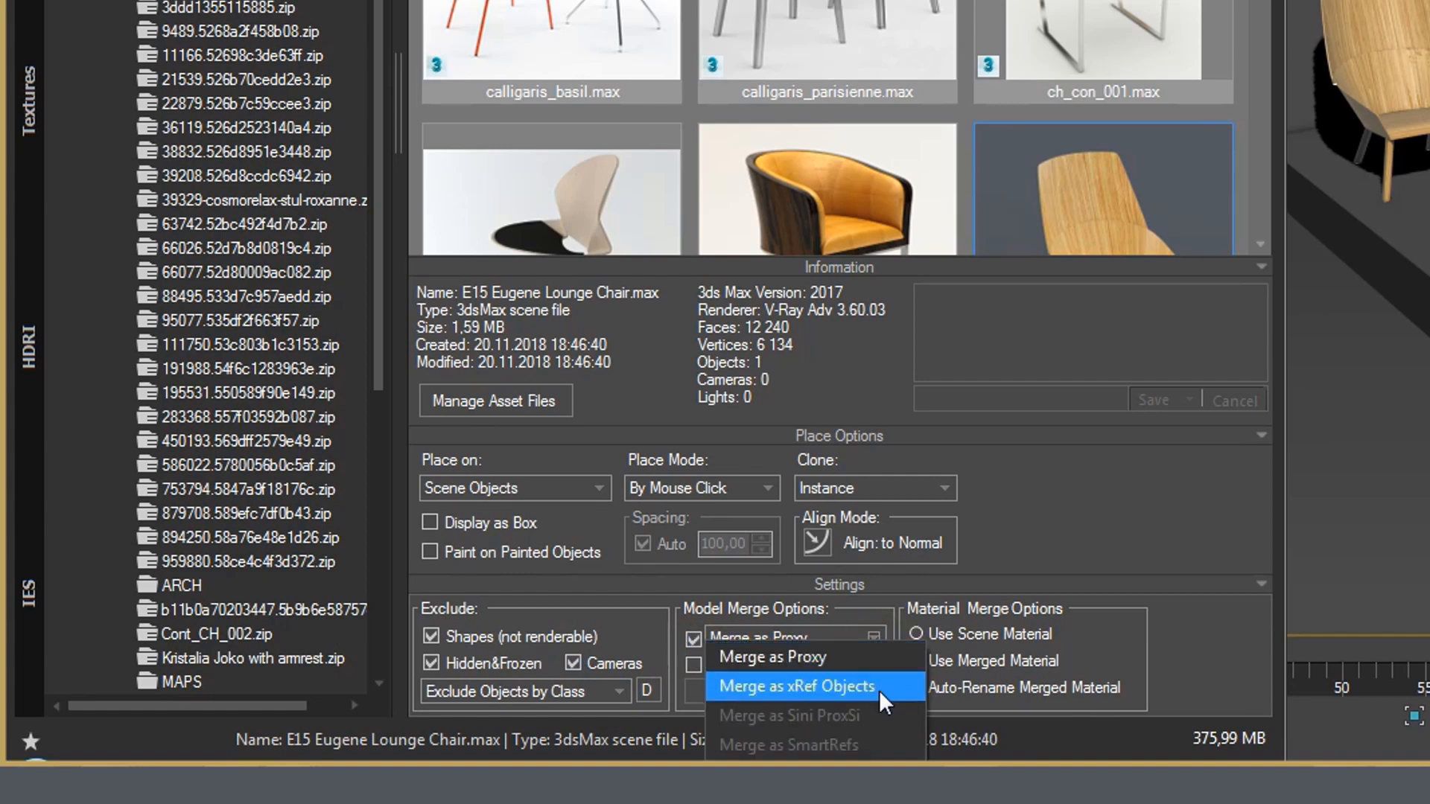
mouse_move(1069, 559)
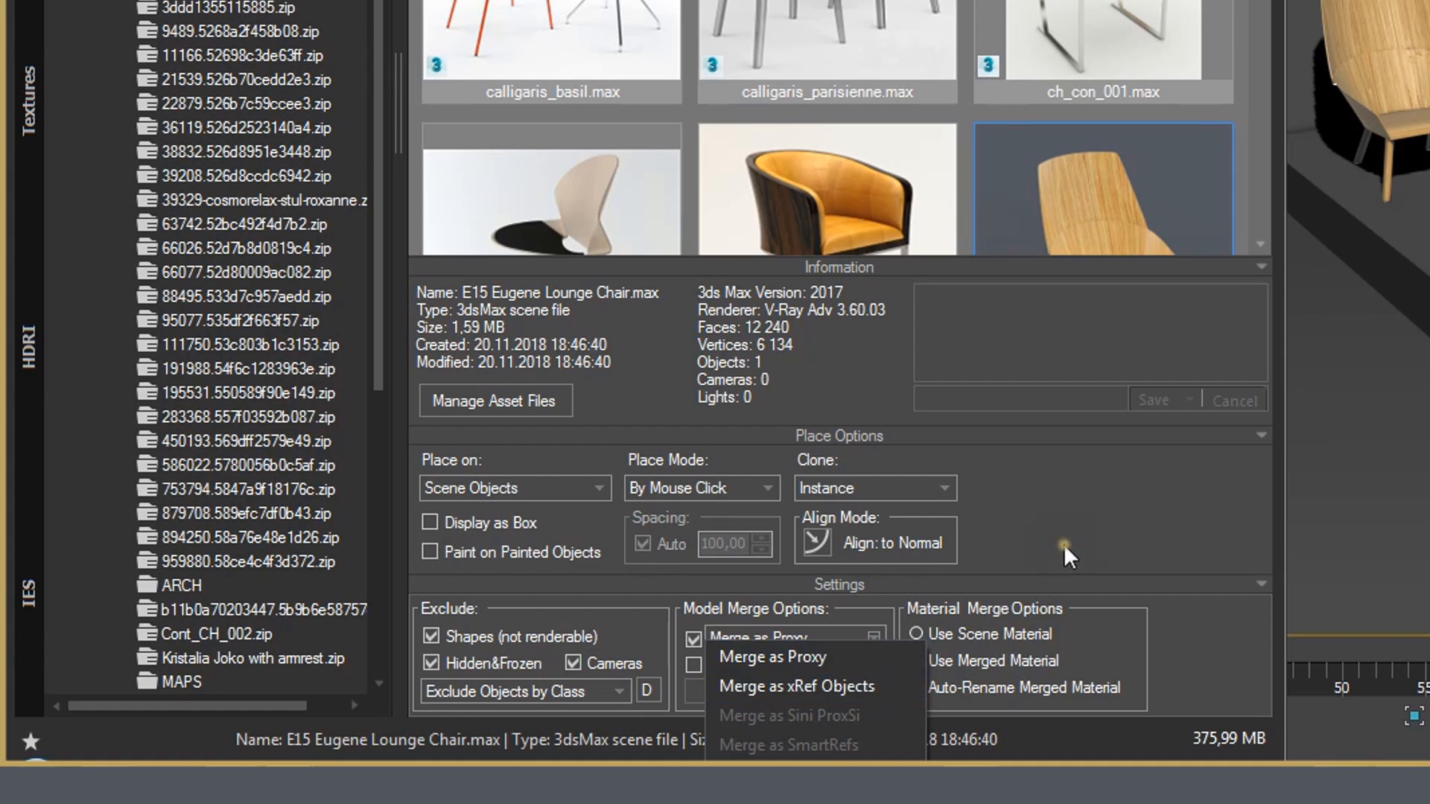
left_click(770, 655)
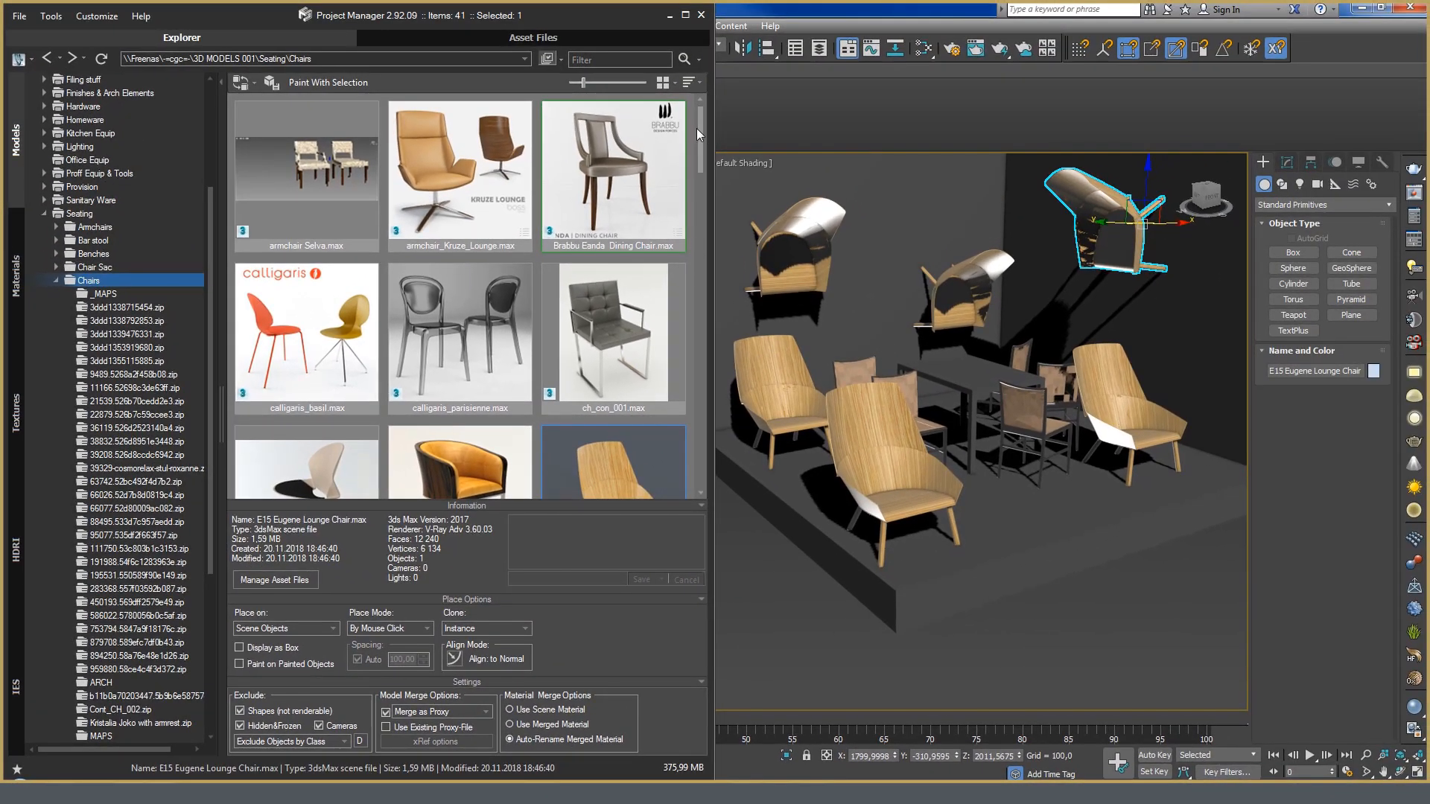
left_click(460, 164)
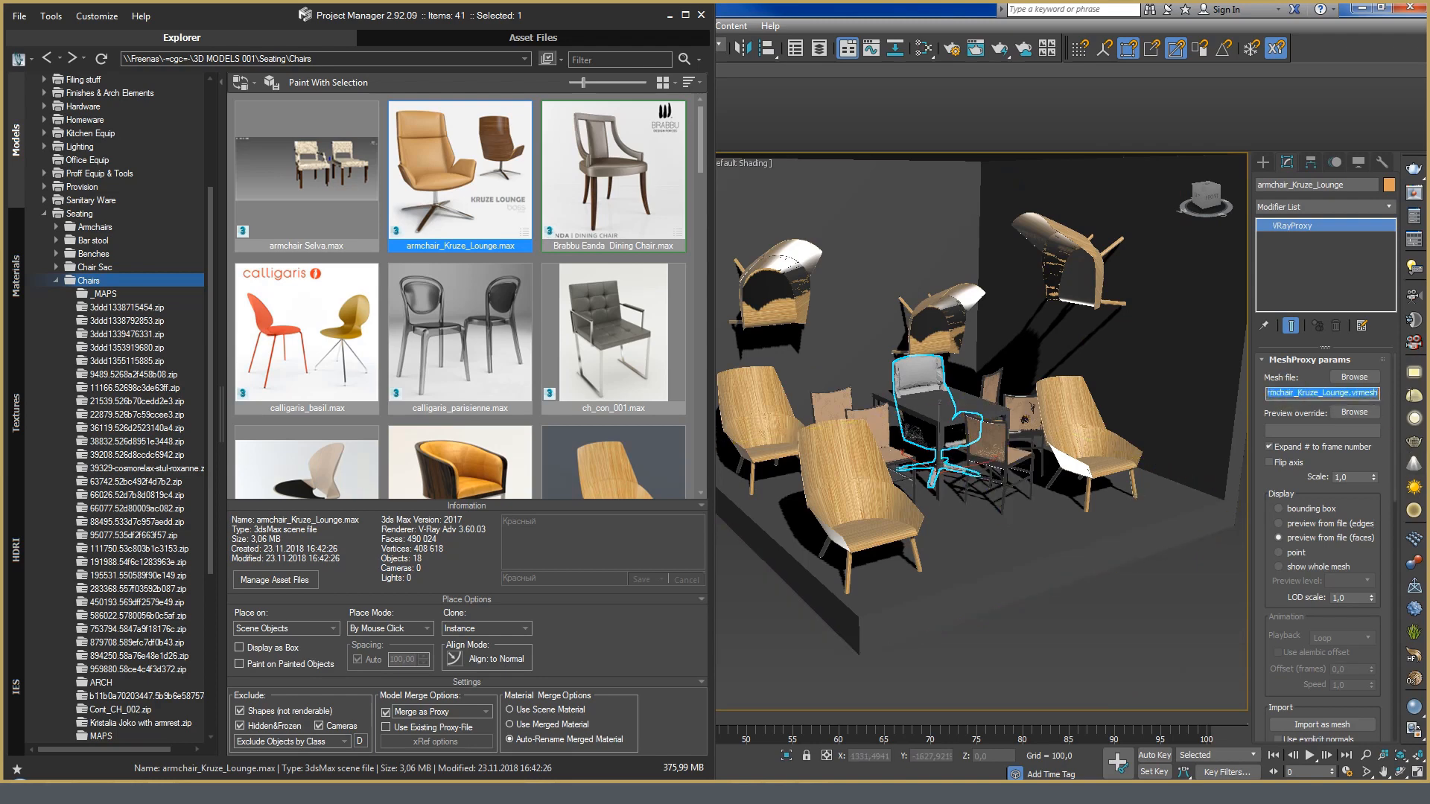
mouse_move(1410, 400)
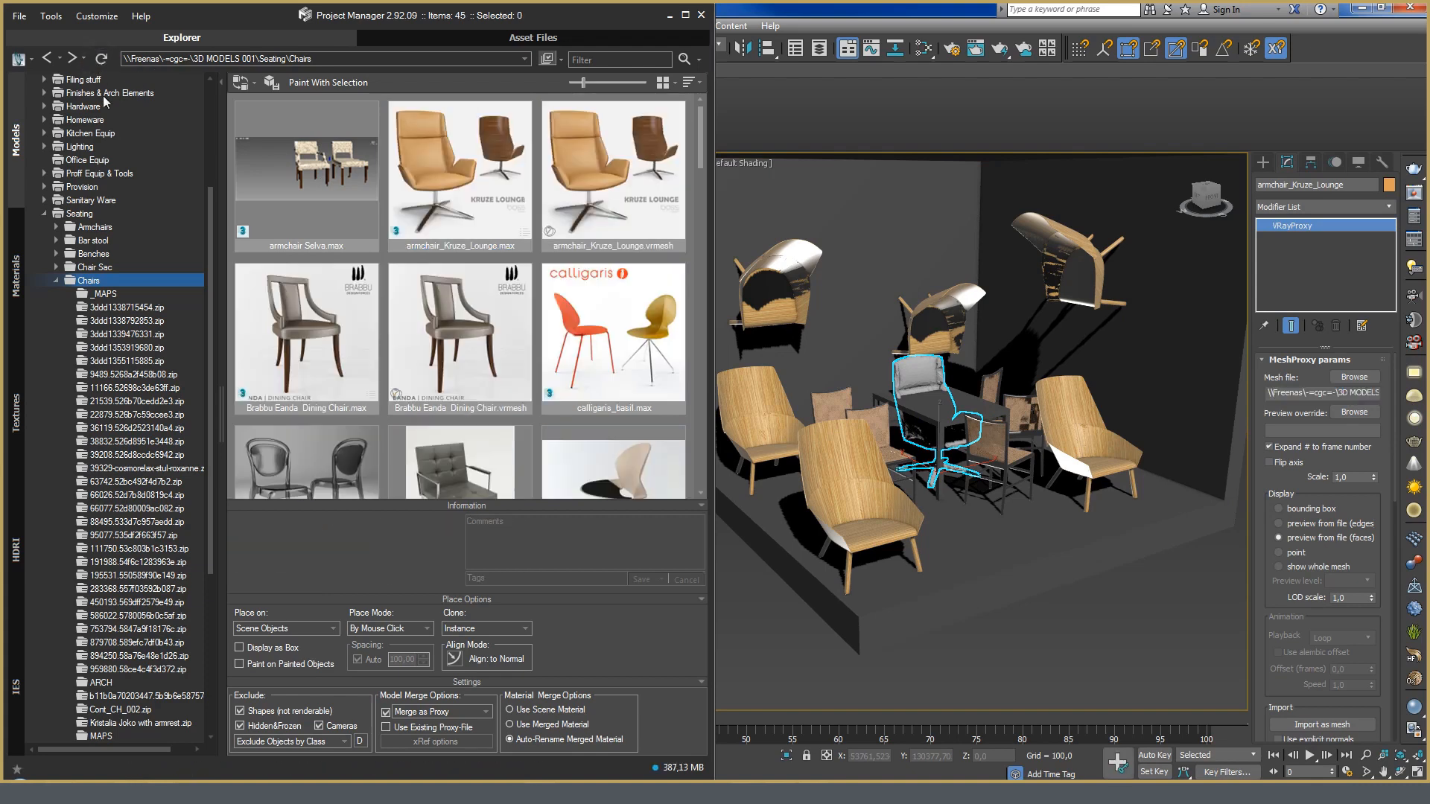
Select the new armchair_Kruze_Lounge.vrmesh proxy and keep merged materials auto-renamed
left_click(612, 168)
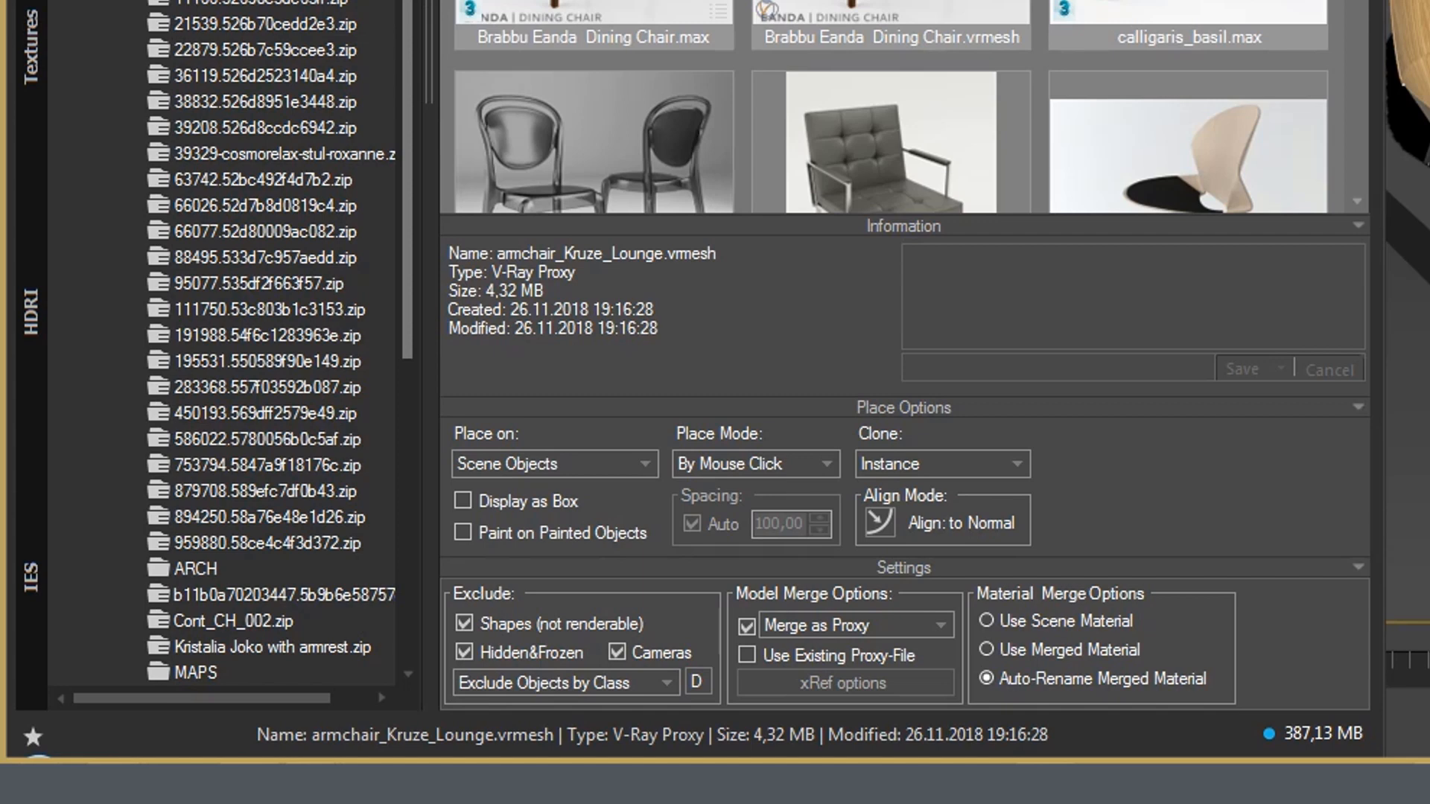
mouse_move(1074, 748)
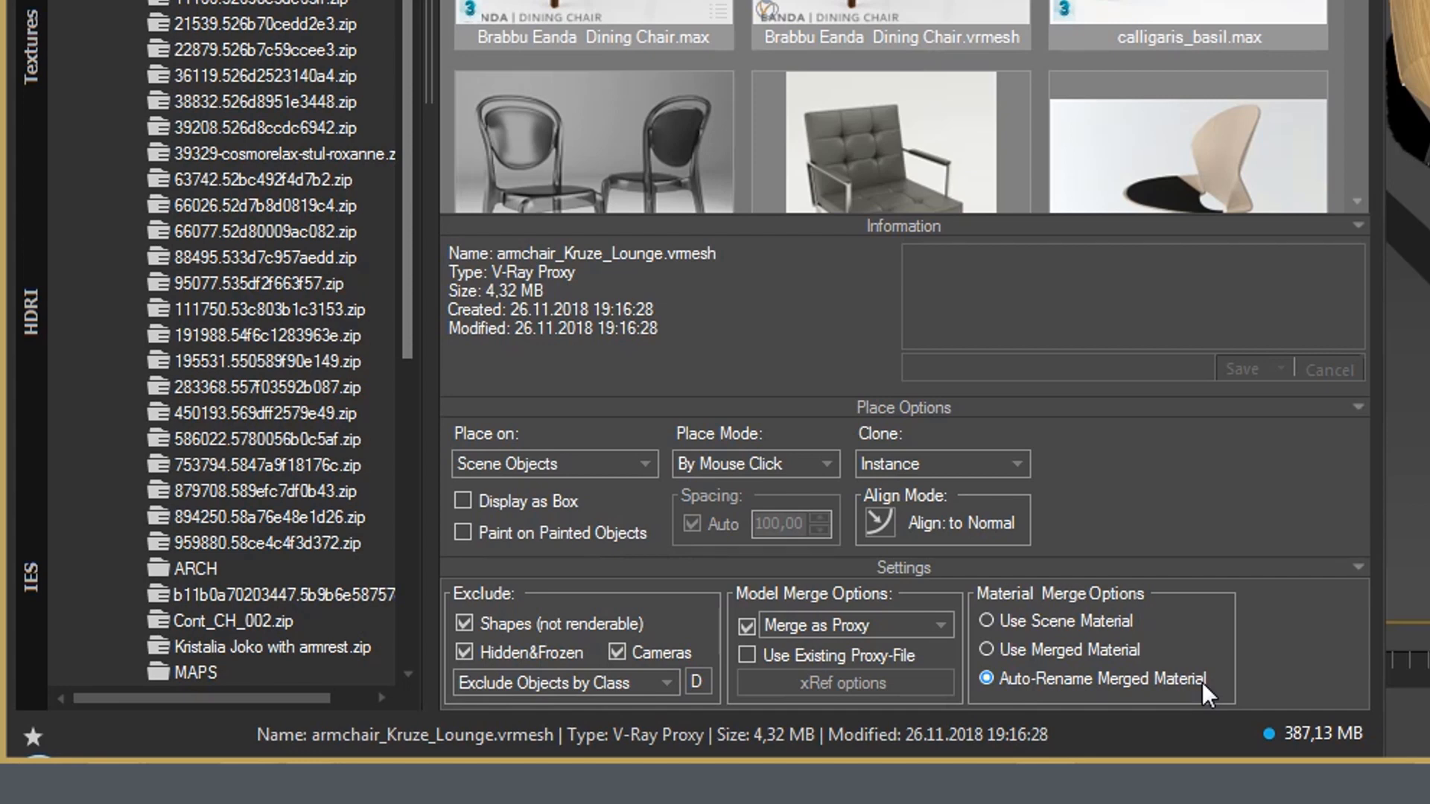
left_click(986, 621)
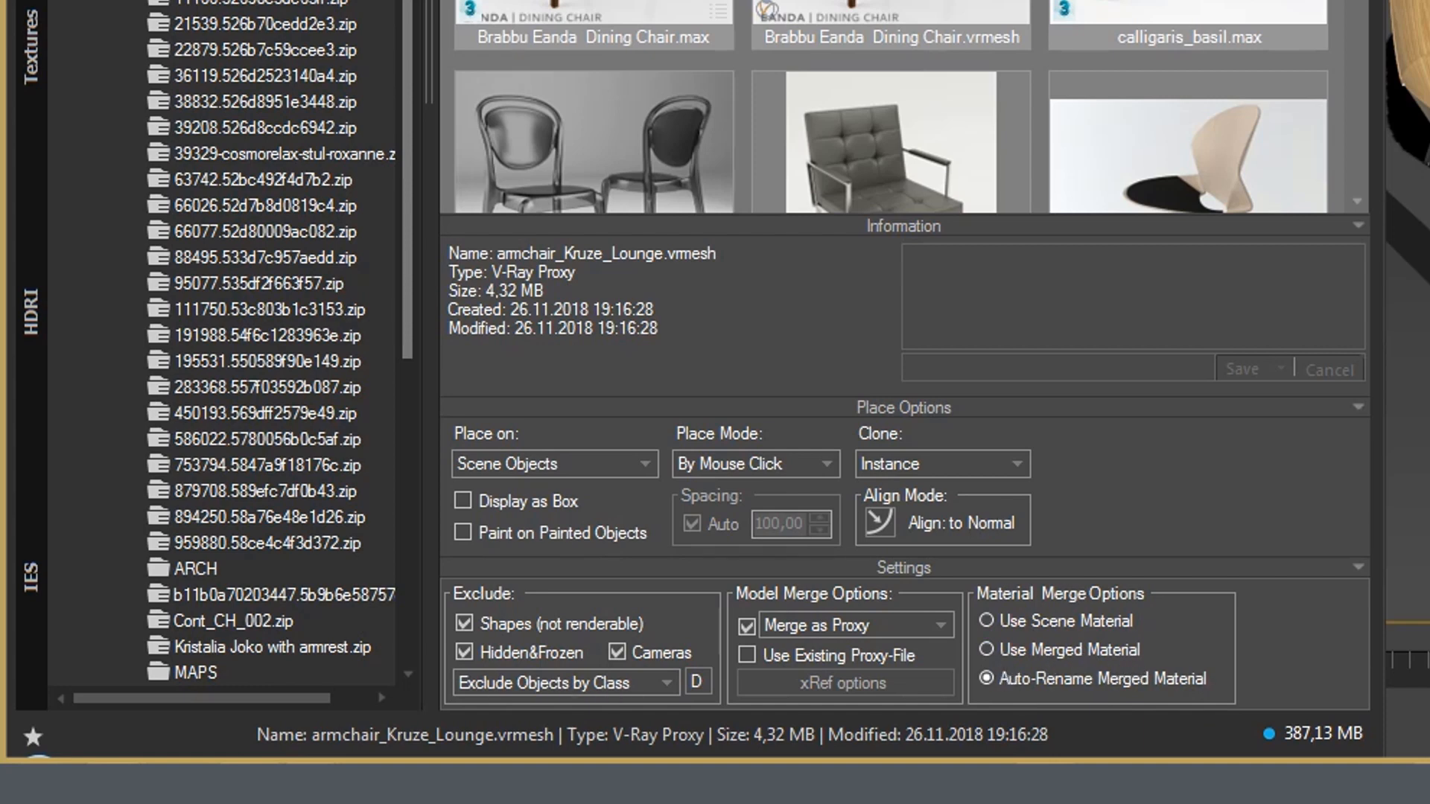
mouse_move(820, 358)
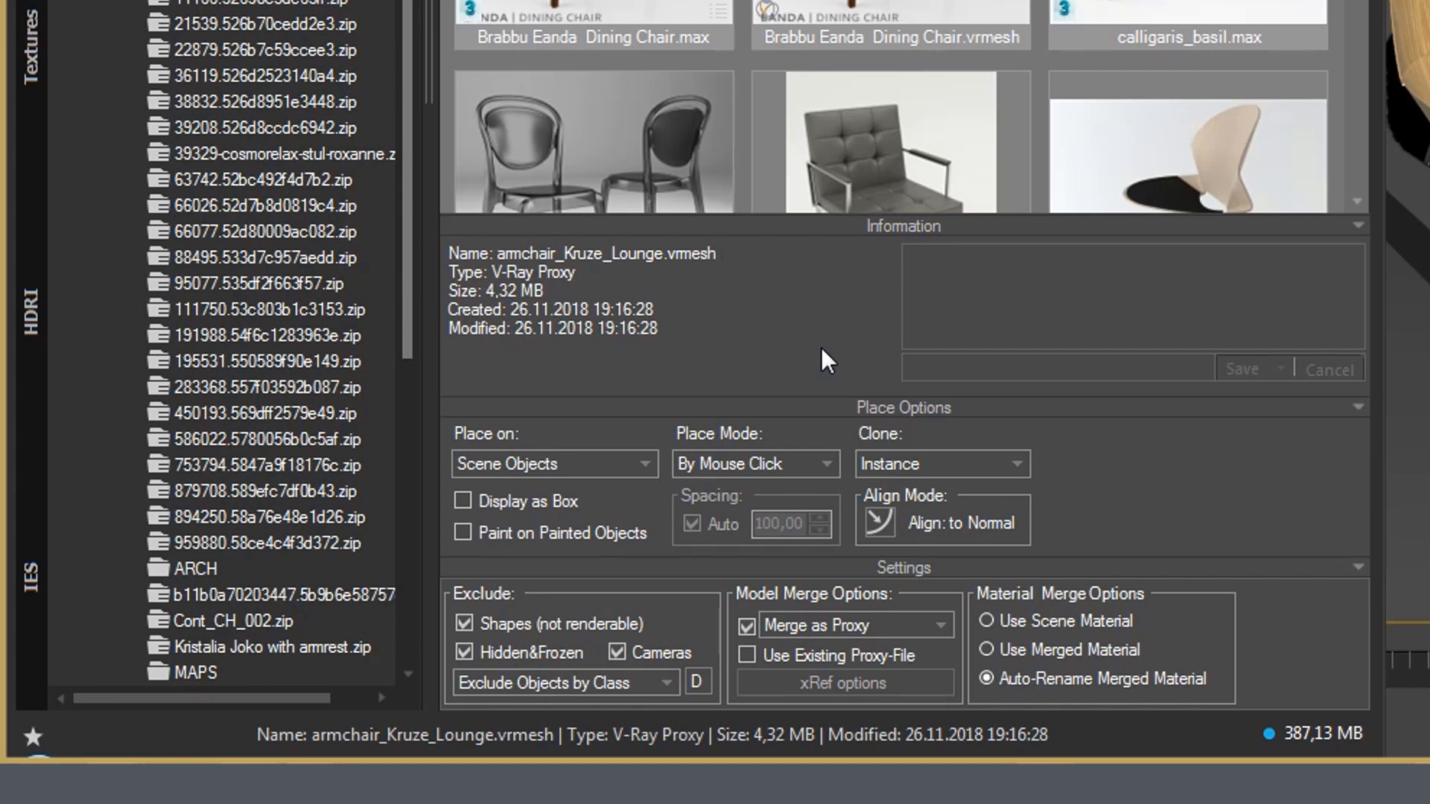
mouse_move(819, 363)
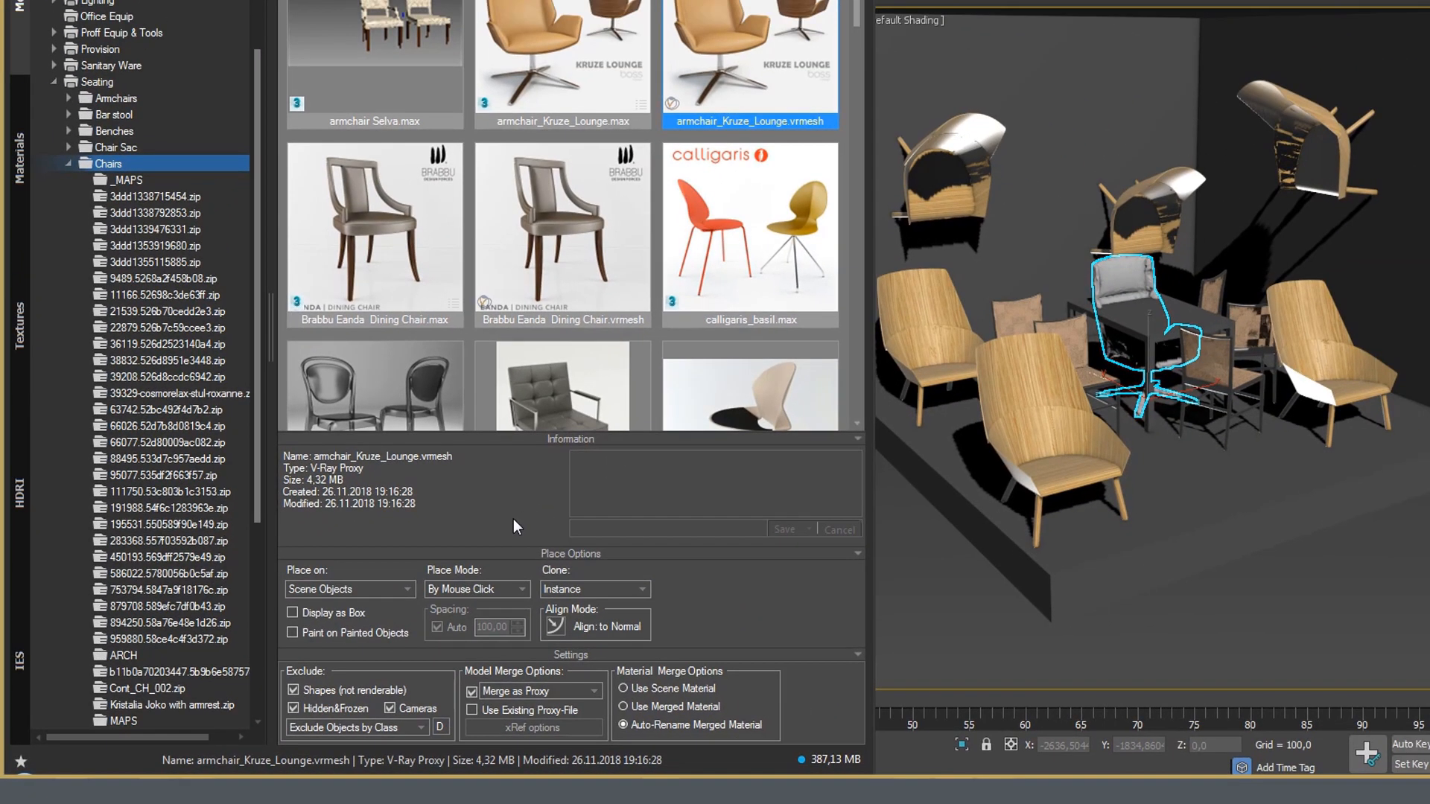
mouse_move(835, 33)
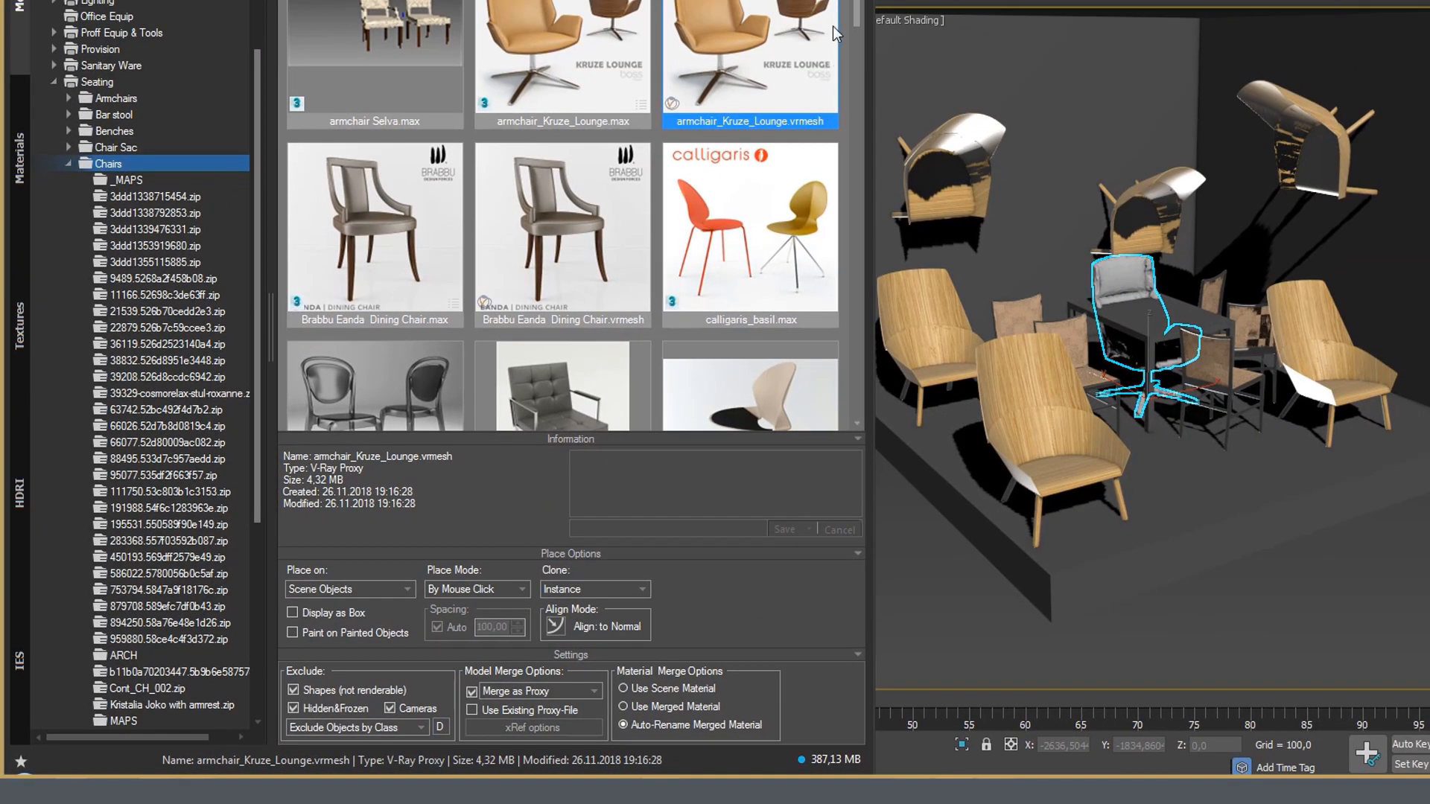
Scroll down the chairs thumbnail grid to reach SEAT-DCH-001.max
scroll("down", 3)
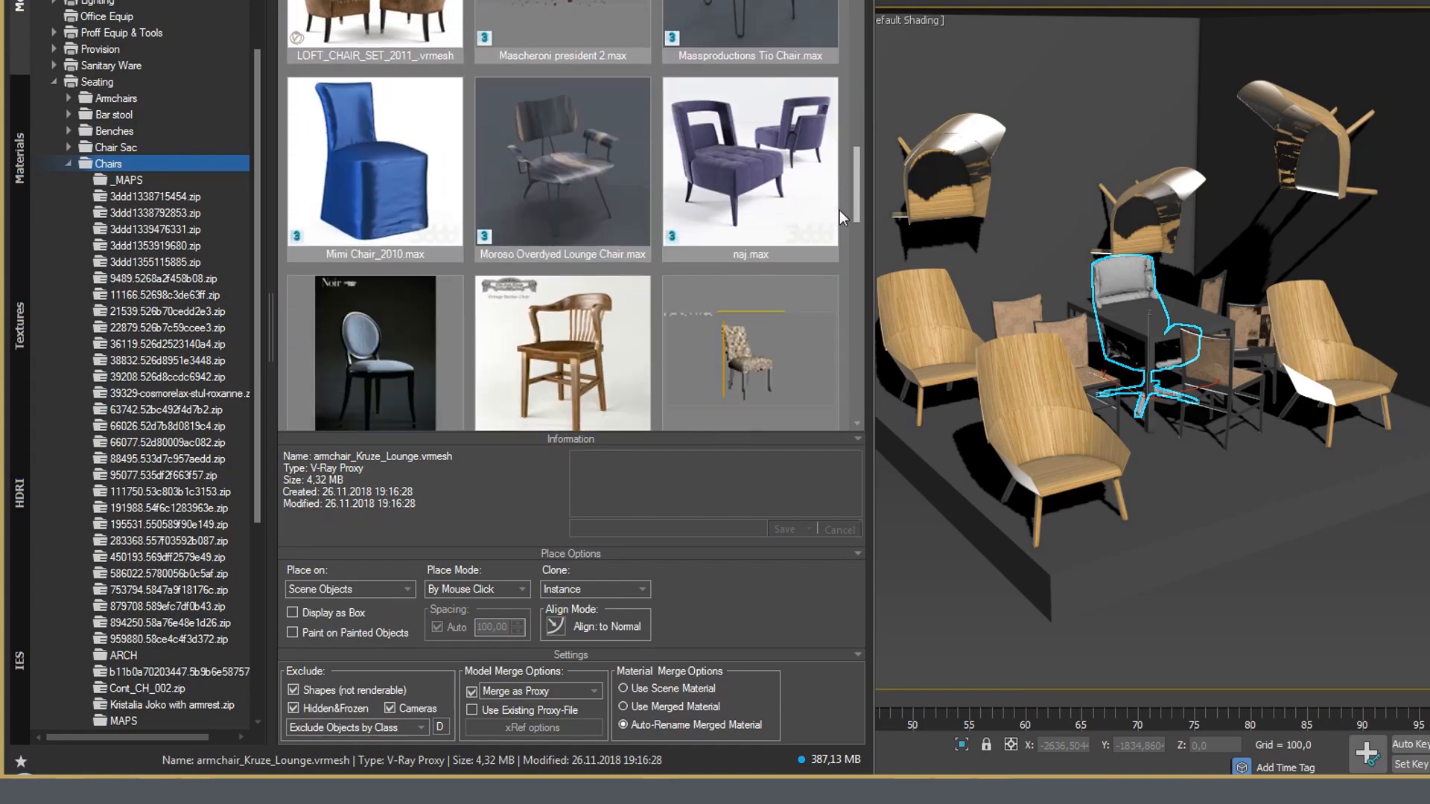
scroll("down", 3)
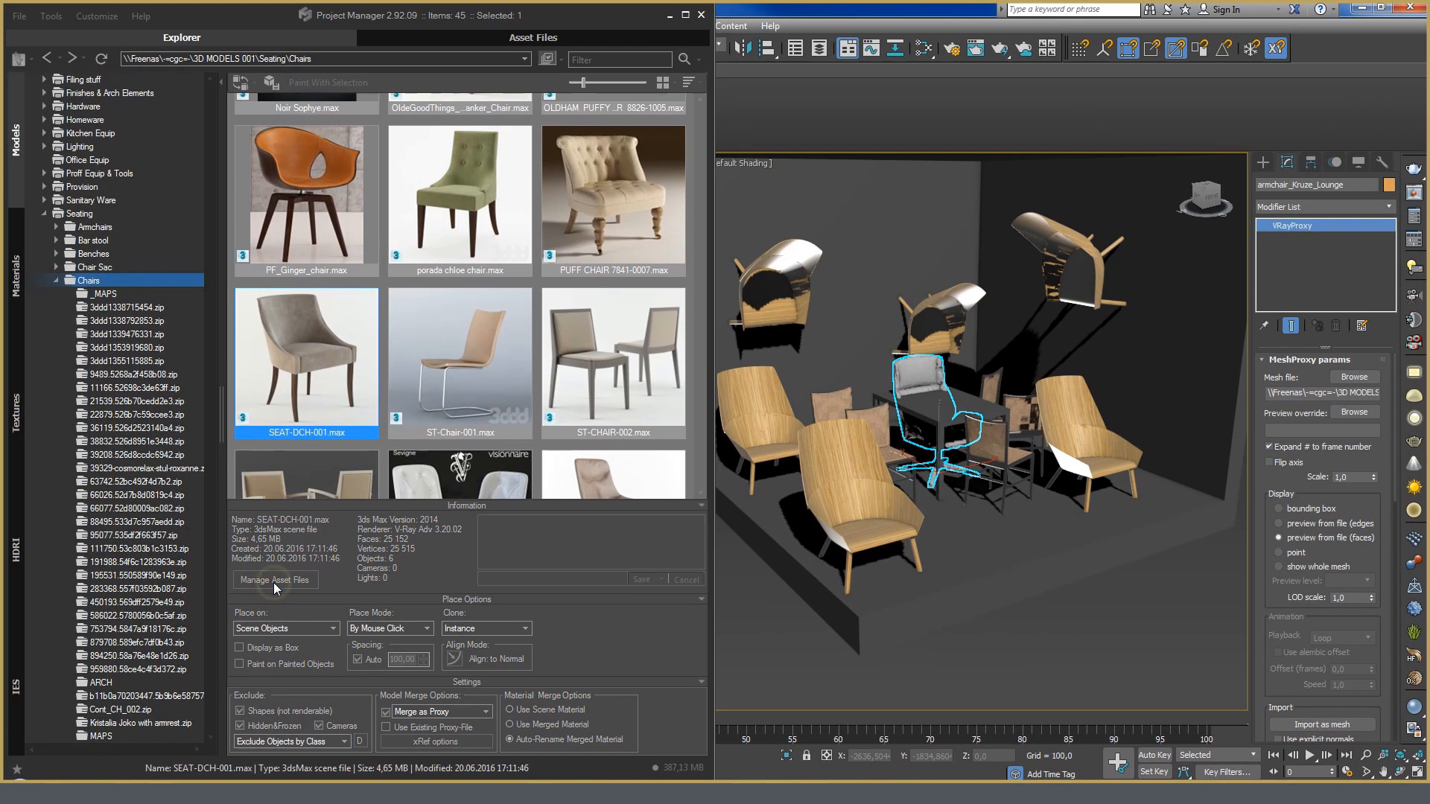
Search&Relink SEAT-DCH-001.max's five missing textures to the _MAPS folder and apply the changes
left_click(274, 579)
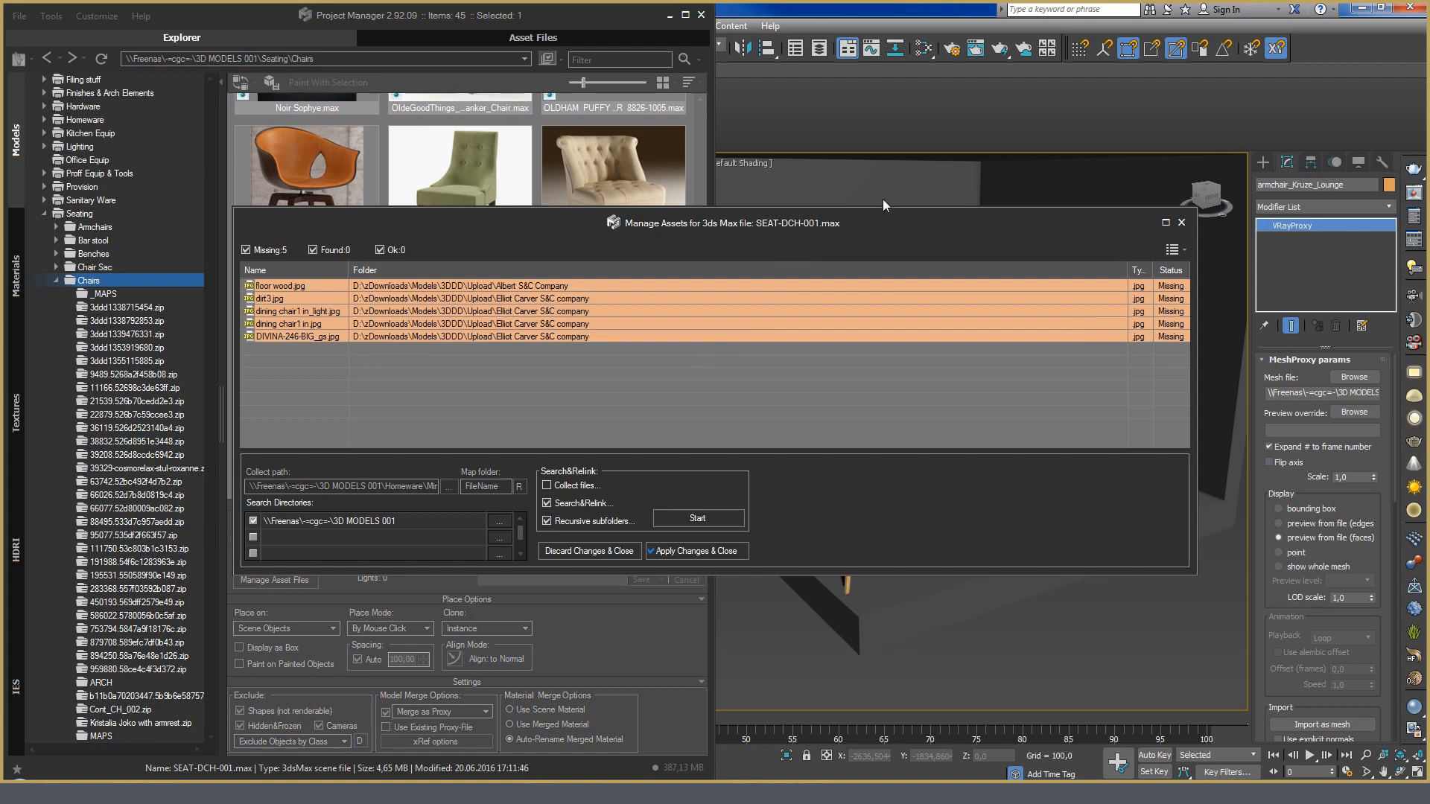
mouse_move(1180, 289)
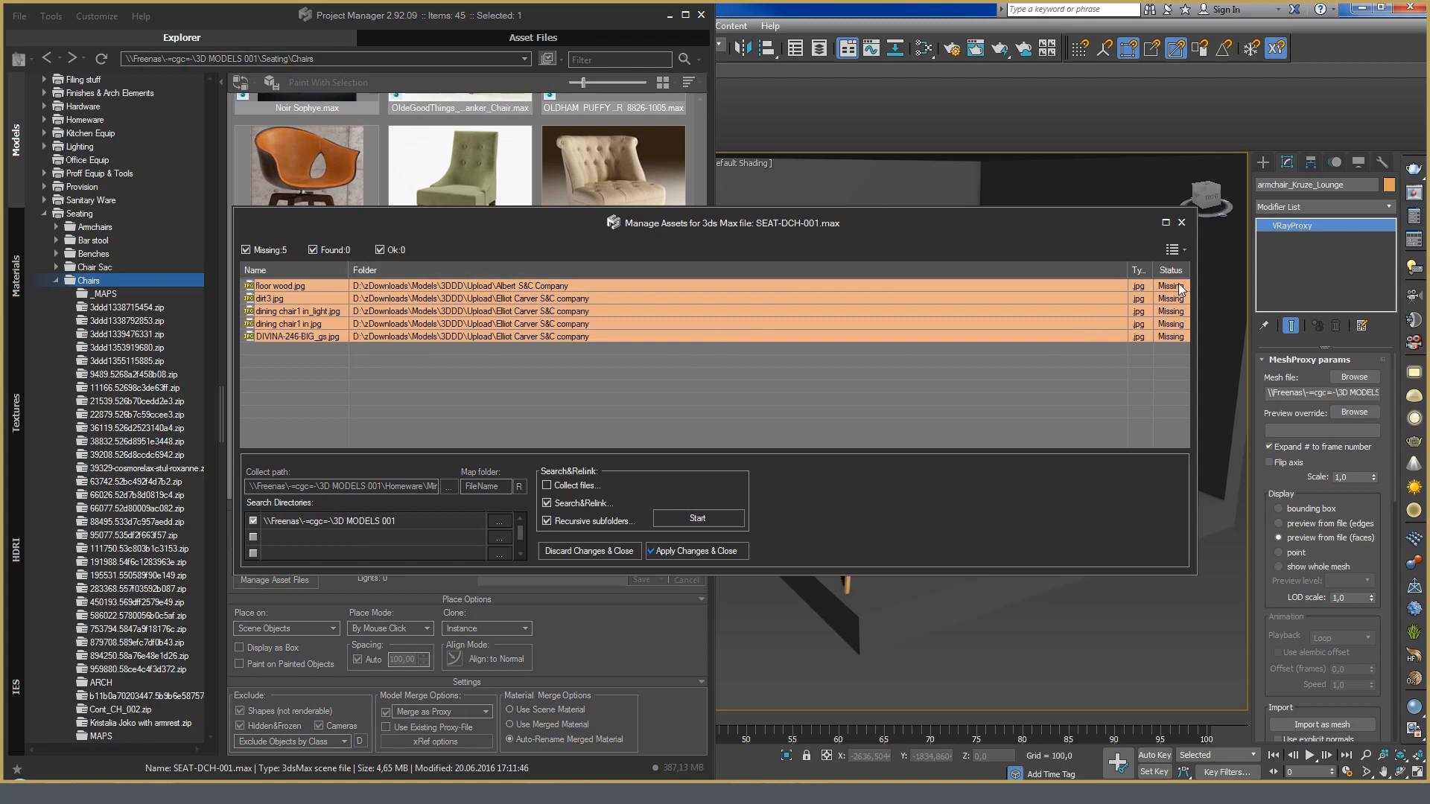
mouse_move(537, 519)
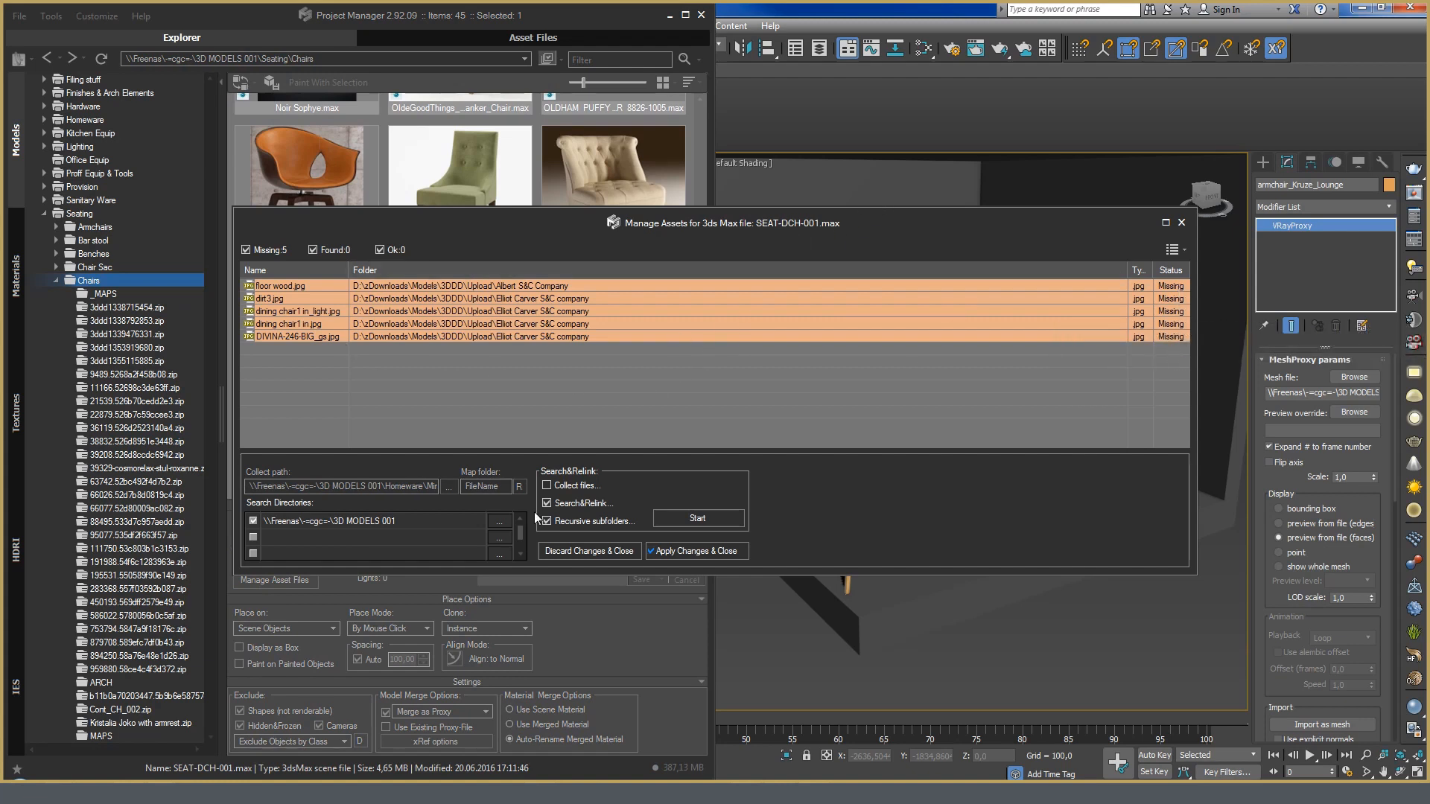
left_click(697, 518)
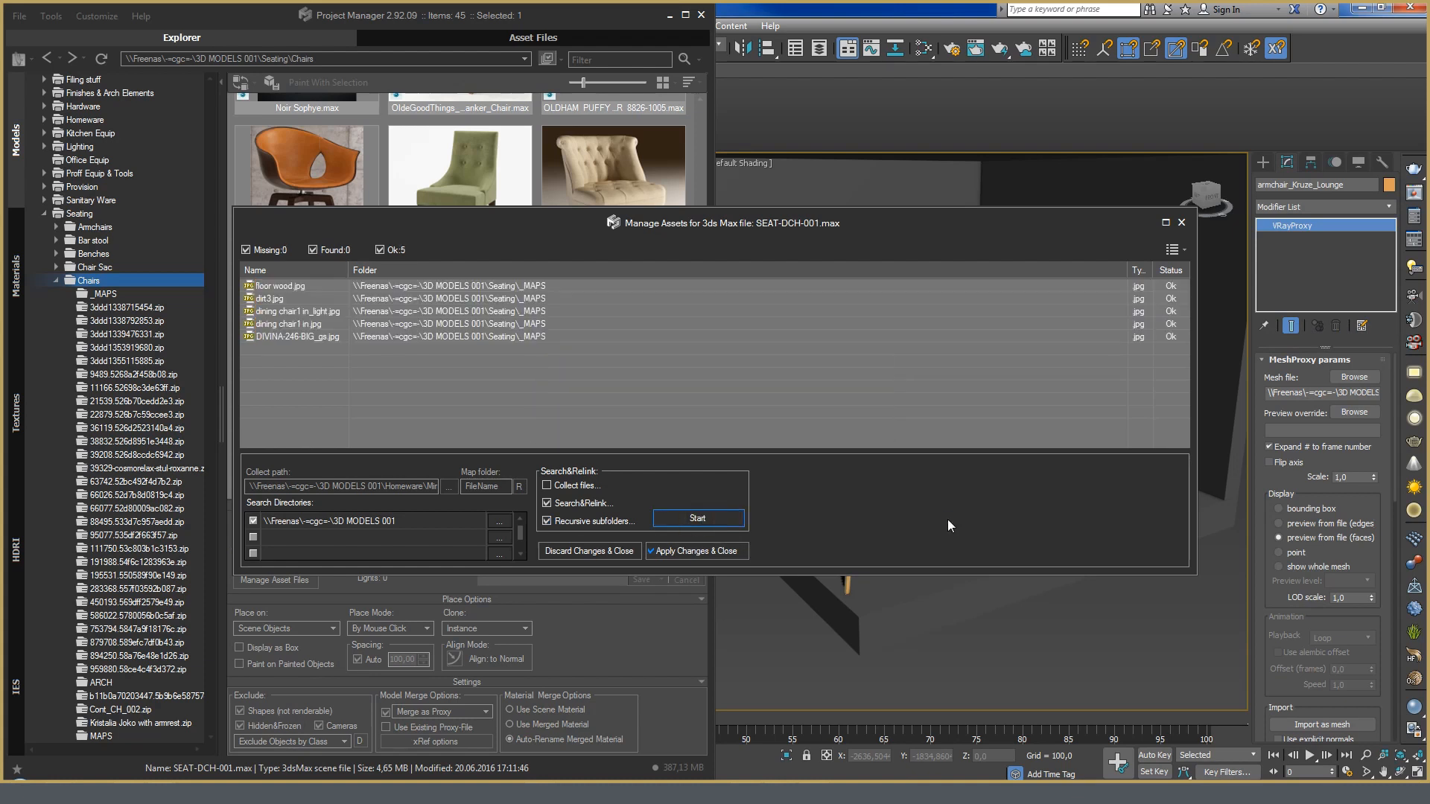
mouse_move(474, 371)
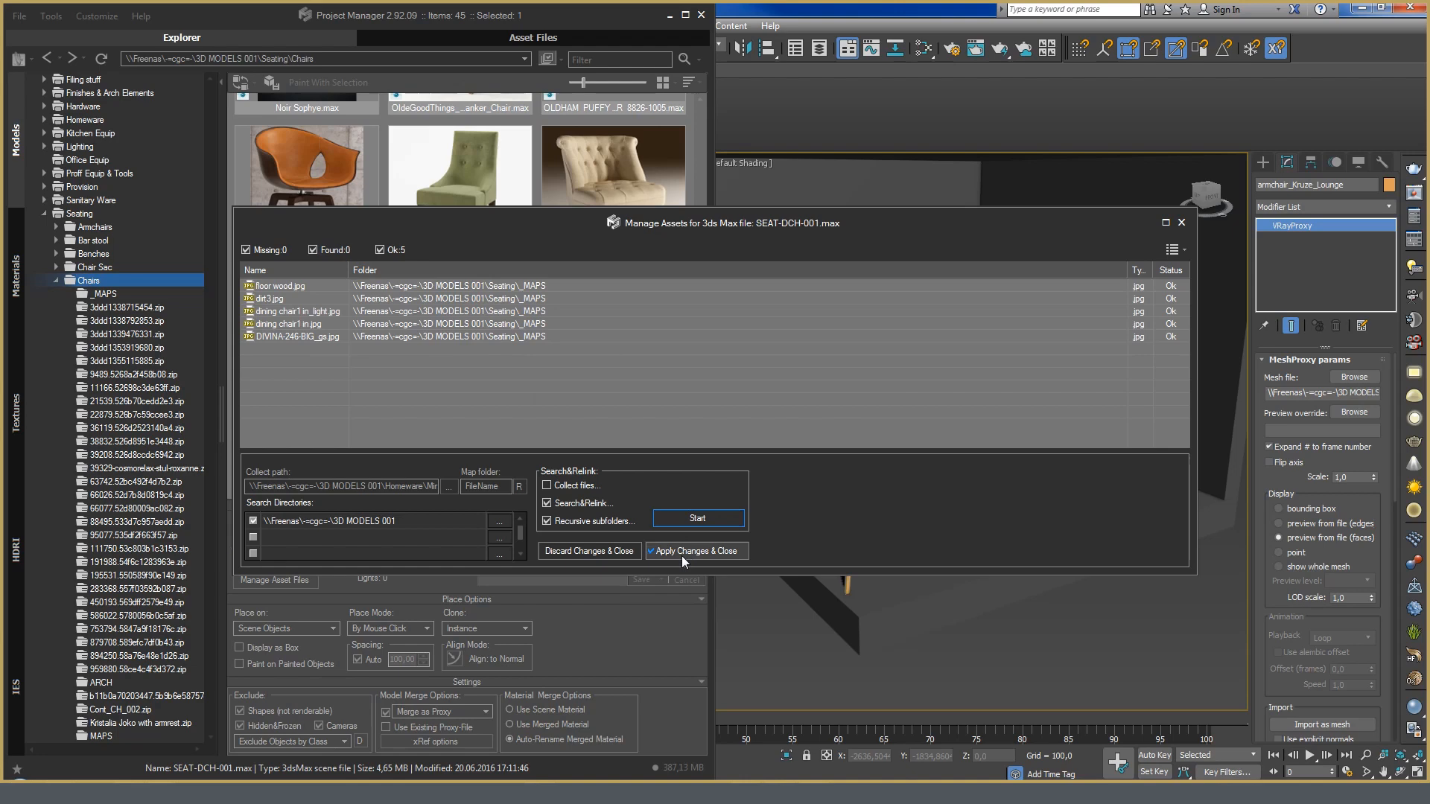
left_click(695, 551)
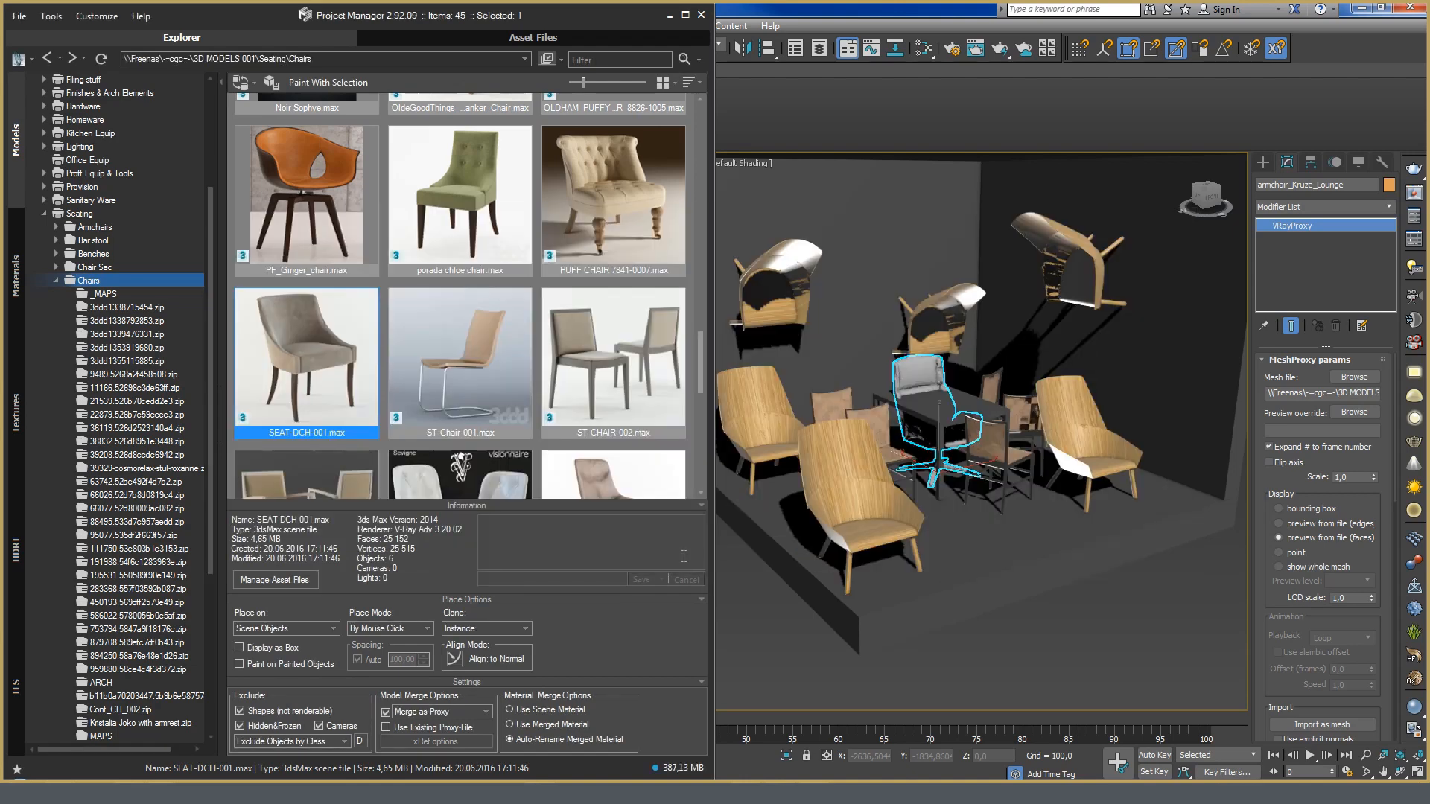